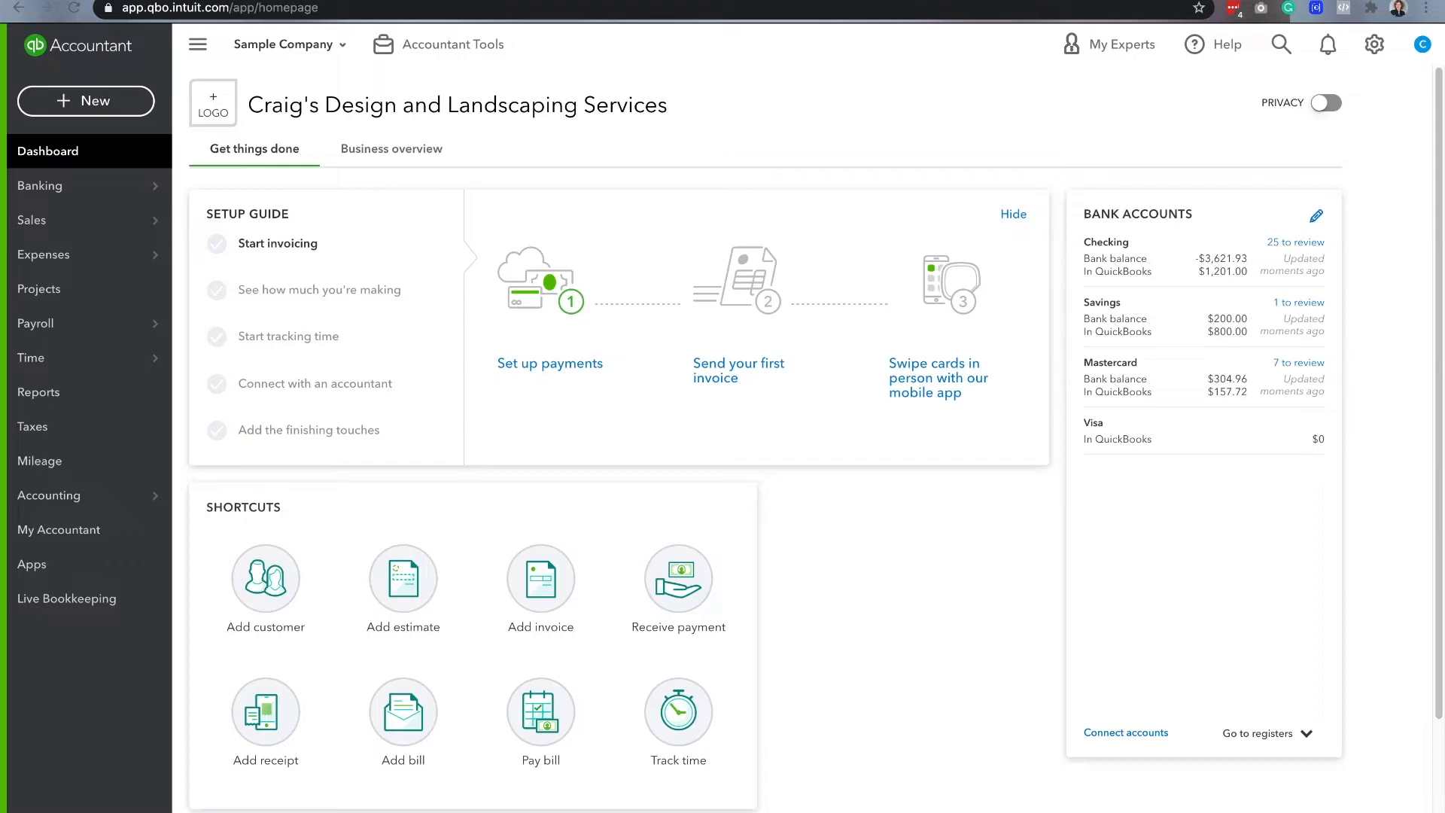
pyautogui.moveTo(87, 495)
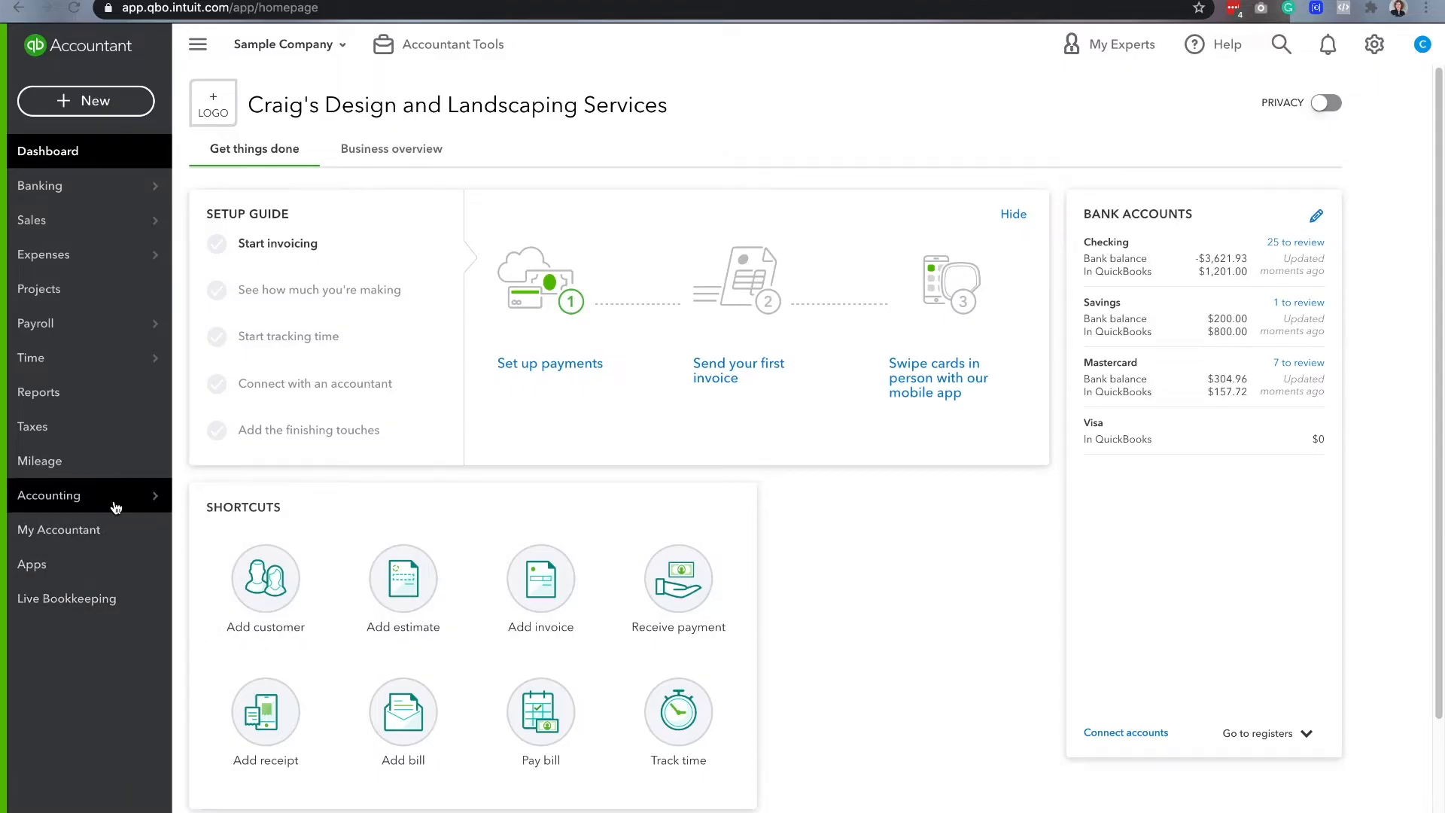
# - Open Banking to the Checking account's 25 transactions and dismiss the bank connection popup
pyautogui.click(49, 495)
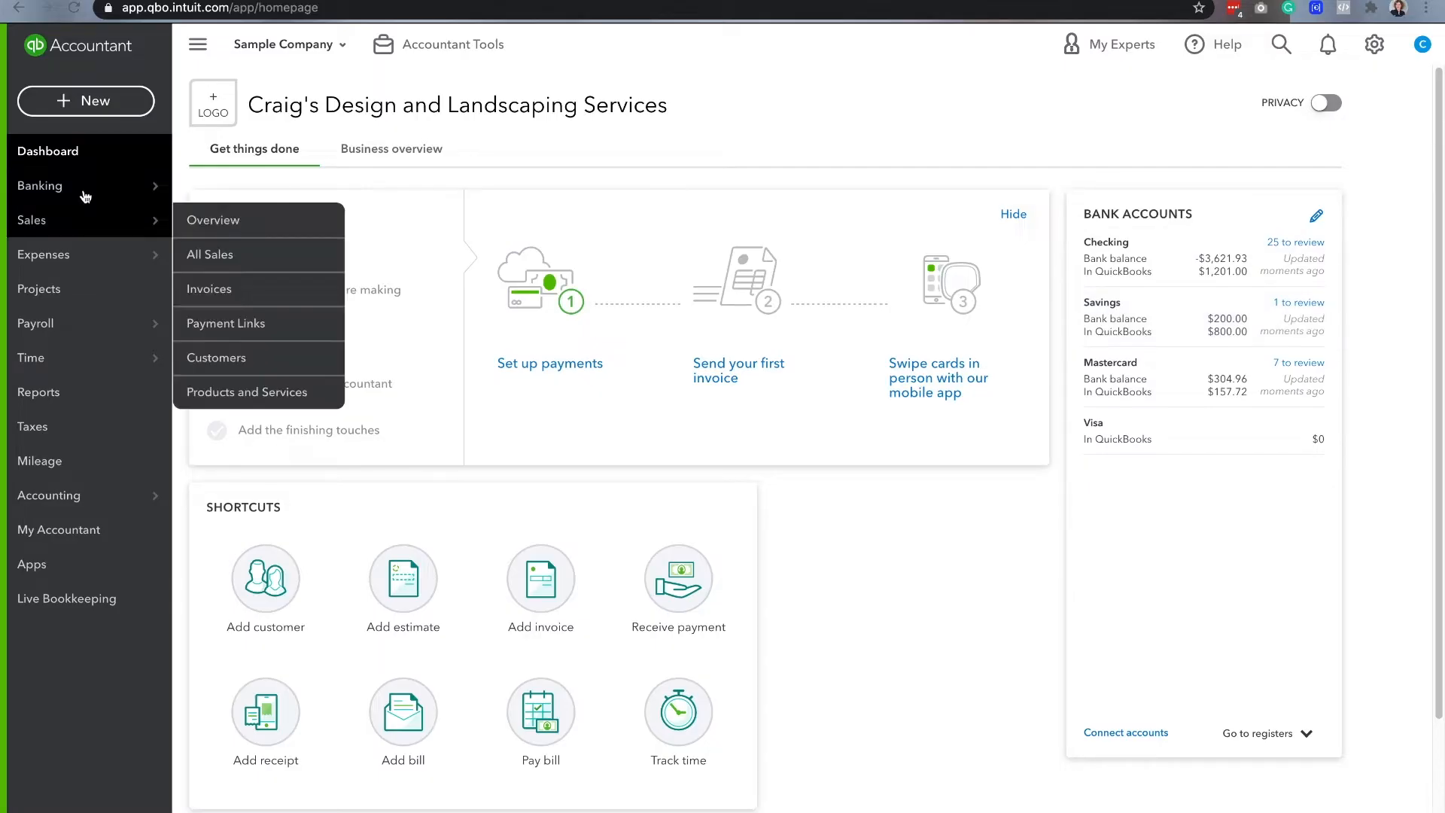
pyautogui.click(39, 185)
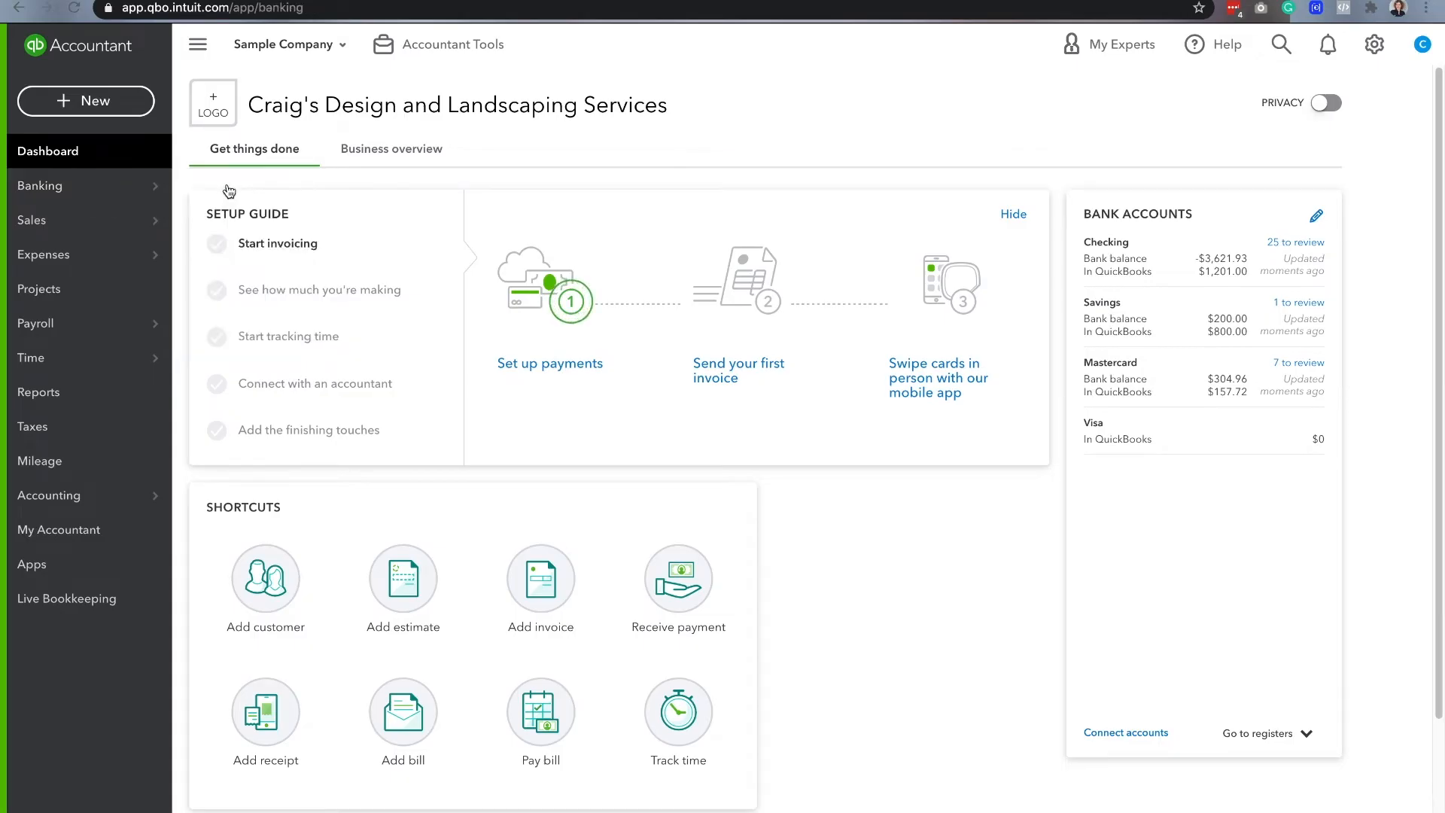
pyautogui.click(40, 185)
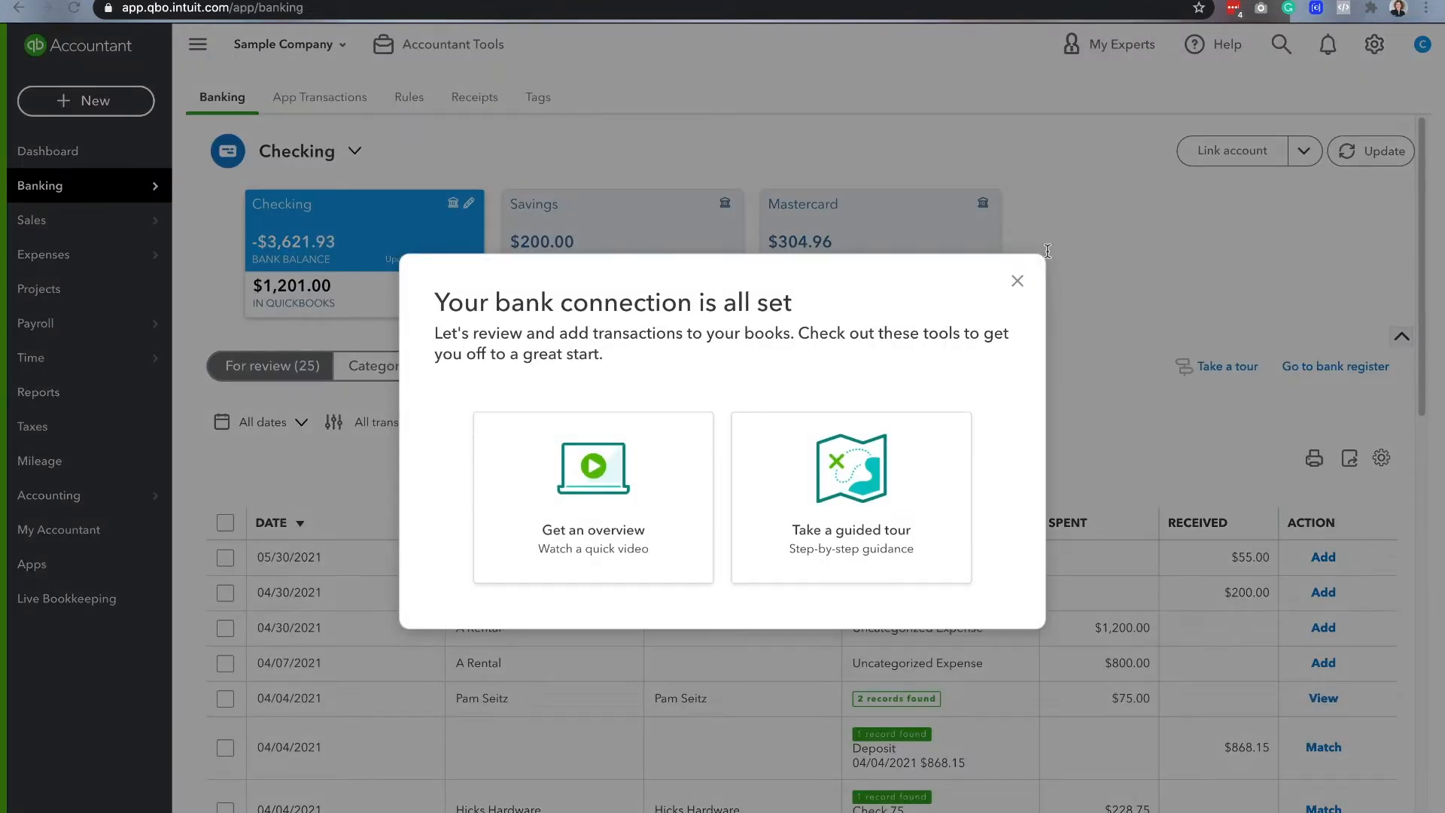
pyautogui.click(1017, 280)
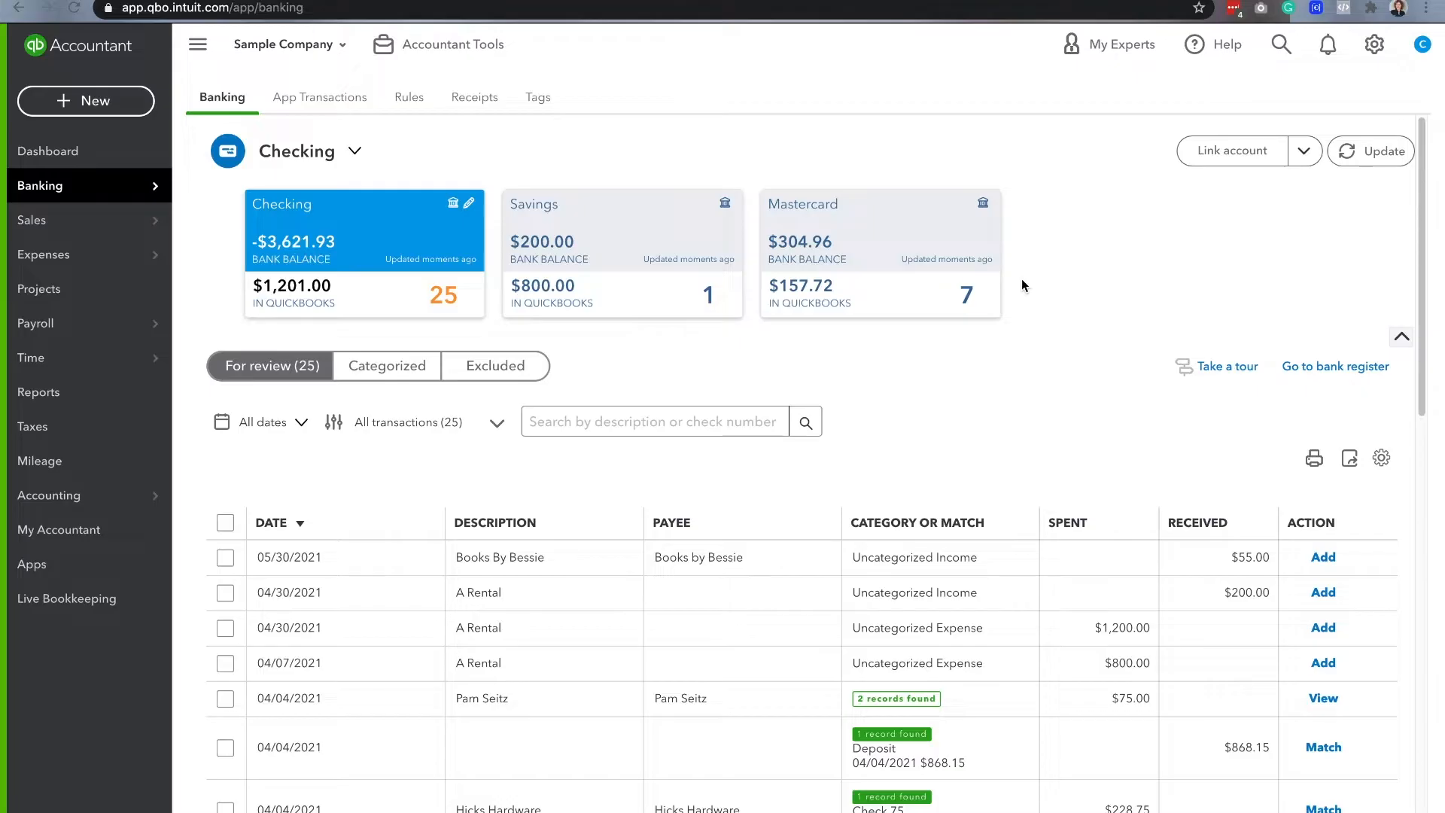
pyautogui.moveTo(748, 108)
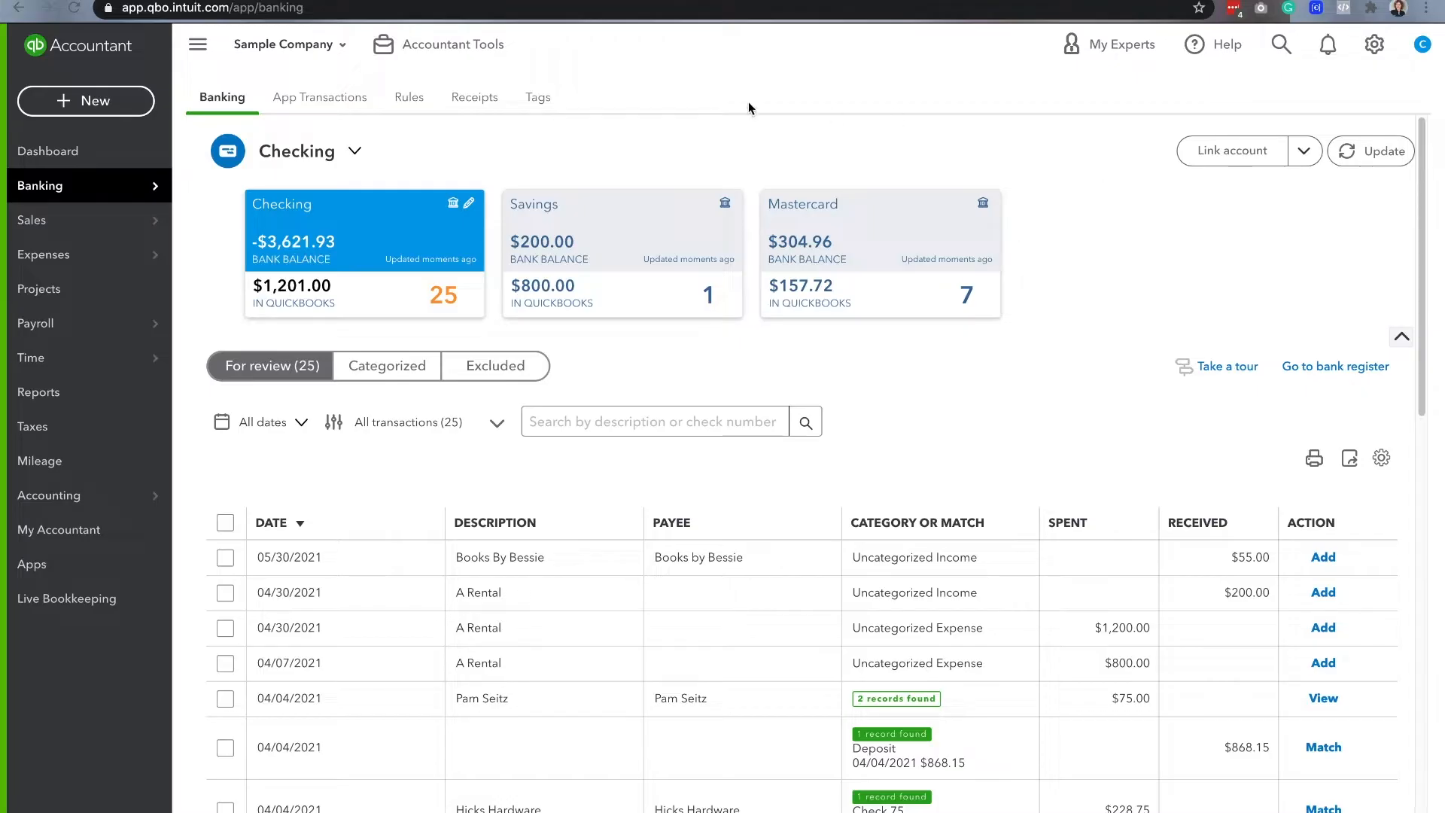
pyautogui.moveTo(373, 221)
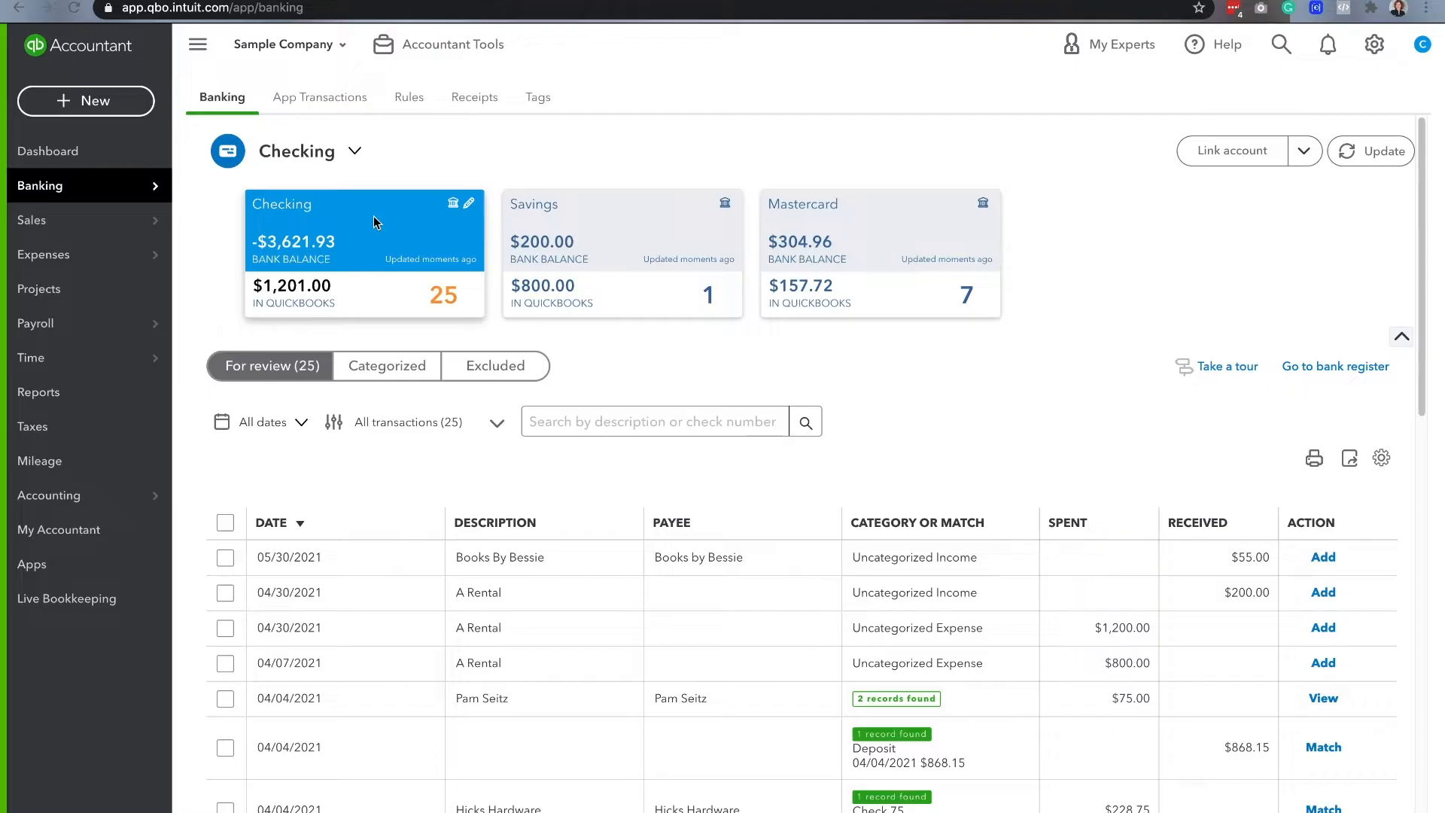
pyautogui.moveTo(88, 495)
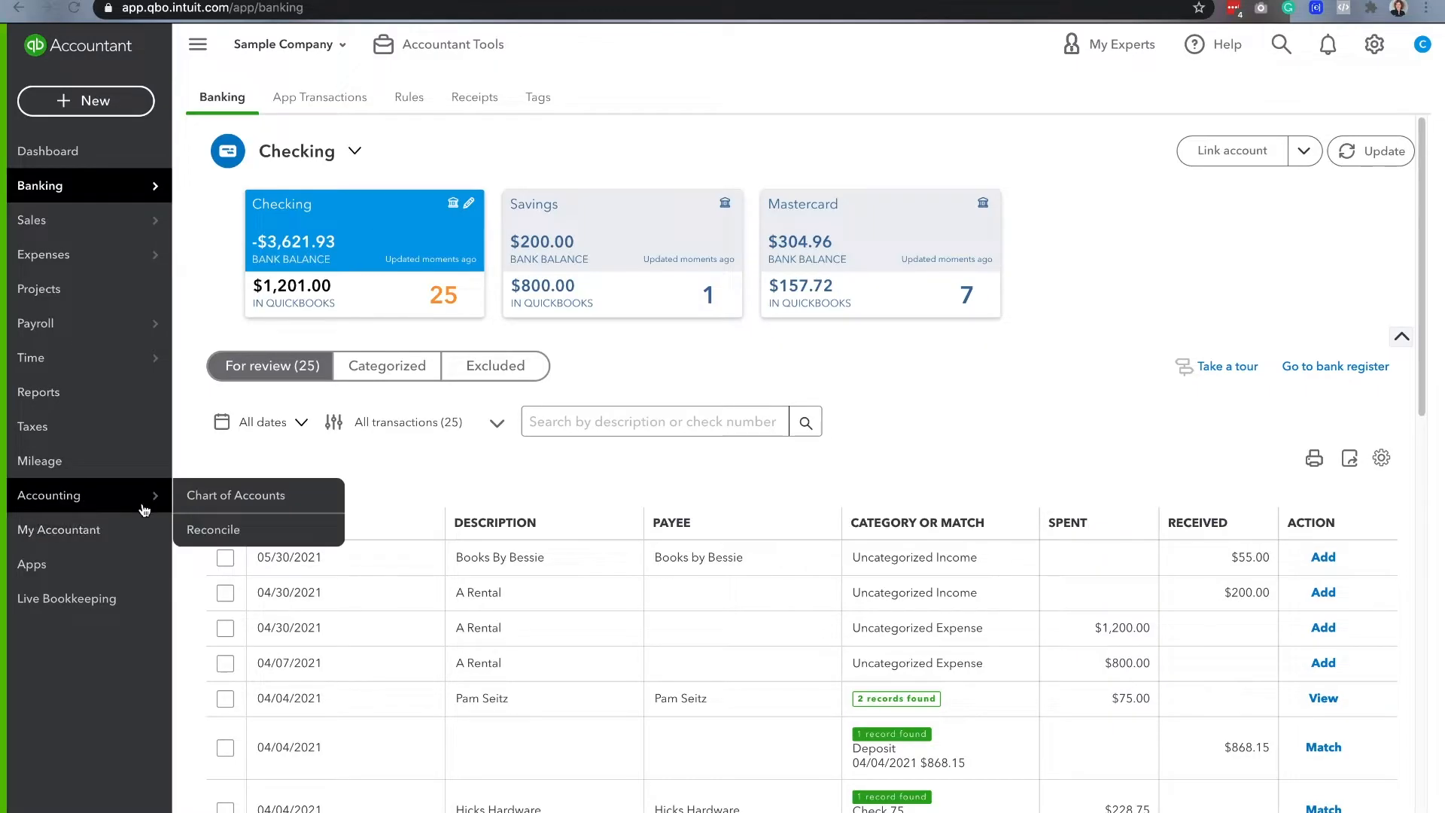
pyautogui.moveTo(74, 509)
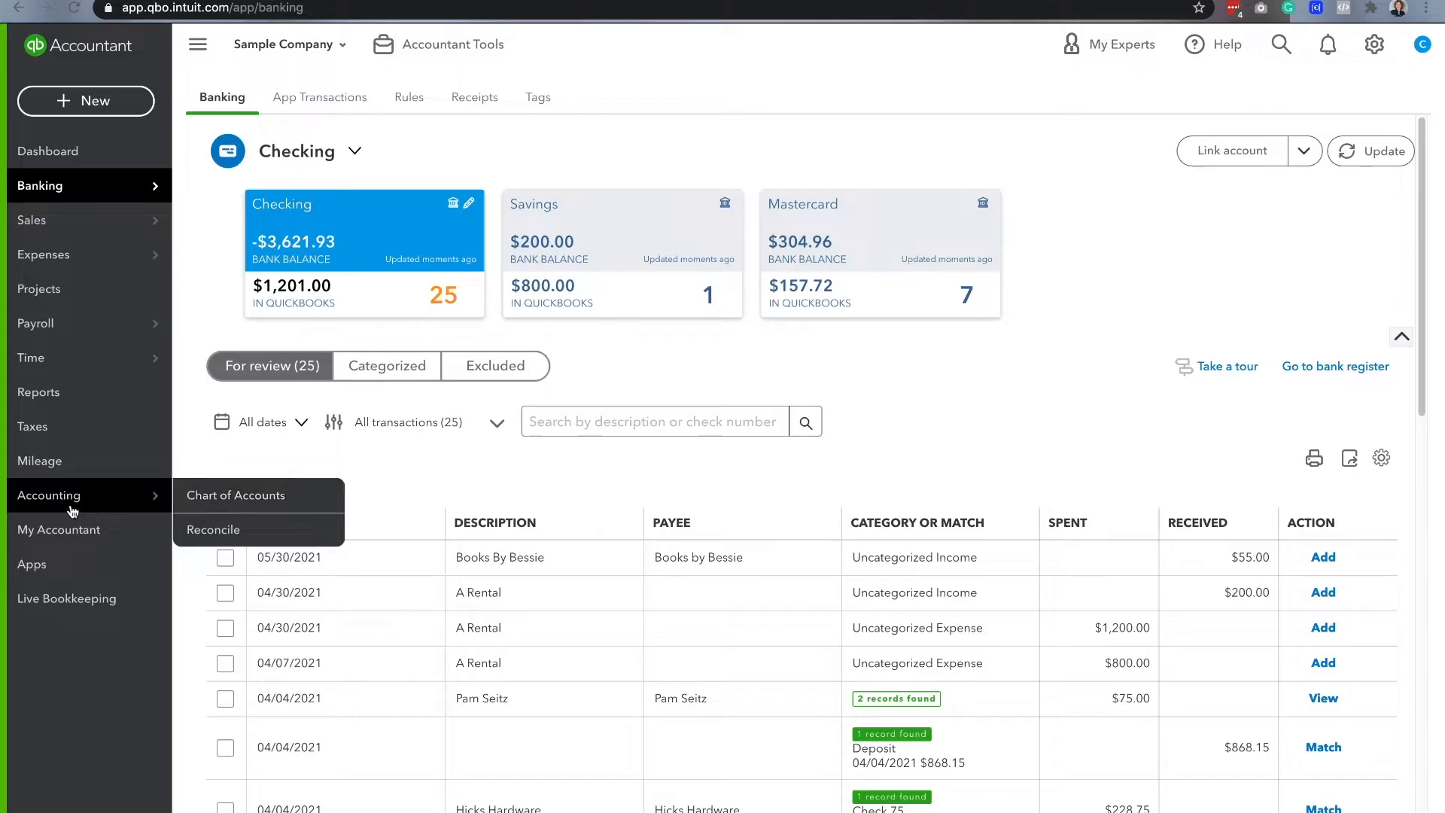
# - Open the Chart of Accounts from the Accounting menu
pyautogui.click(235, 495)
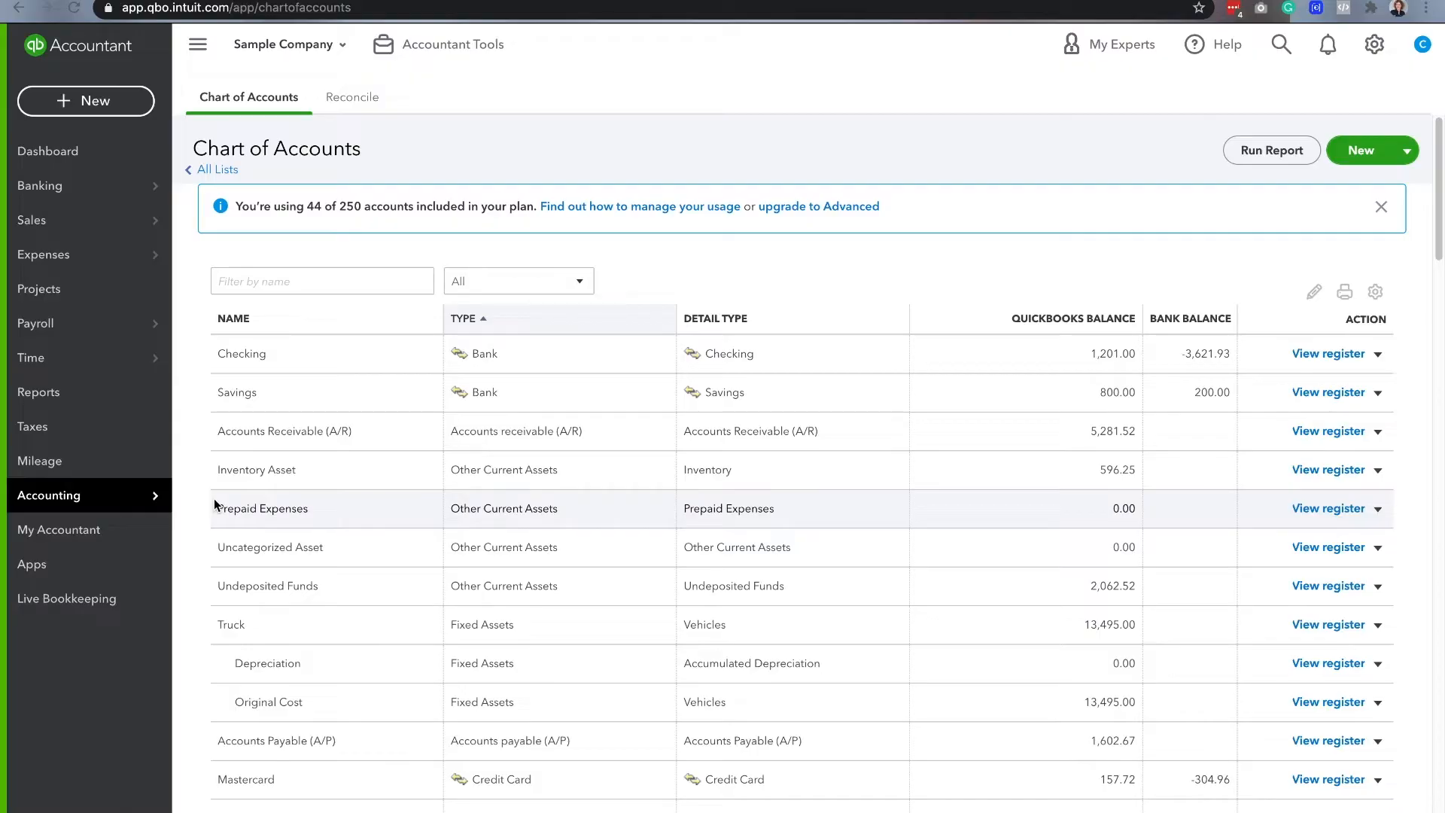
pyautogui.click(1382, 206)
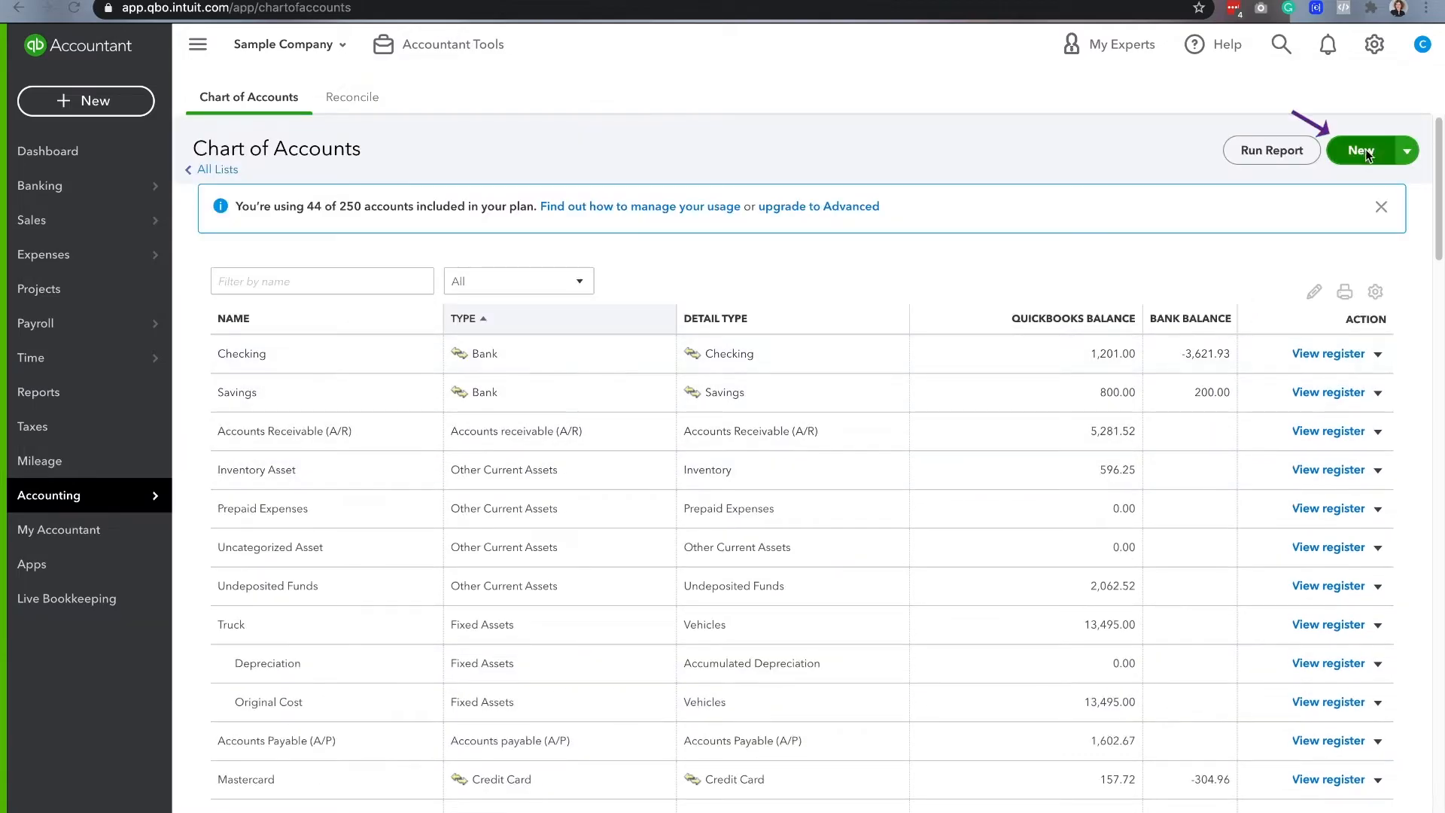
# - Fill in a new Credit Card type account named Corp Credit Card and reveal save options
pyautogui.click(1362, 151)
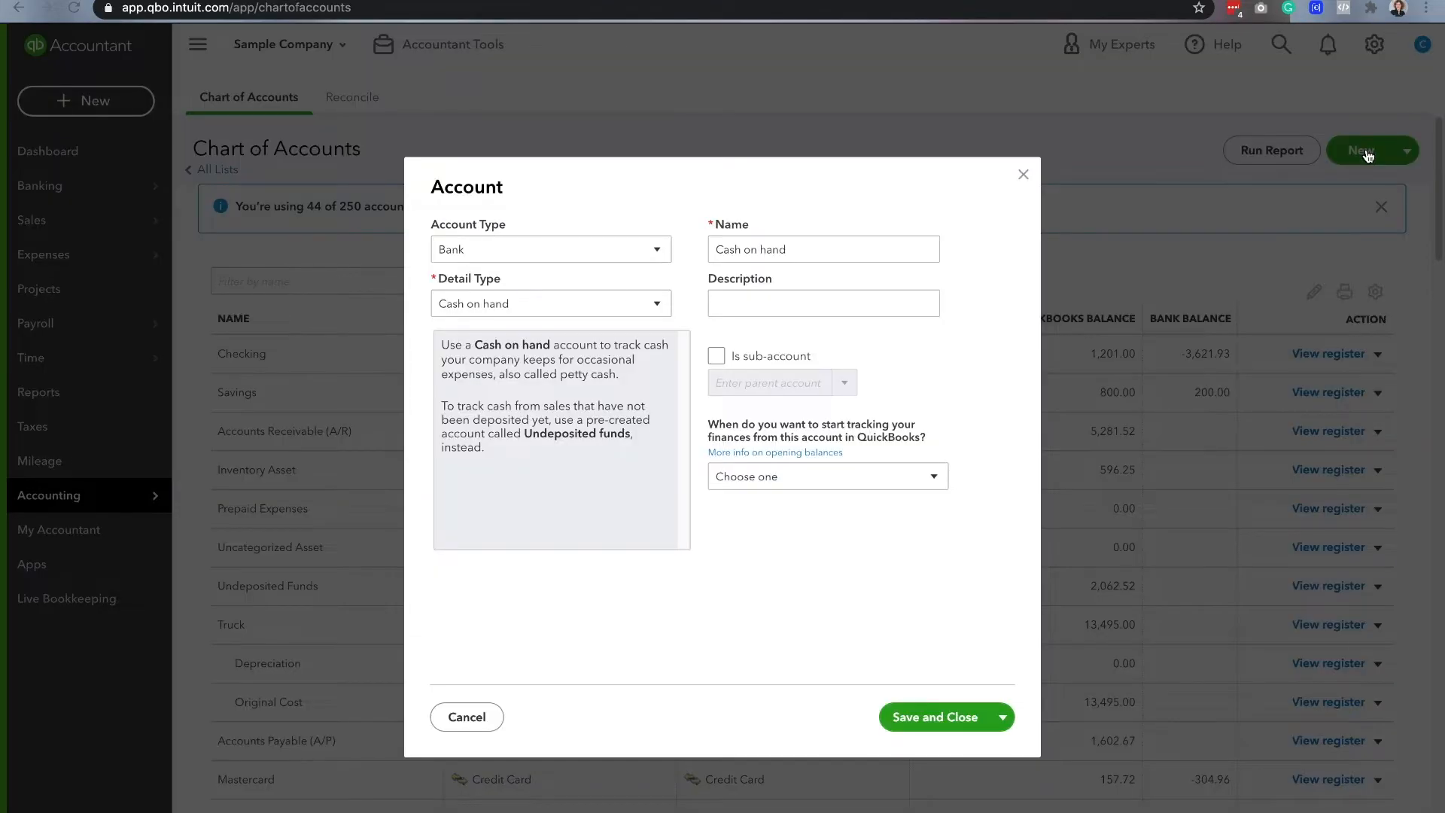
pyautogui.click(550, 249)
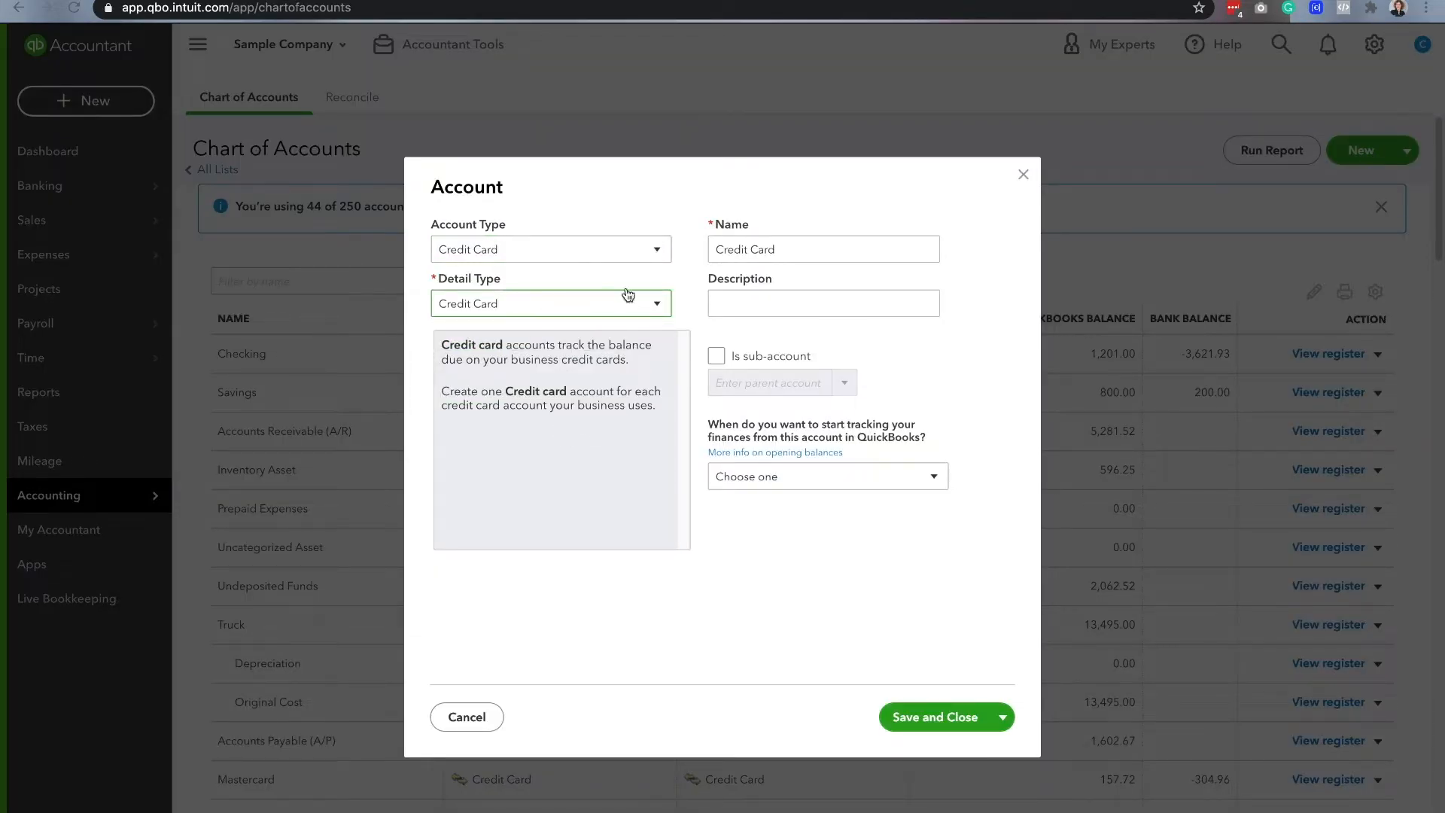
pyautogui.click(821, 249)
pyautogui.write('Corp ')
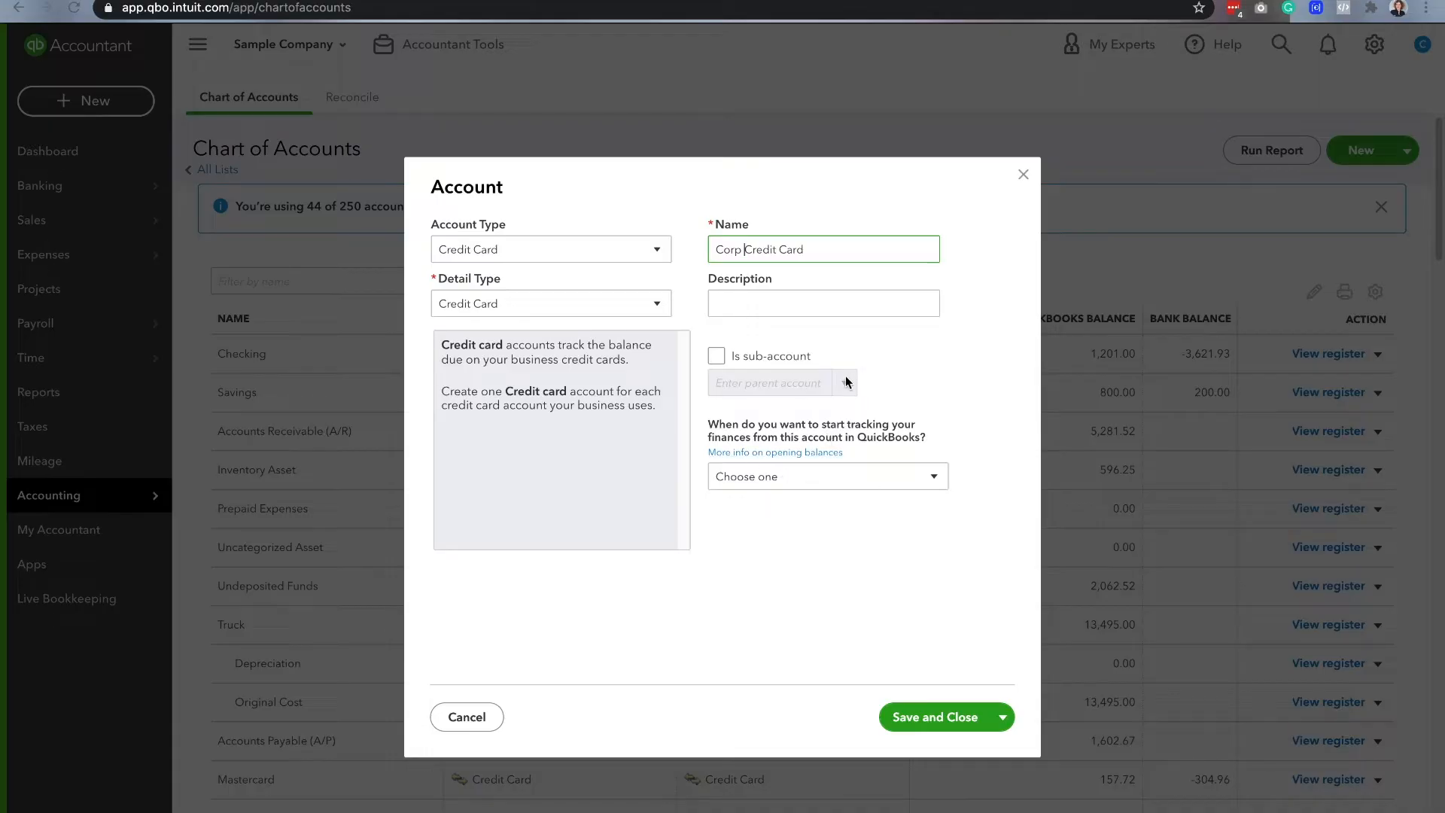
pyautogui.click(1003, 717)
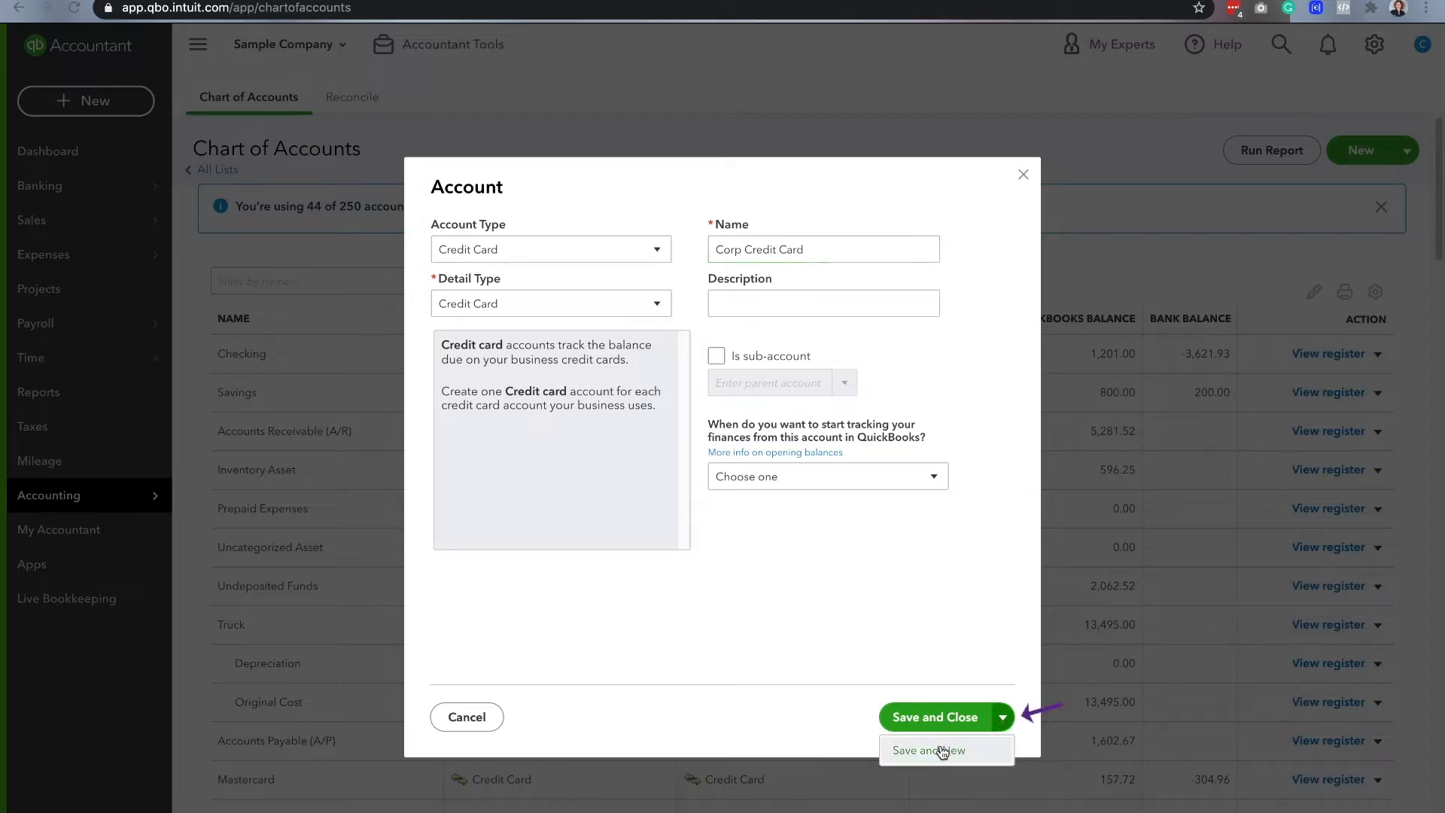
# - Save Corp Credit Card, then add 'Candus - CC 1234' as its credit card sub-account
pyautogui.click(927, 750)
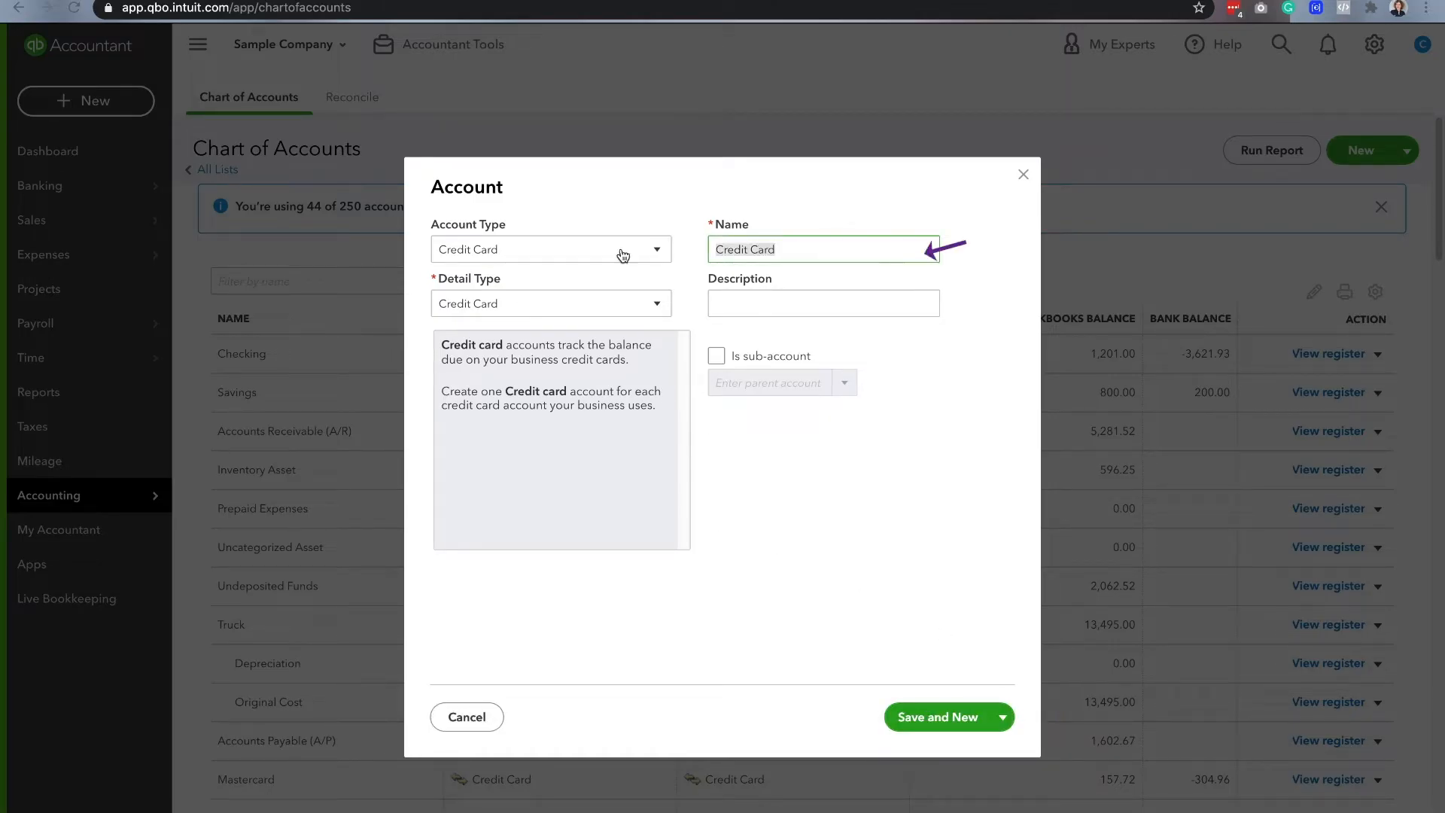
pyautogui.write('Candus - CC')
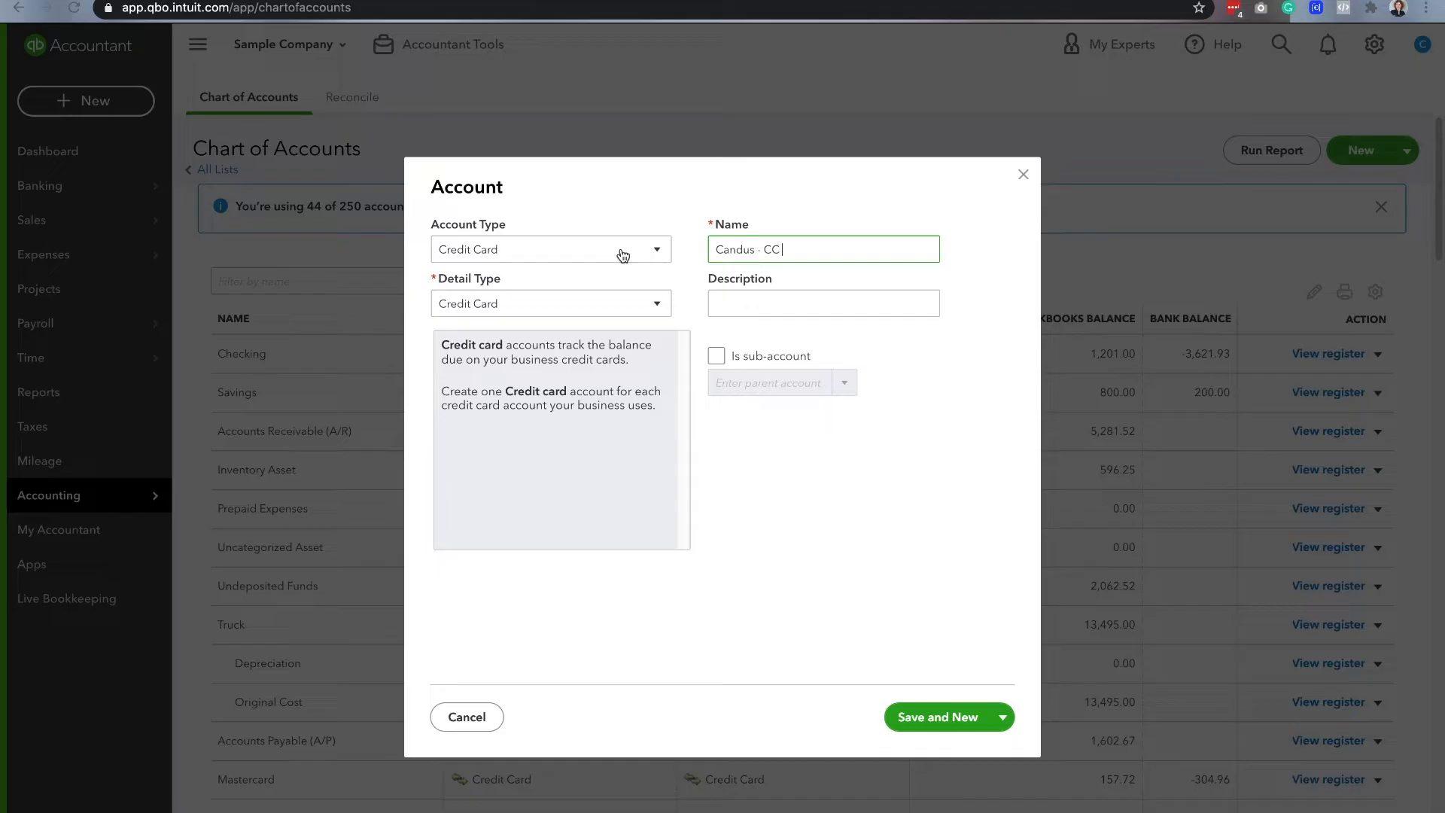
pyautogui.write('1234')
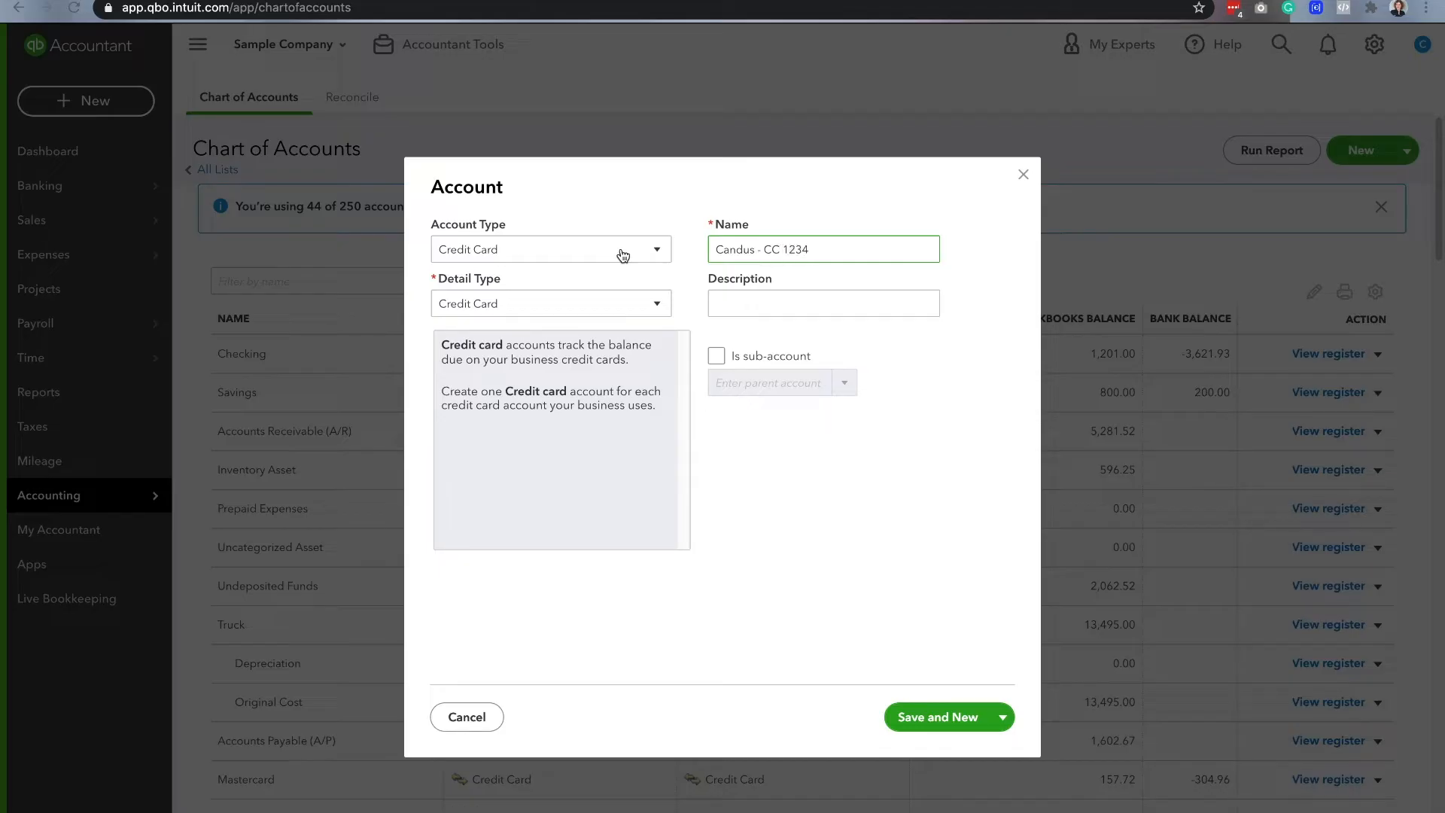
pyautogui.click(822, 249)
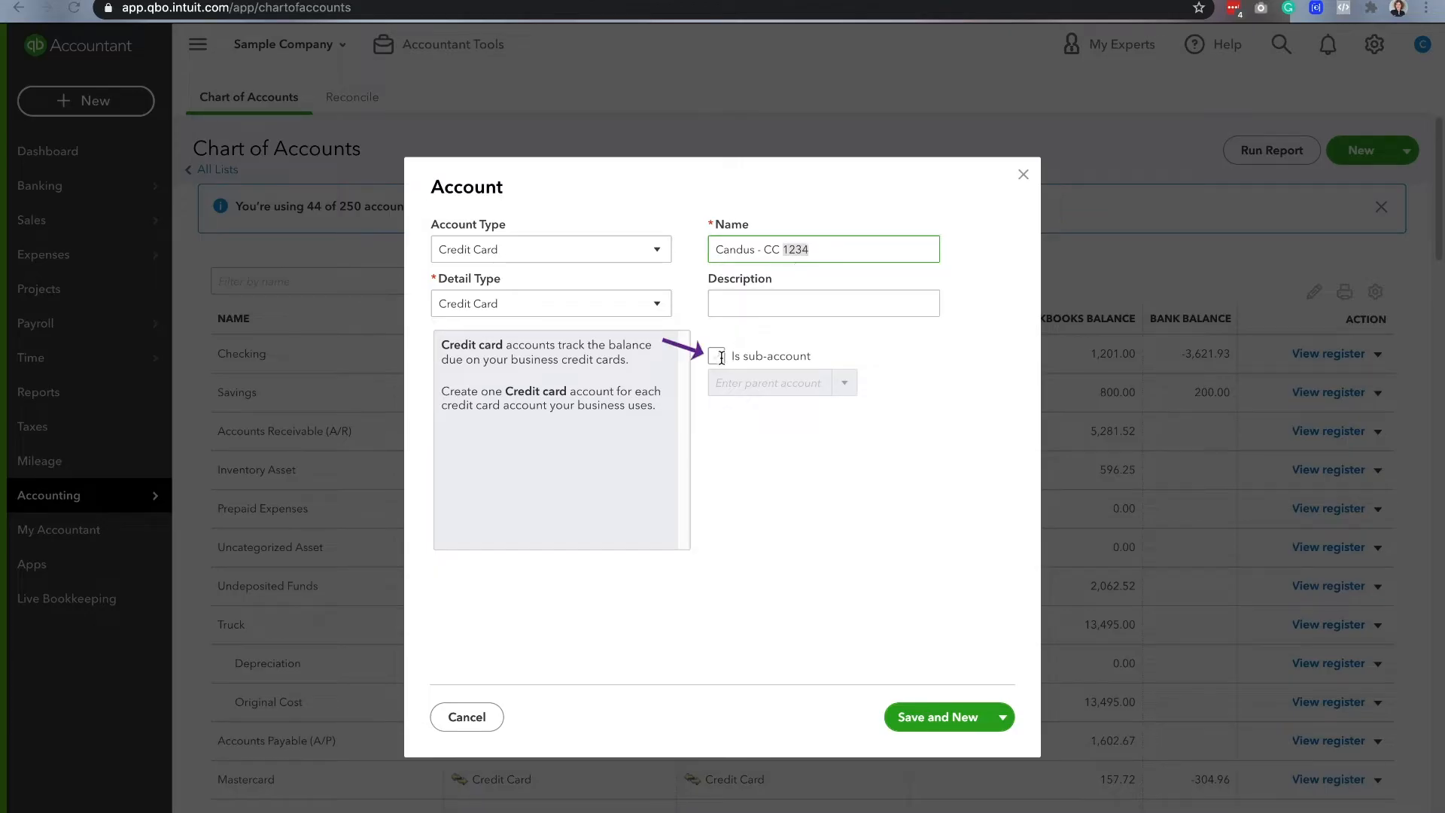
pyautogui.click(717, 357)
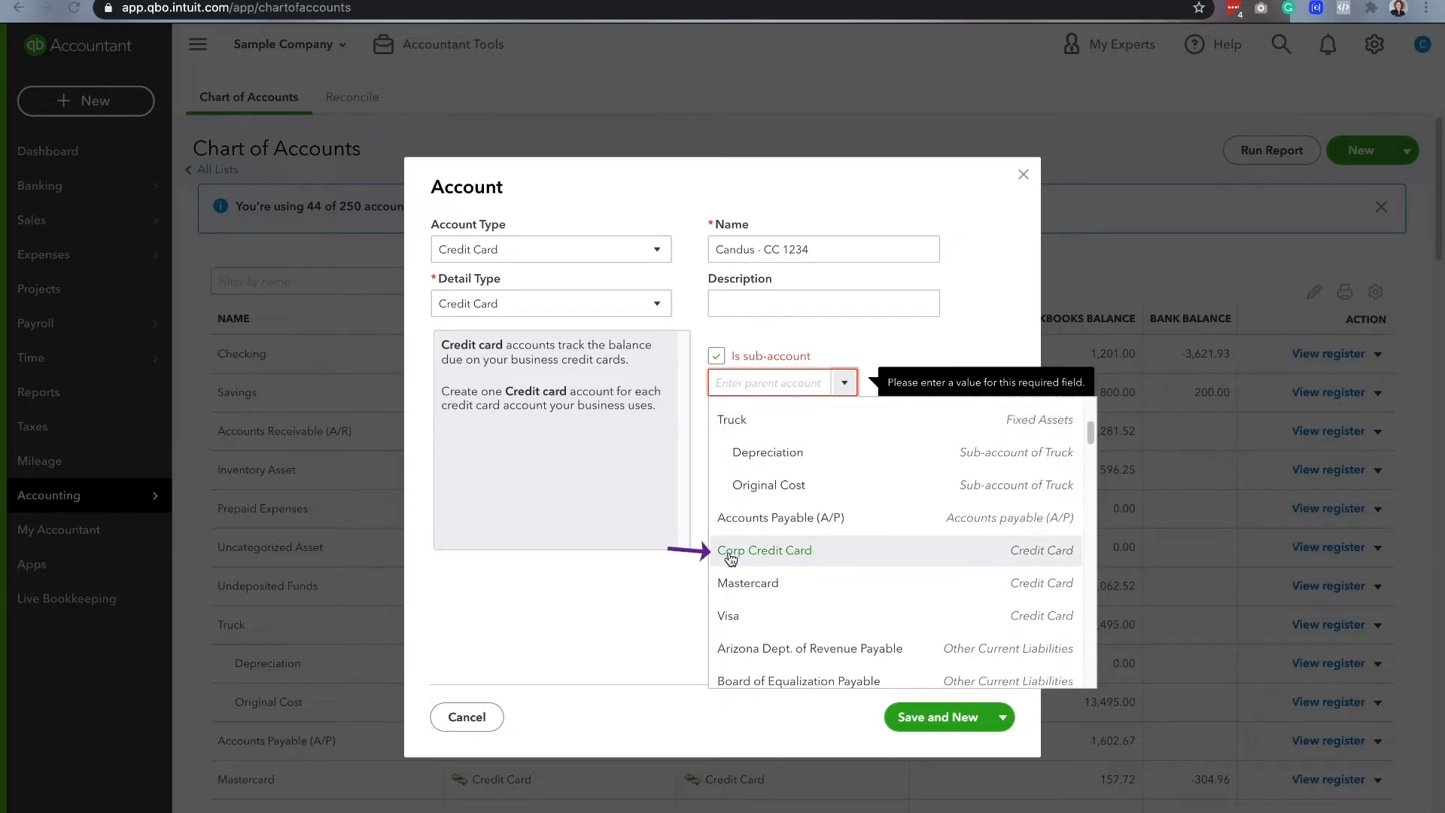
pyautogui.click(765, 550)
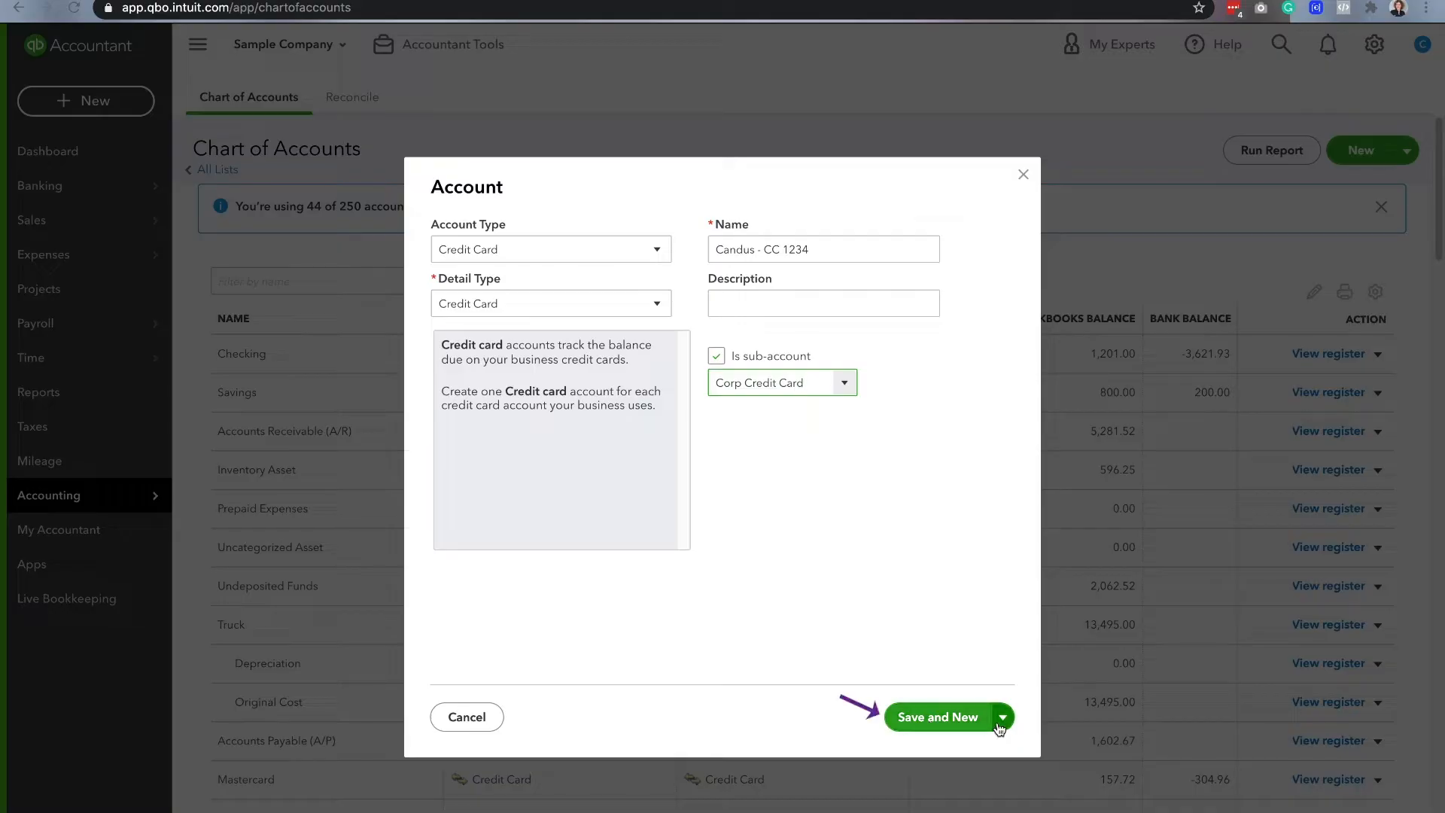
pyautogui.click(938, 717)
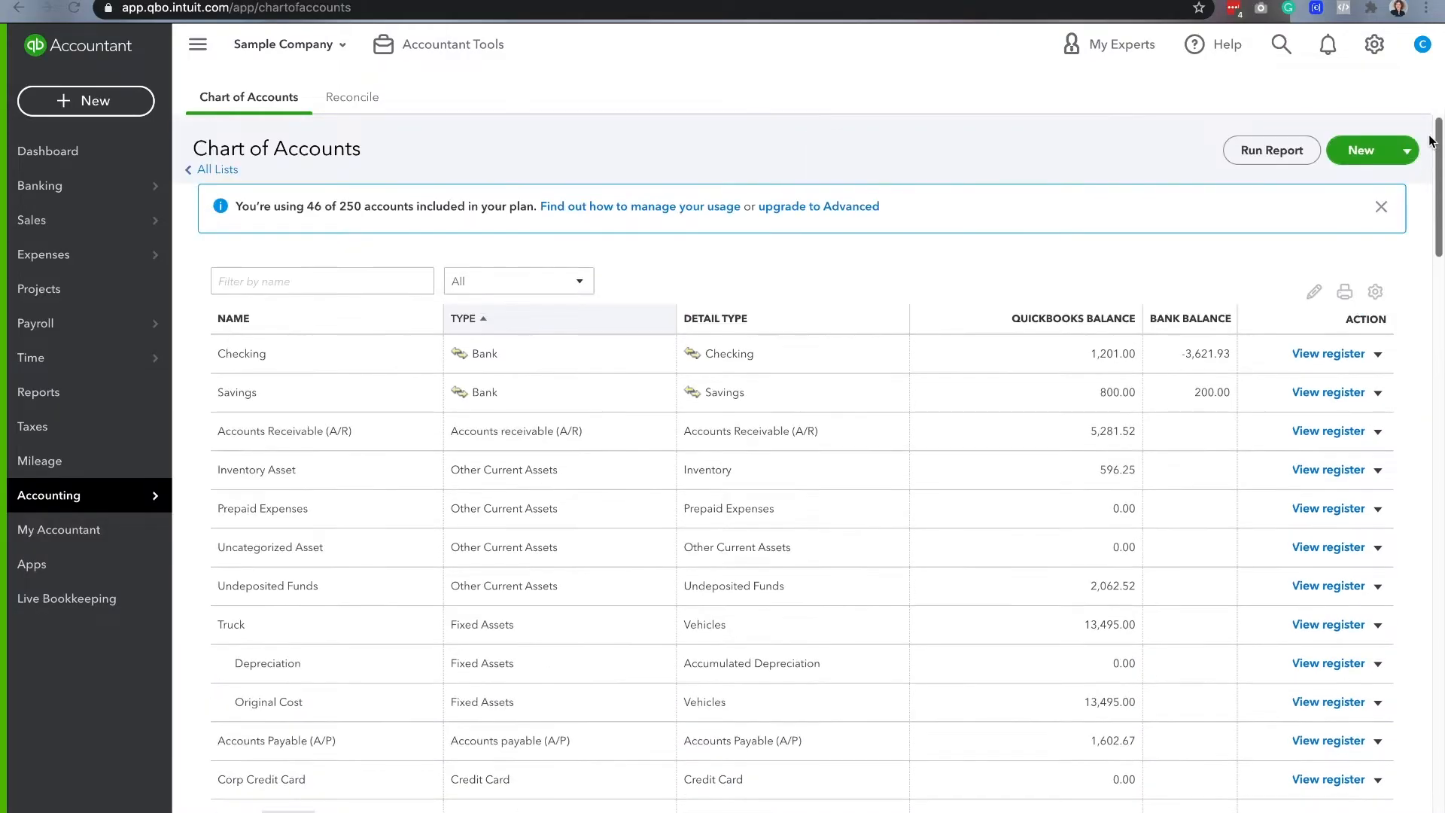
# - Create Credit Card account 'James - CC 4567' as a sub-account of Corp Credit Card
pyautogui.click(1360, 151)
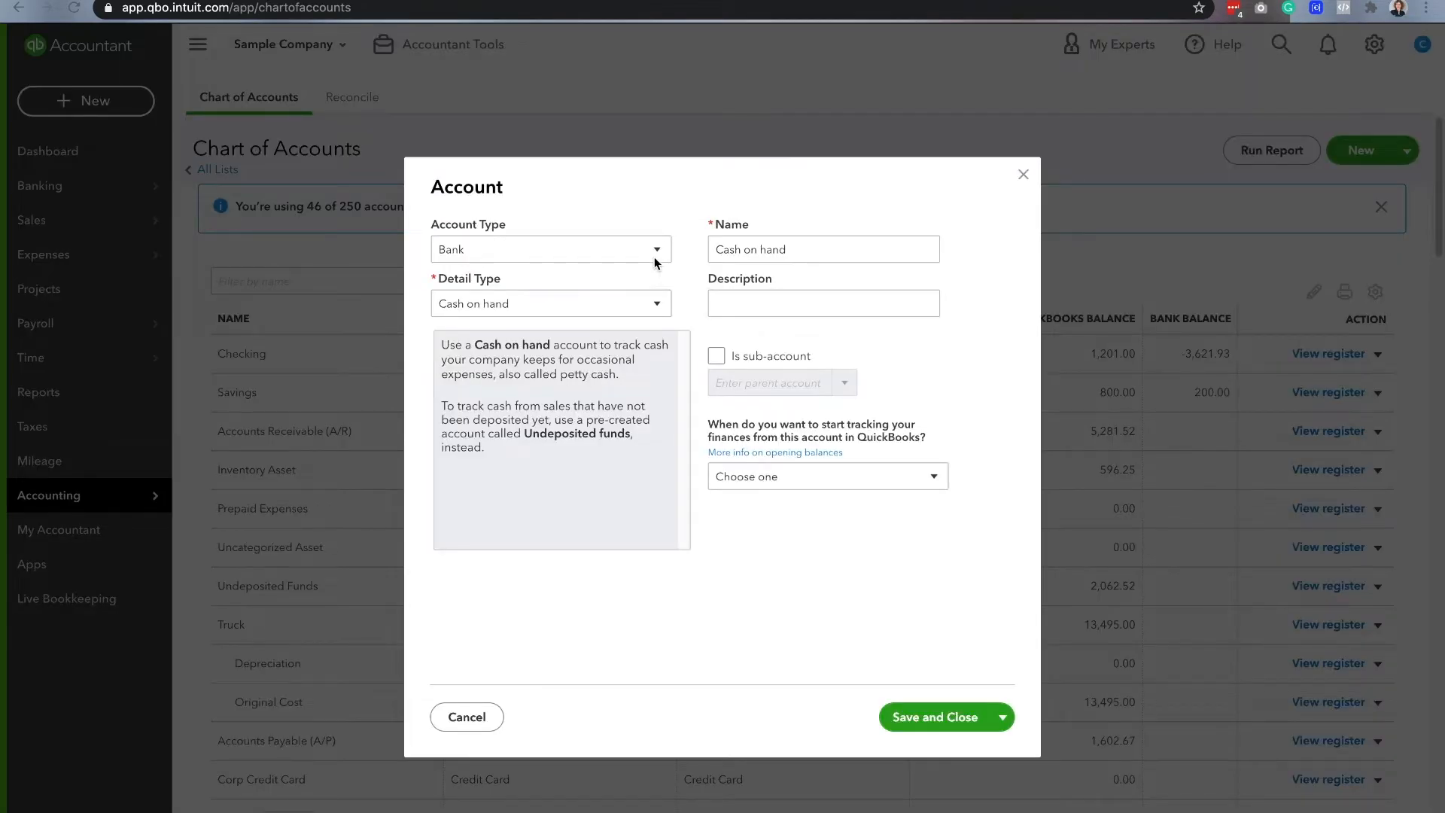
pyautogui.click(550, 249)
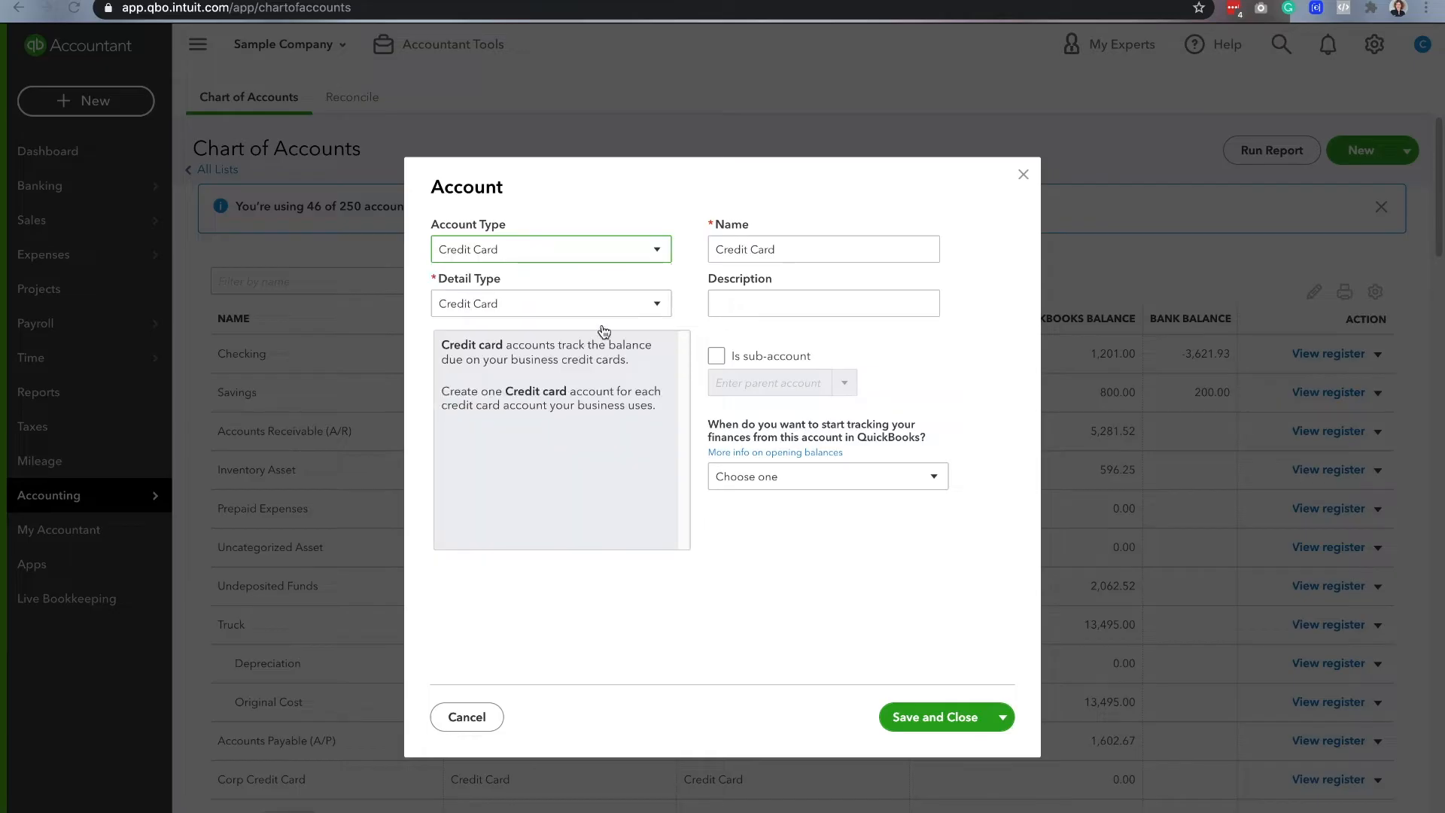
pyautogui.write('James - CC')
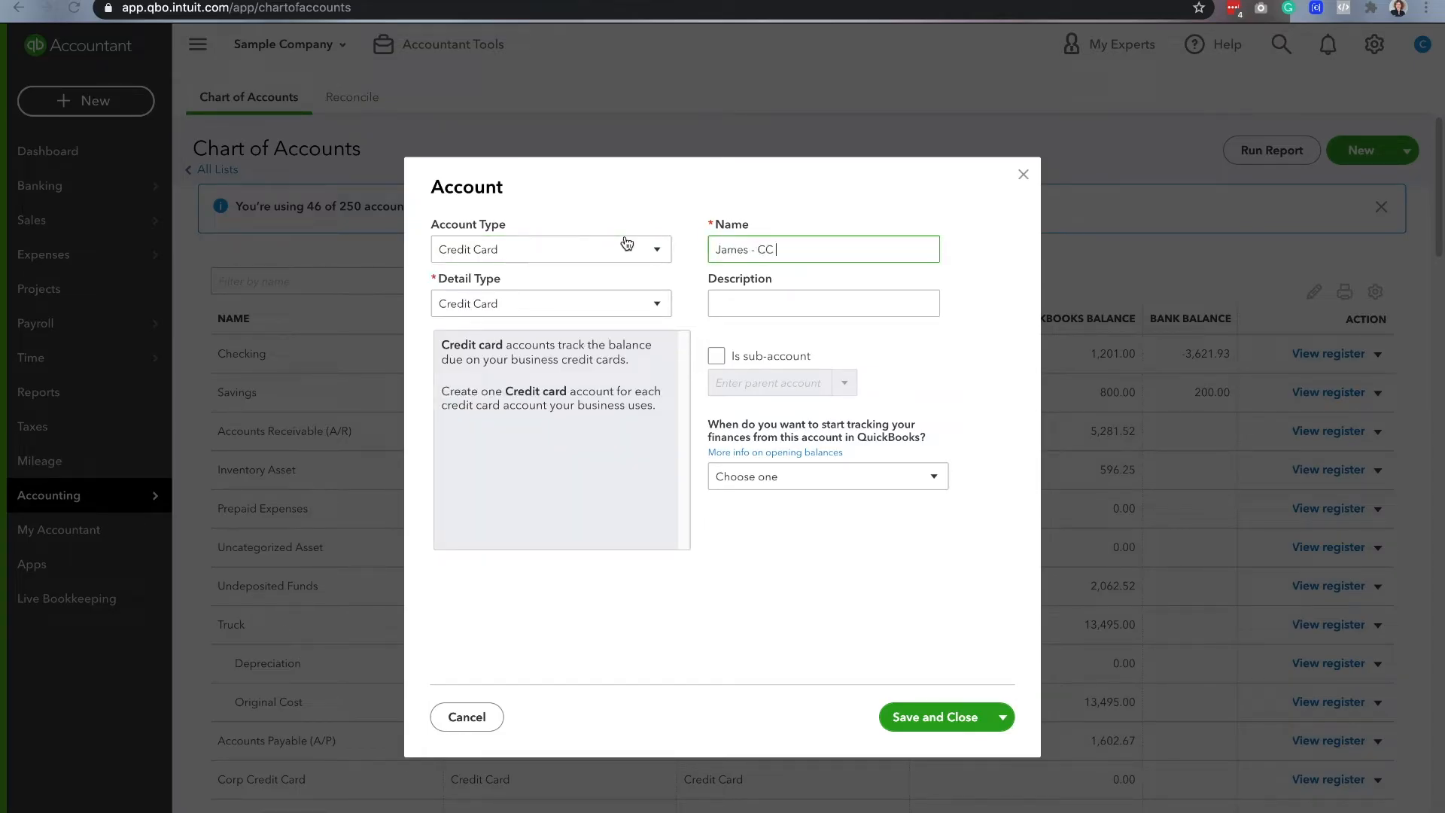
pyautogui.write('4567')
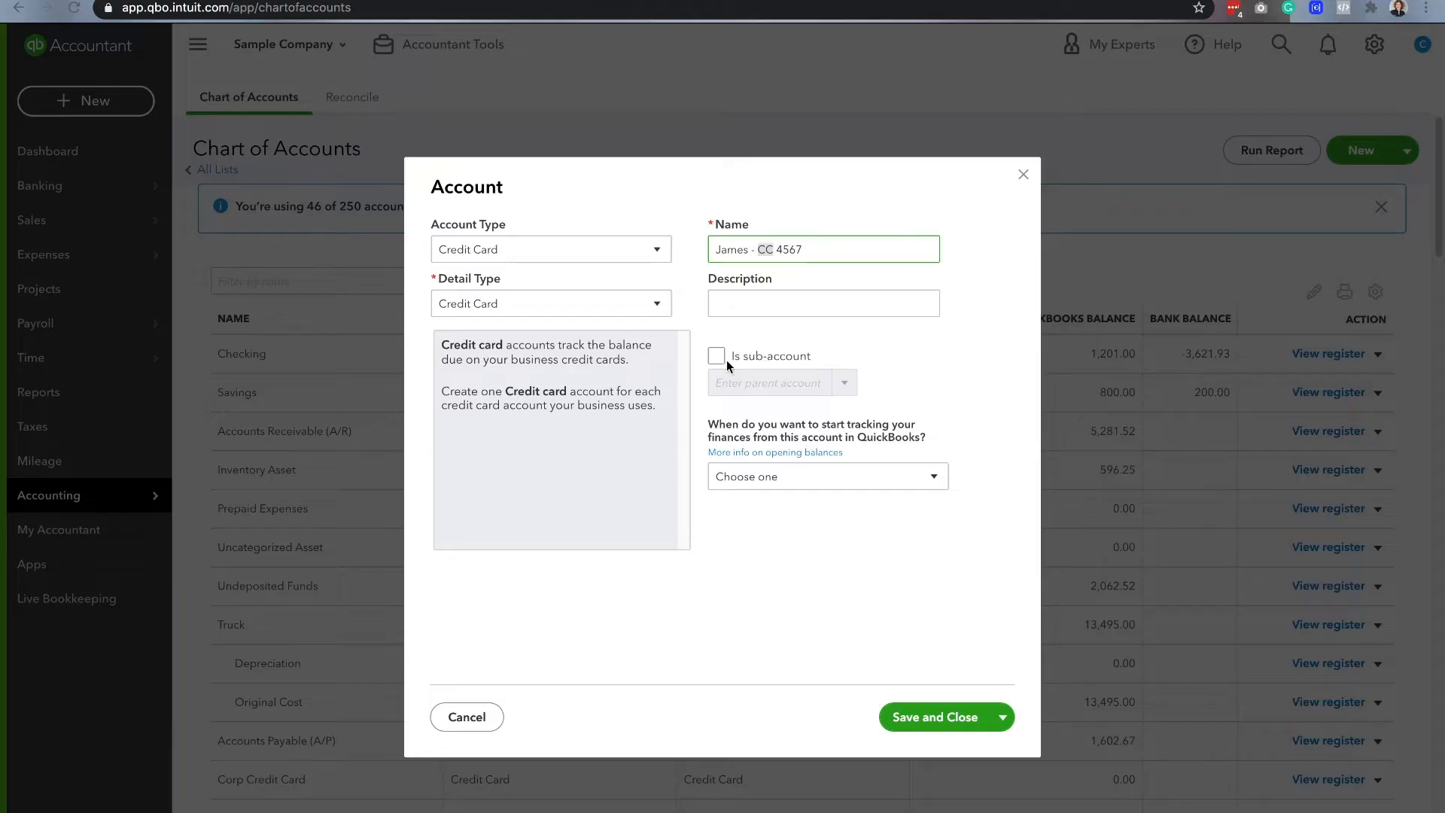
pyautogui.click(717, 356)
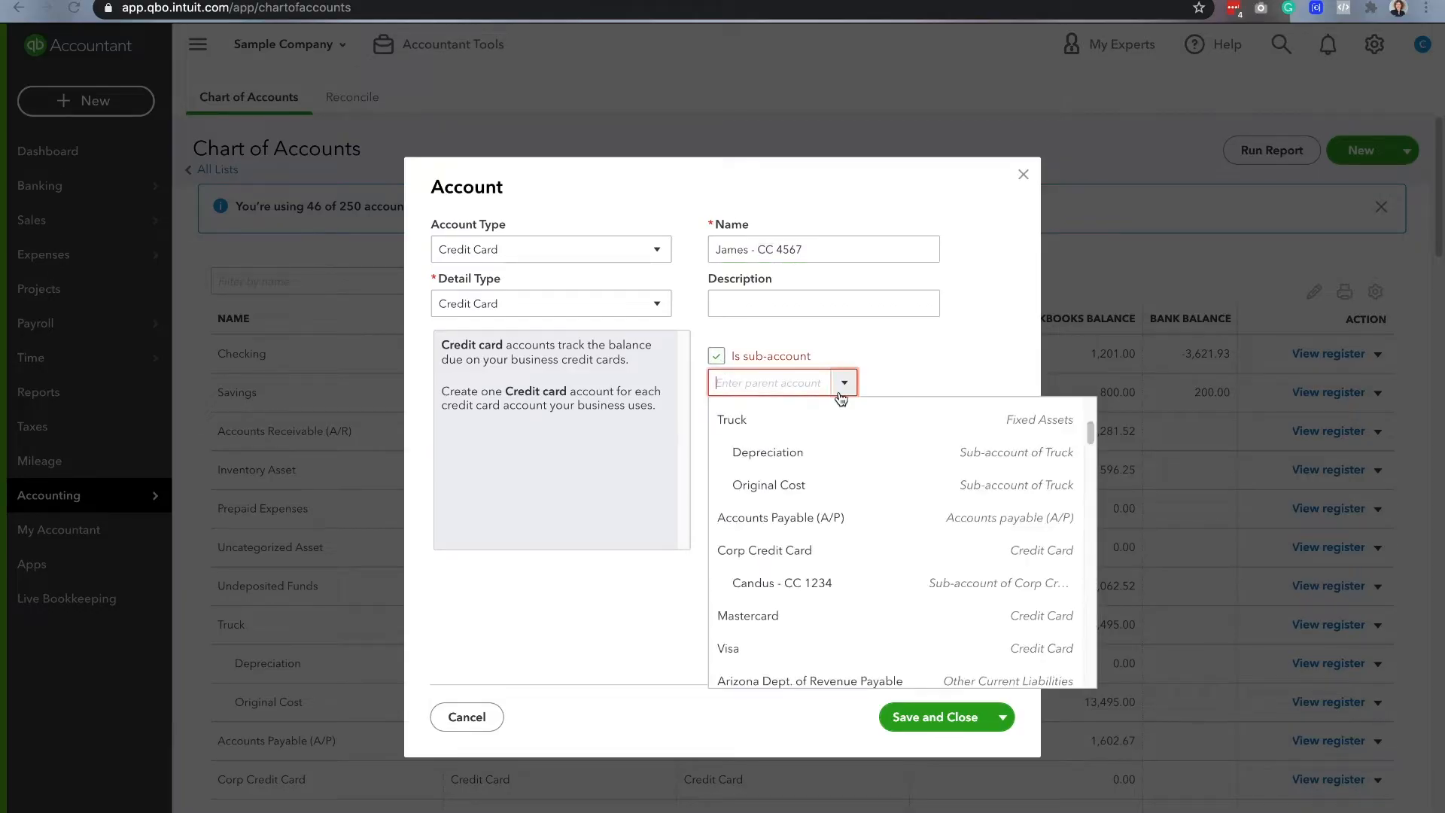
pyautogui.click(763, 550)
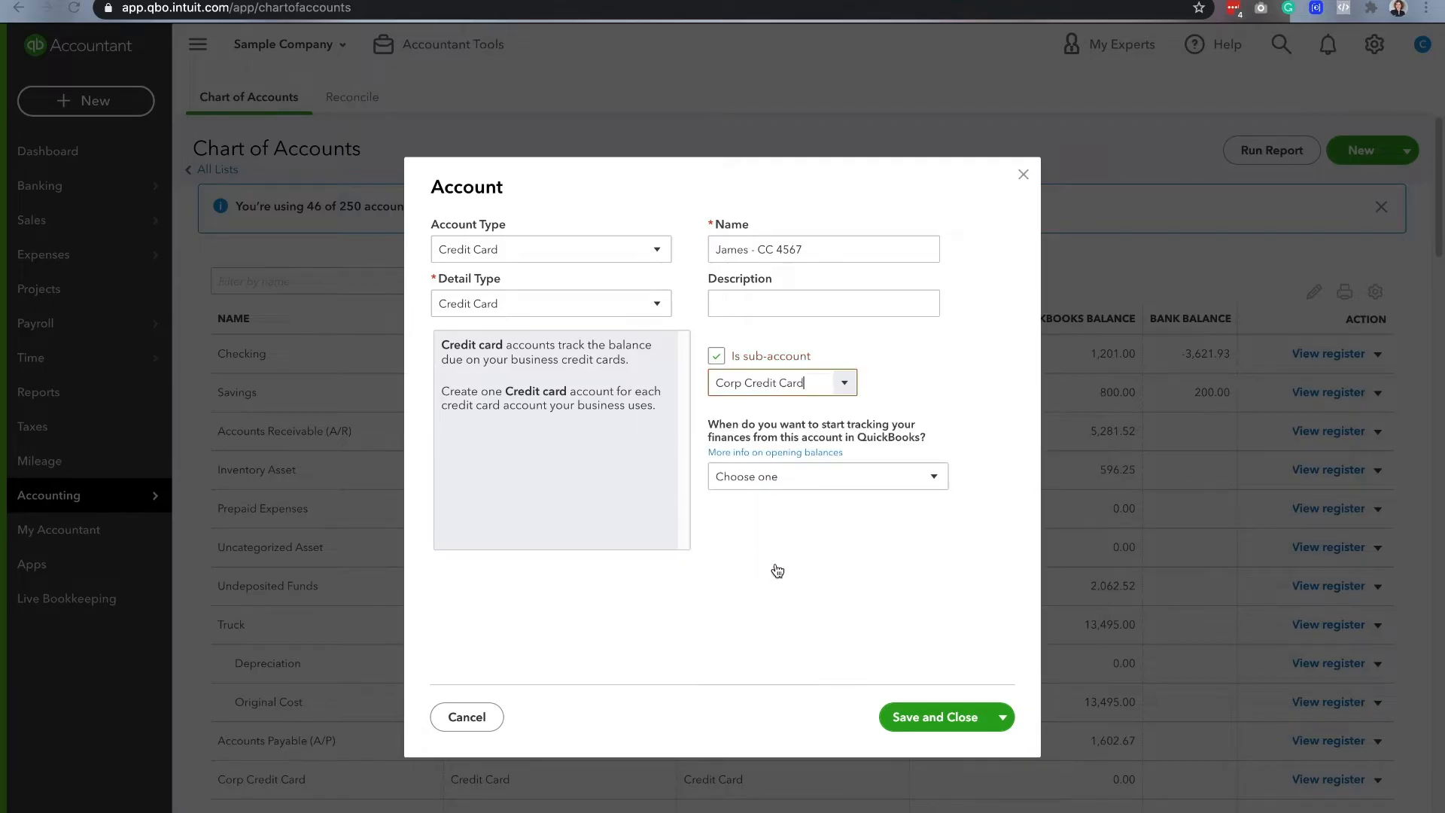
pyautogui.click(935, 717)
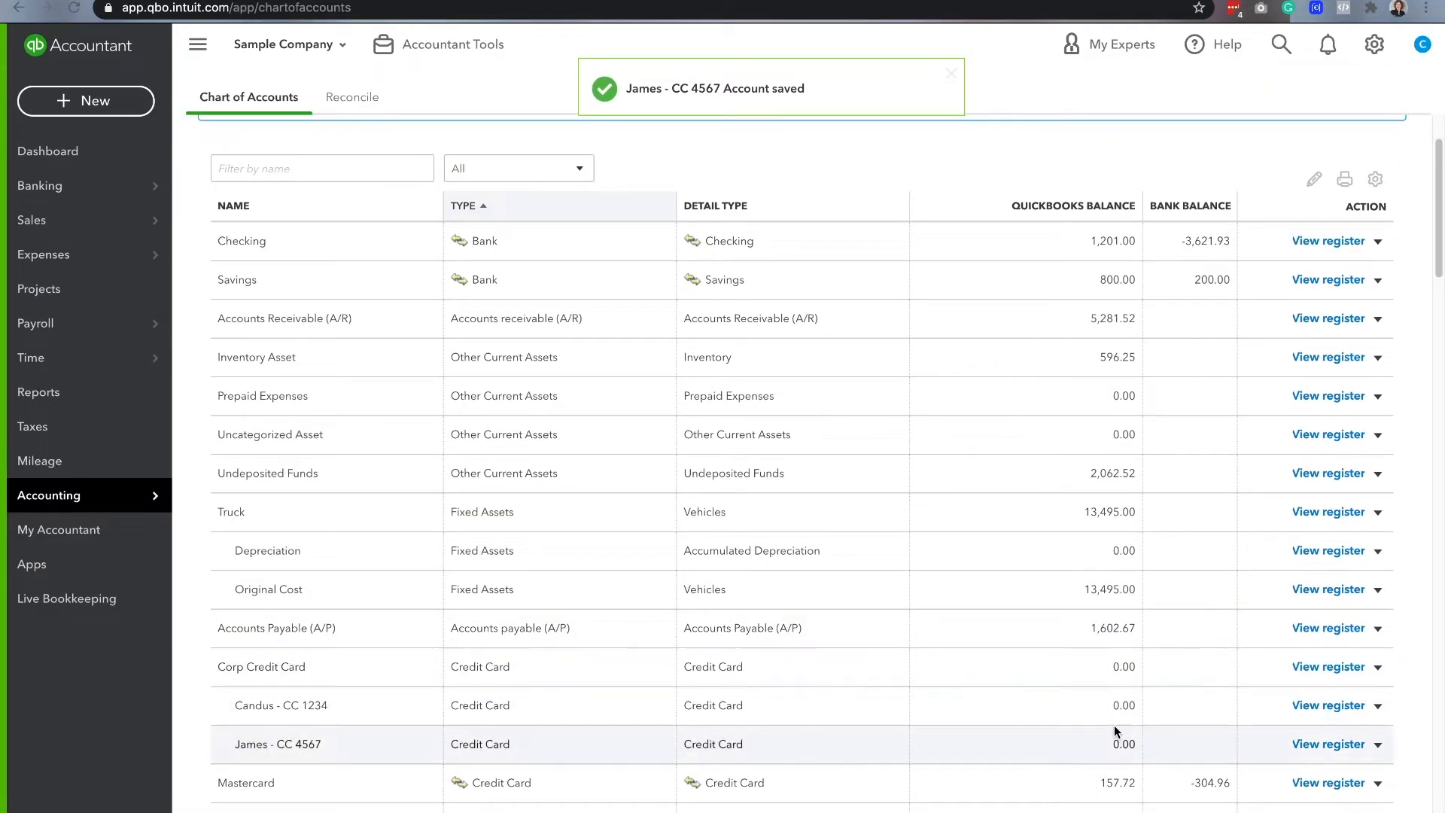
# - Open the empty Candus - CC 1234 credit card register from the Chart of Accounts
pyautogui.click(950, 73)
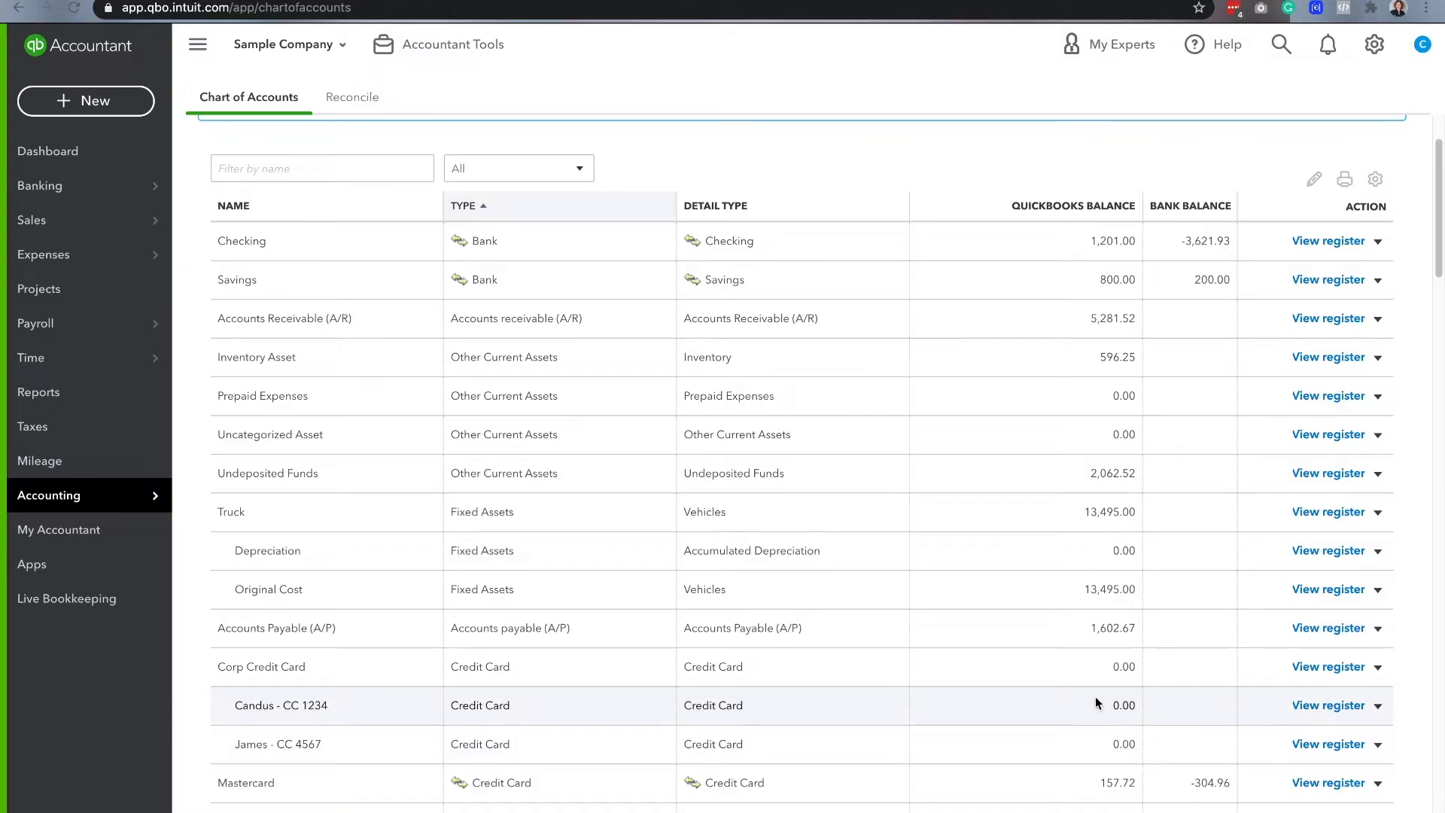
pyautogui.moveTo(1105, 705)
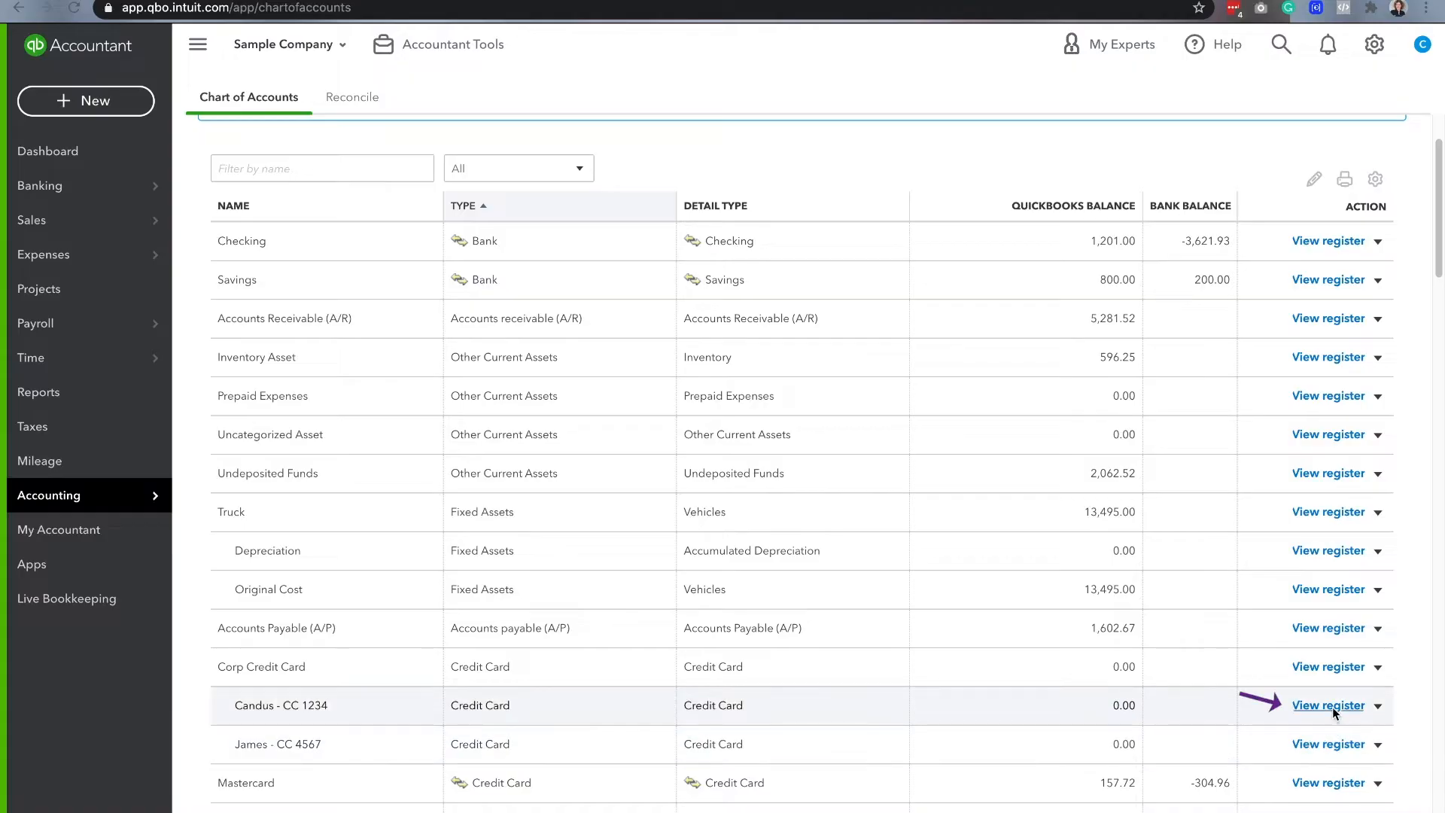
pyautogui.click(1327, 705)
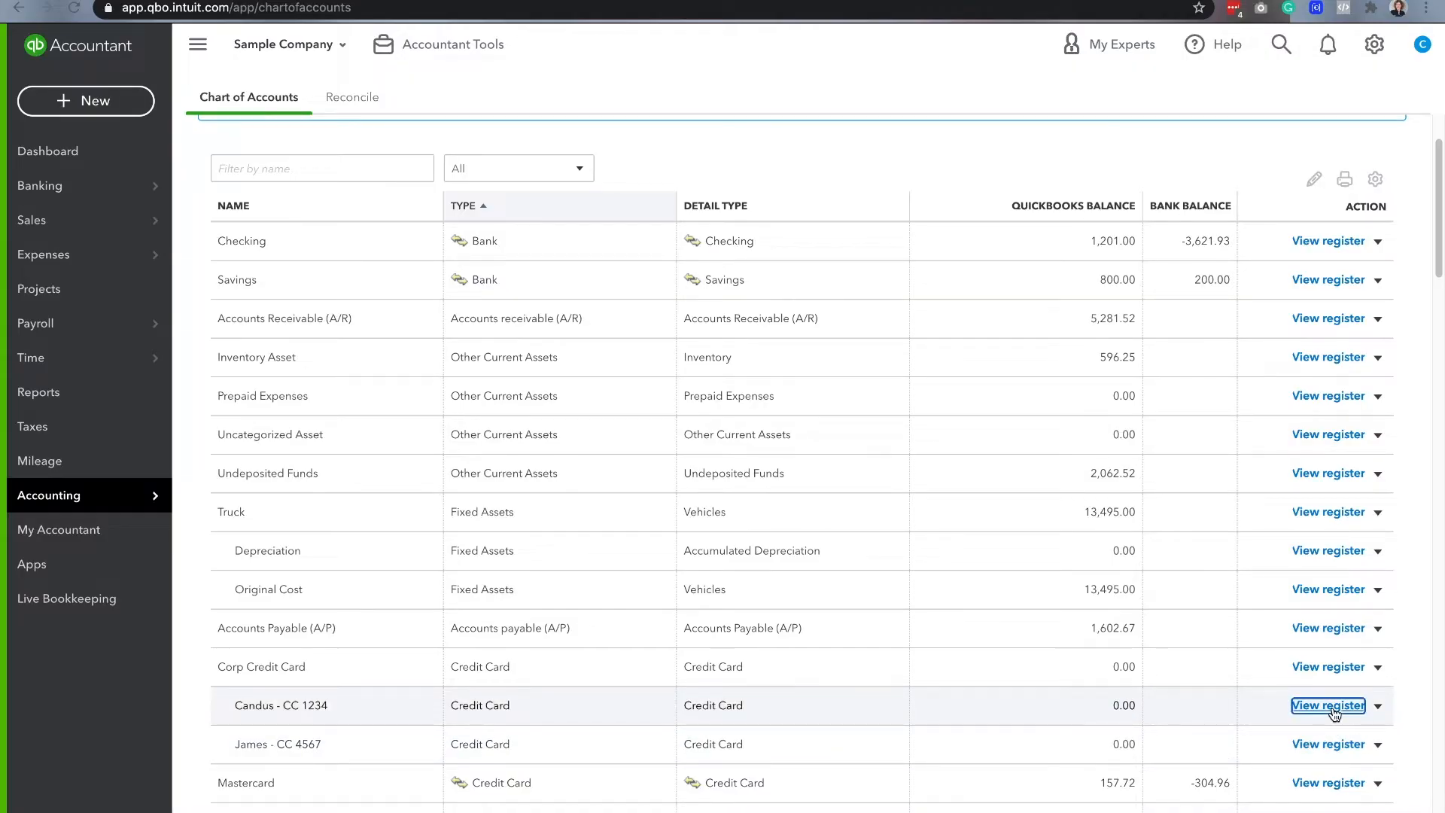
pyautogui.click(1327, 705)
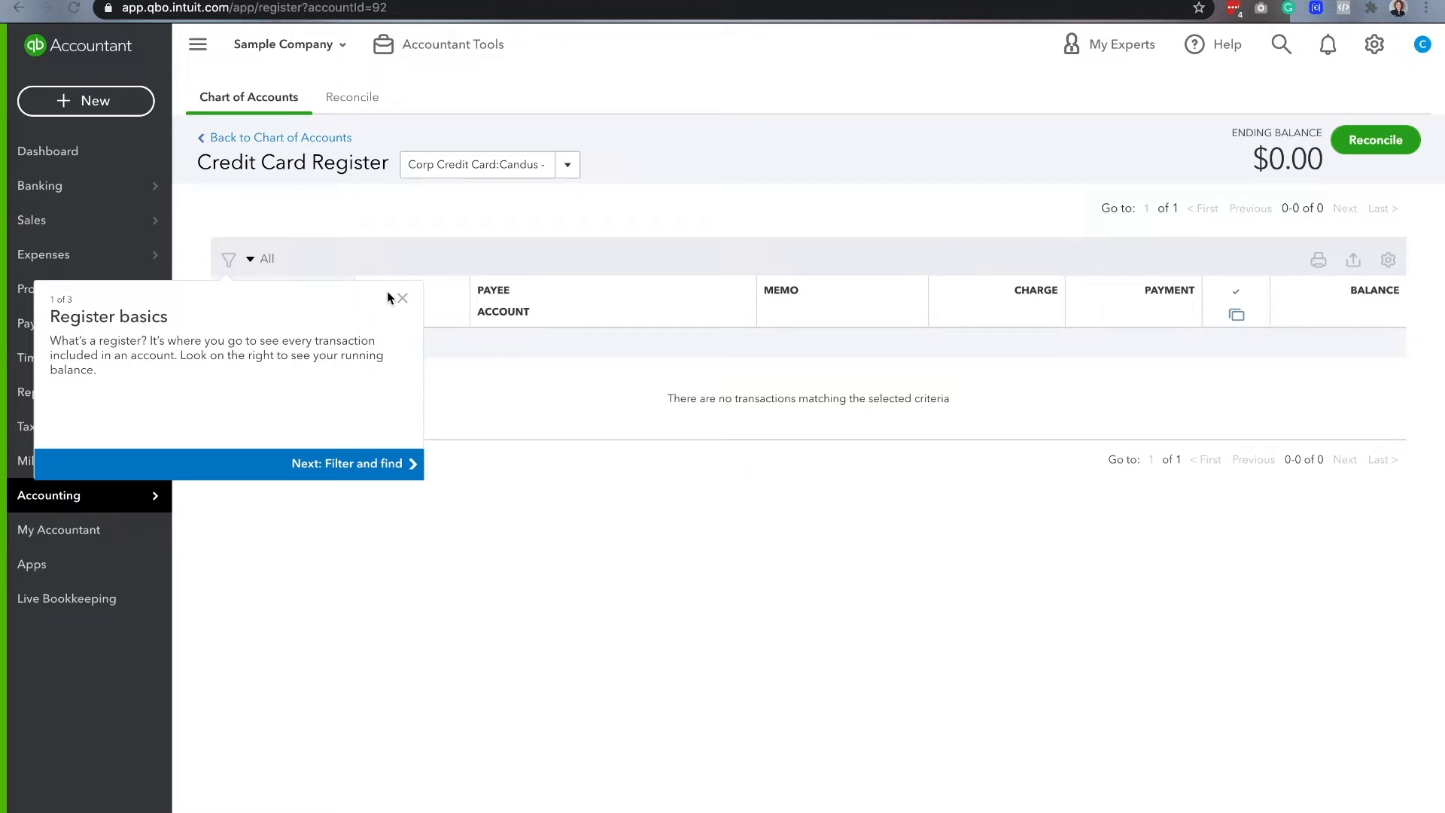
# - Close the Register basics tour and the + New menu without creating a transaction
pyautogui.click(401, 298)
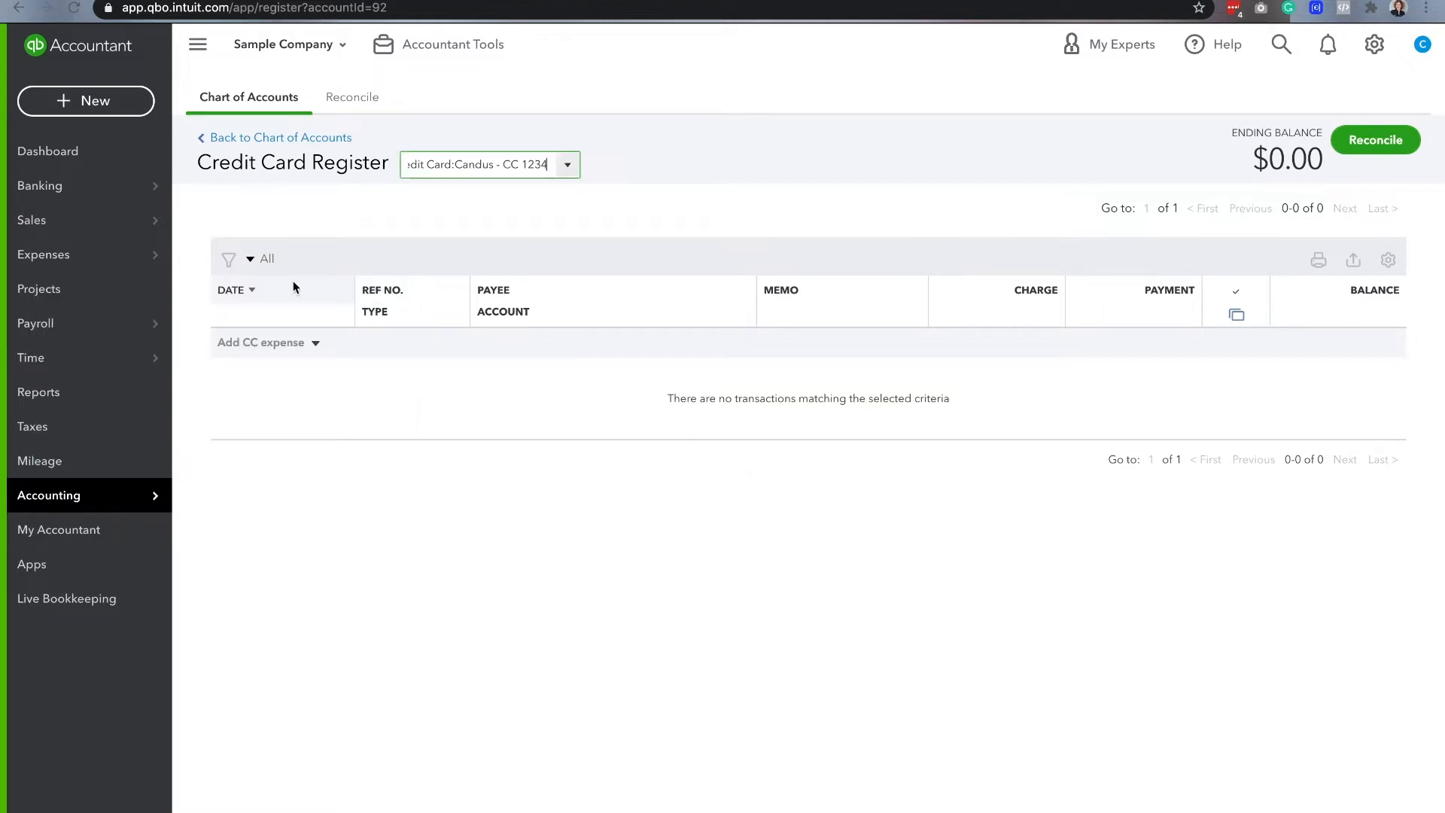
pyautogui.click(85, 100)
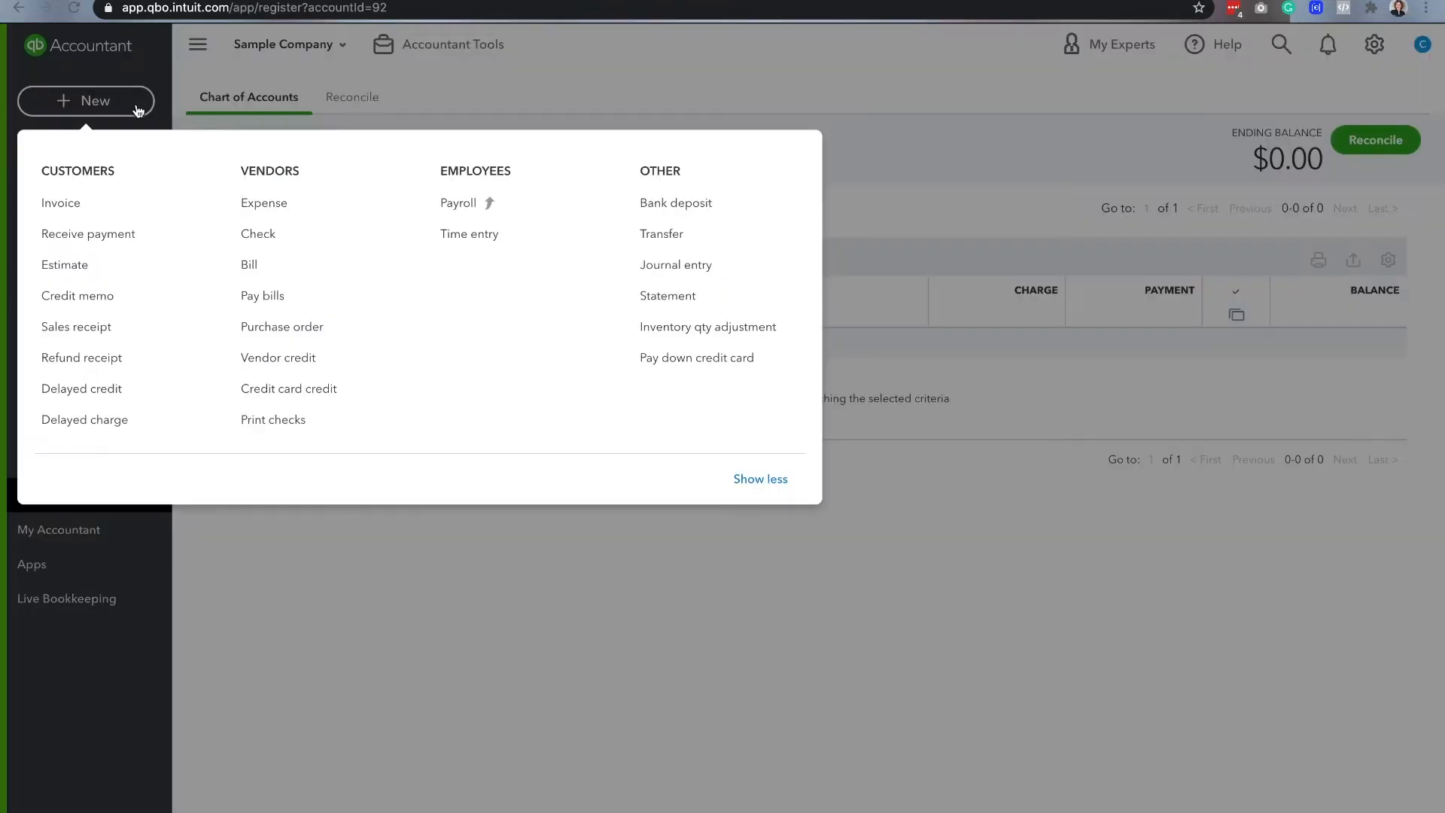
pyautogui.moveTo(265, 203)
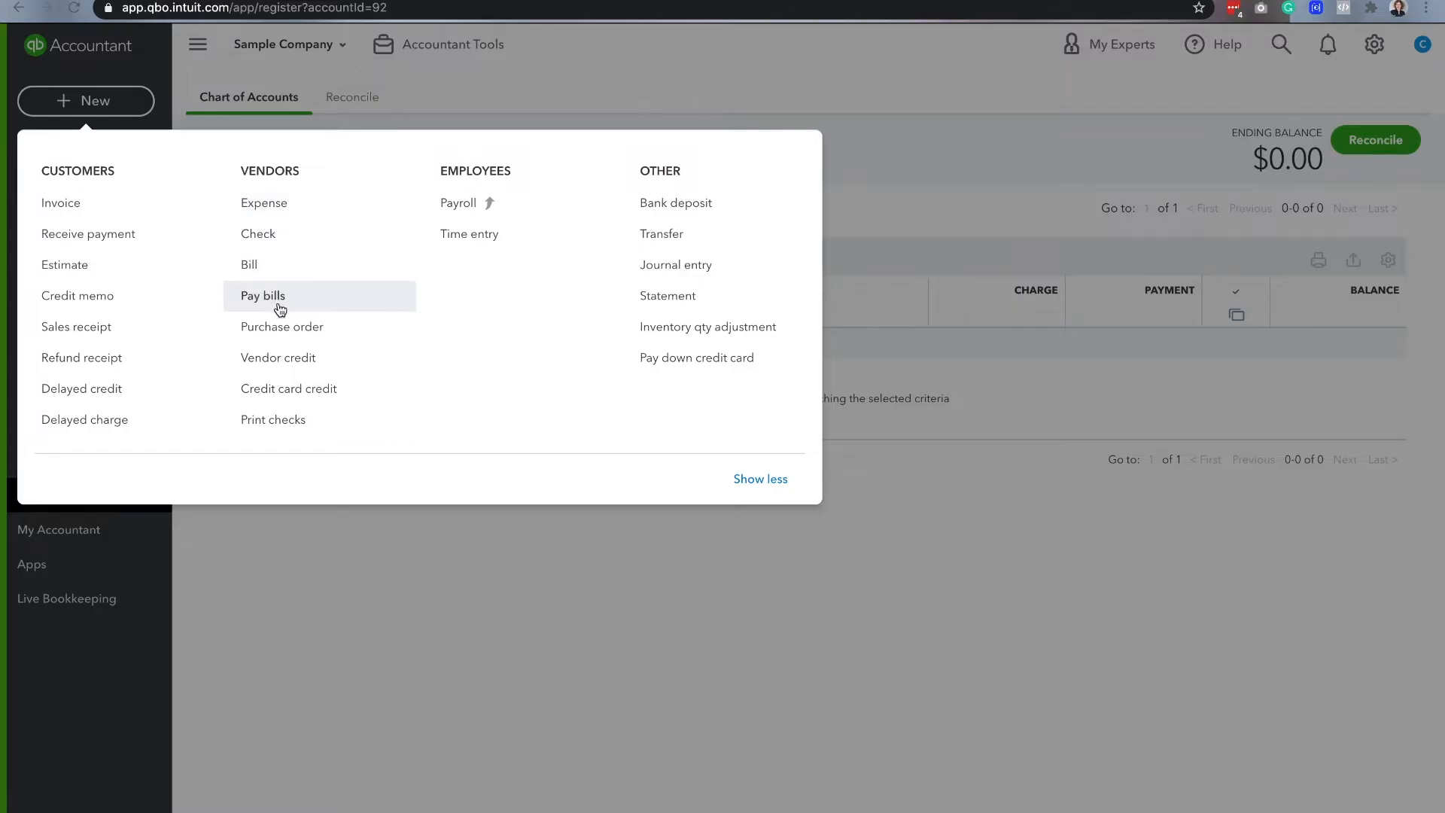
pyautogui.moveTo(444, 540)
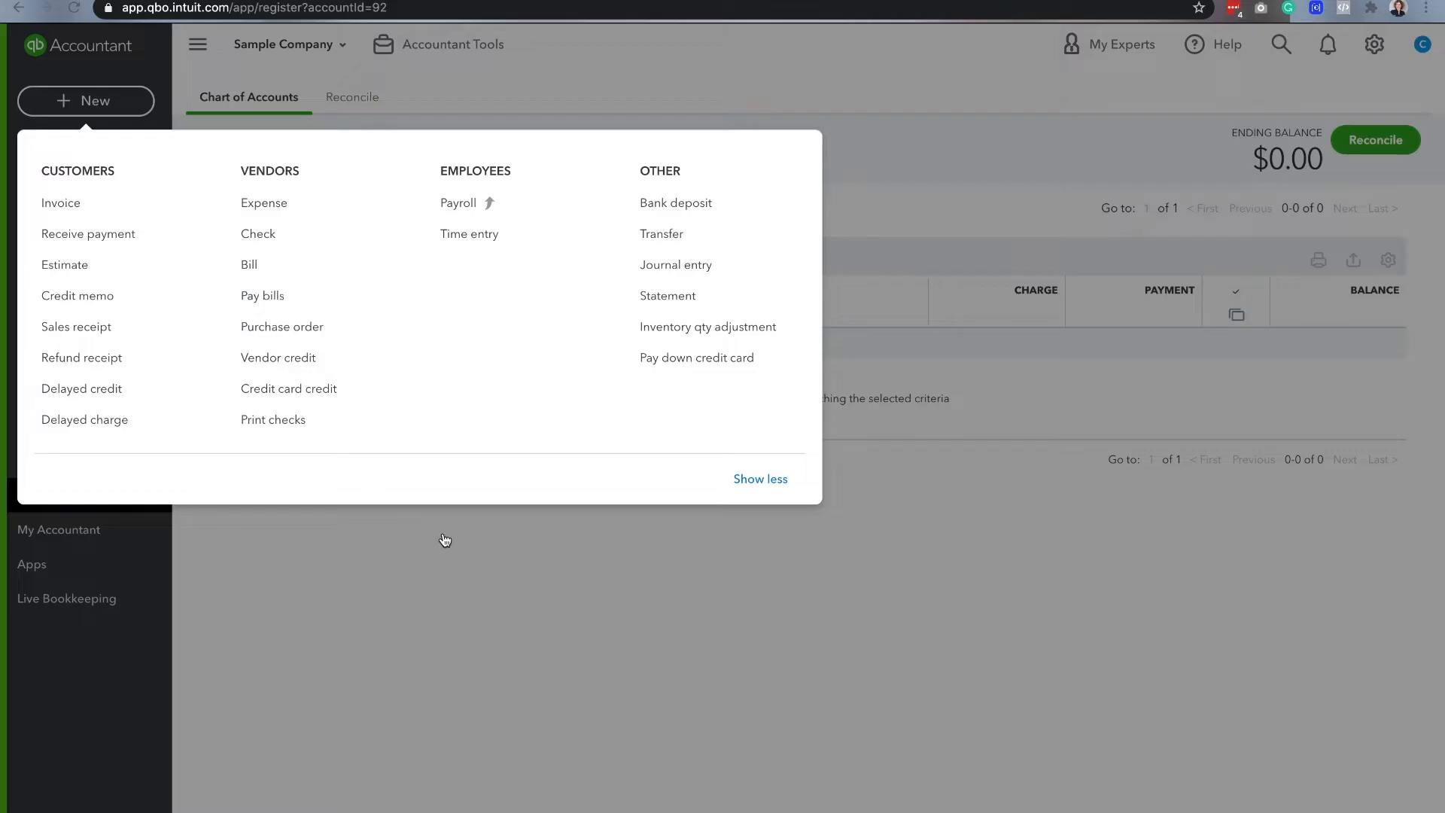
pyautogui.click(444, 540)
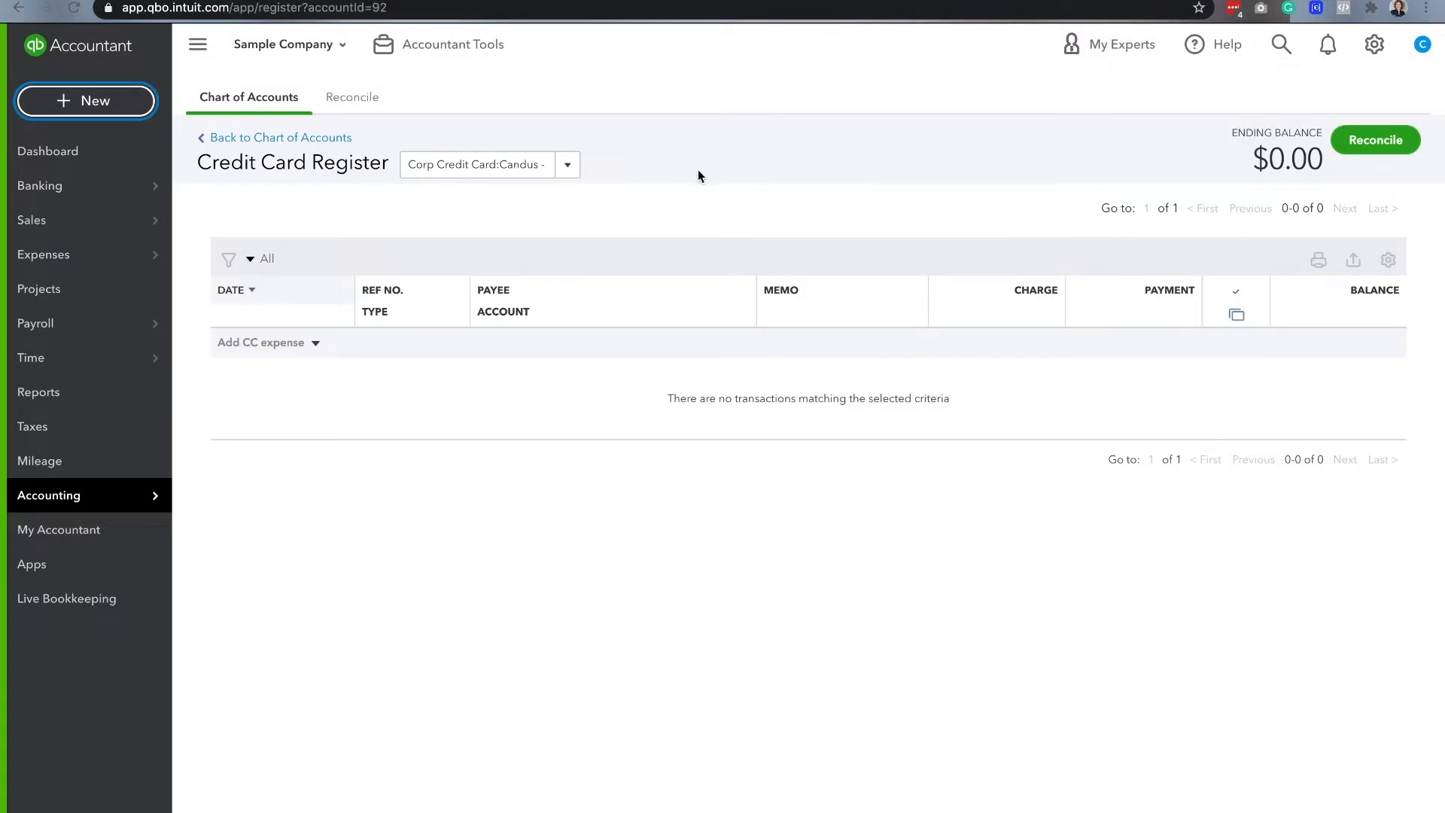
pyautogui.moveTo(451, 258)
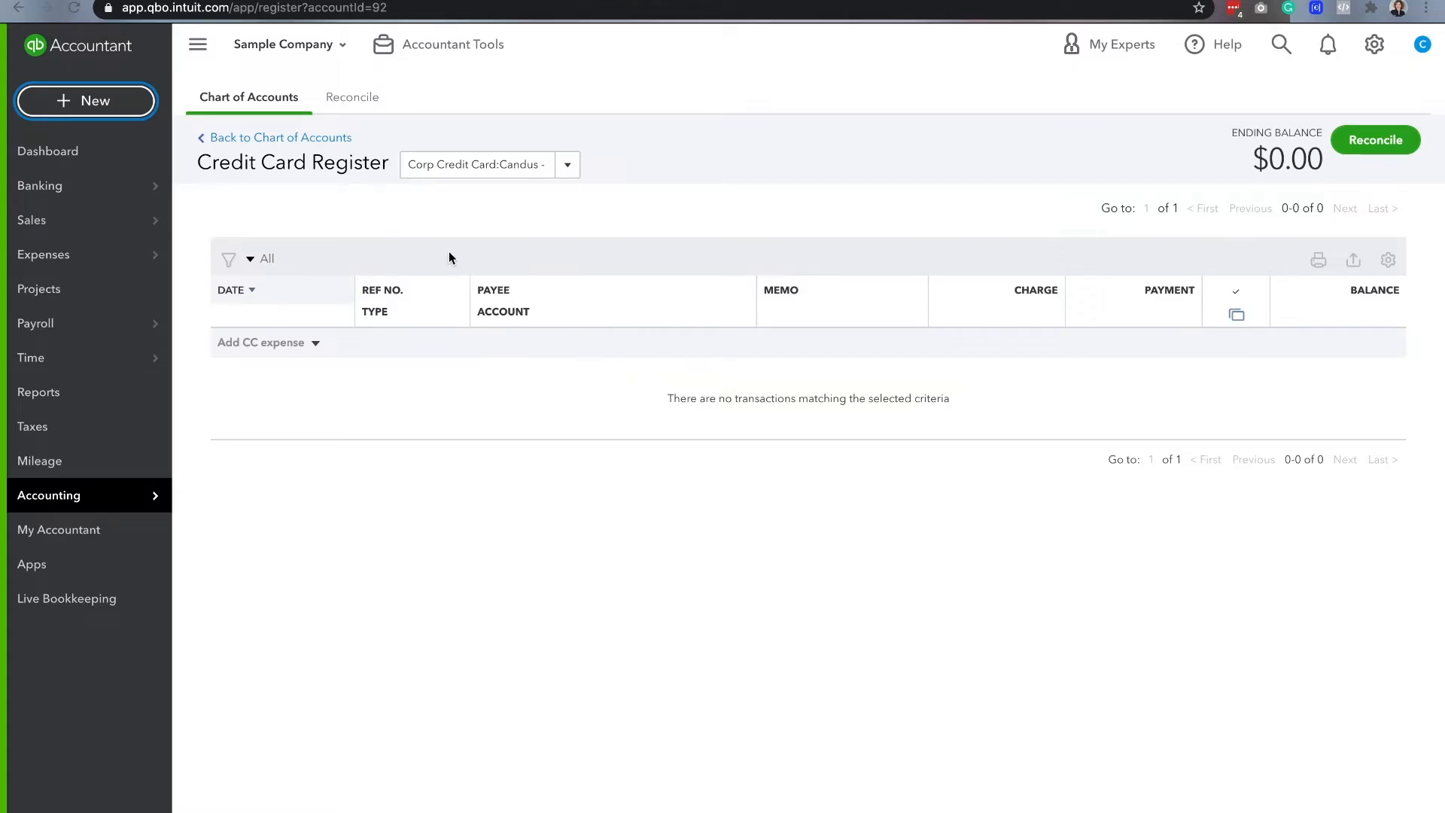
pyautogui.moveTo(261, 341)
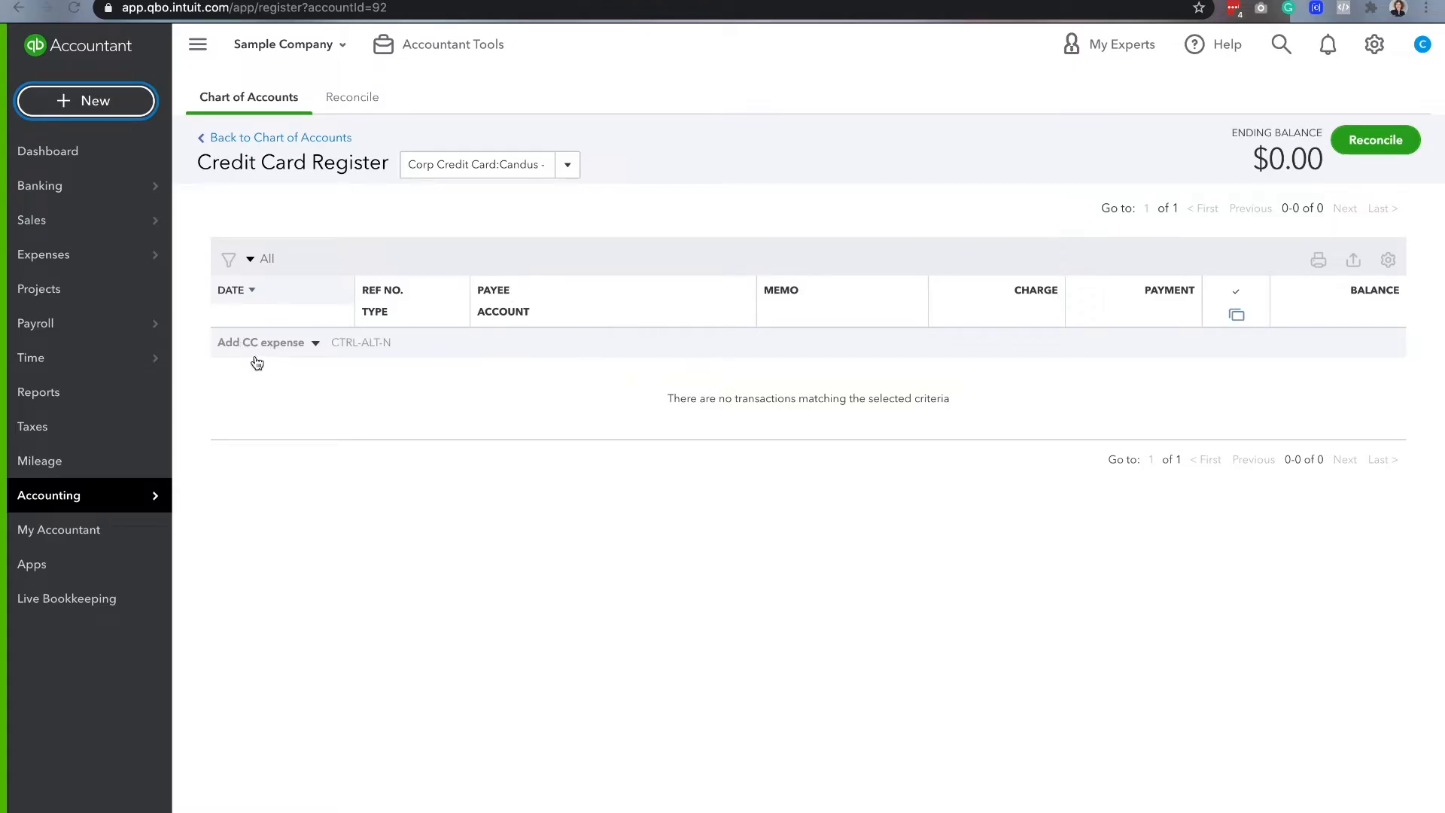
pyautogui.moveTo(254, 354)
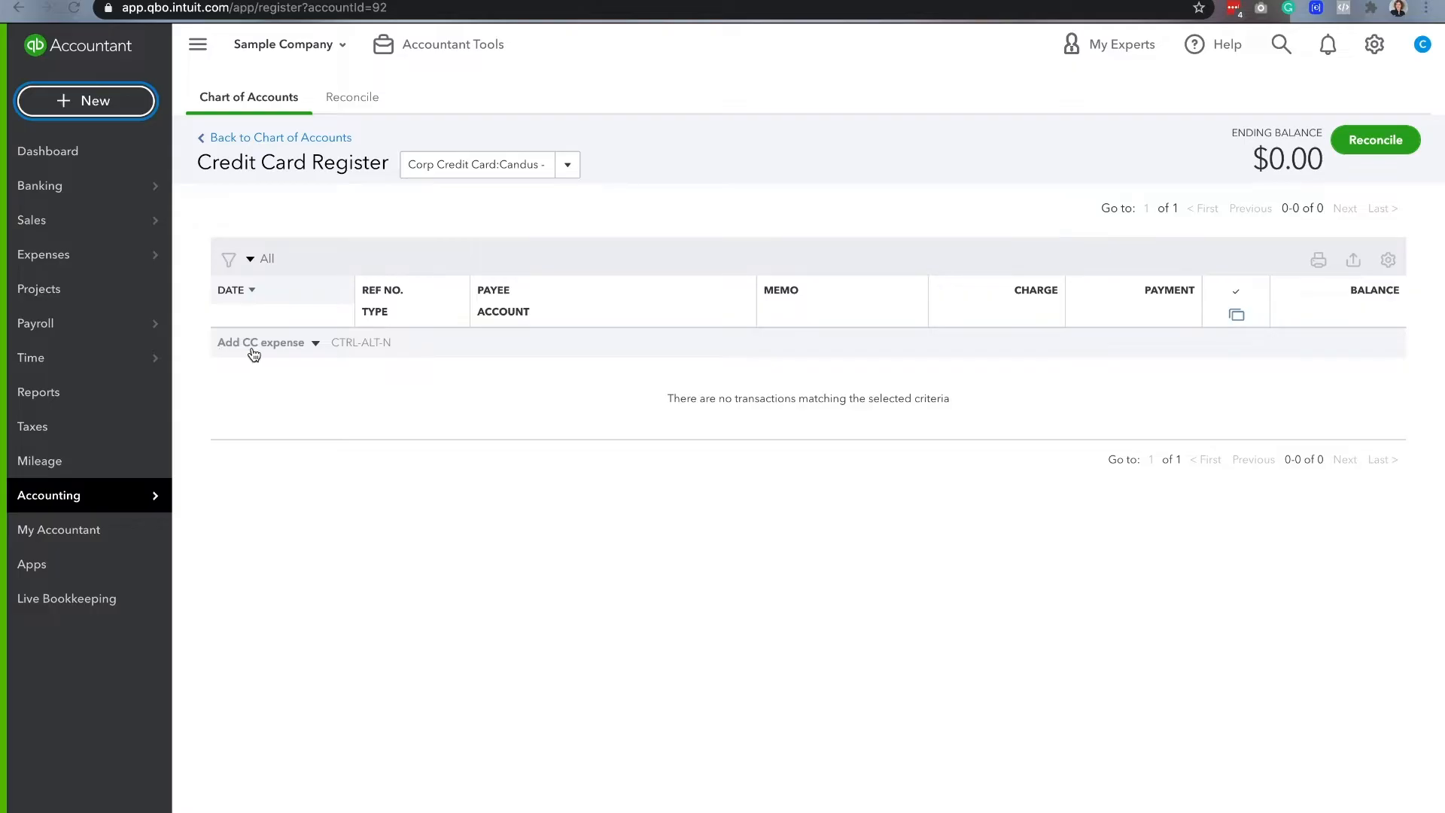
# - Record Candus charges: $18.97 Bob's Burger Joint meals and $1,000 Brosnahan Insurance Agency insurance
pyautogui.click(261, 342)
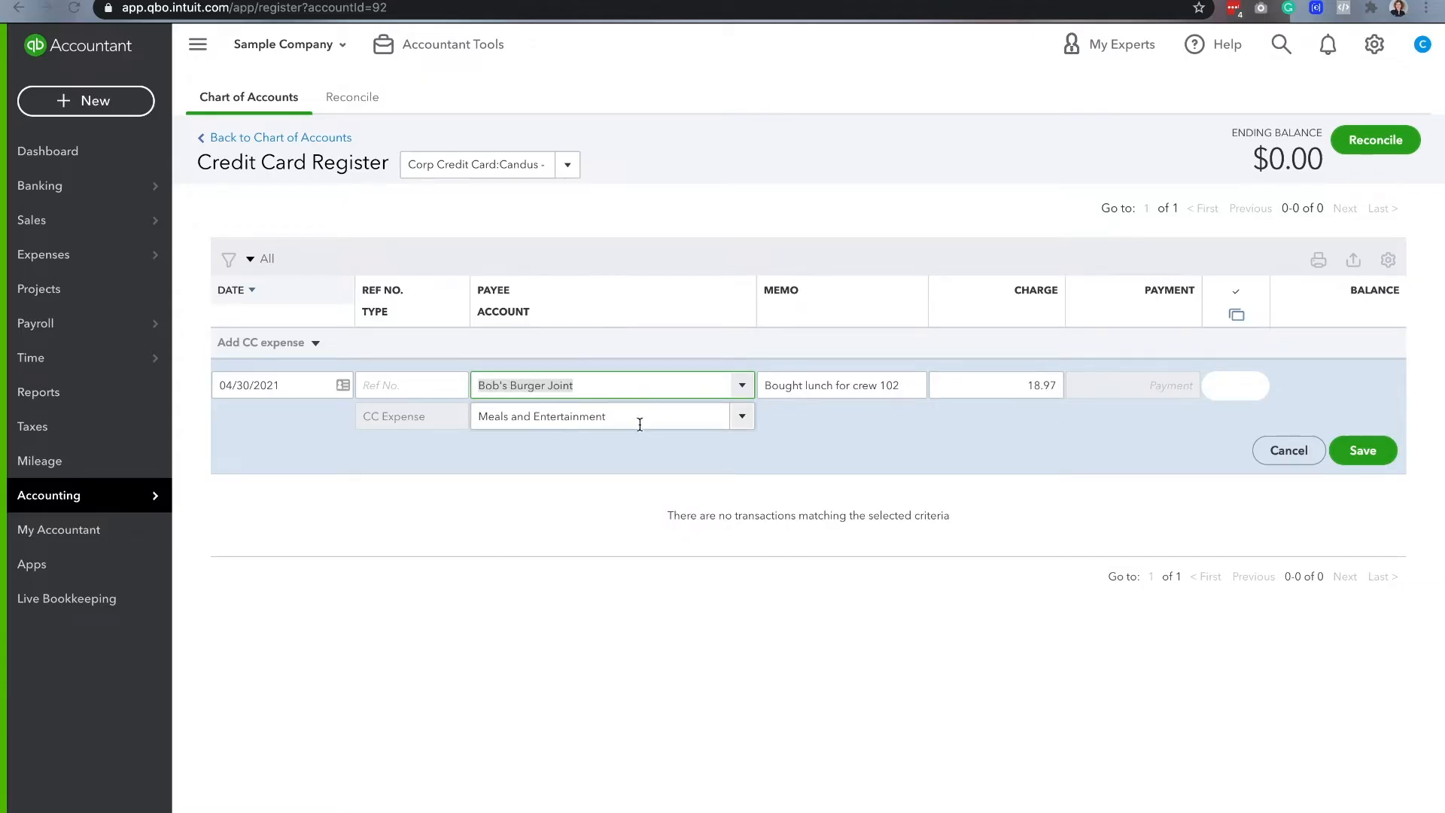
pyautogui.click(1362, 451)
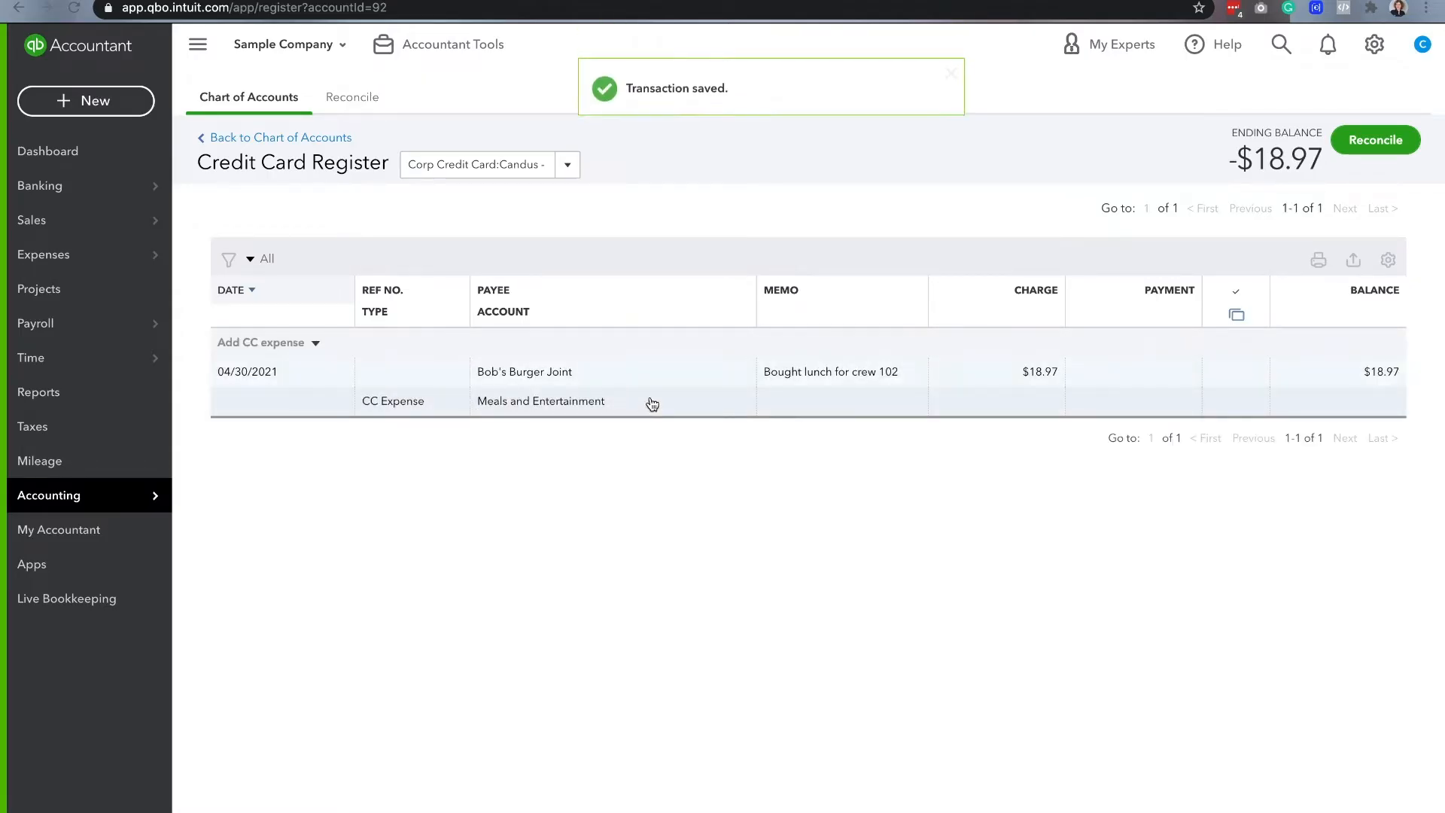
pyautogui.click(260, 342)
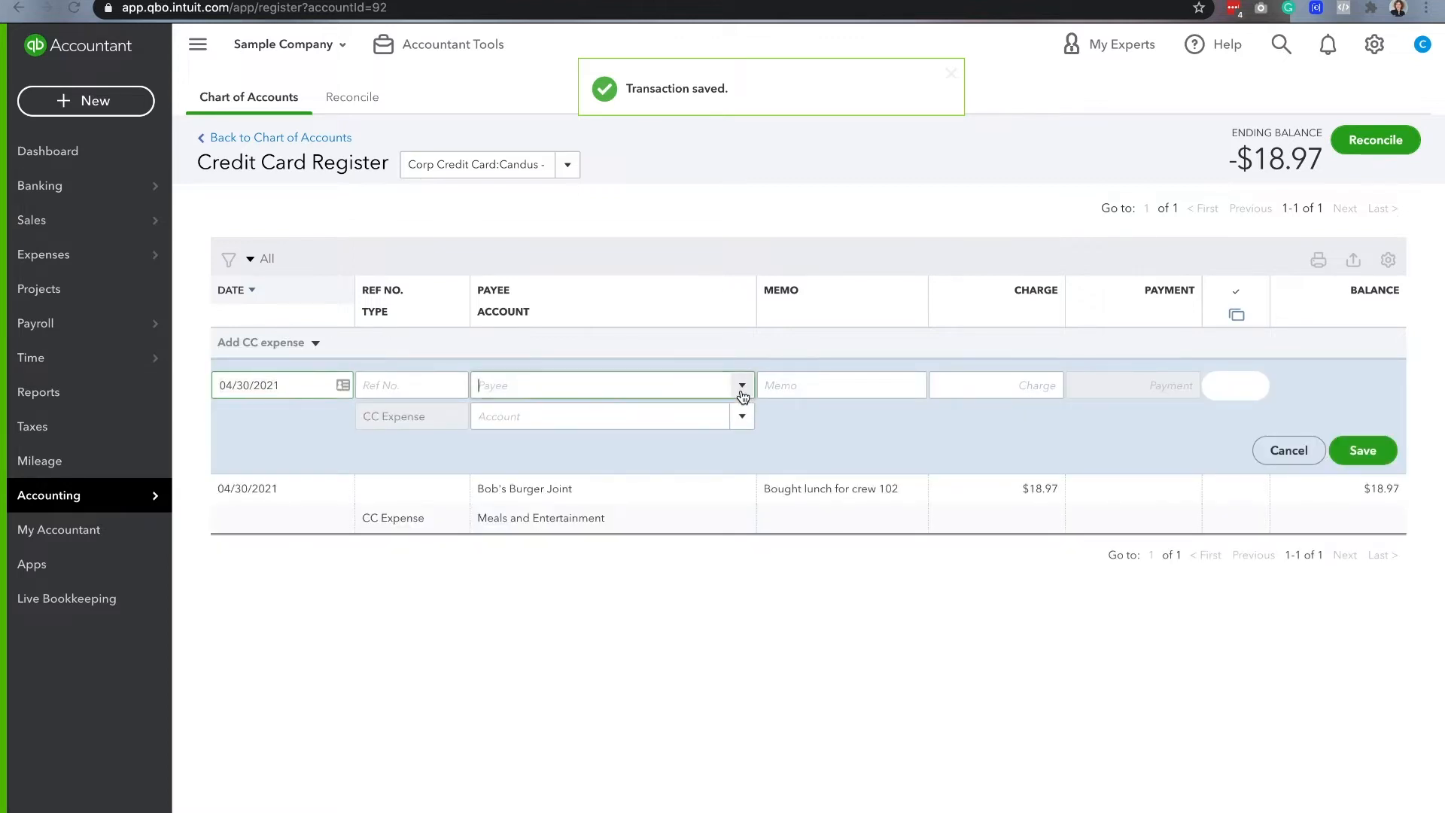
pyautogui.click(742, 385)
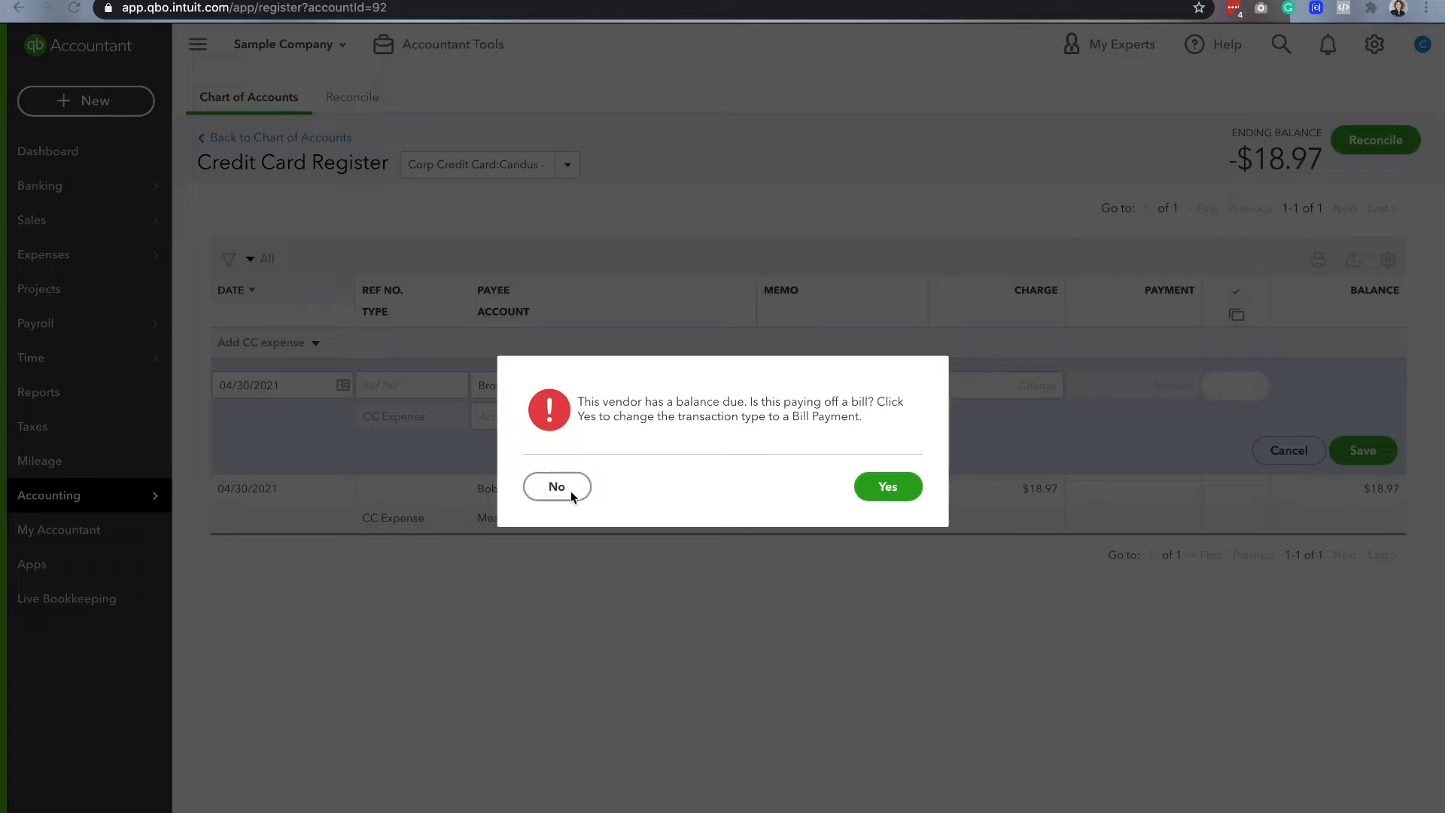
pyautogui.click(557, 486)
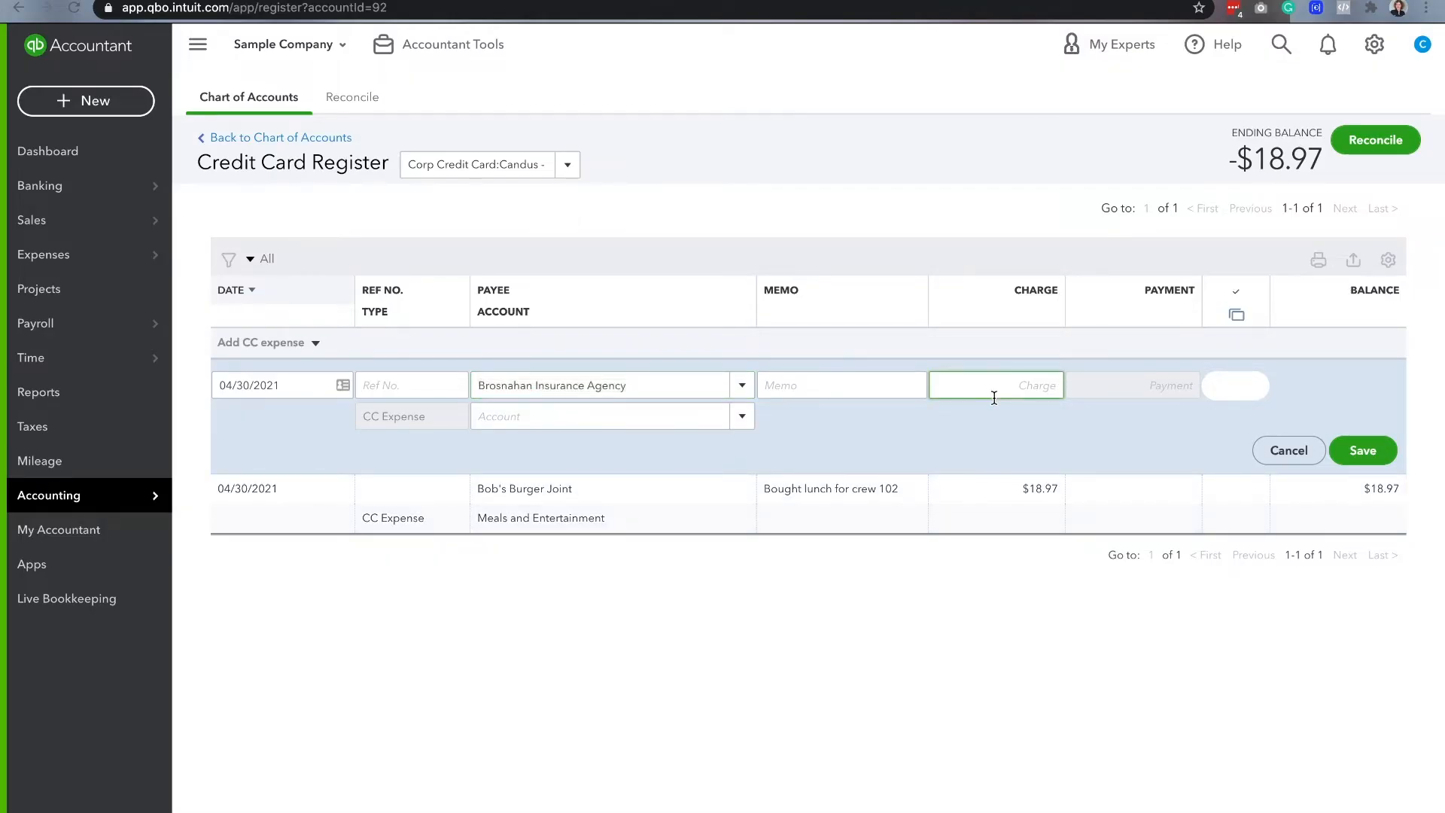
pyautogui.write('1000')
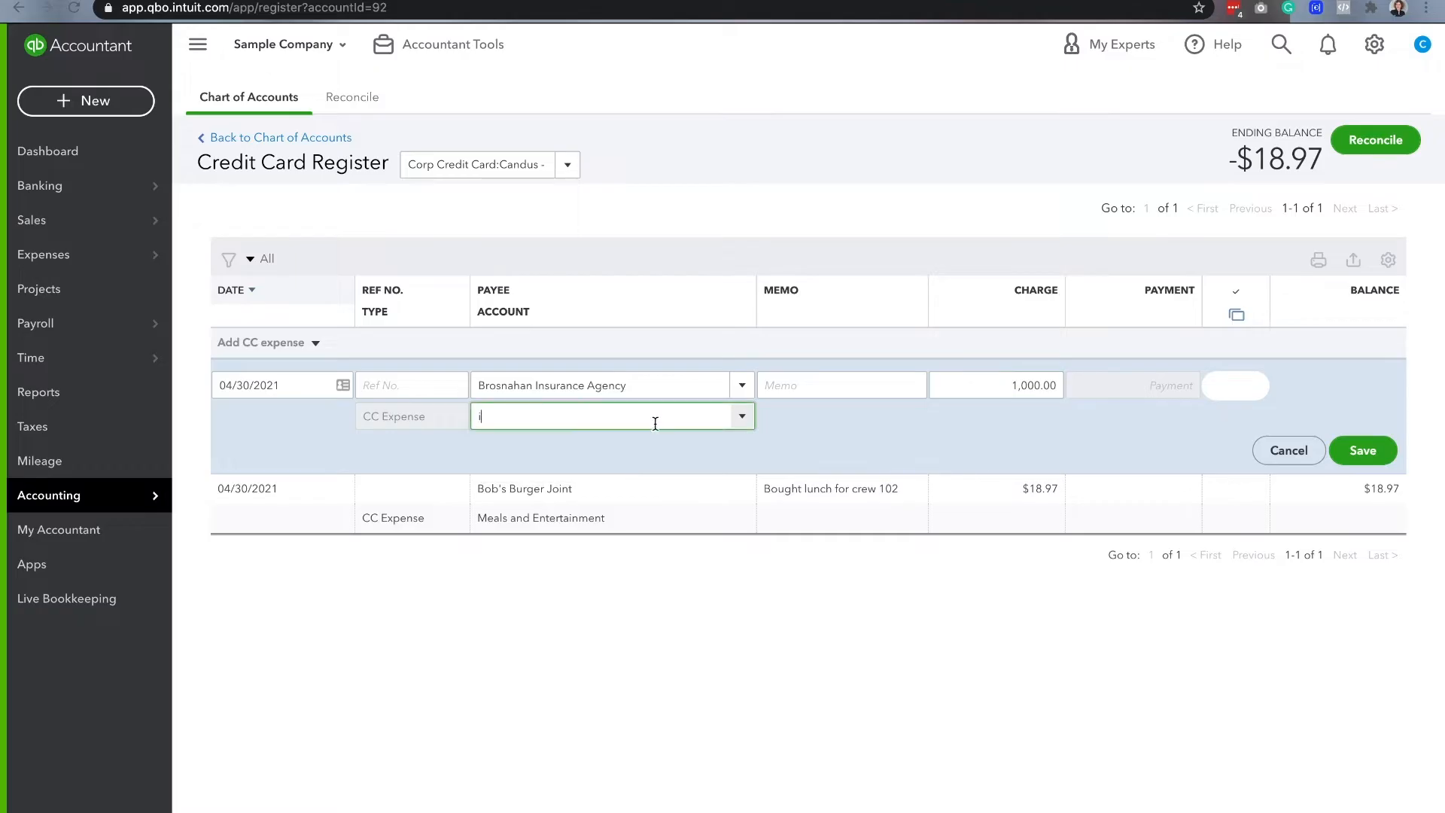
pyautogui.write('Insurance')
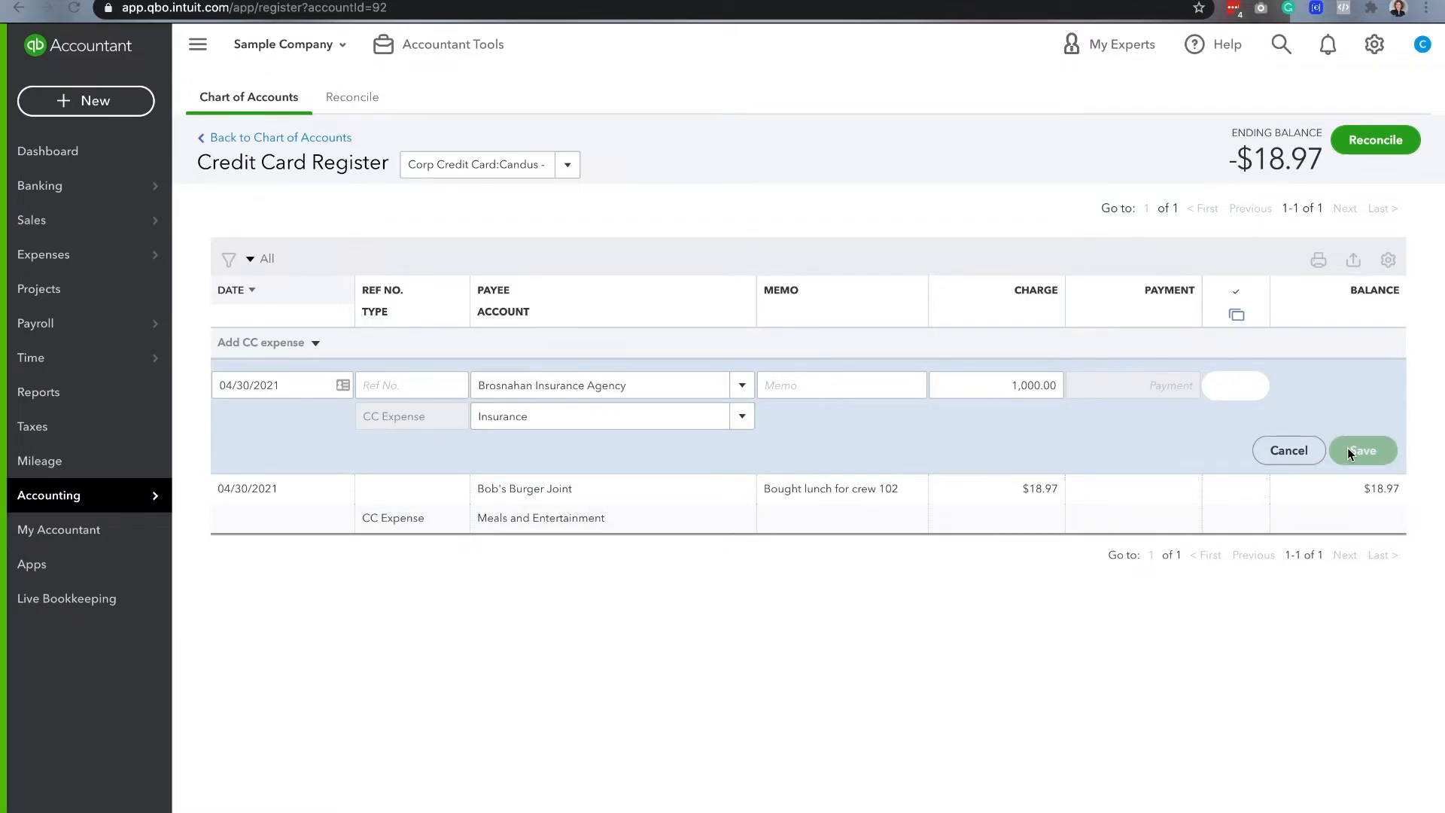
pyautogui.click(1362, 450)
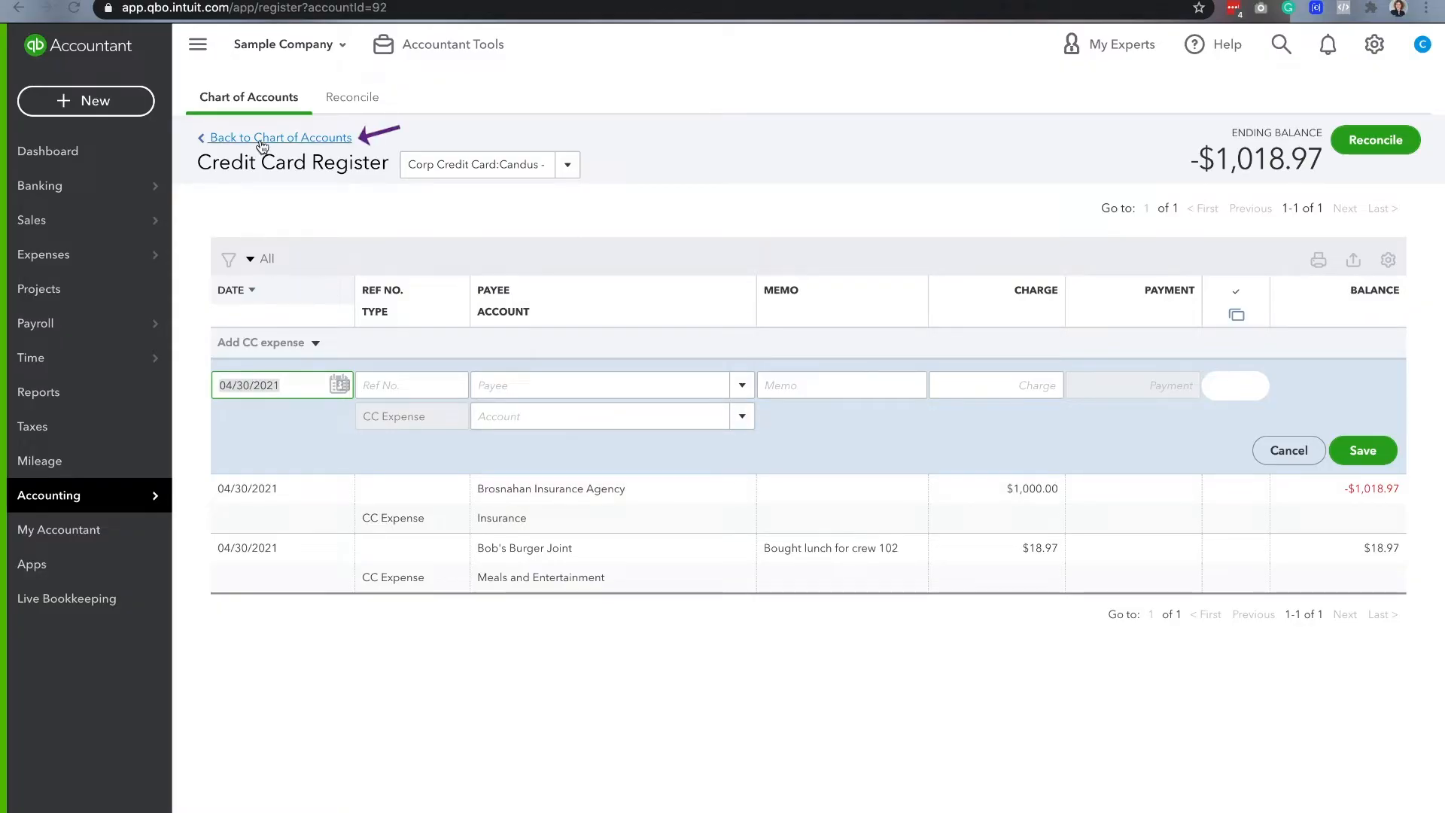
# - Go back to the Chart of Accounts and scroll to the 1,018.97 card balances
pyautogui.click(280, 137)
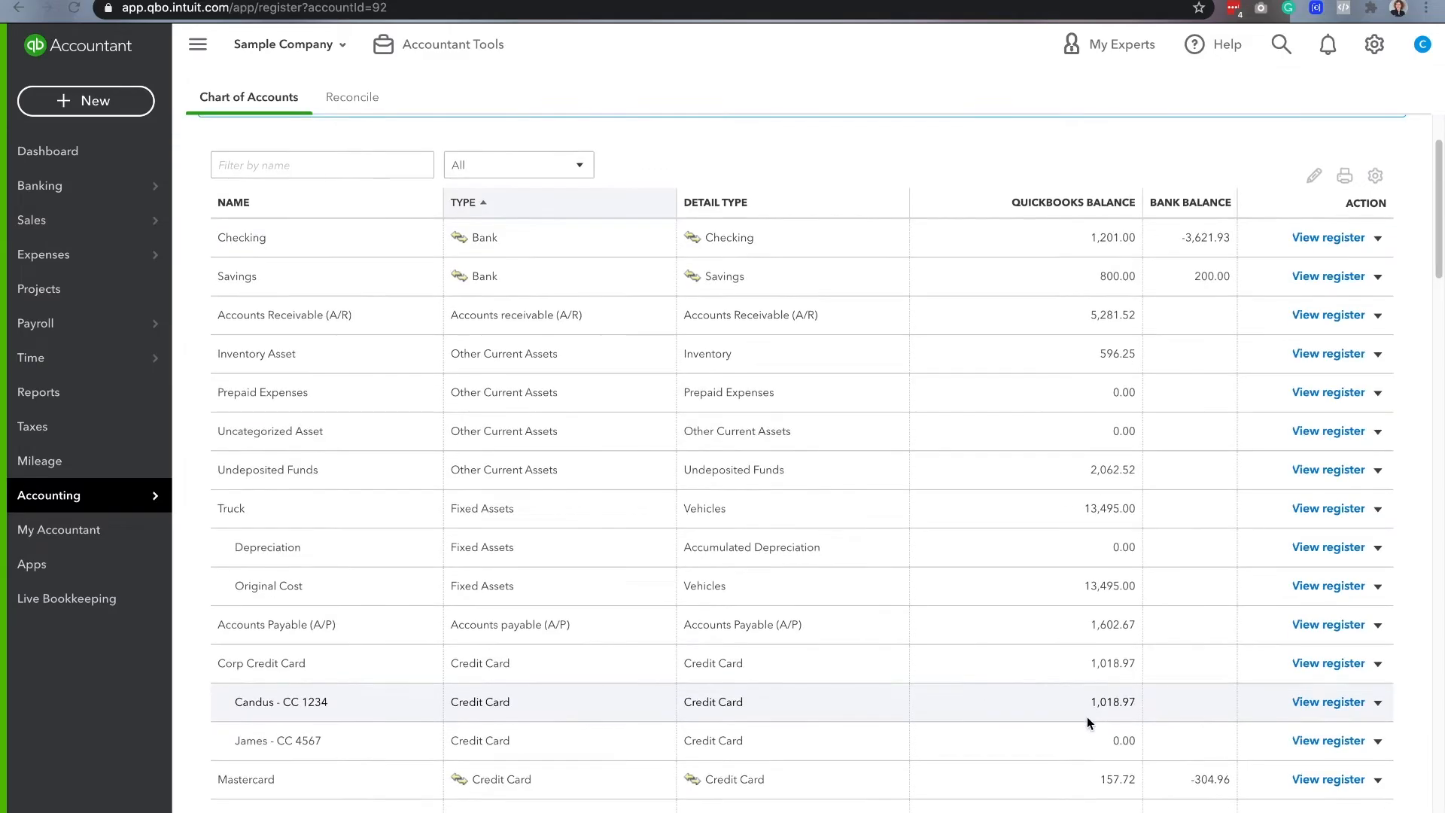
pyautogui.scroll(-3)
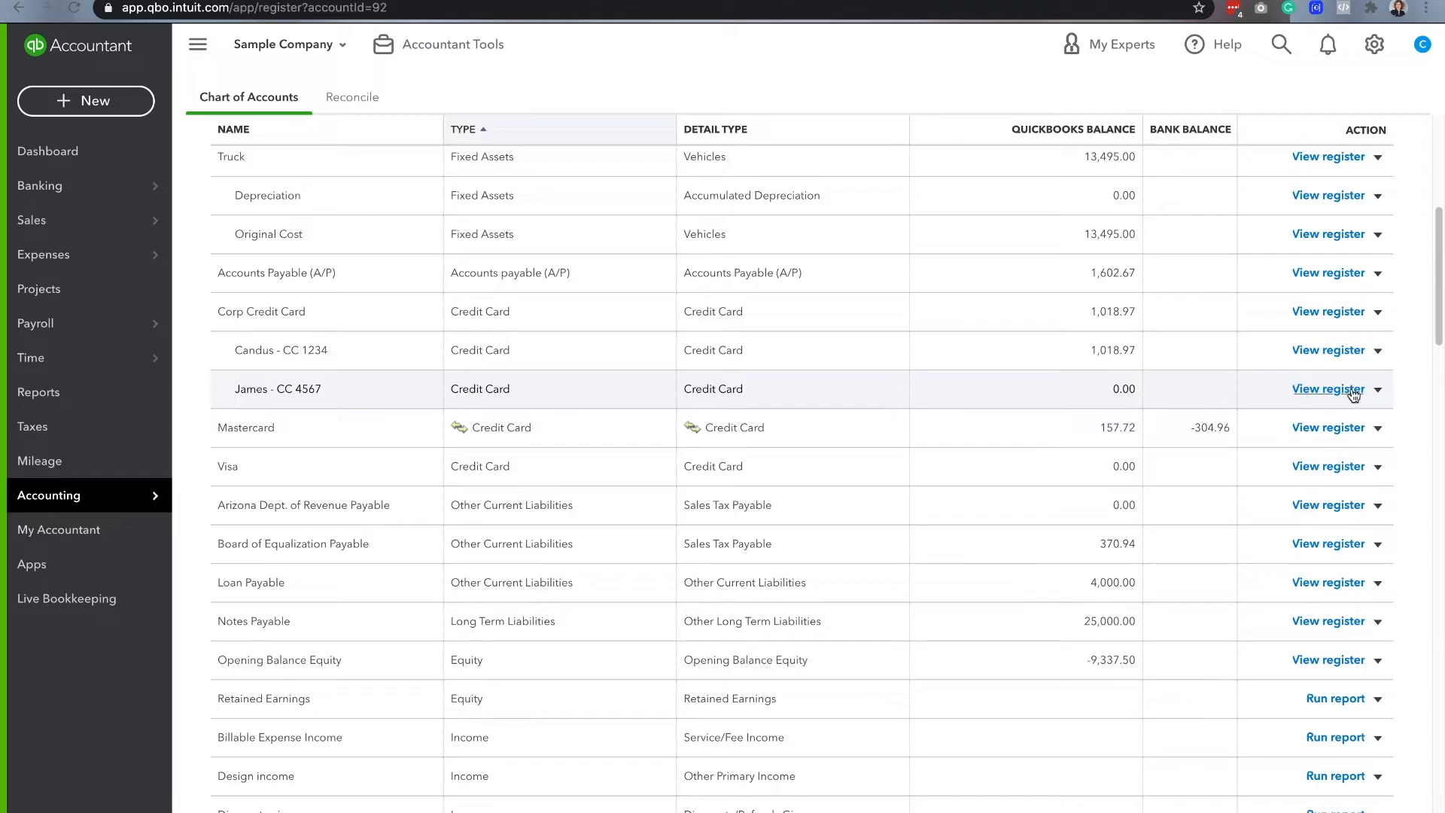
# - In the James - CC 4567 register, save a $55.00 Chin's Gas and Oil Automobile:Fuel charge
pyautogui.click(1329, 388)
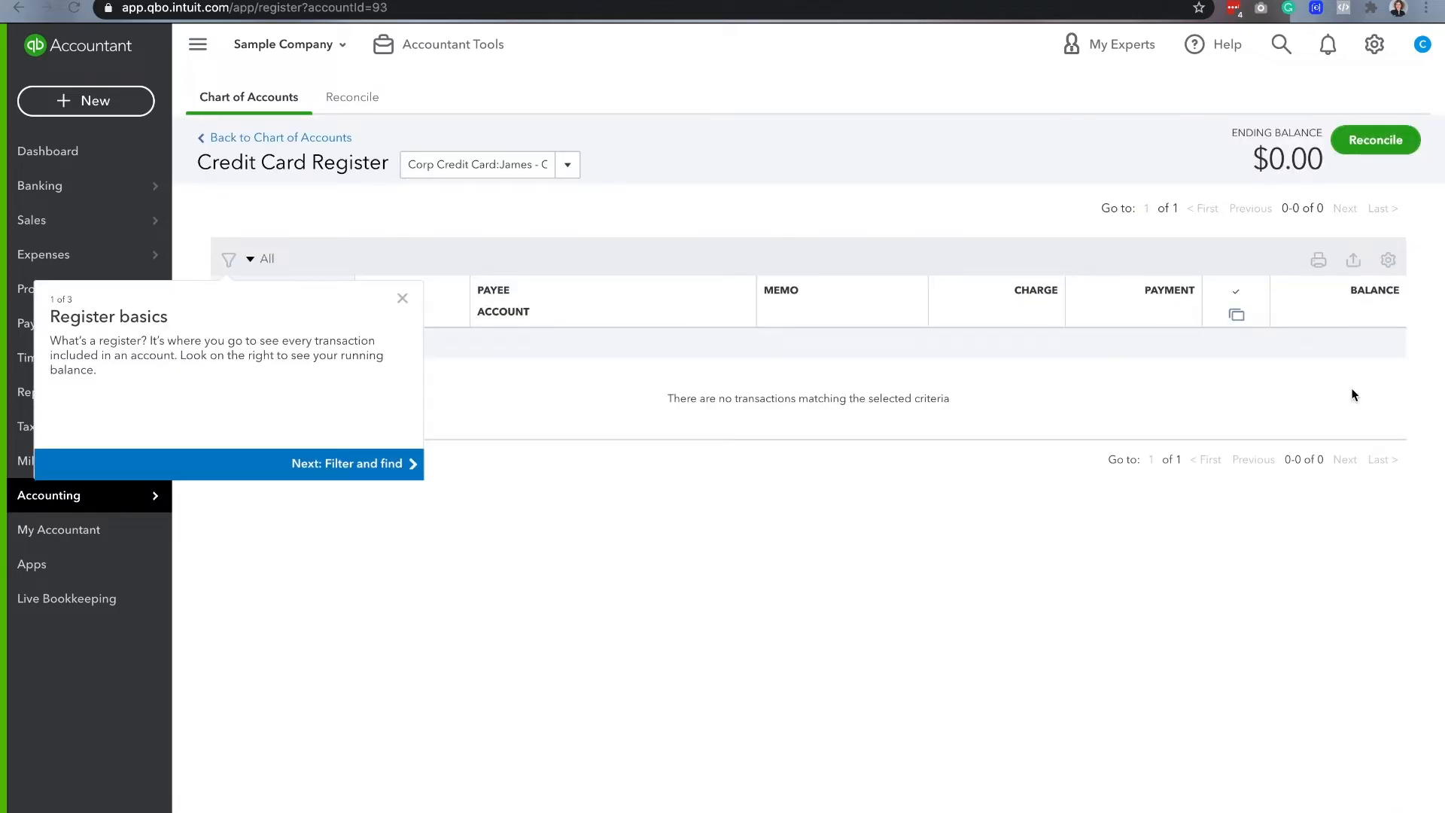
pyautogui.click(403, 298)
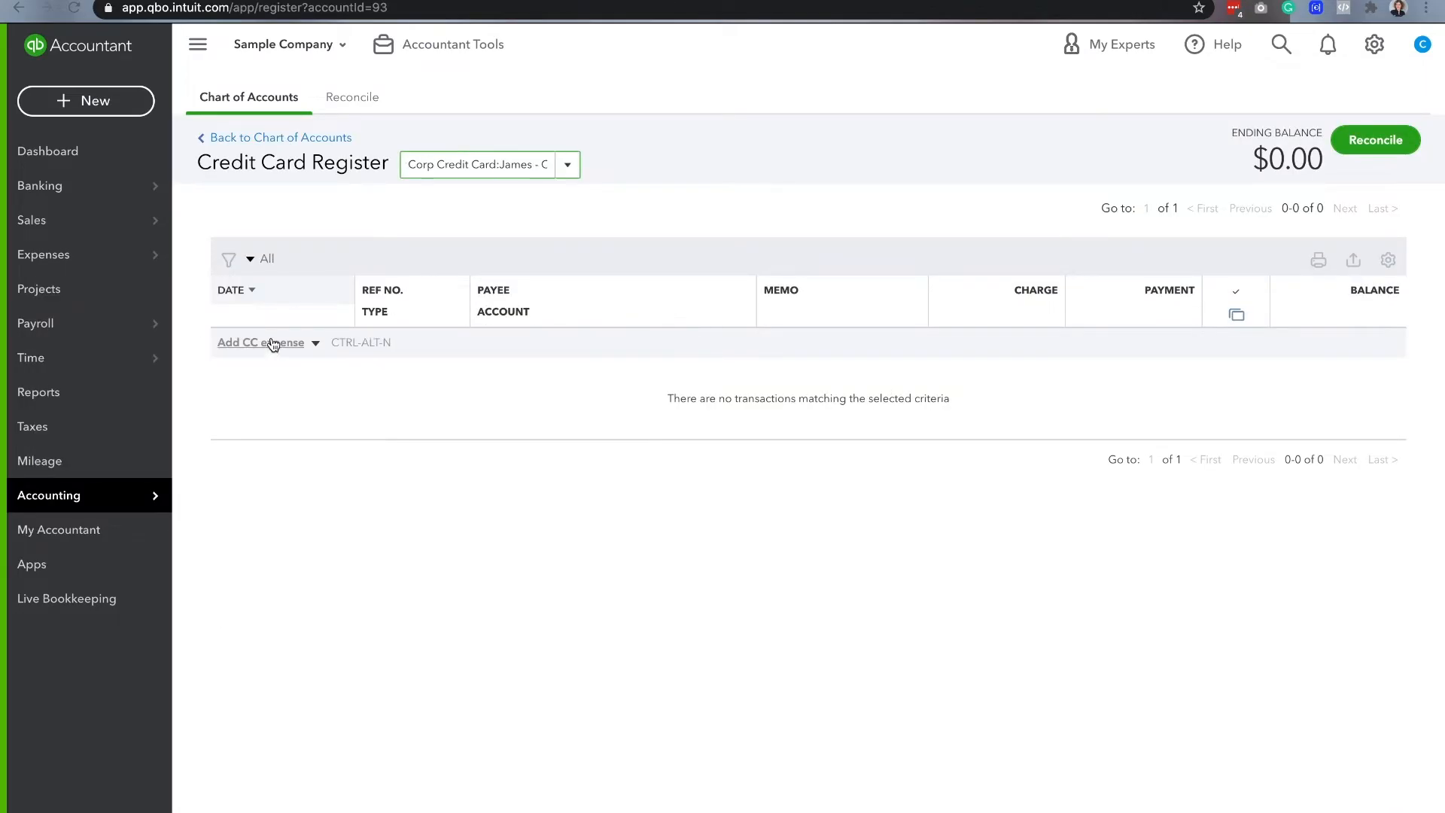
pyautogui.click(261, 342)
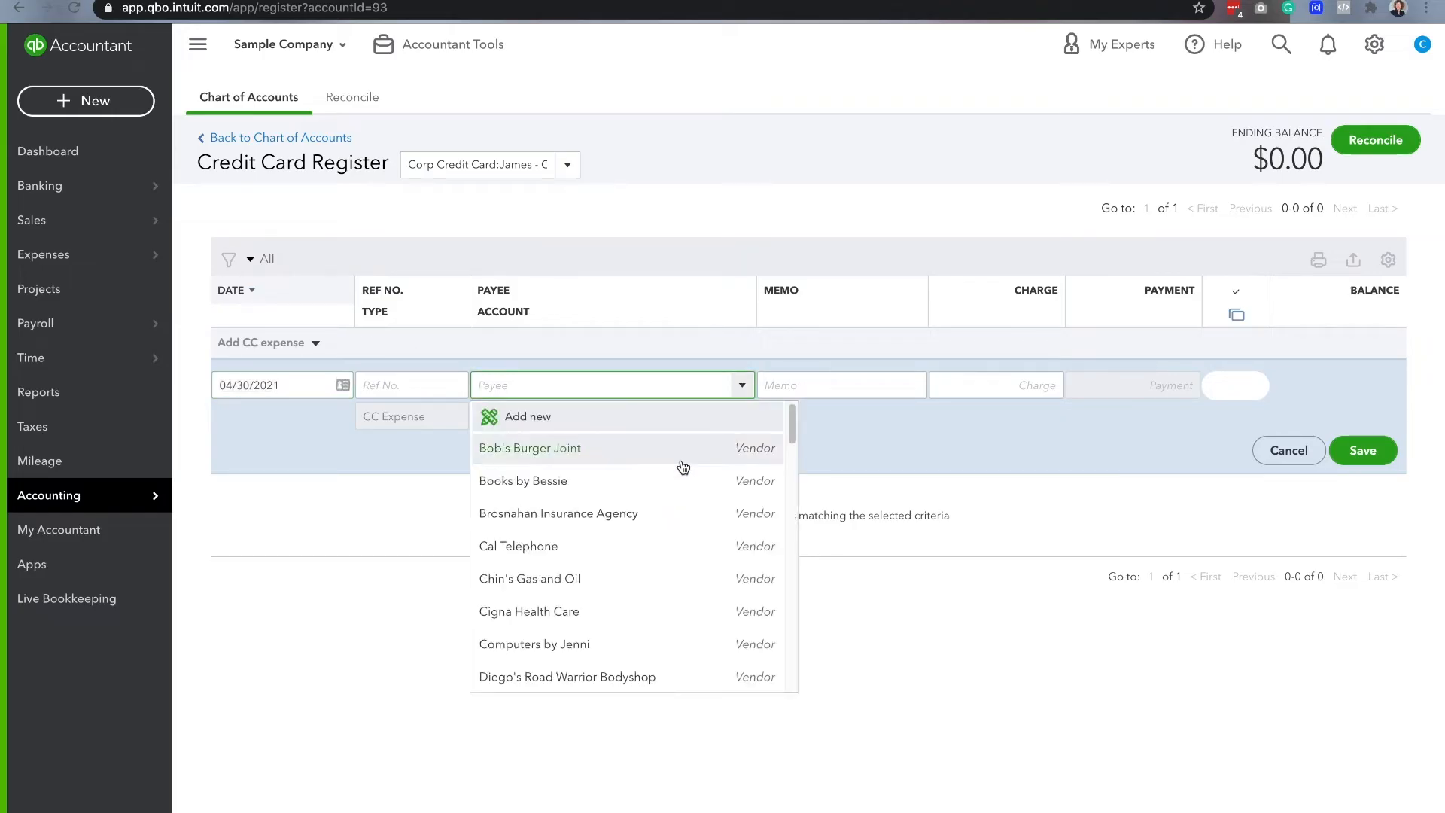
pyautogui.click(529, 578)
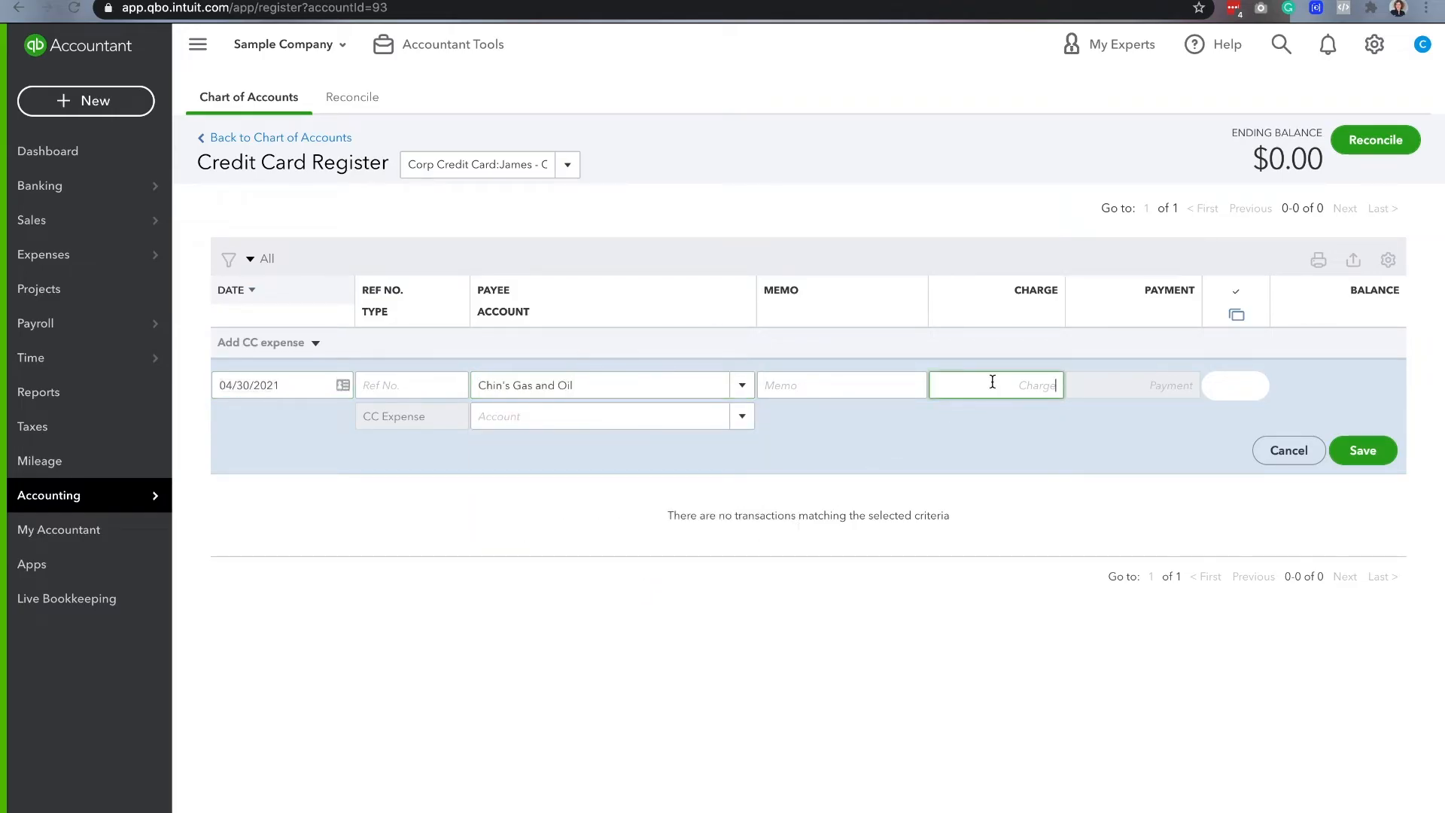
pyautogui.write('55.')
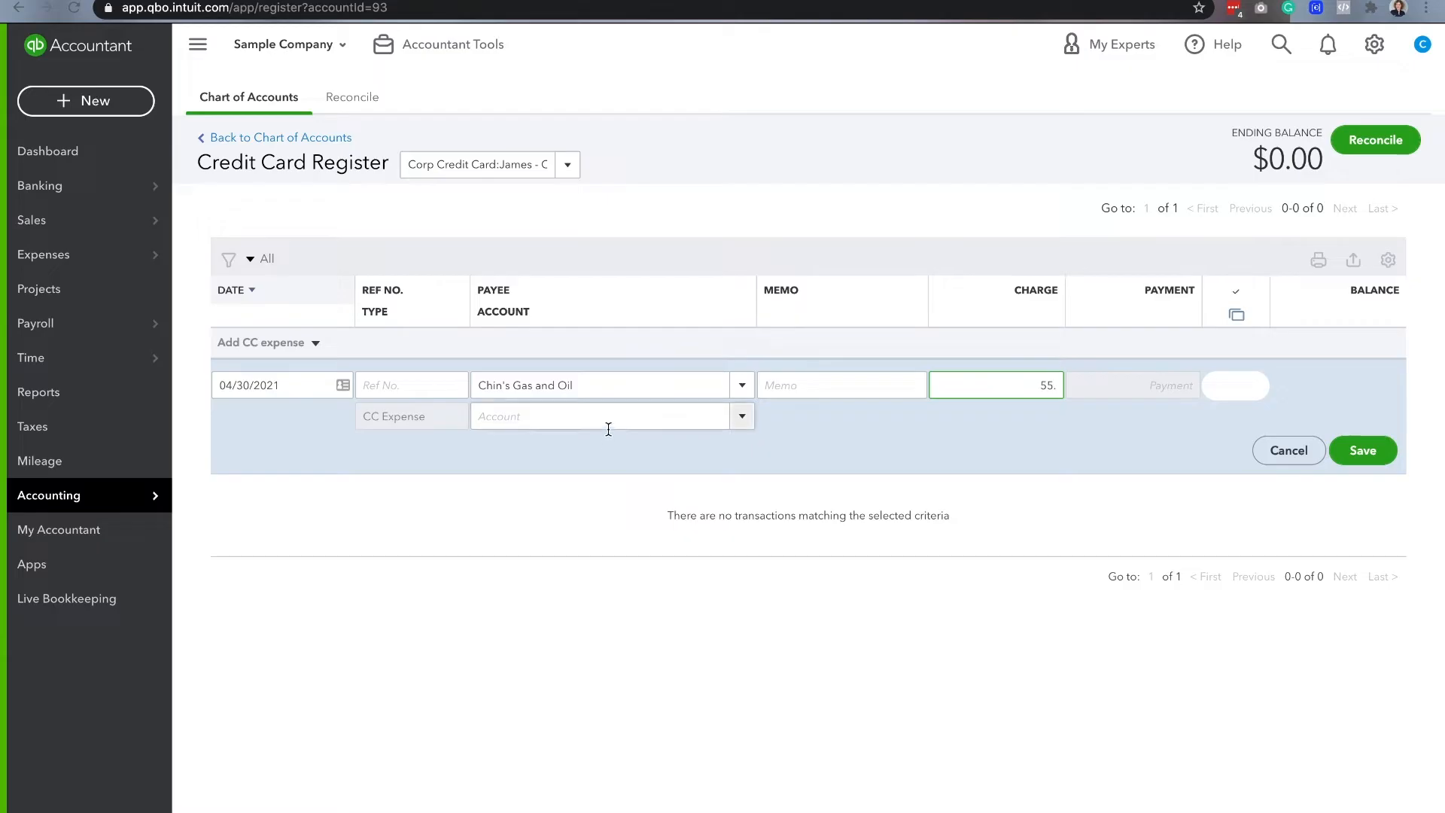
pyautogui.write('Fur')
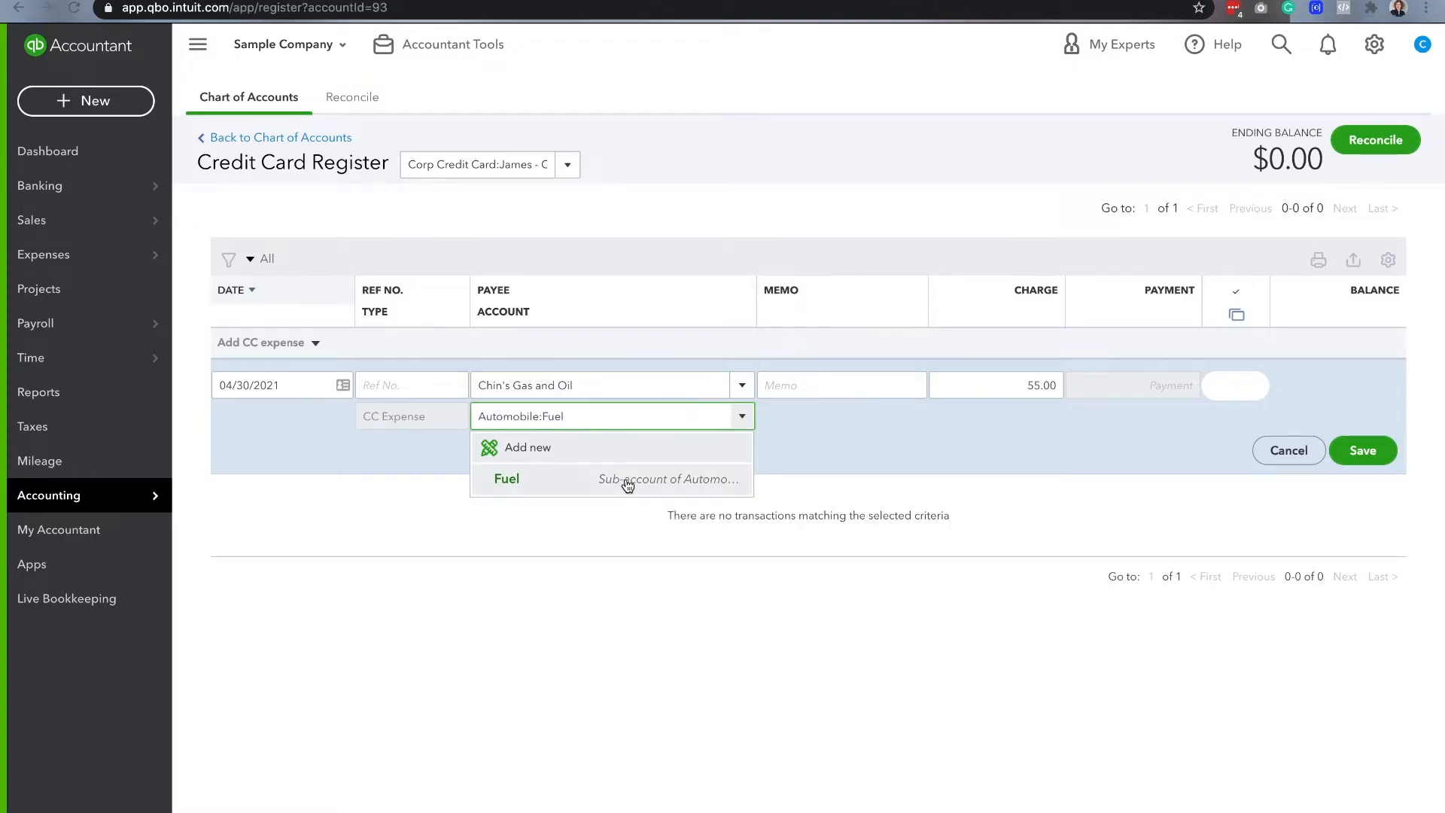
pyautogui.click(1362, 450)
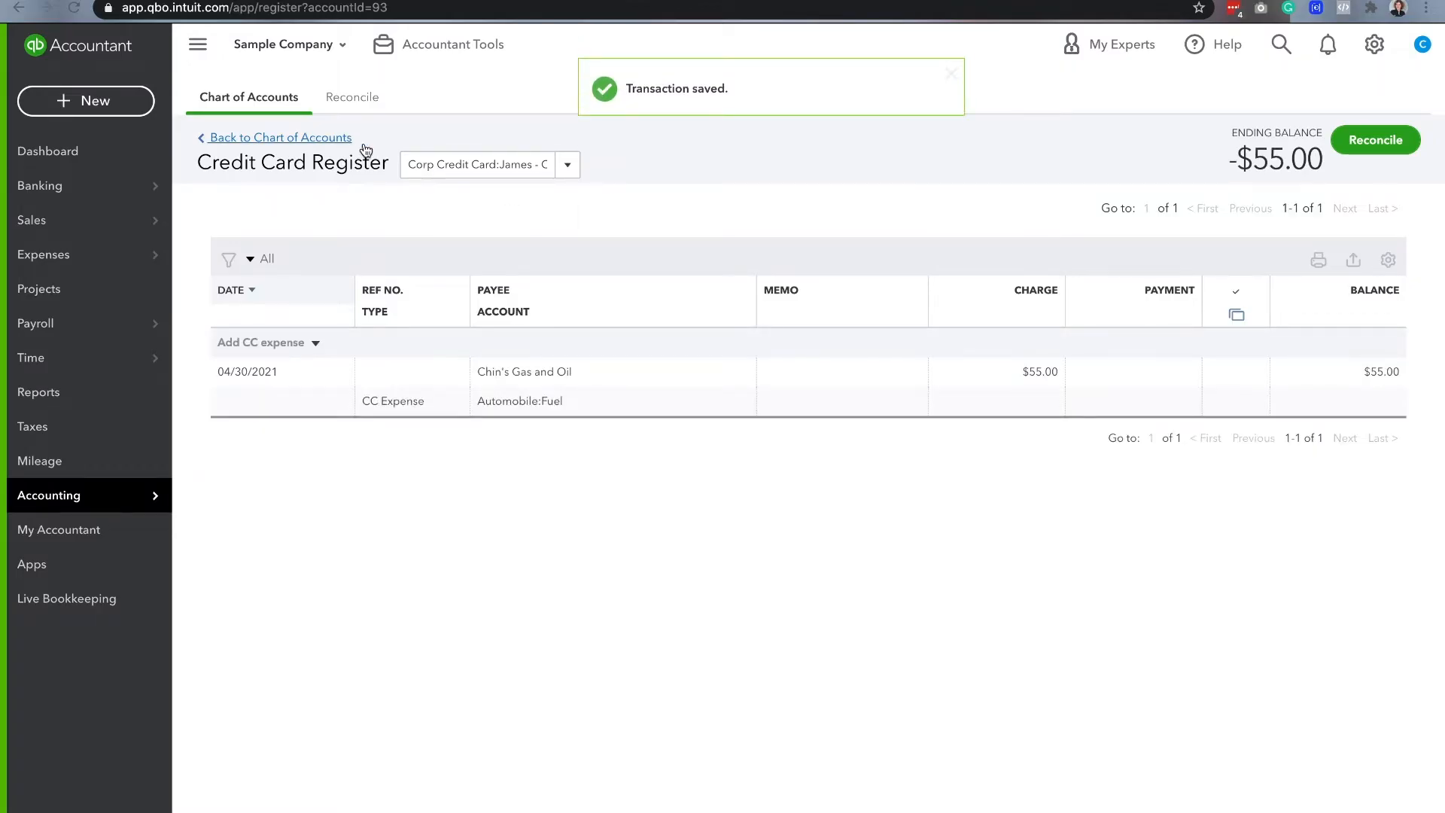
# - Review the Corp Credit Card and CC 1234 sub-card registers, then return to Chart of Accounts
pyautogui.click(281, 137)
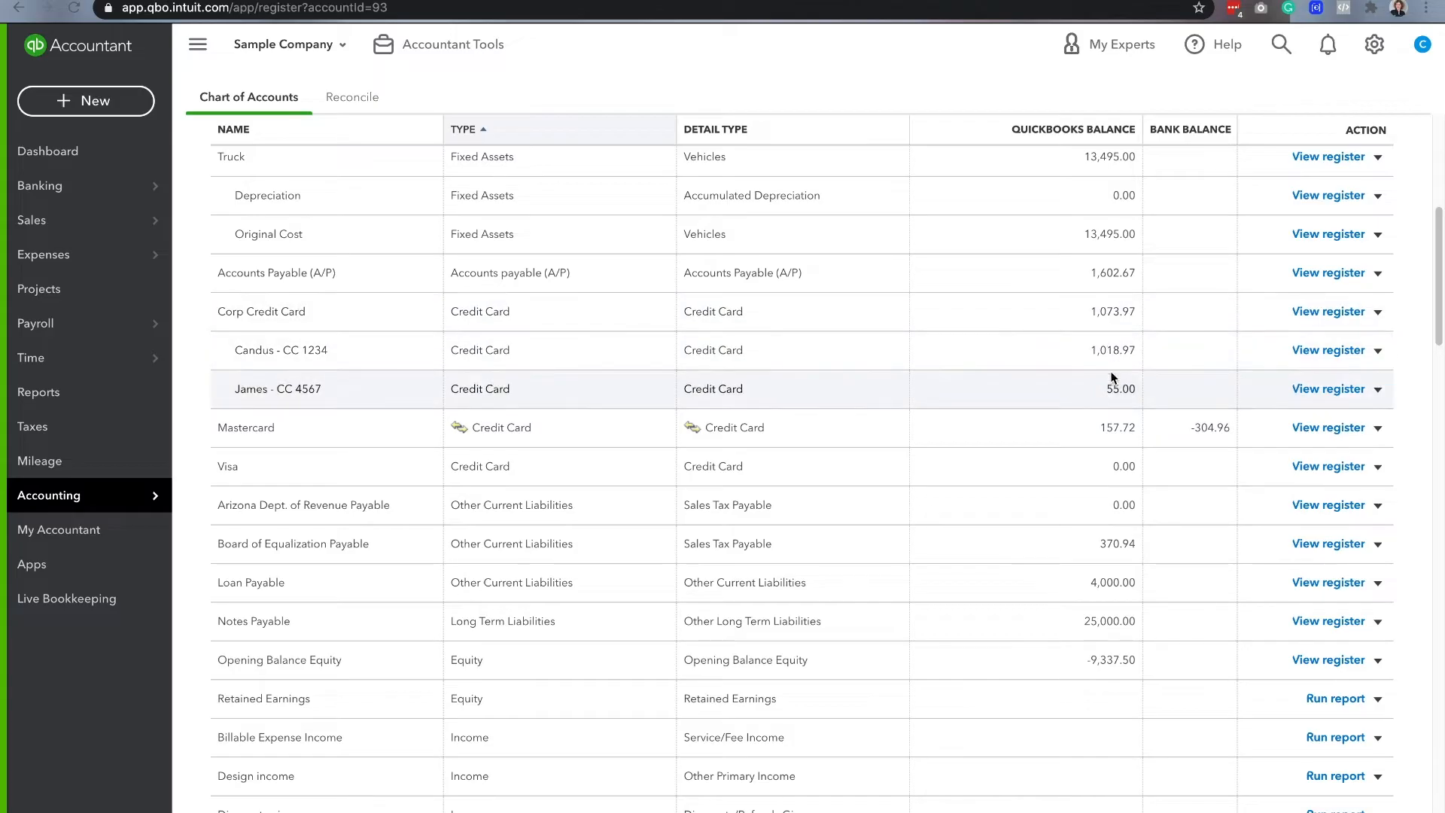
pyautogui.moveTo(1133, 310)
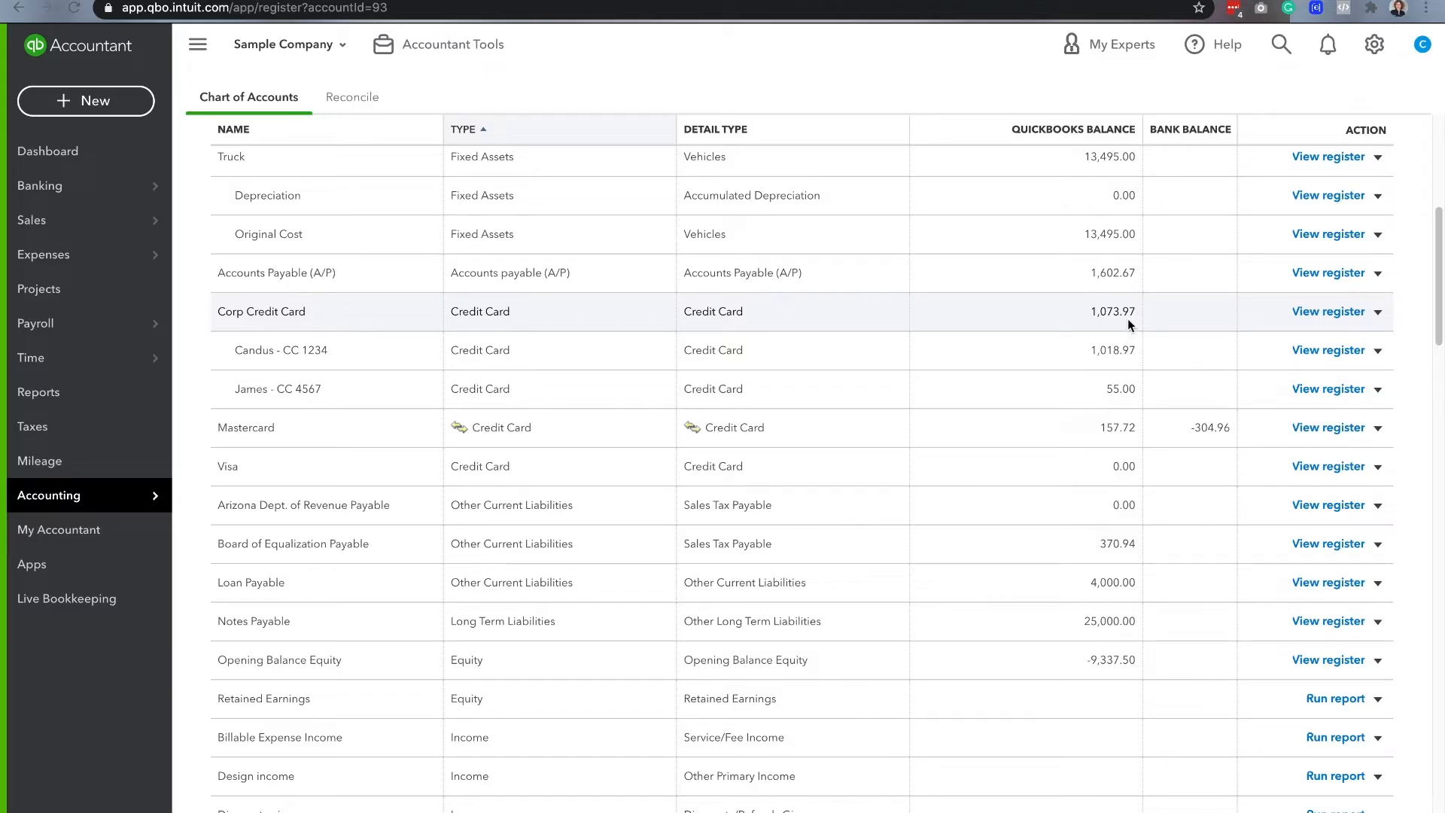
pyautogui.click(1328, 312)
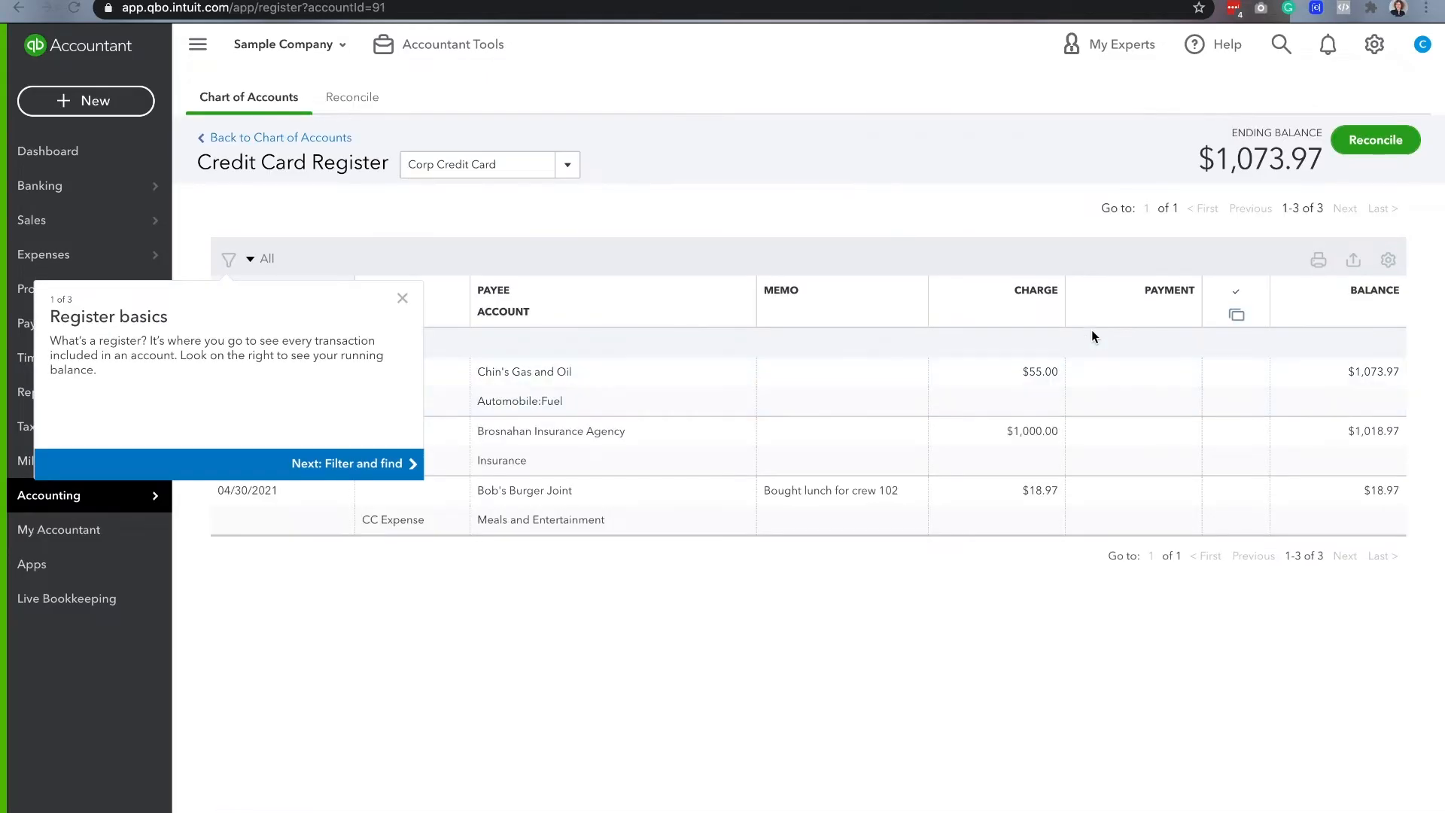
pyautogui.click(402, 298)
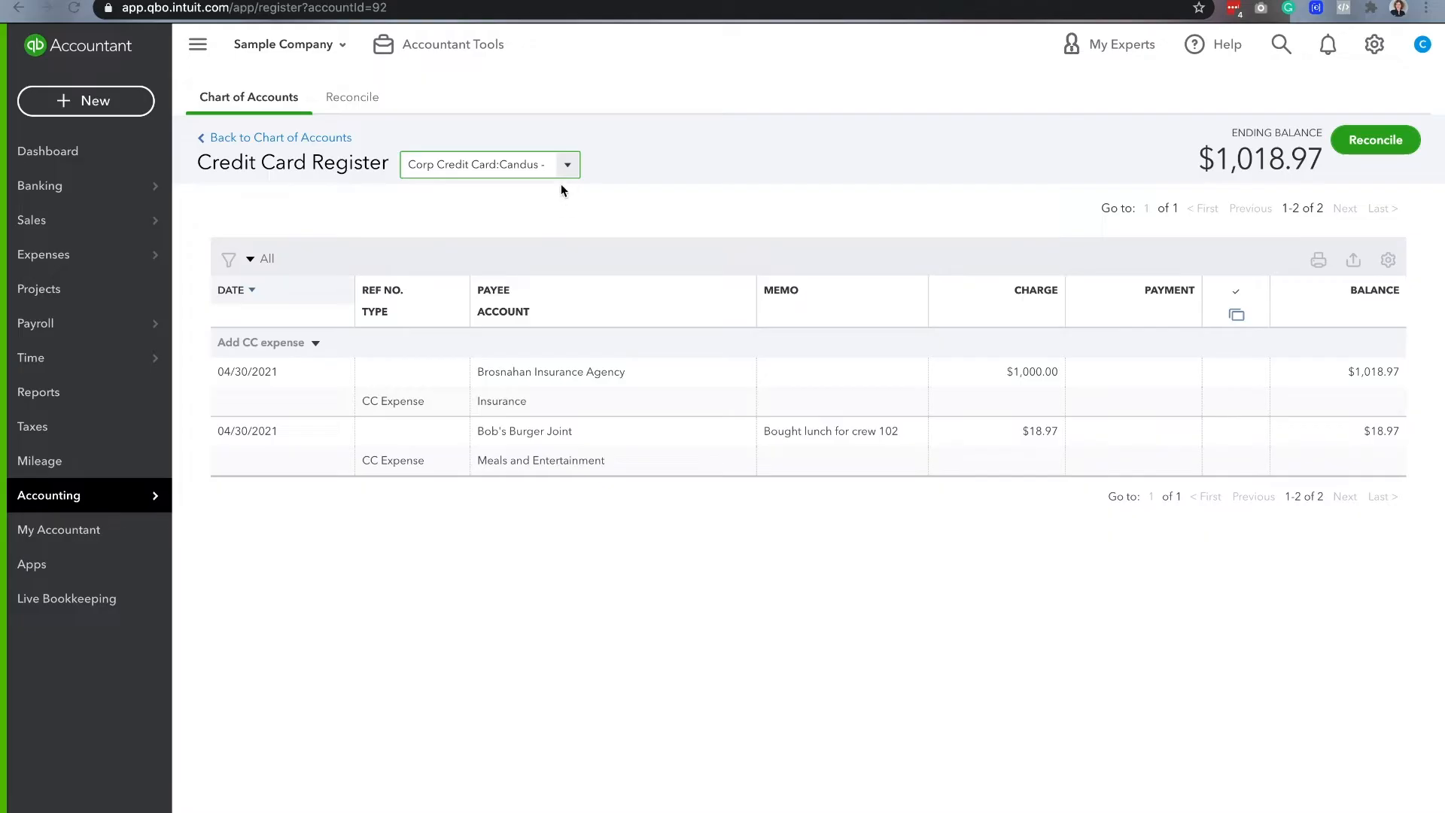
pyautogui.click(489, 164)
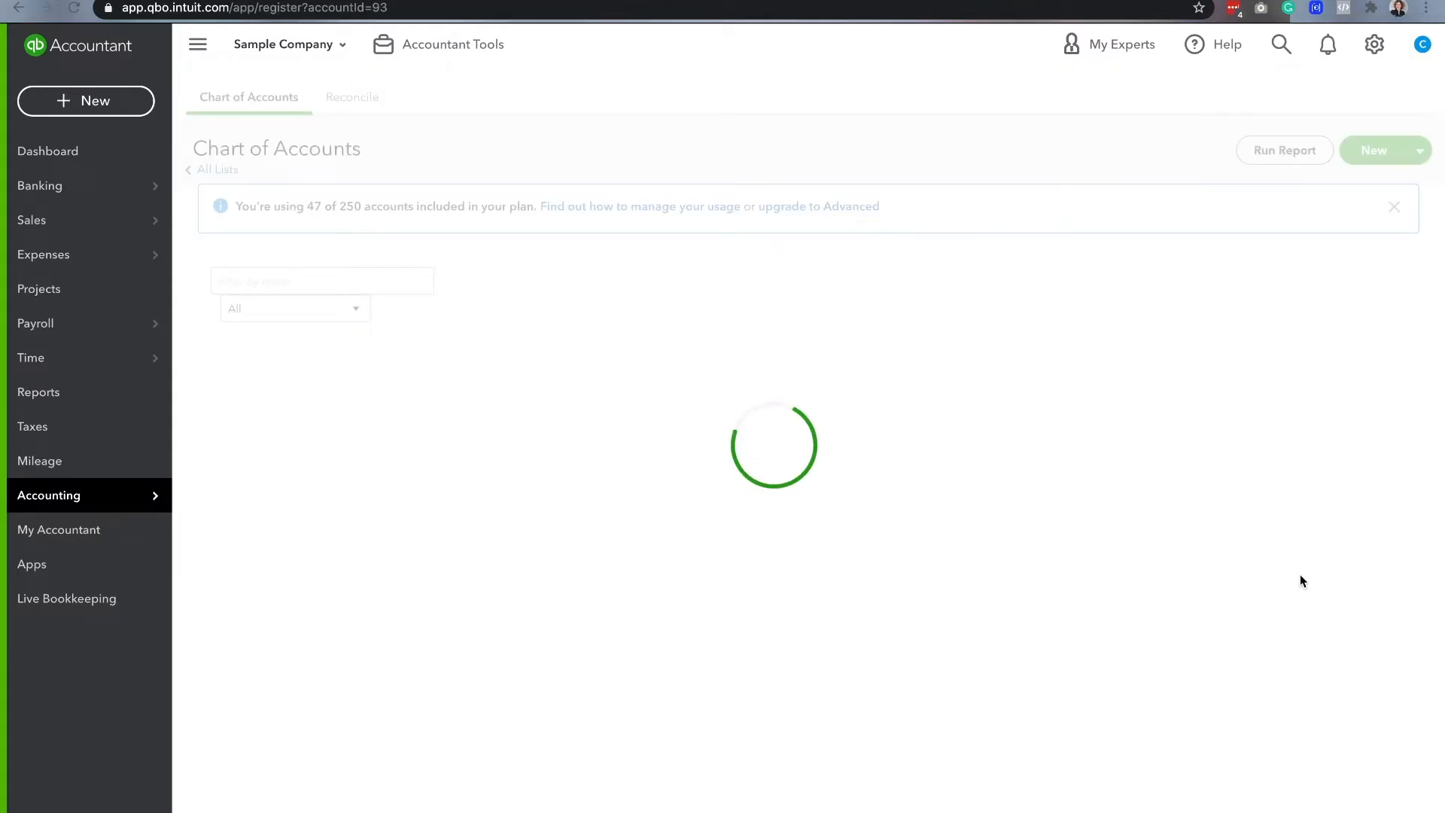
pyautogui.click(48, 151)
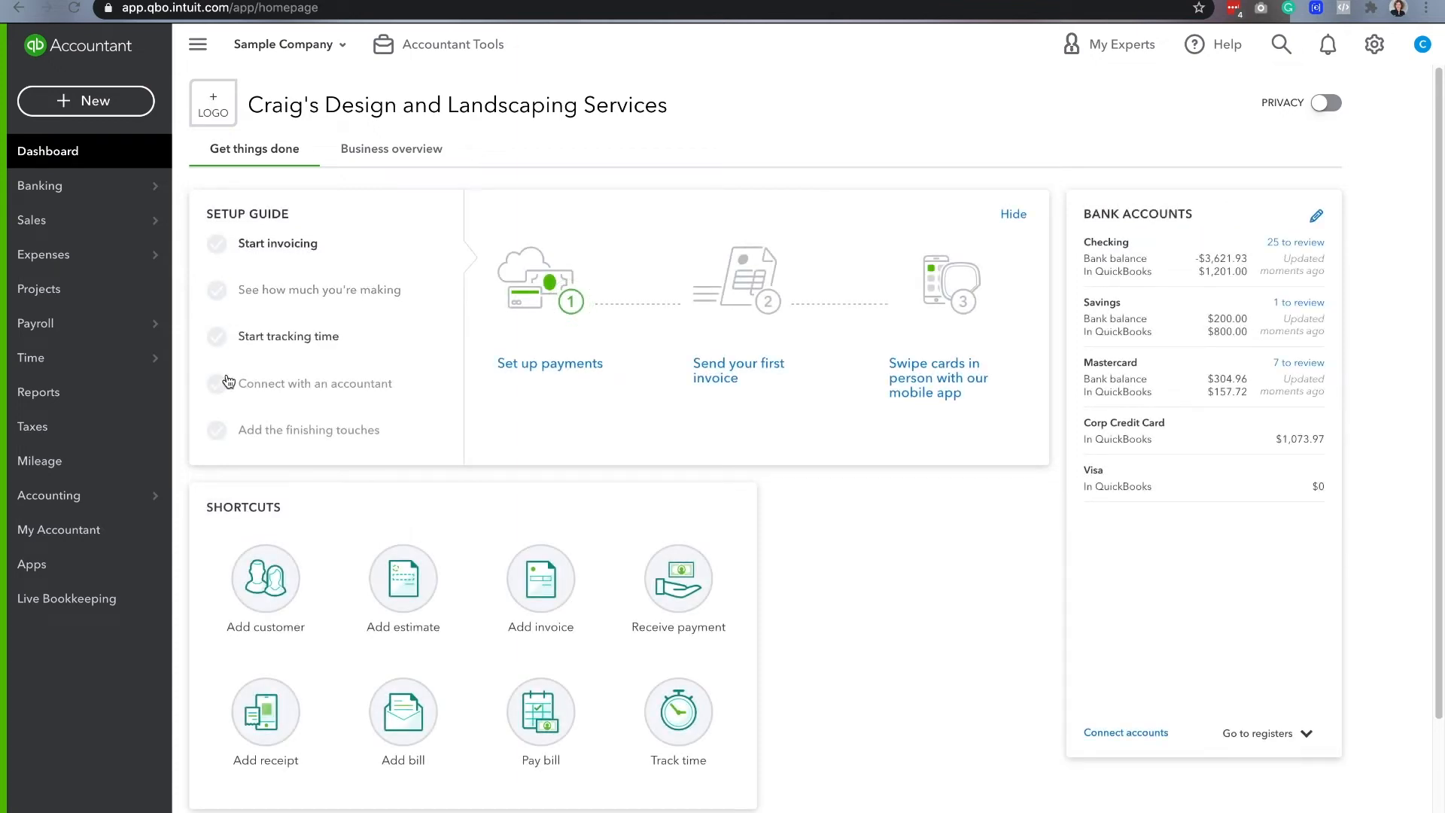
pyautogui.click(49, 495)
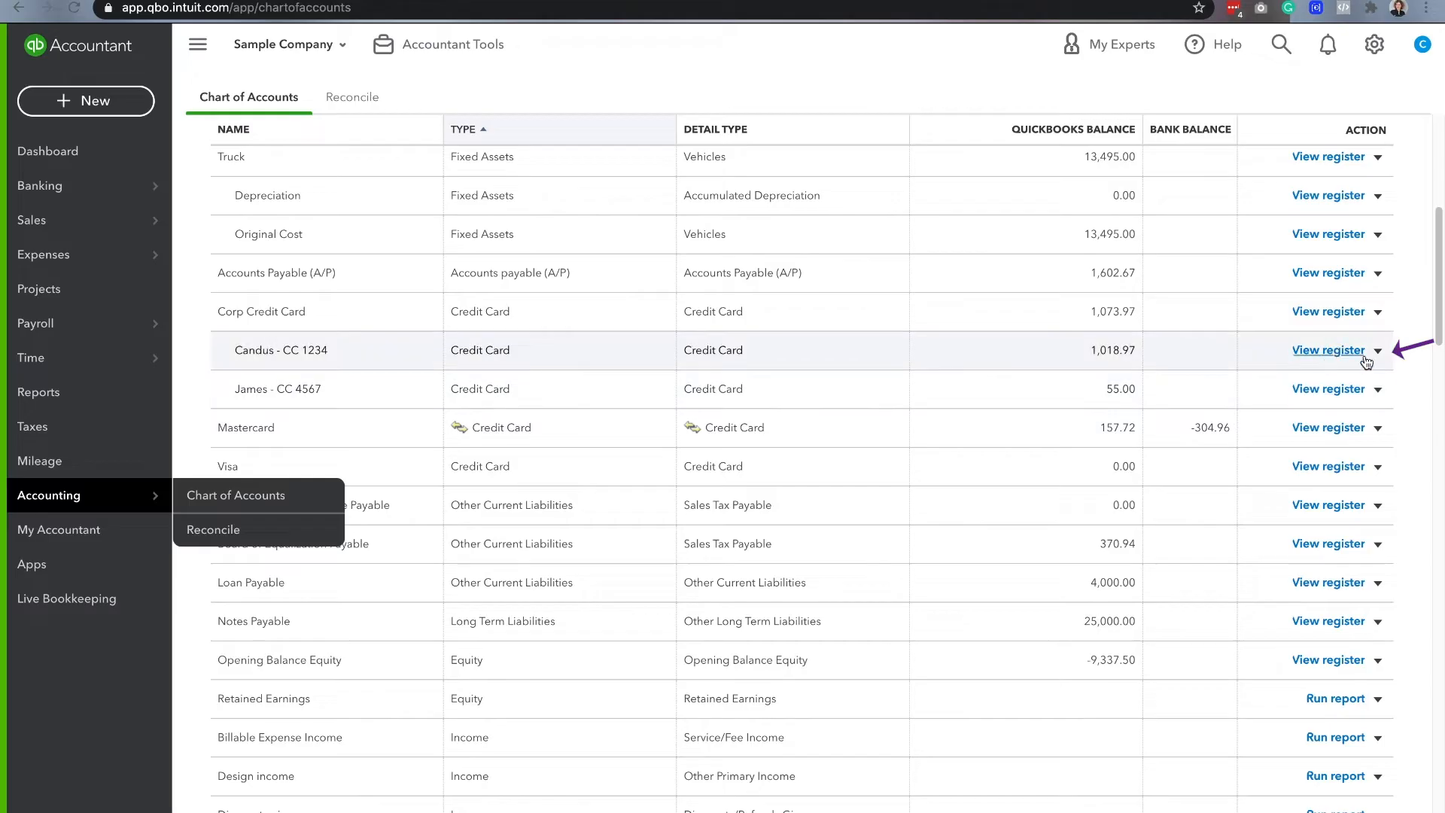
pyautogui.click(1379, 350)
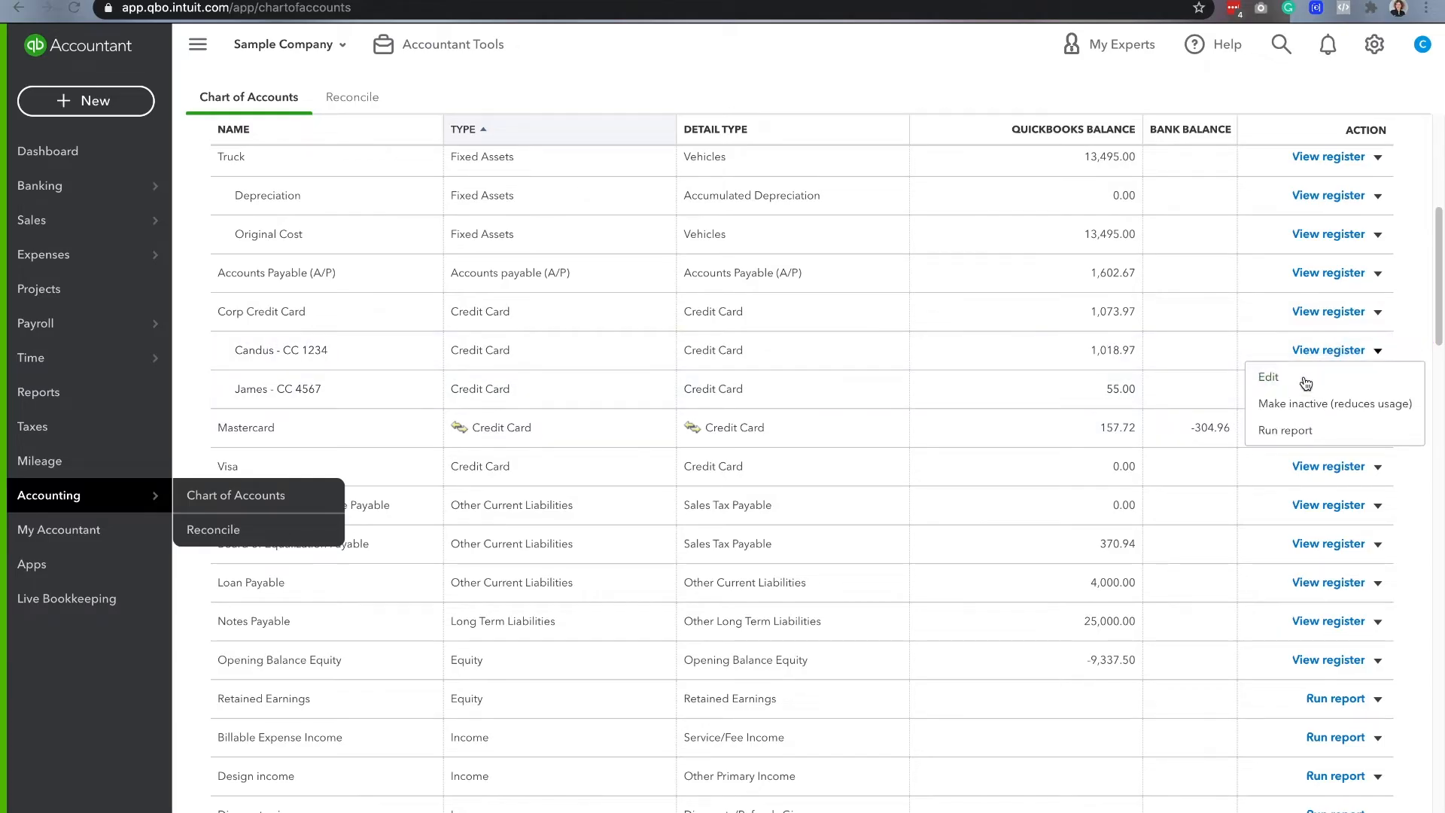
pyautogui.click(1269, 377)
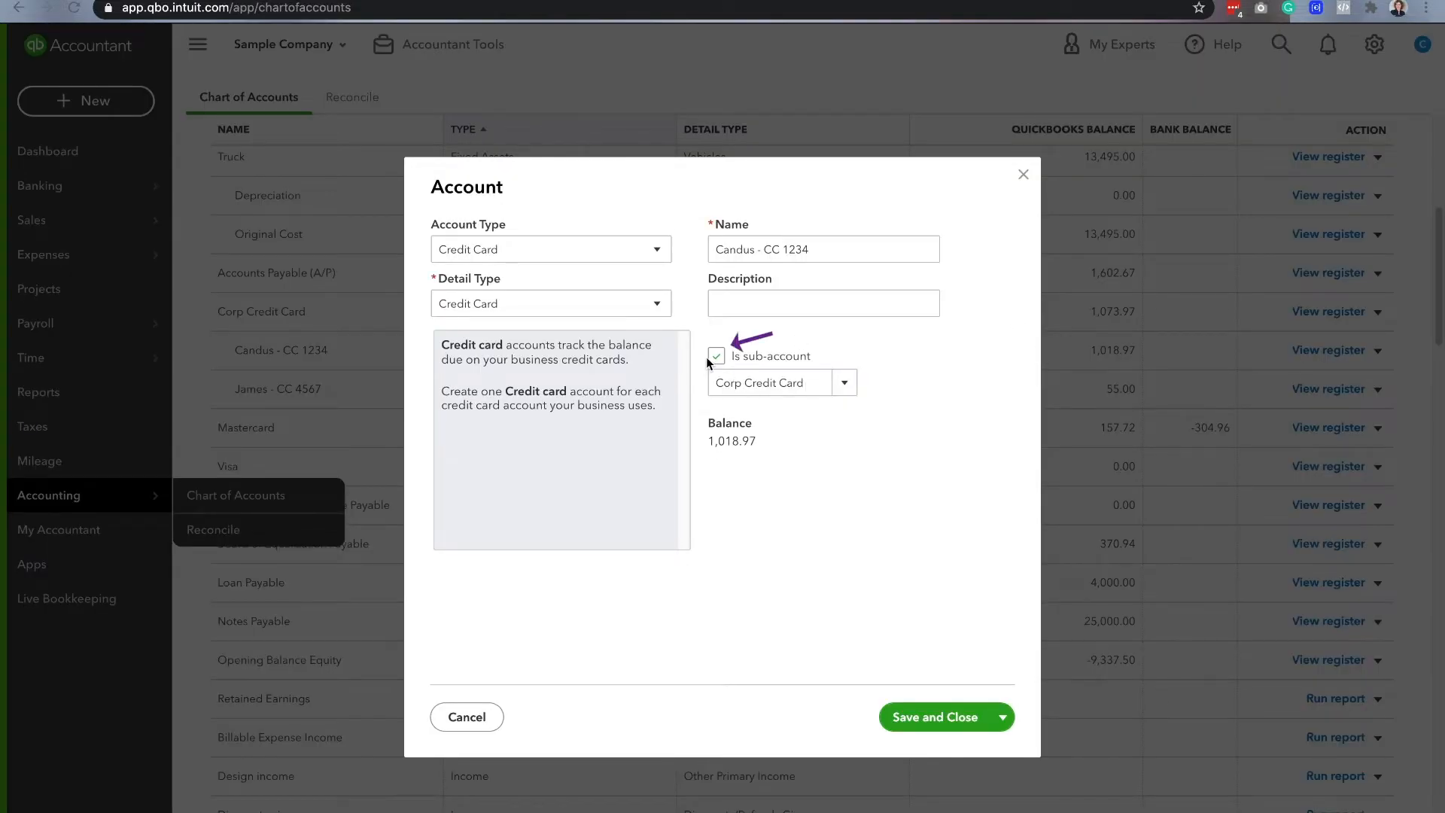
pyautogui.click(933, 715)
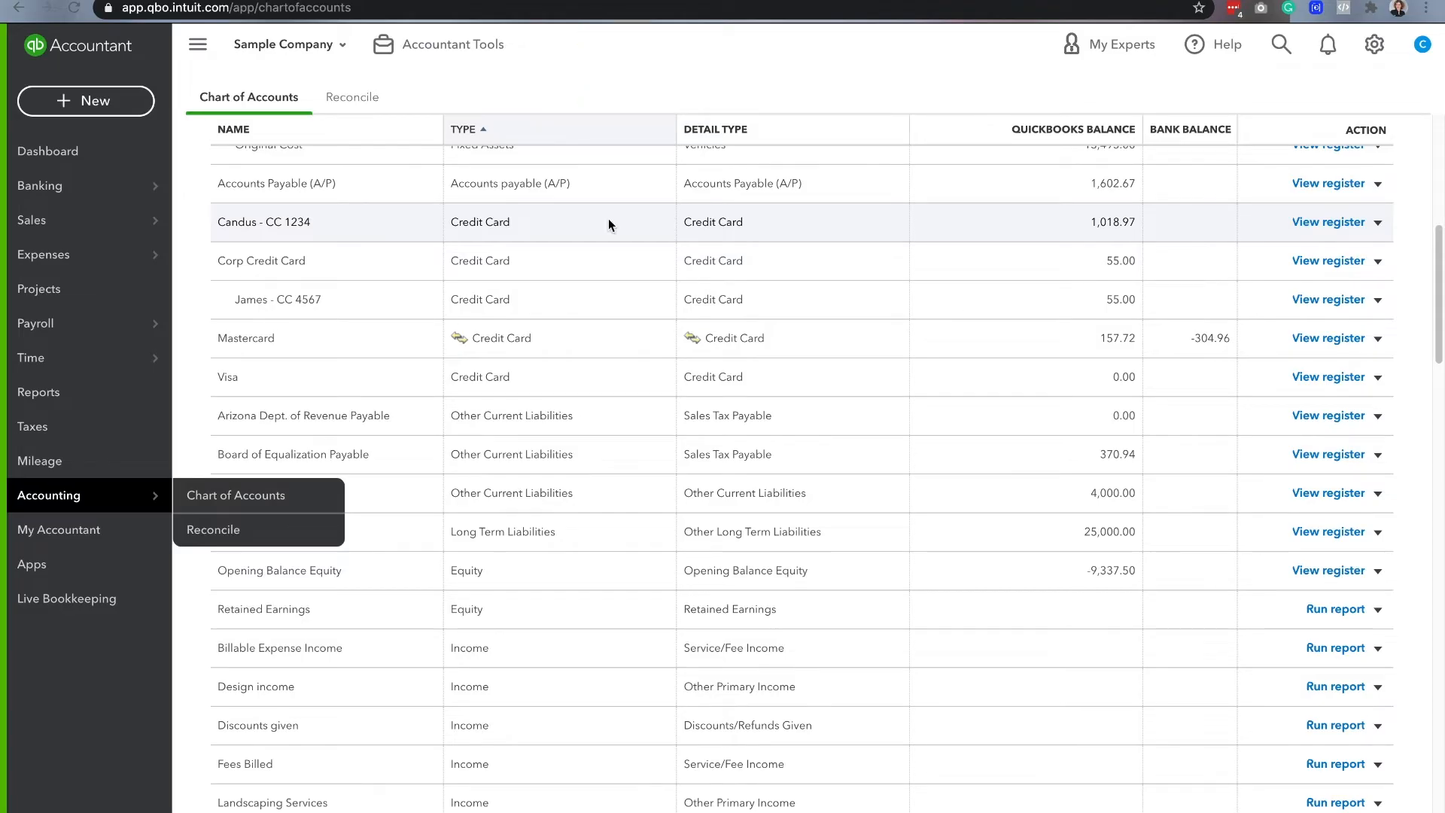
pyautogui.click(1379, 222)
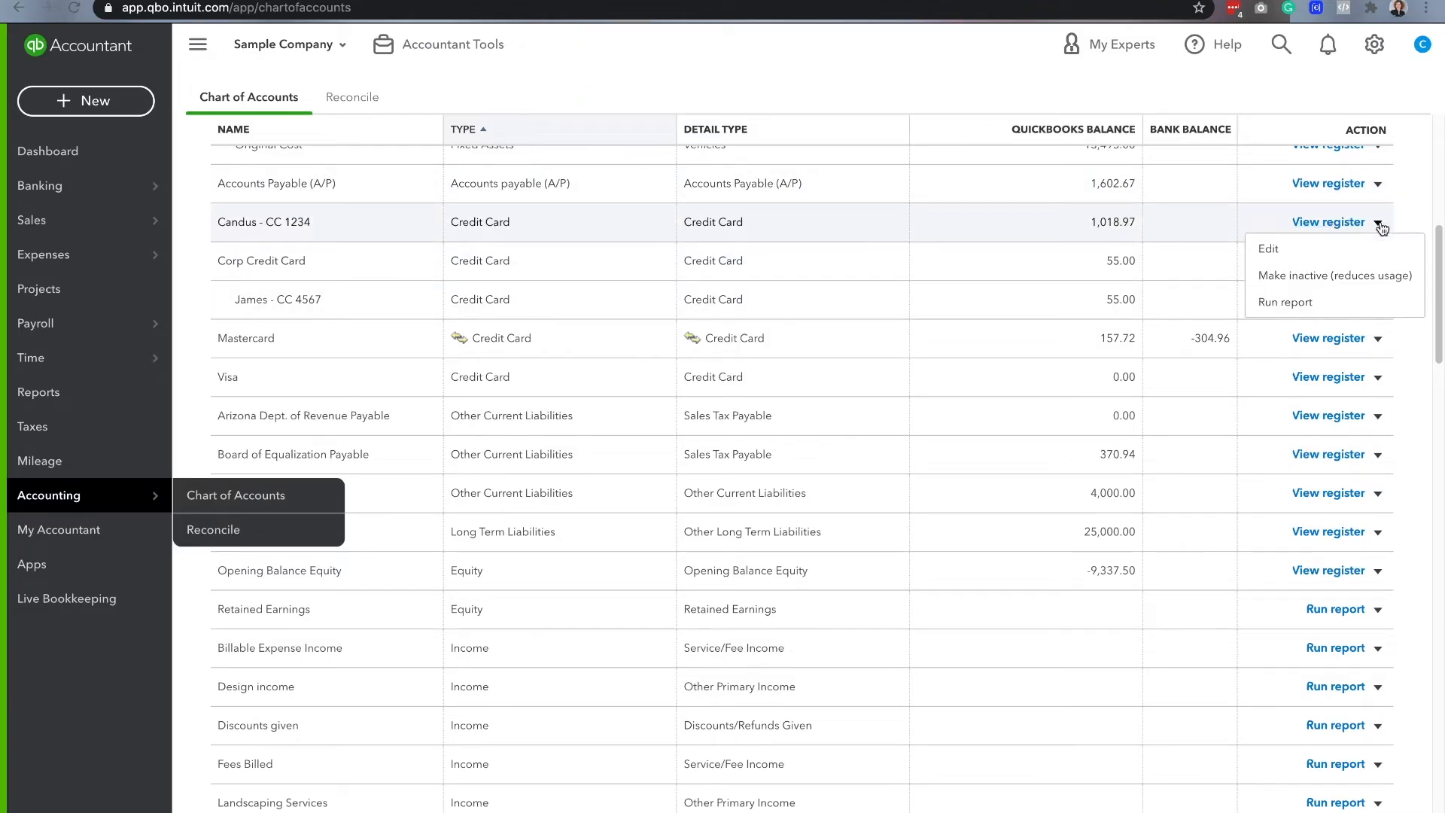
pyautogui.click(1268, 247)
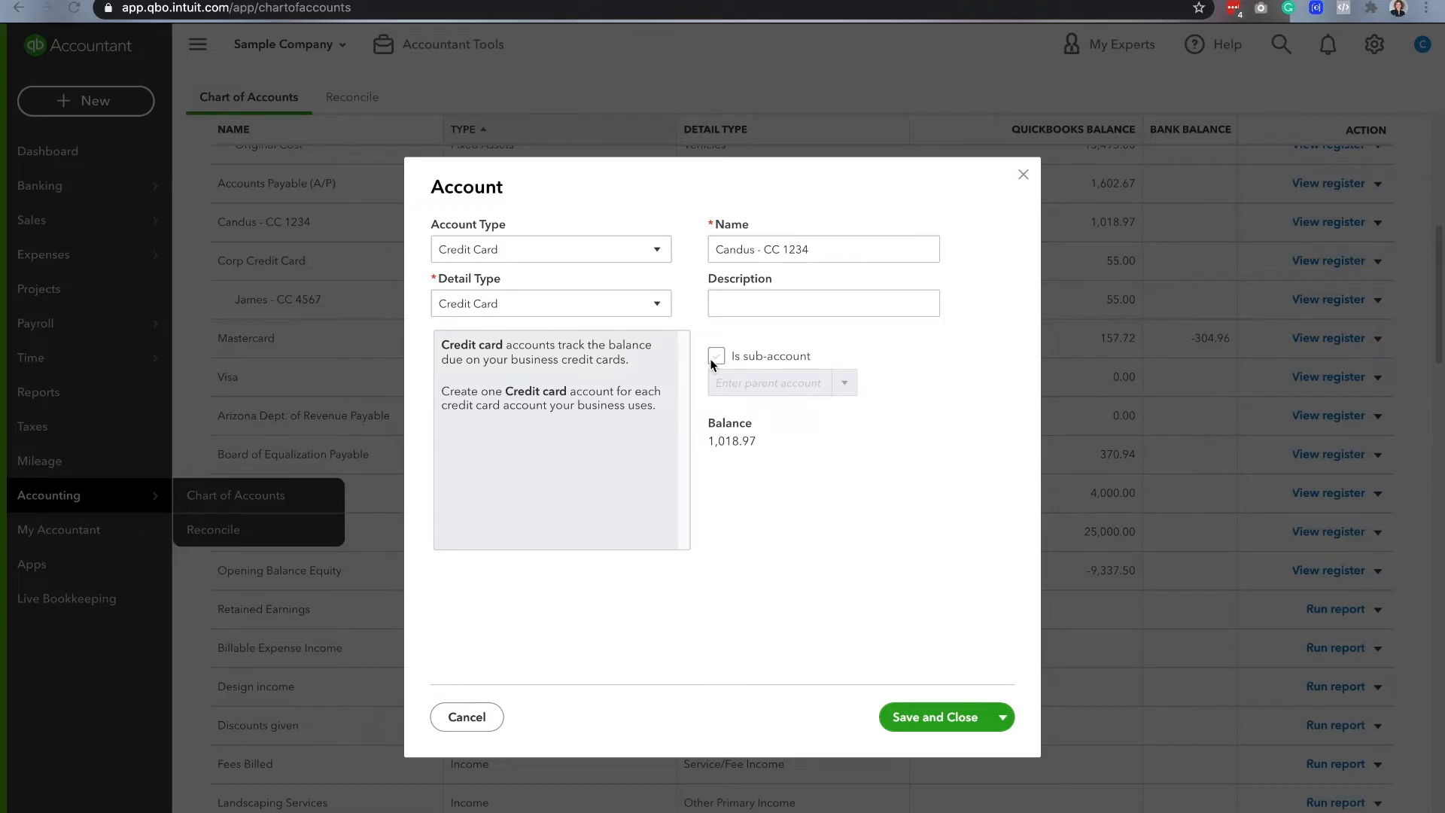
pyautogui.click(717, 356)
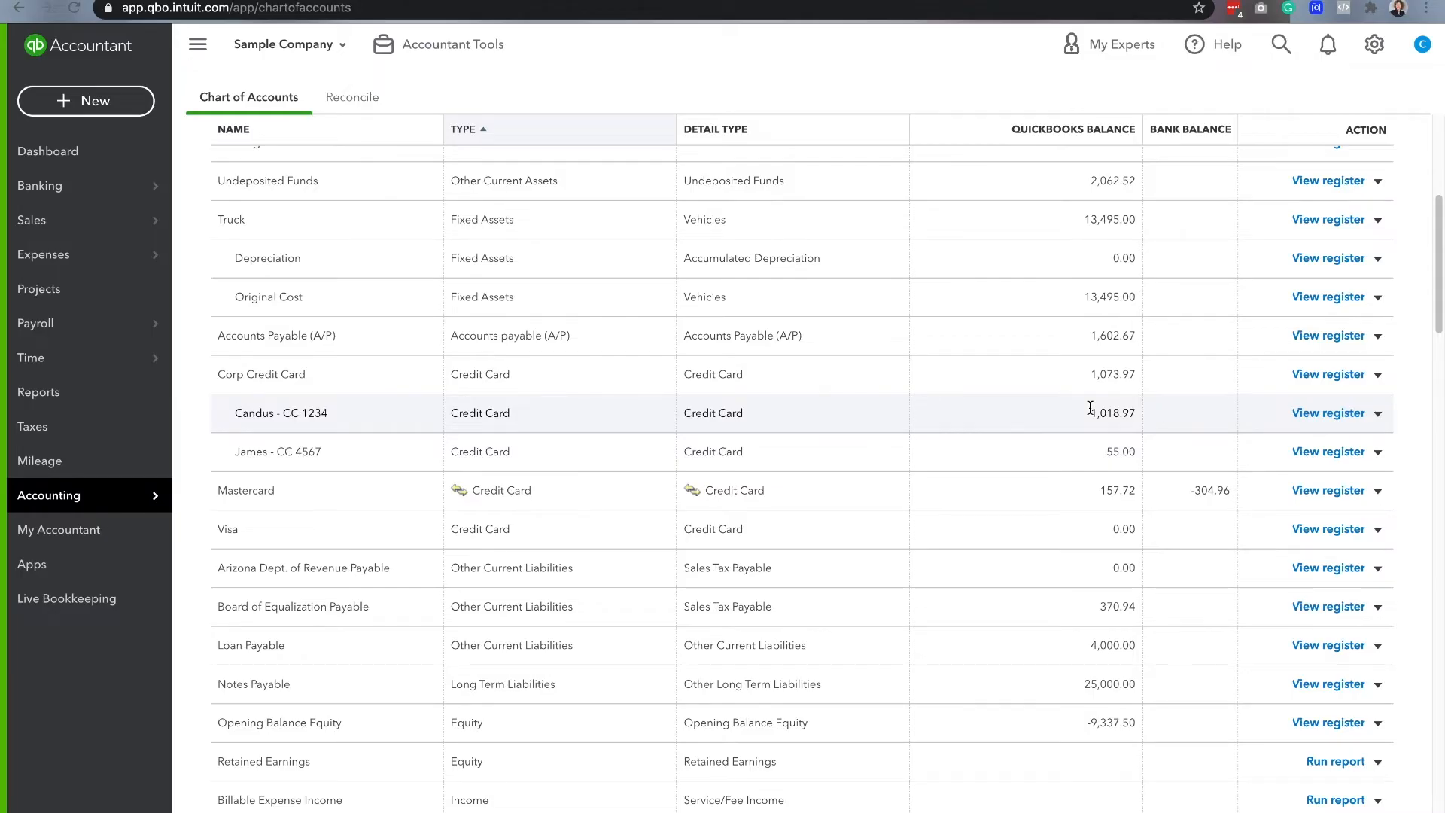
# - Start a new expense and add Corp Credit Card as a new payee
pyautogui.click(85, 100)
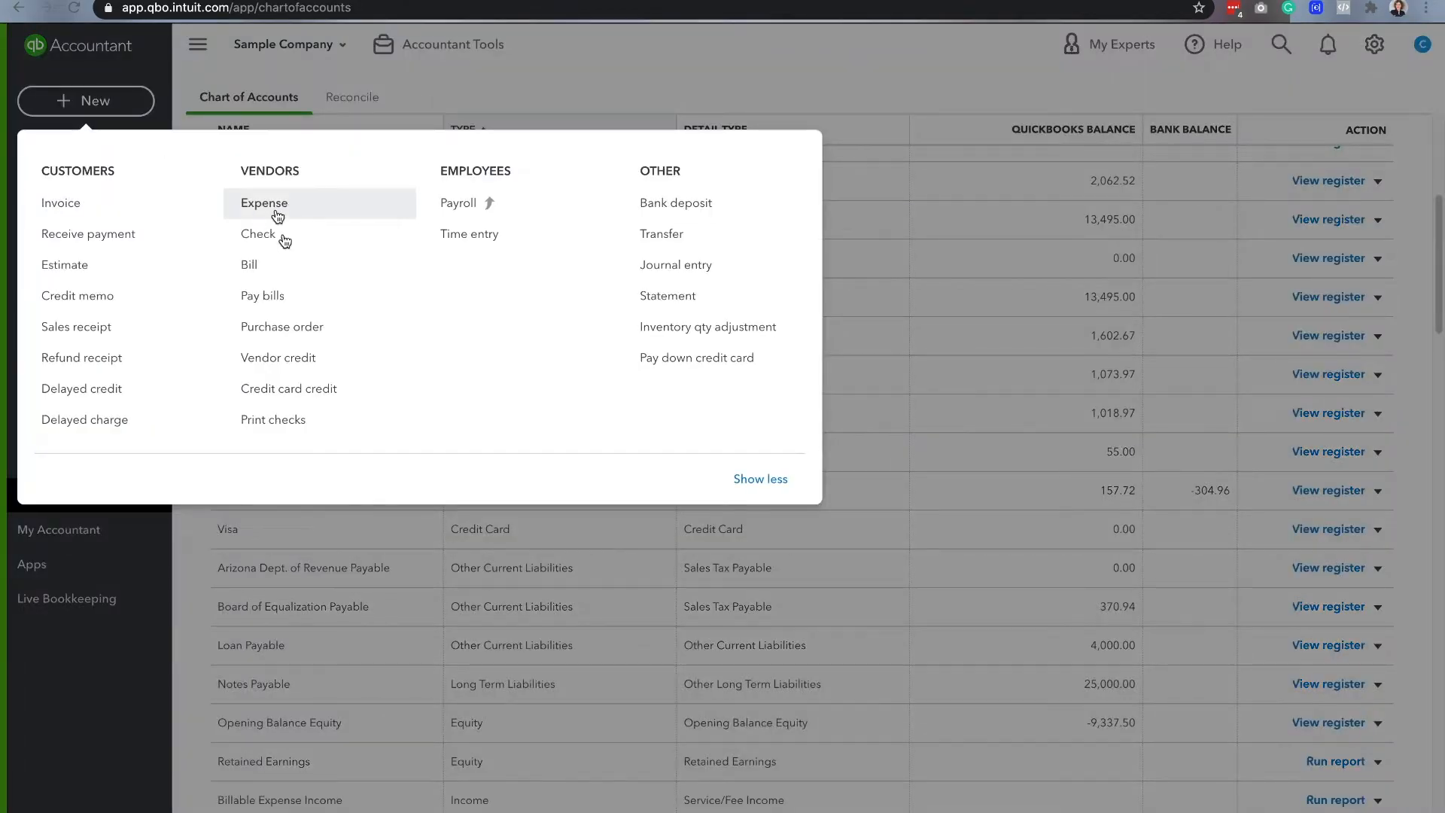
pyautogui.click(263, 203)
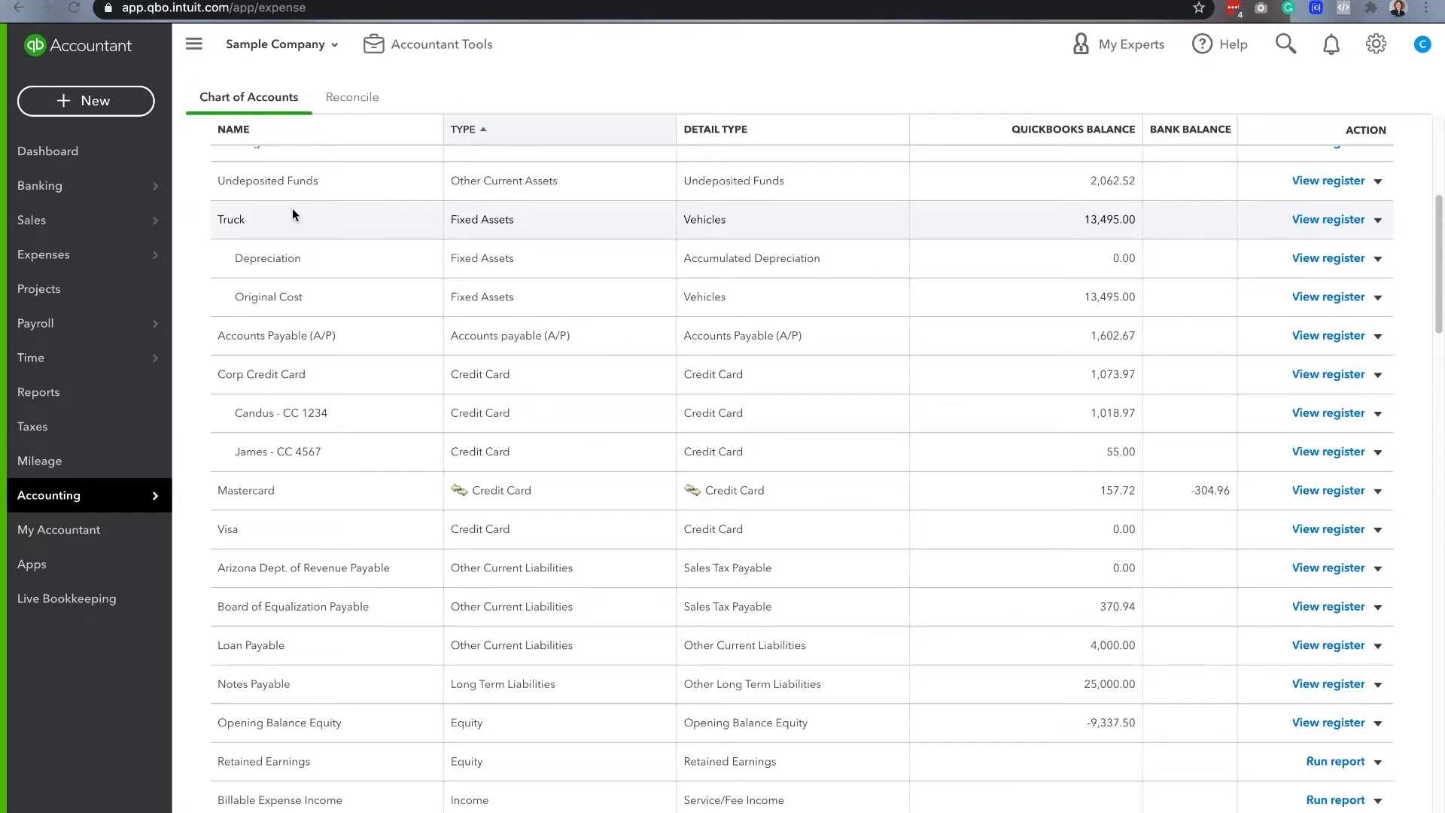
pyautogui.click(85, 100)
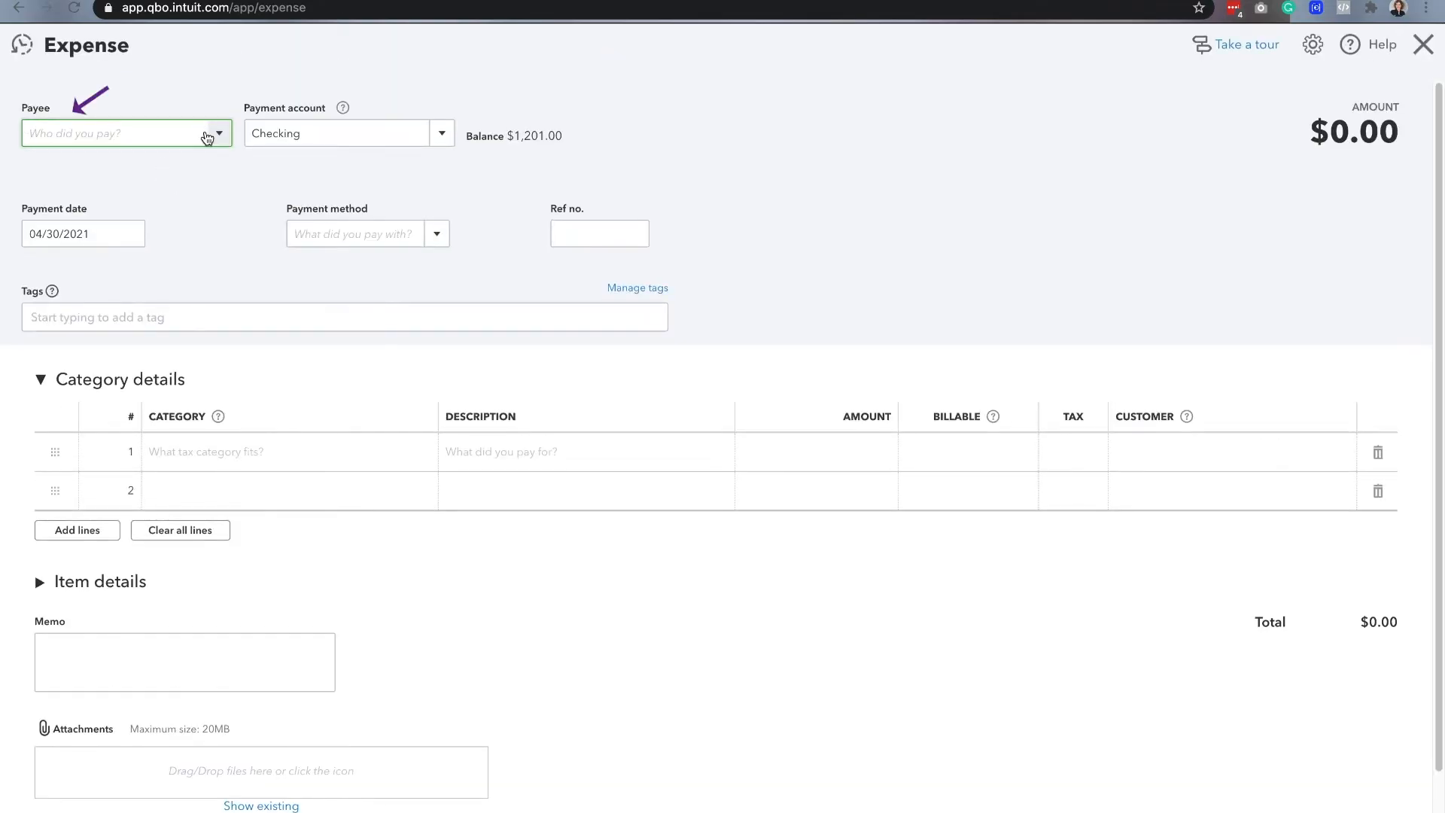
pyautogui.write('Corp Credit Card')
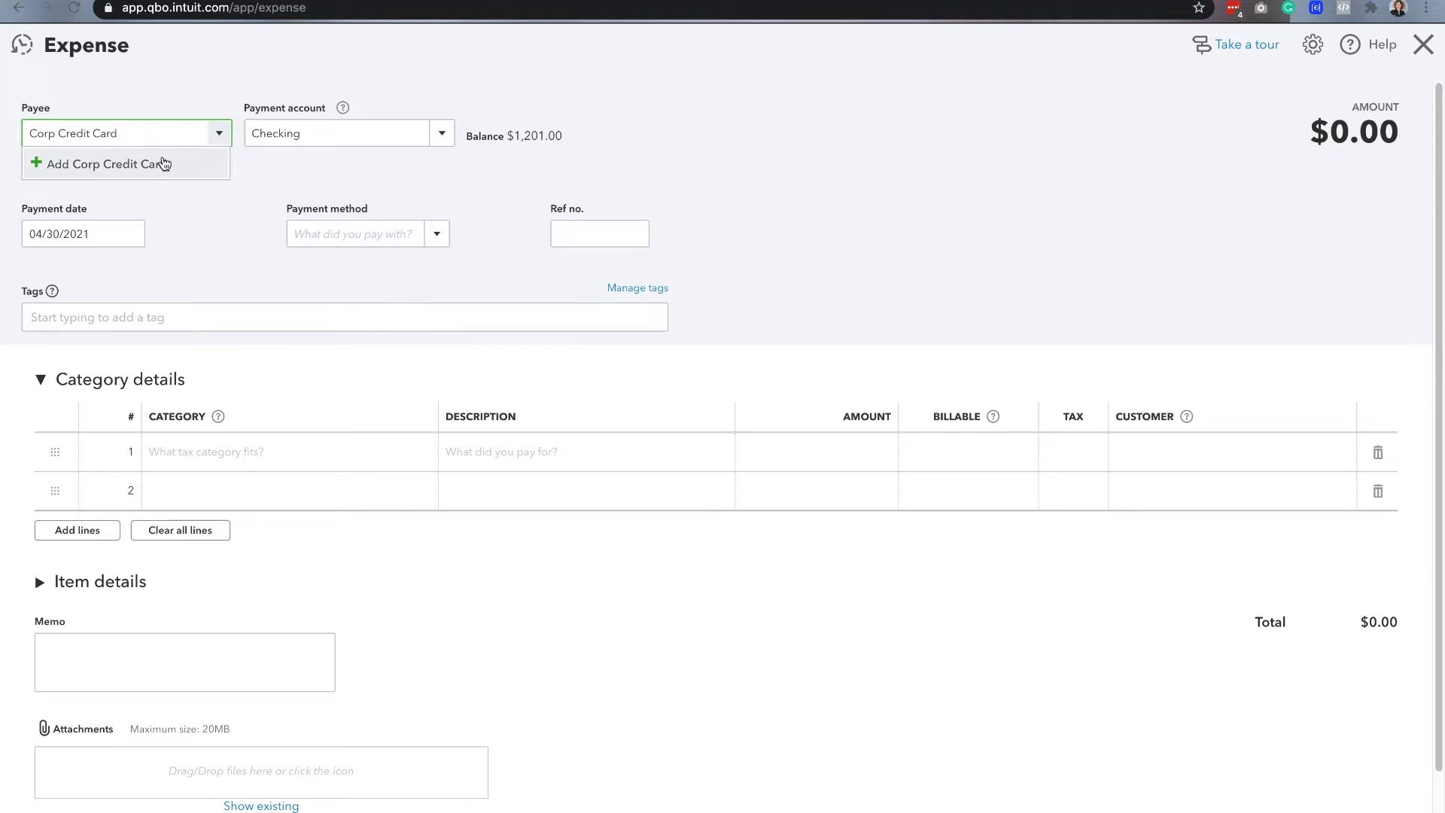
pyautogui.click(107, 164)
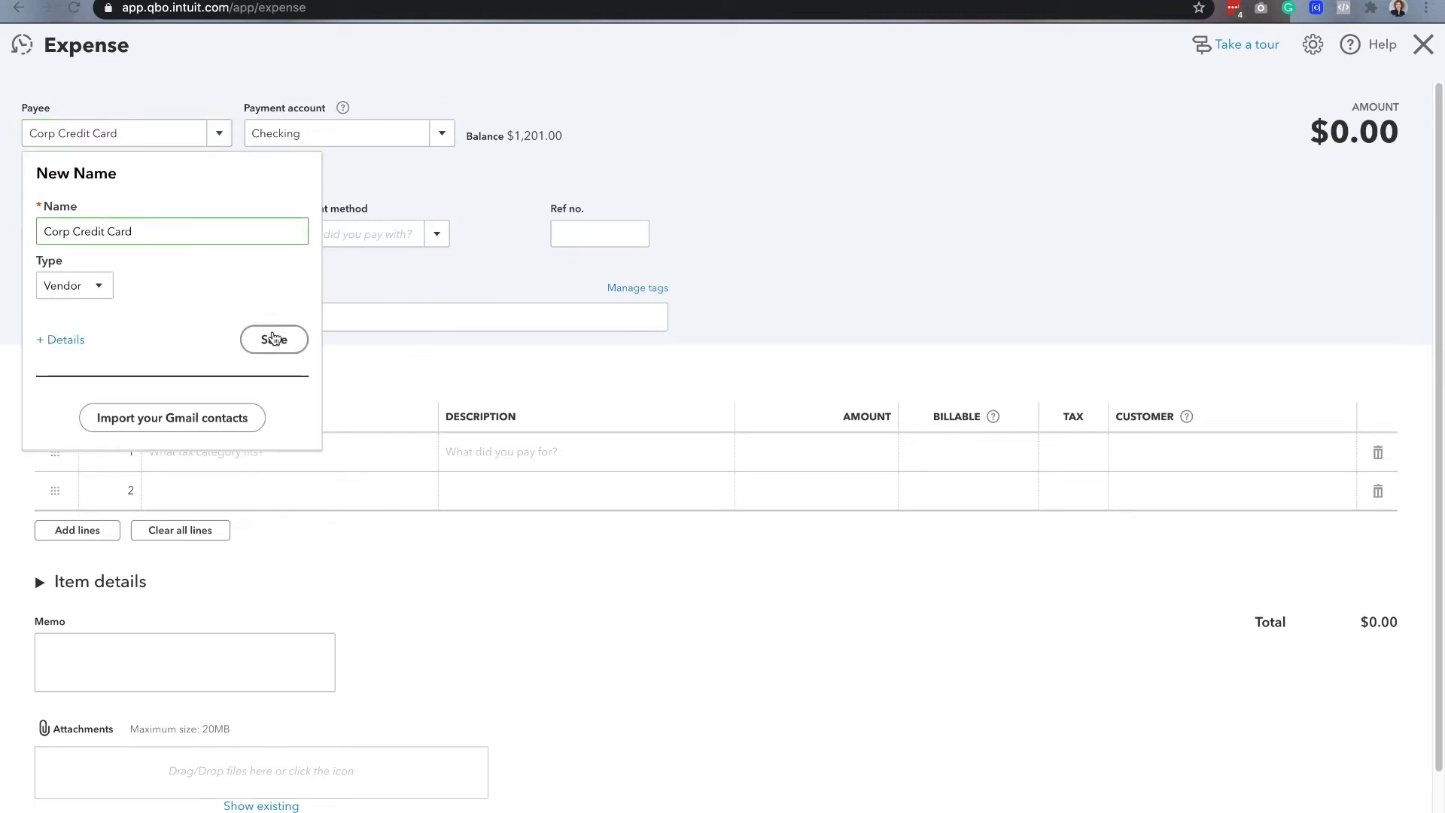
pyautogui.click(273, 340)
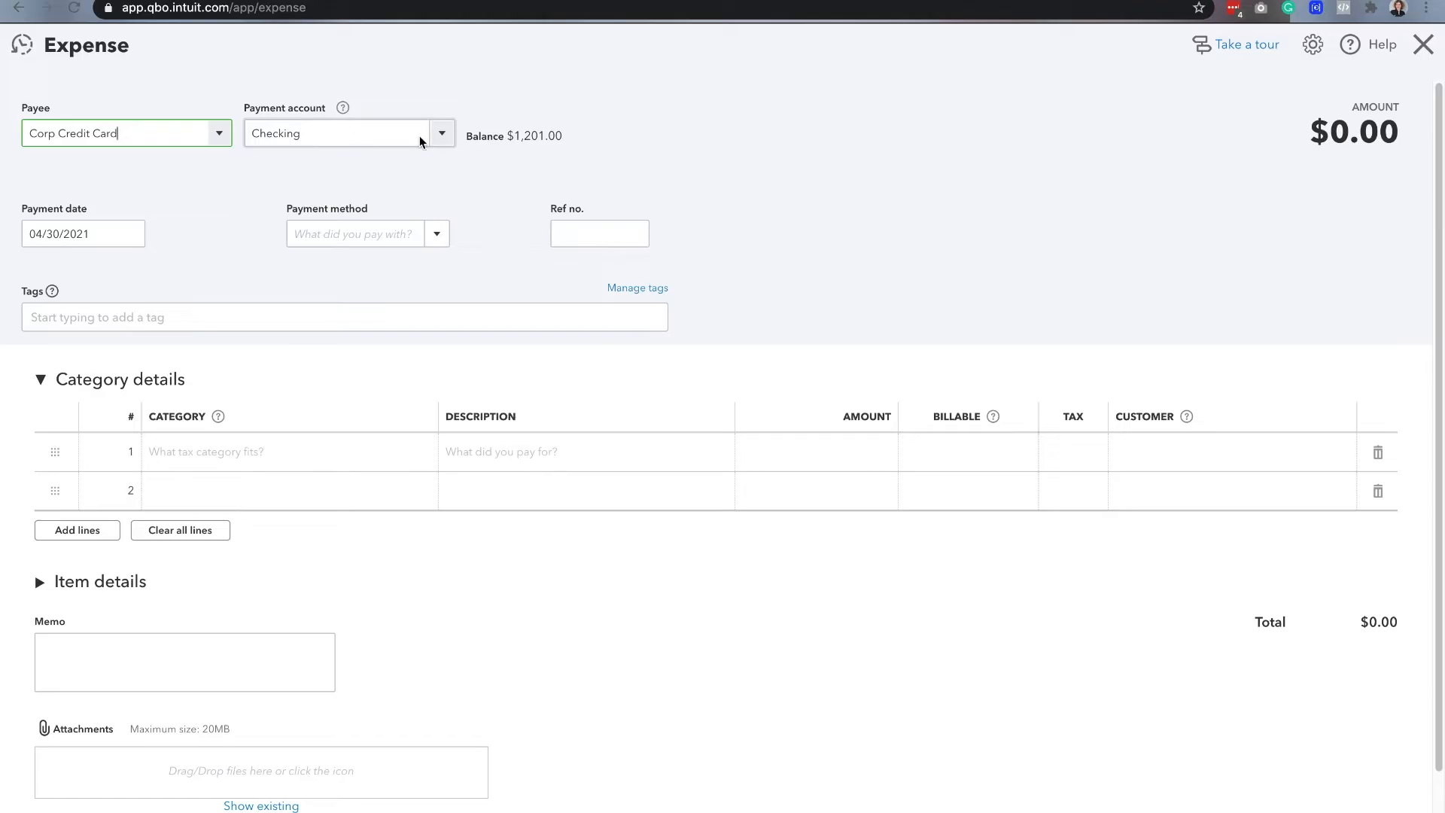
pyautogui.moveTo(134, 233)
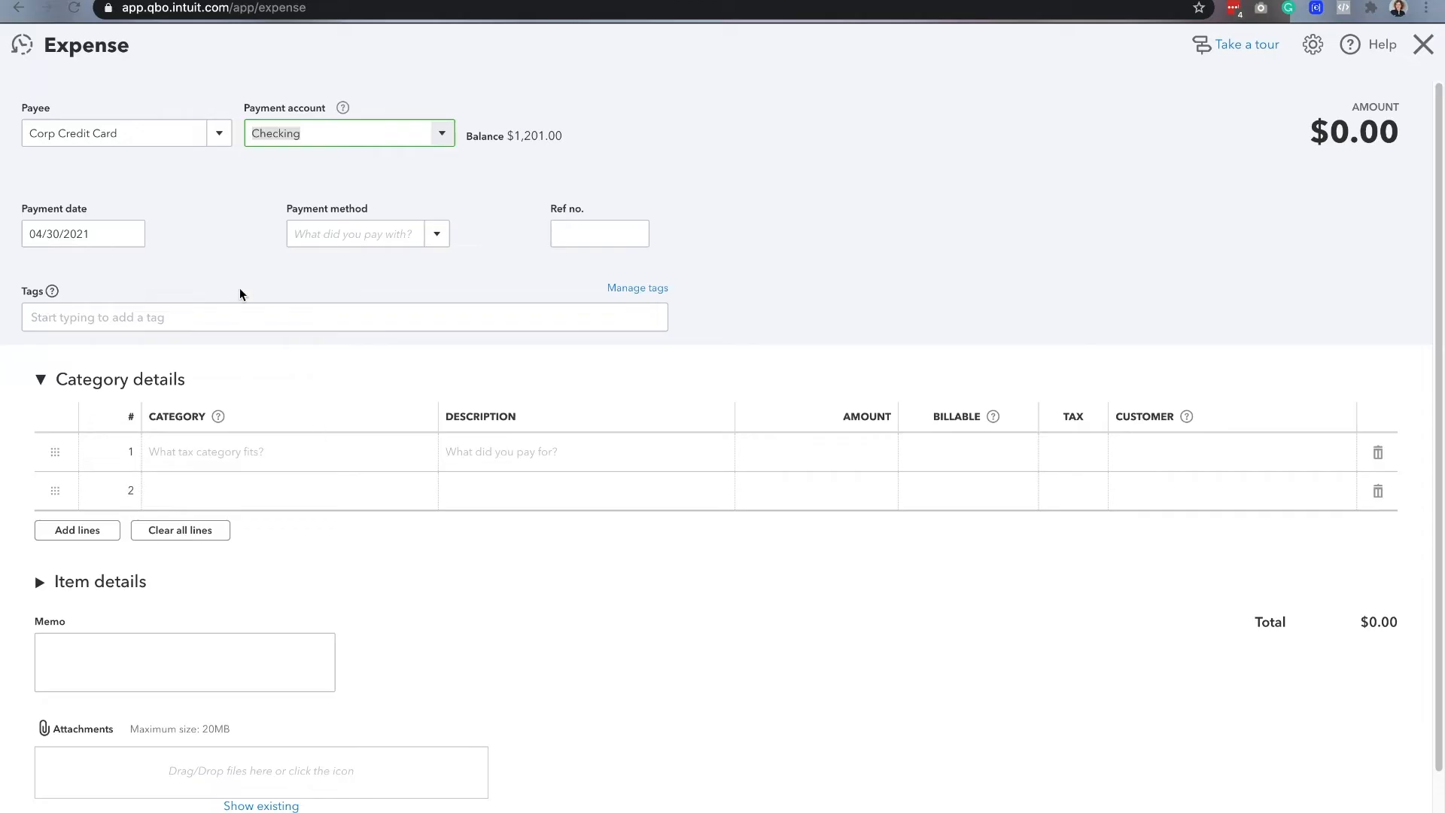
# - Set the payment date and categorise the line to Corp Credit Card for 500.00
pyautogui.click(83, 233)
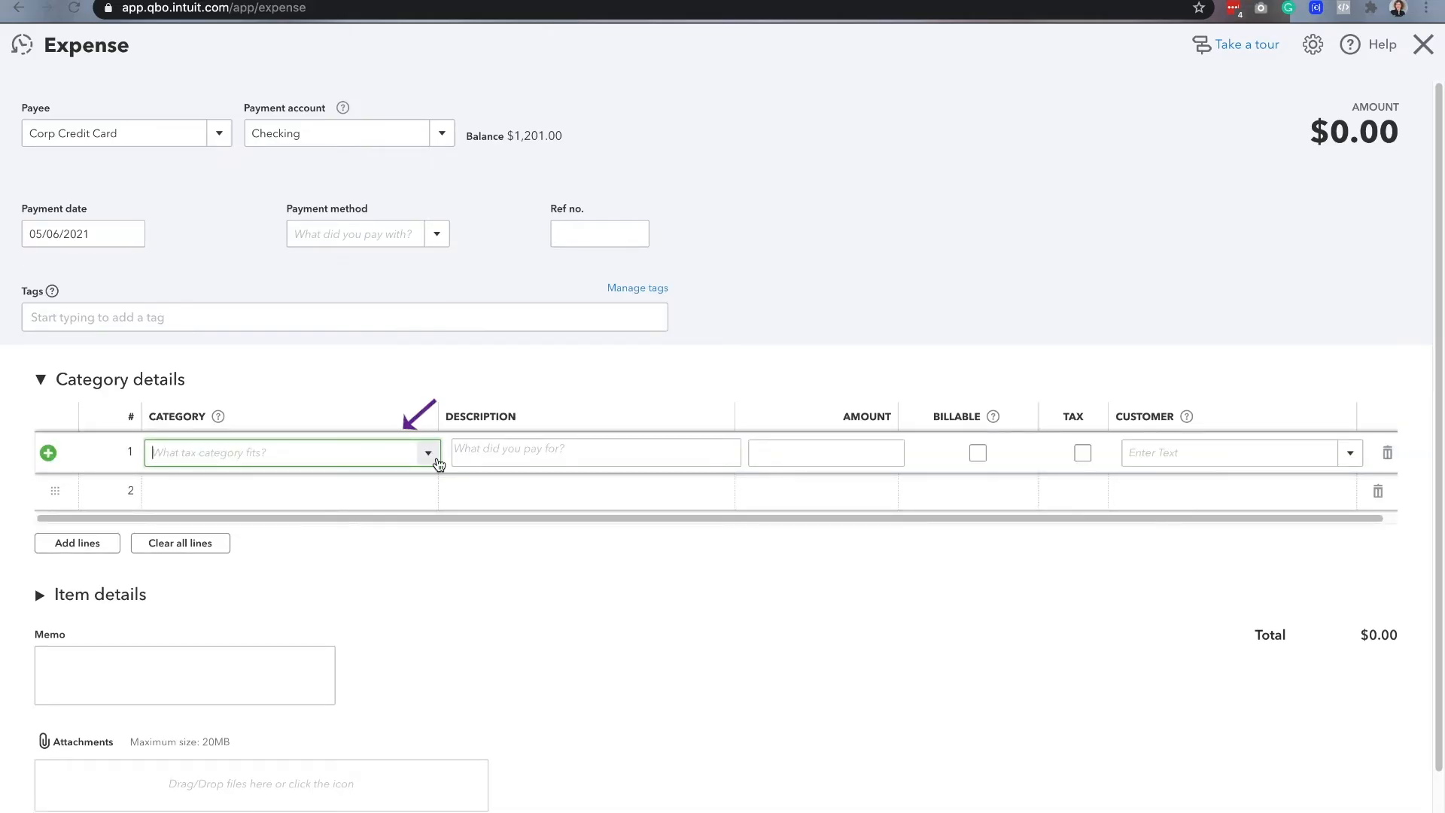
pyautogui.click(427, 452)
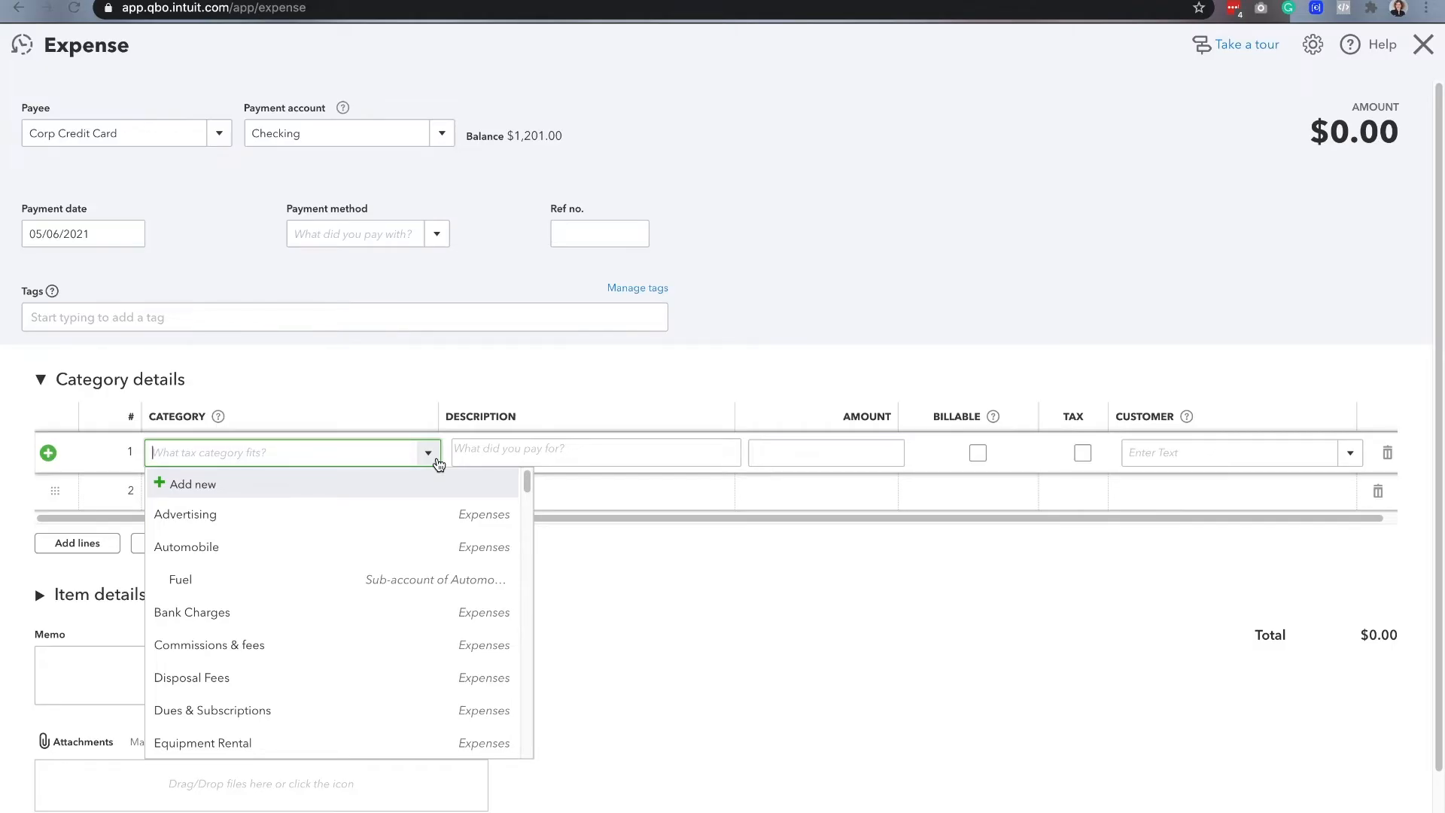
pyautogui.write('Corp')
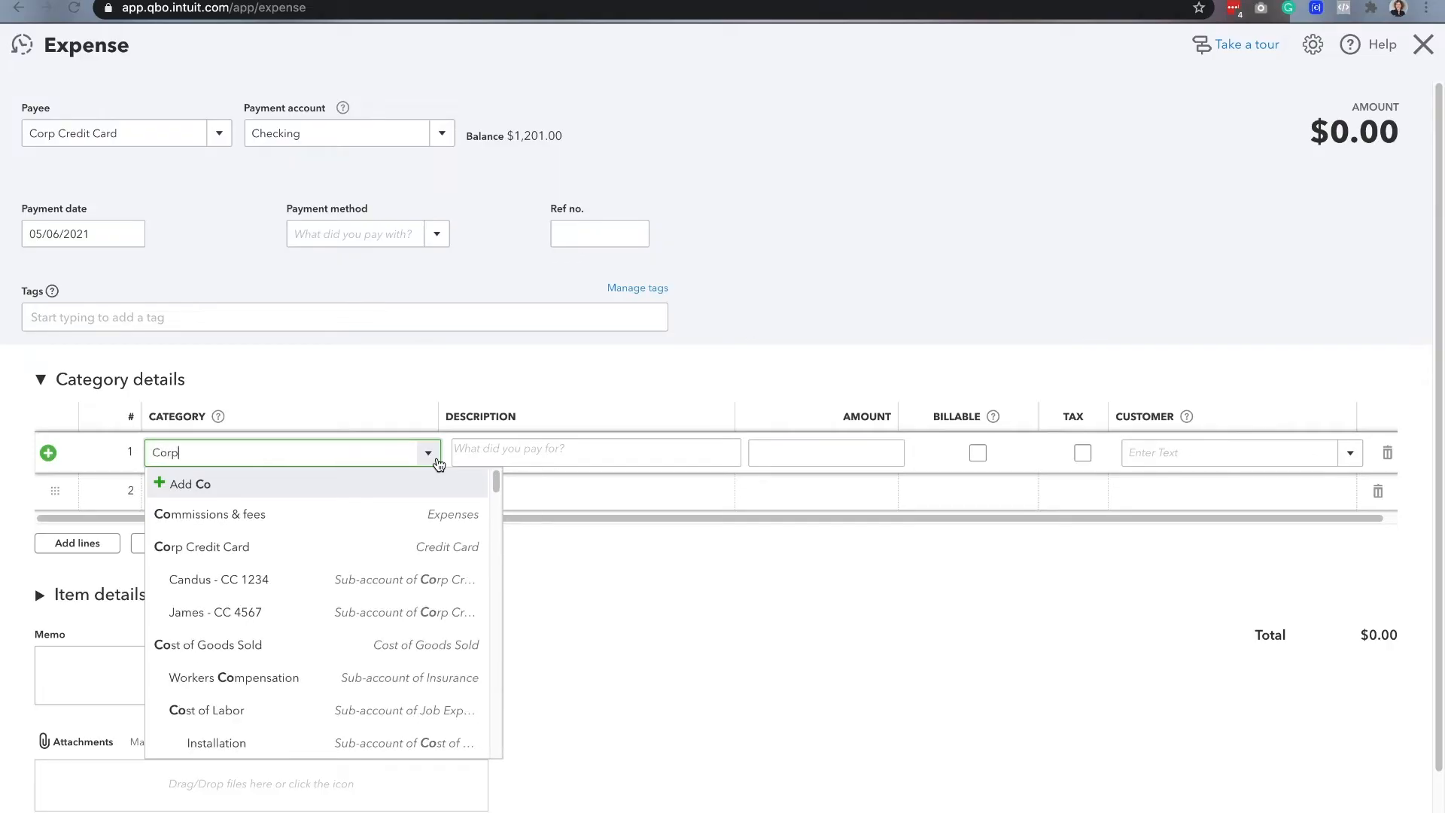
pyautogui.write('Credit Card')
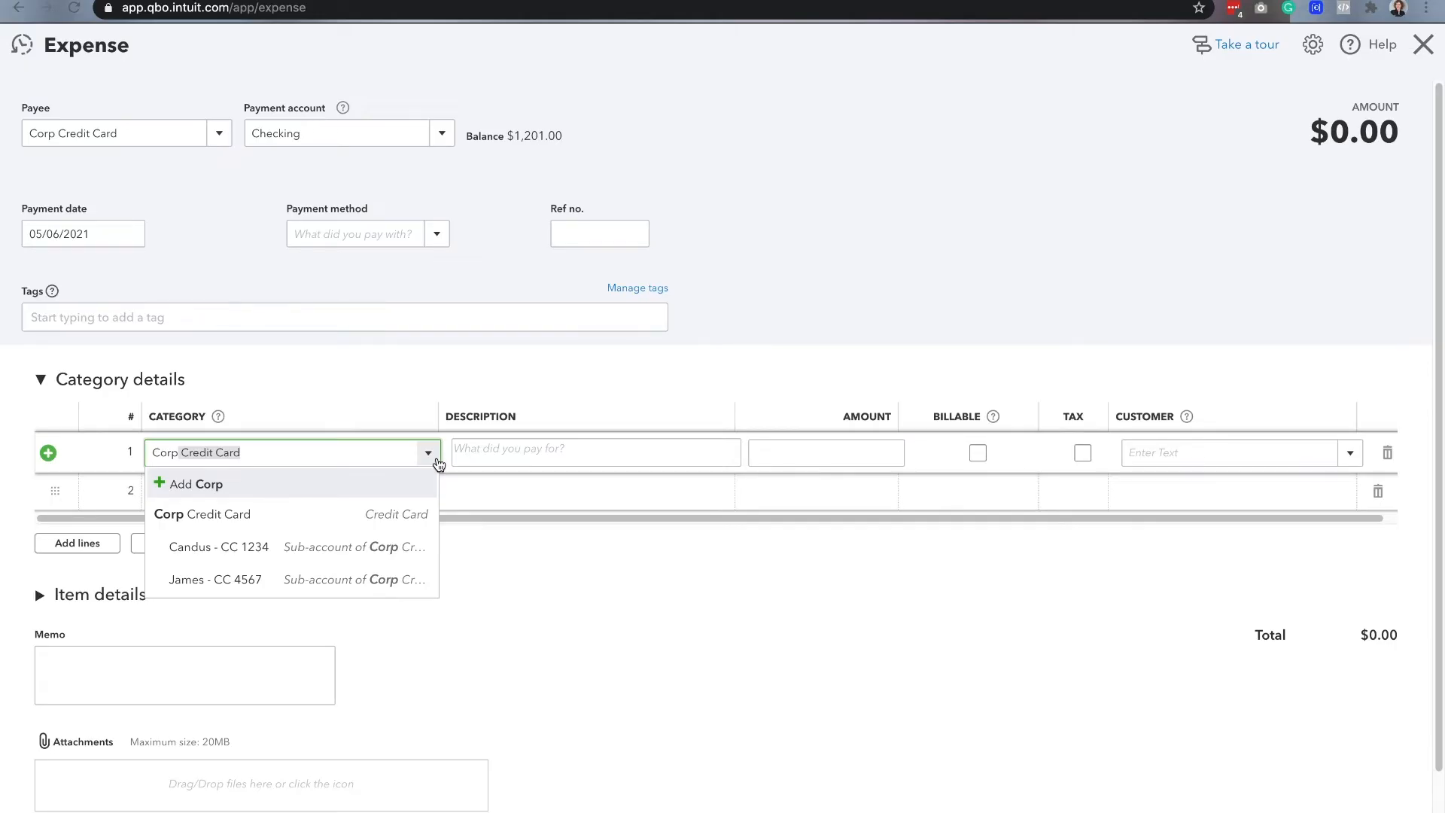
pyautogui.click(202, 514)
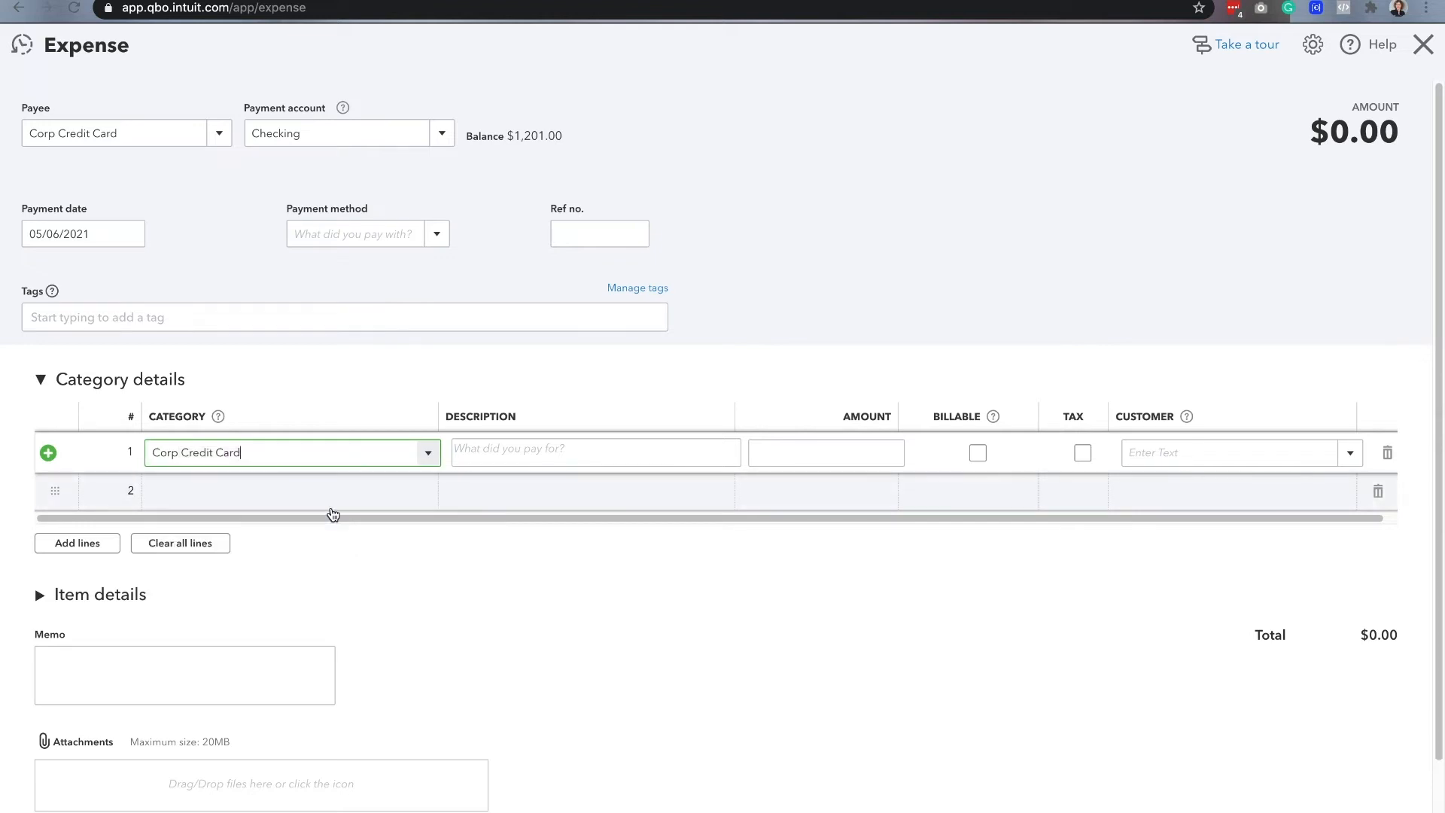
pyautogui.click(825, 452)
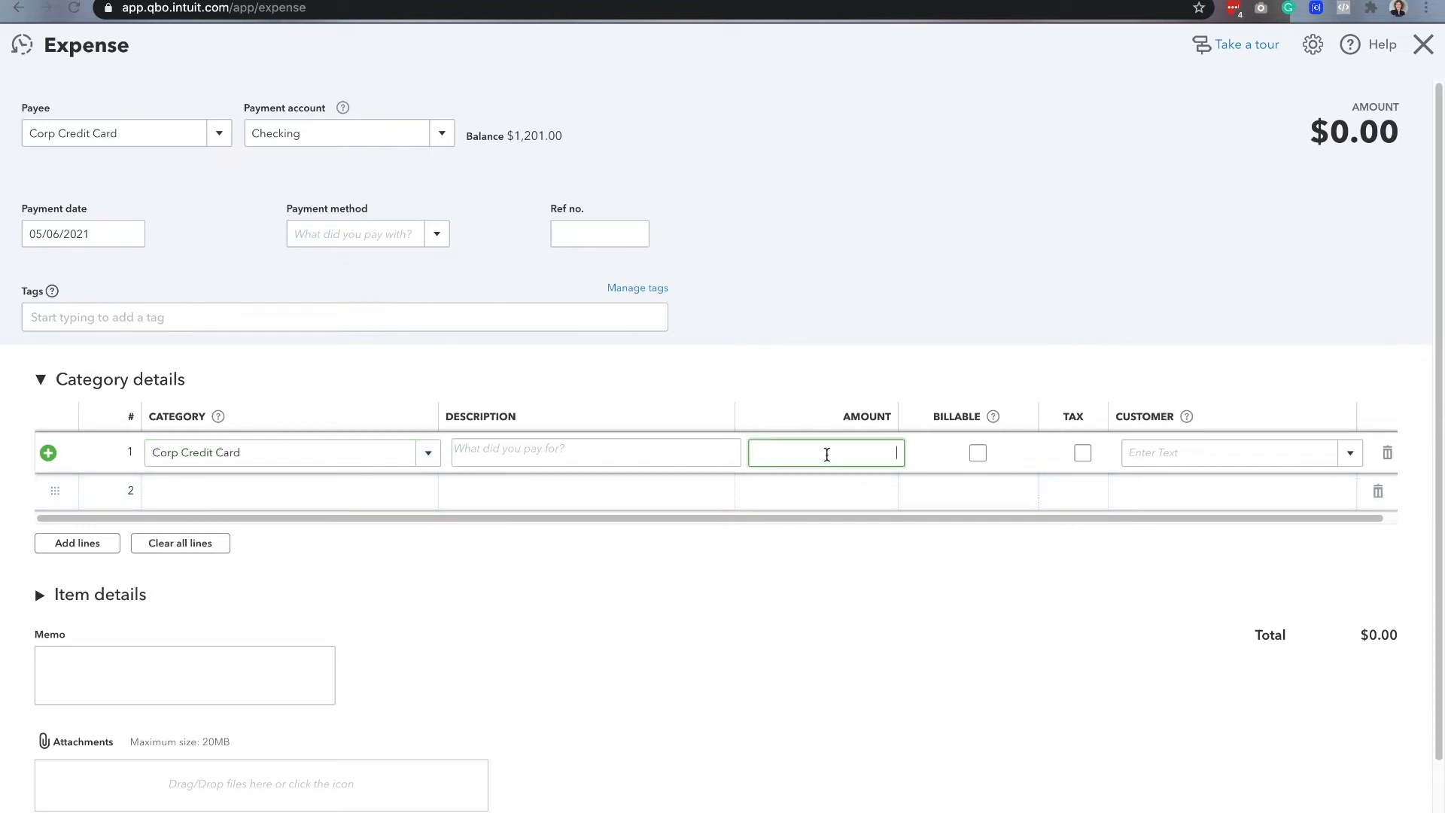
pyautogui.write('500.00')
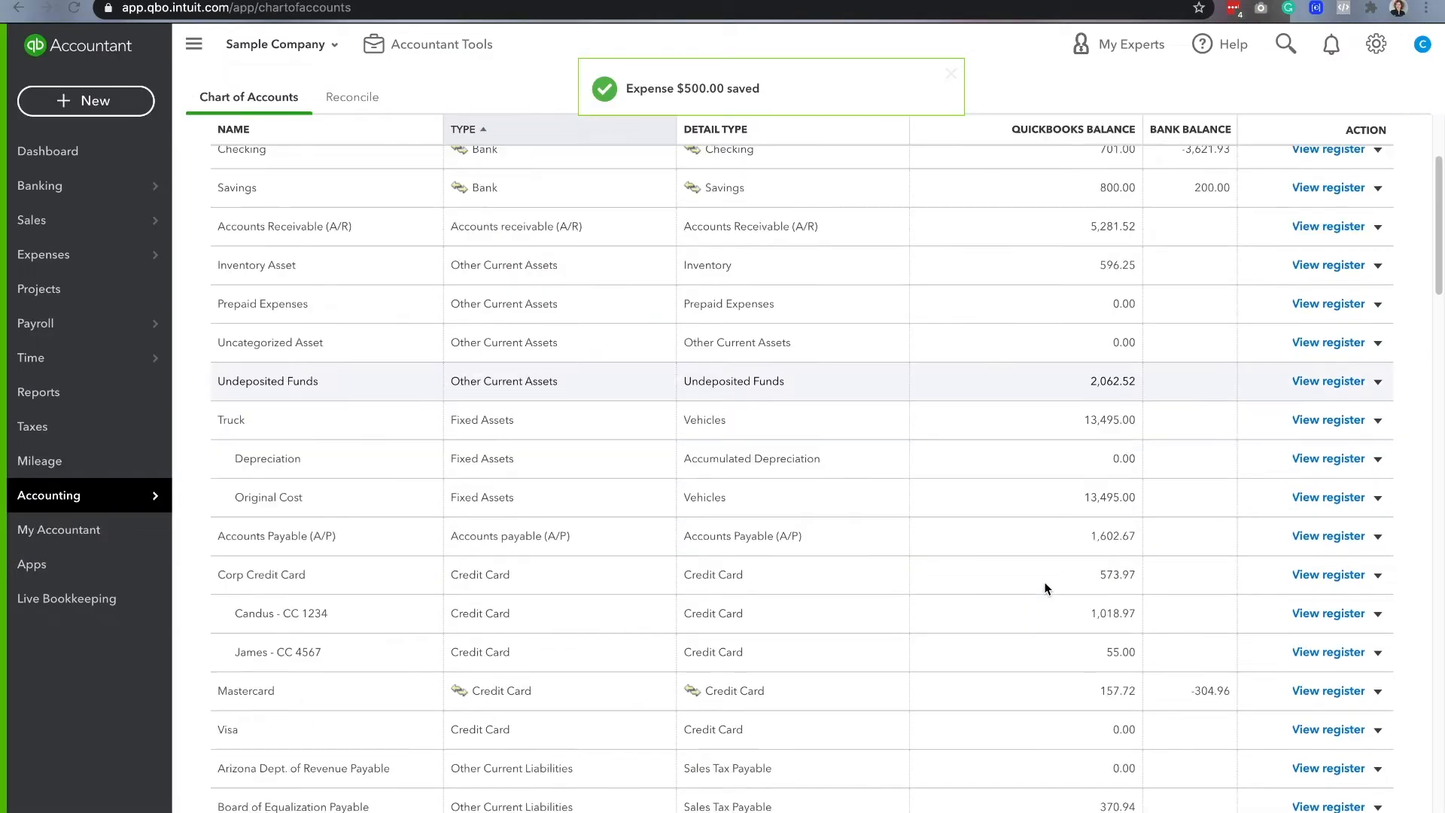
pyautogui.scroll(-3)
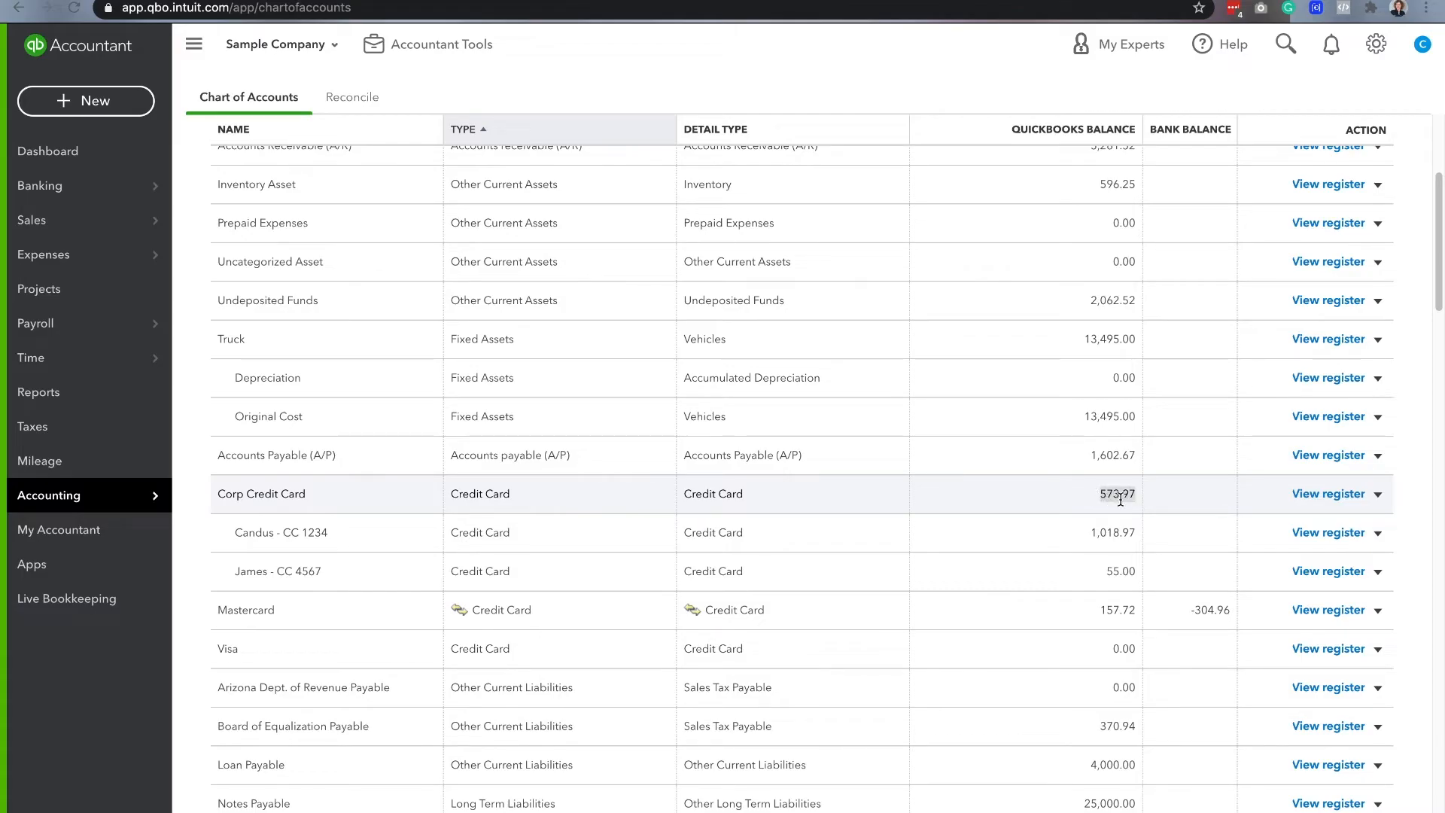
pyautogui.moveTo(1105, 532)
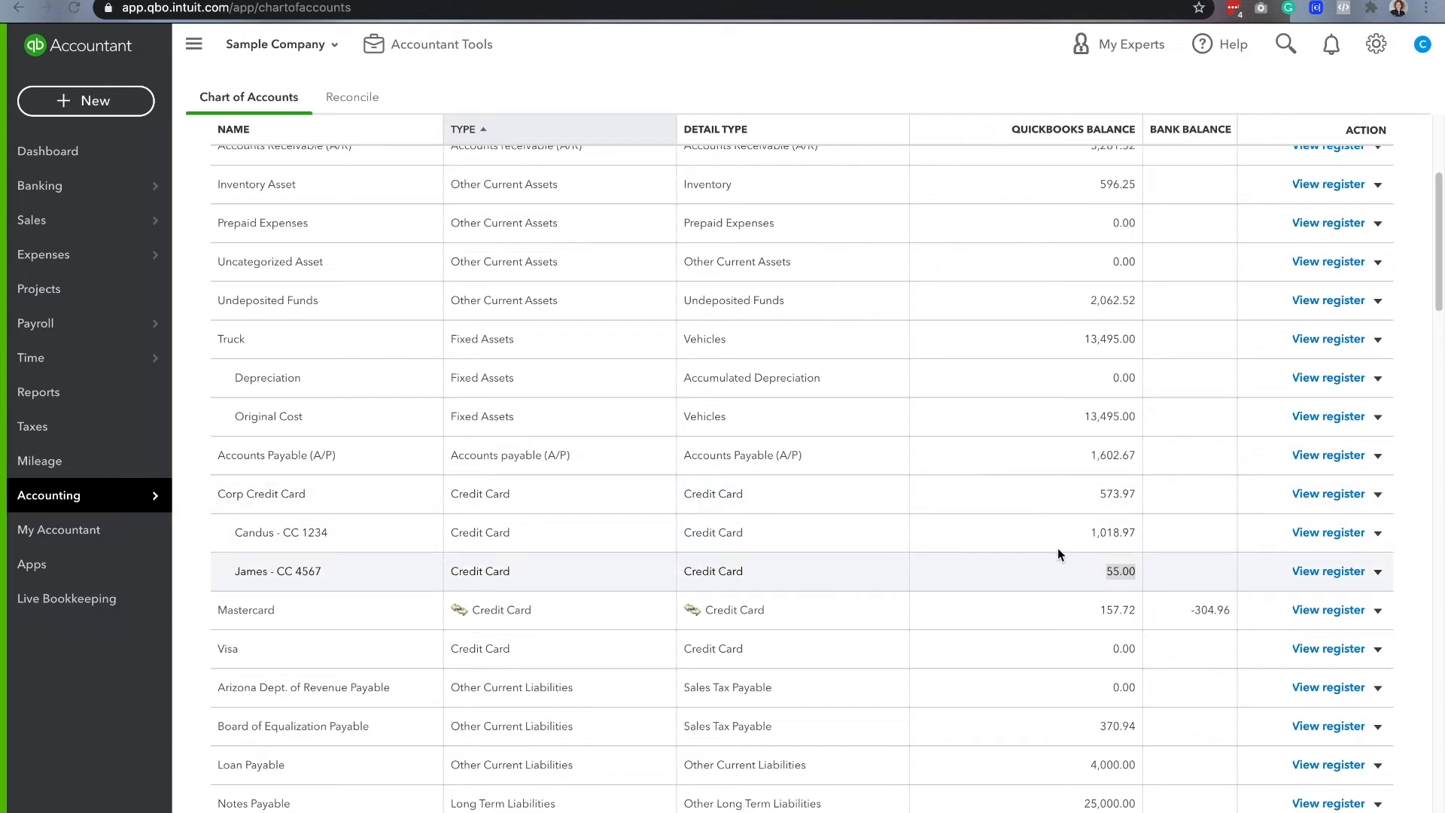
pyautogui.moveTo(1082, 559)
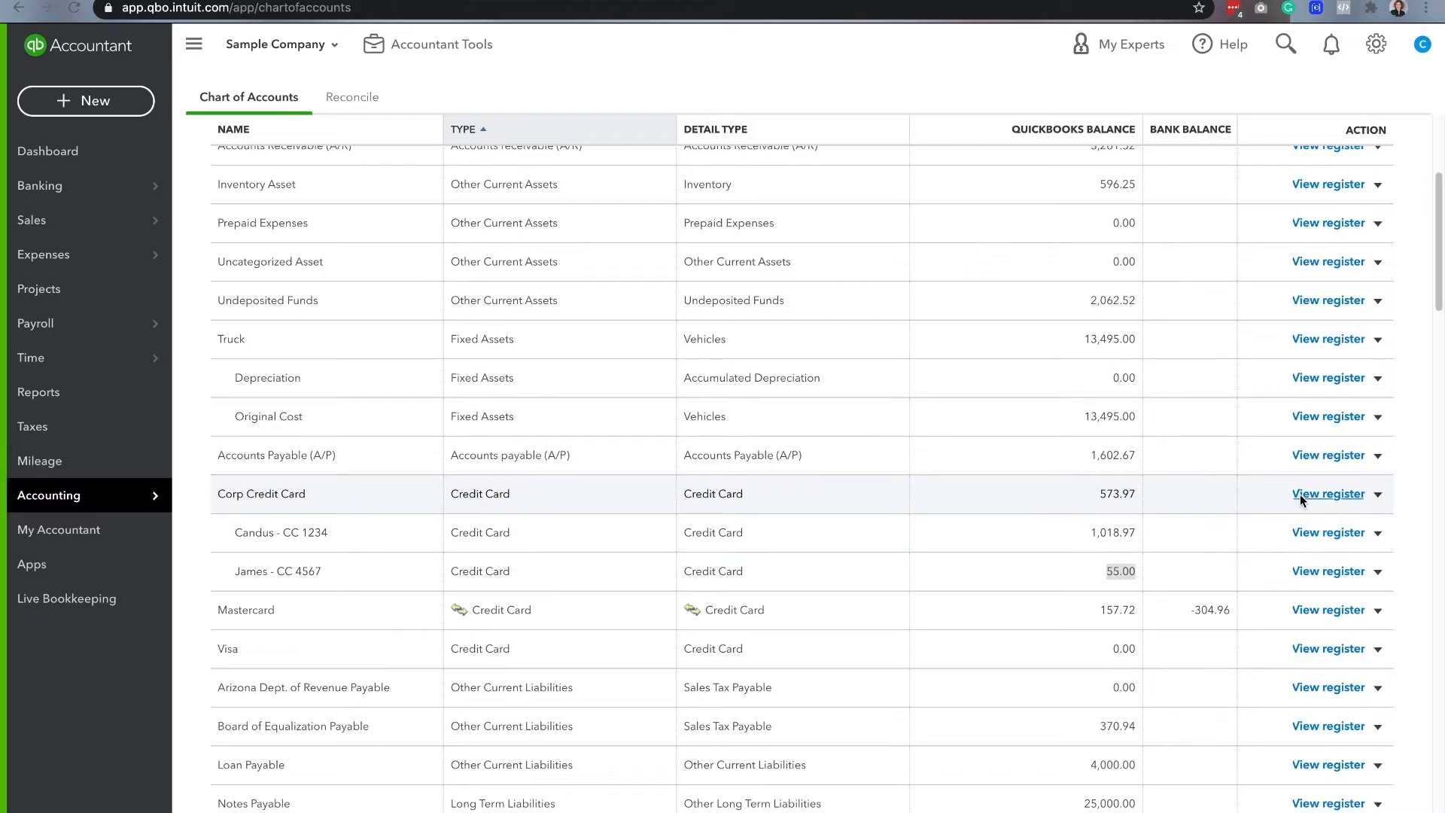
# - Split the $500 payment: Candus - CC 1234 at 445.00, James - CC 4567 at 55.00
pyautogui.click(1327, 494)
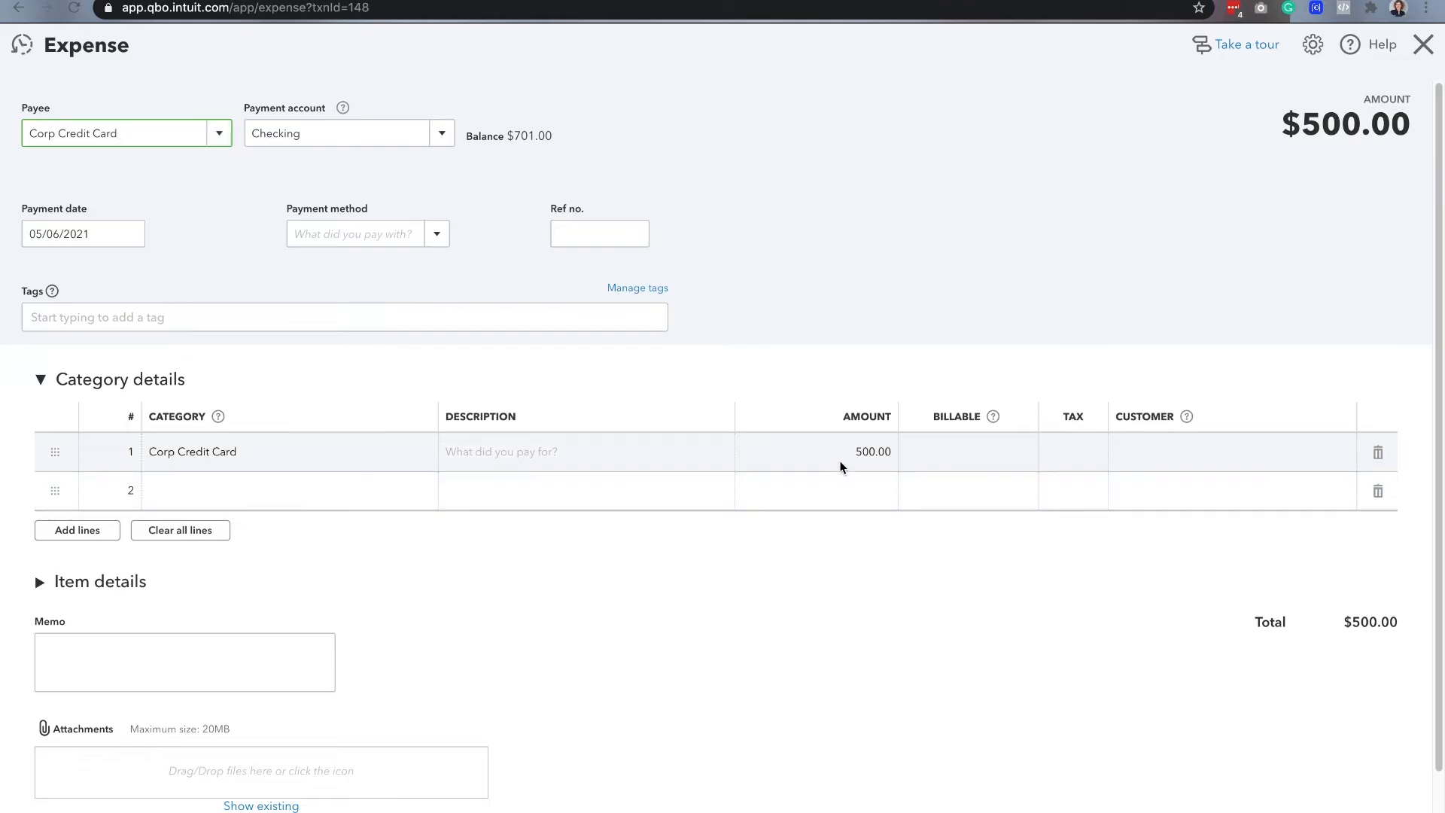
pyautogui.click(289, 452)
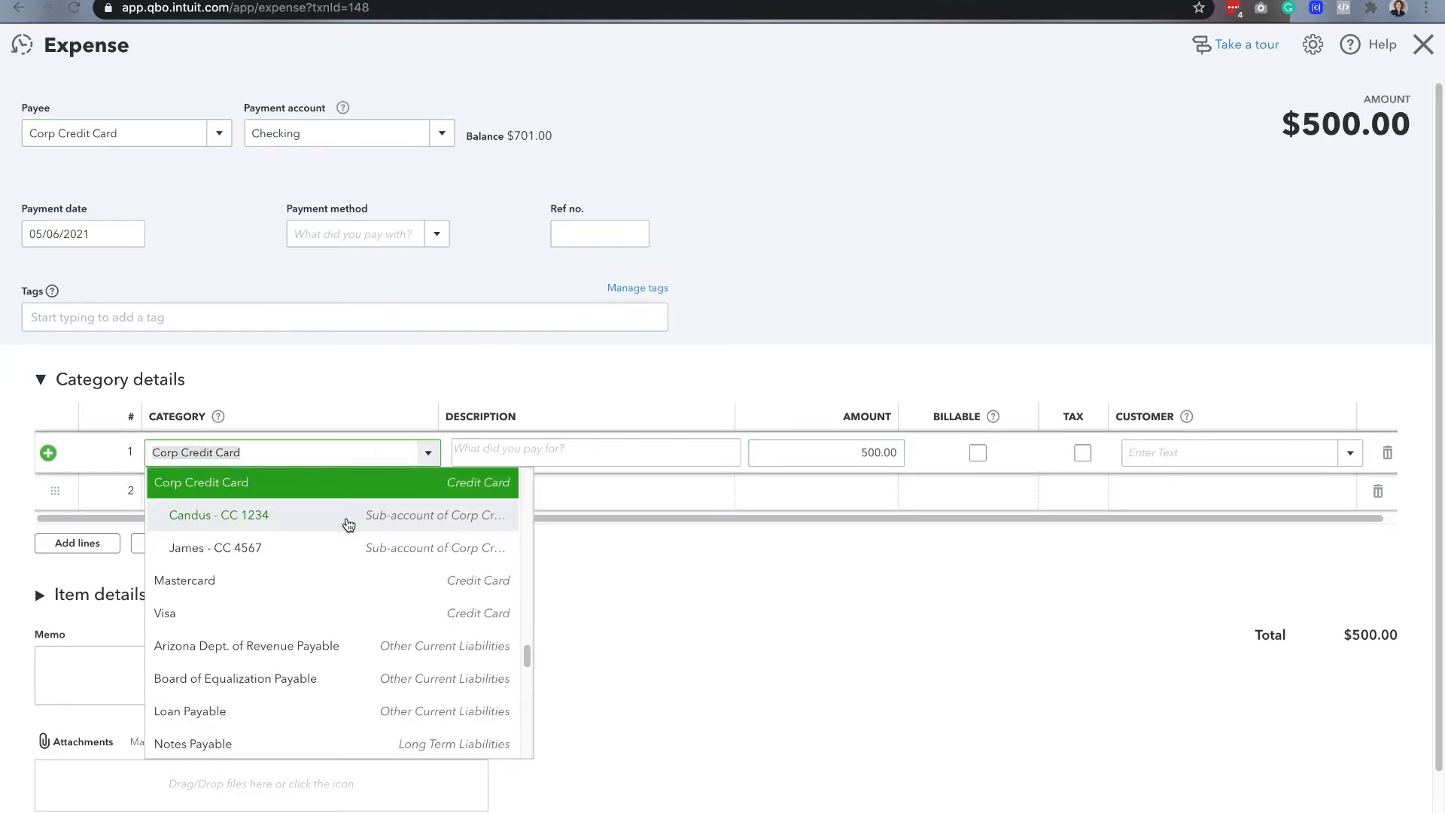
pyautogui.click(218, 515)
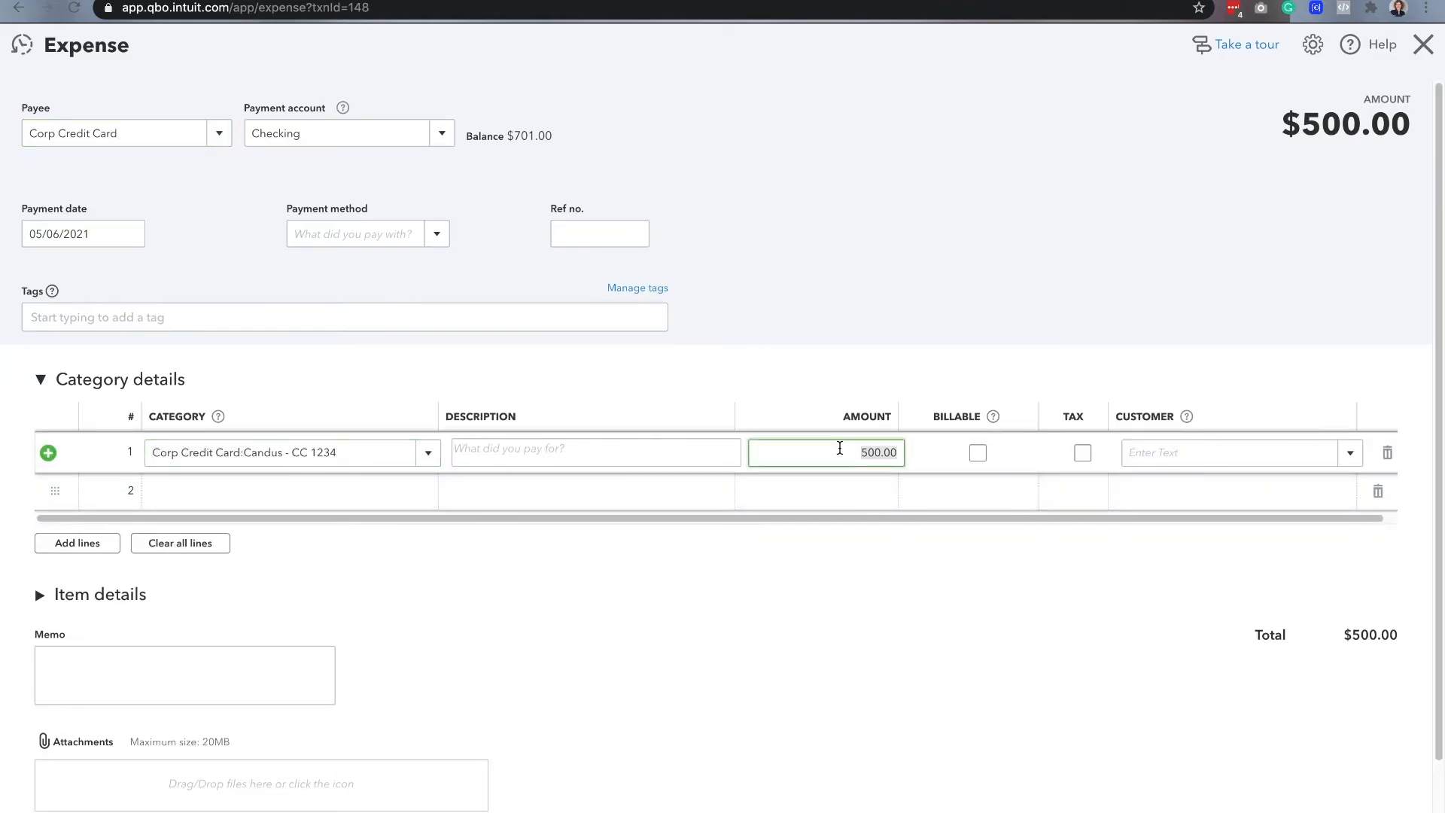
pyautogui.write('445.00')
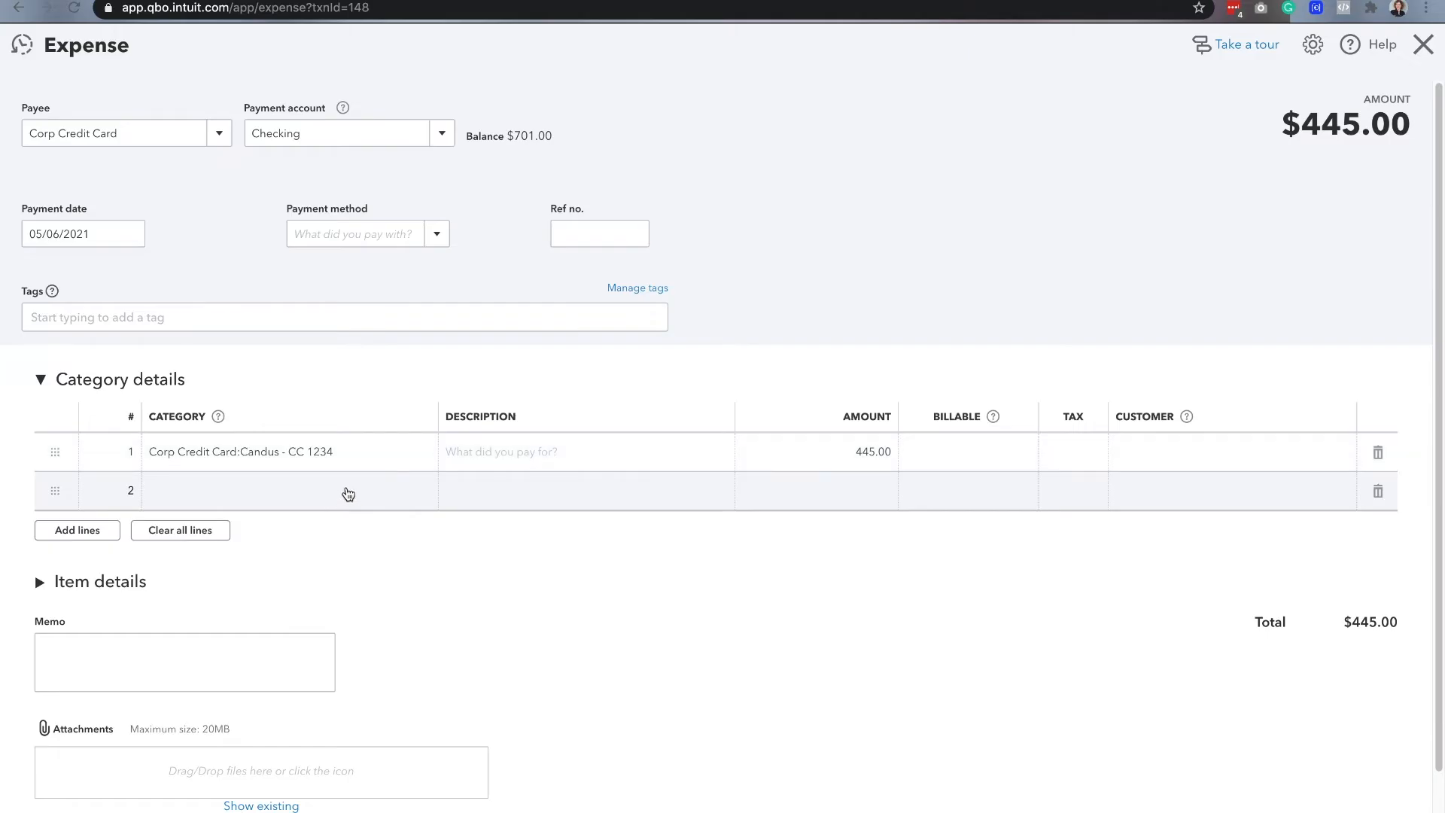
pyautogui.write('Corp Credit Card:James - CC 4567m')
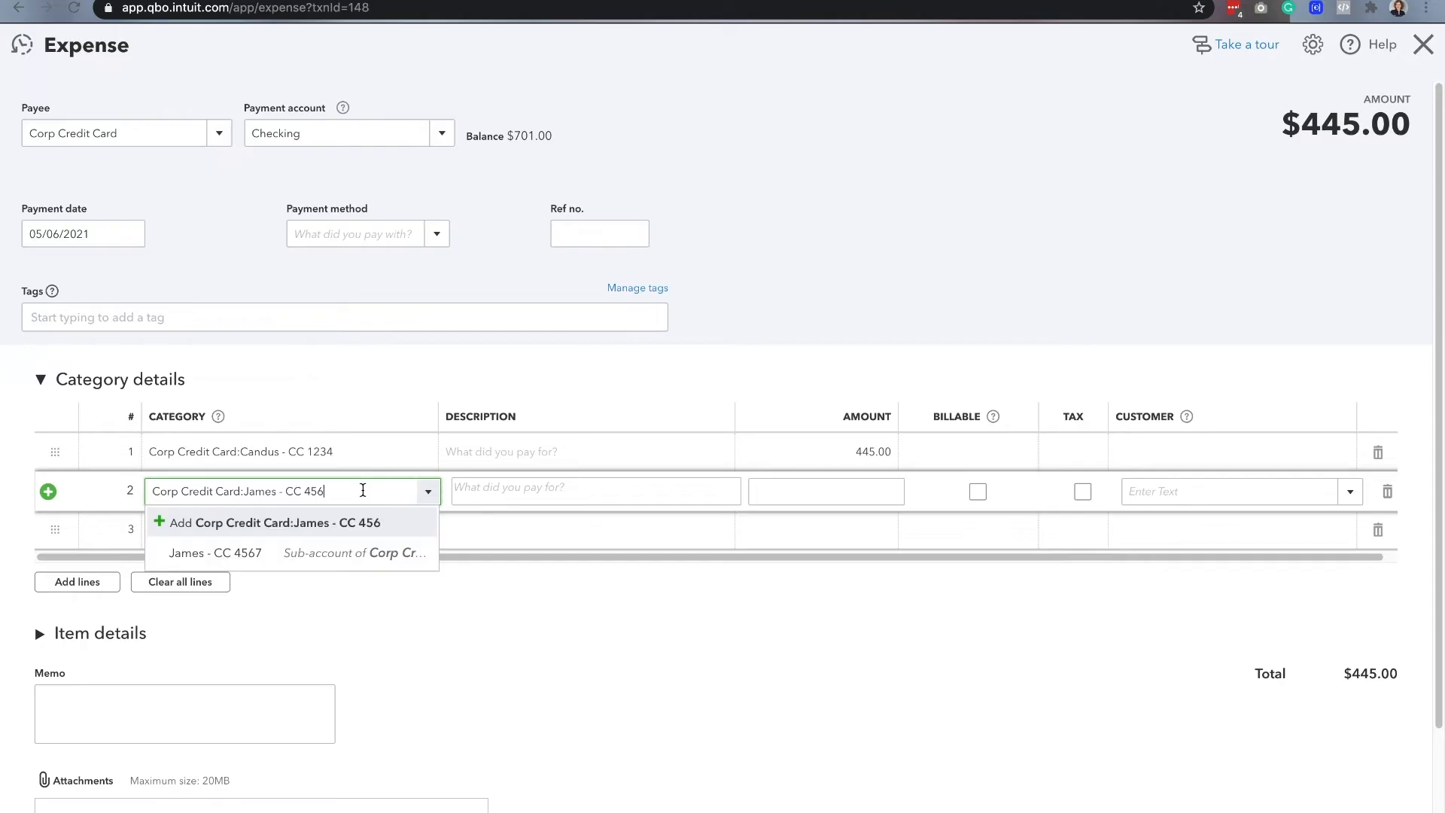
pyautogui.click(214, 553)
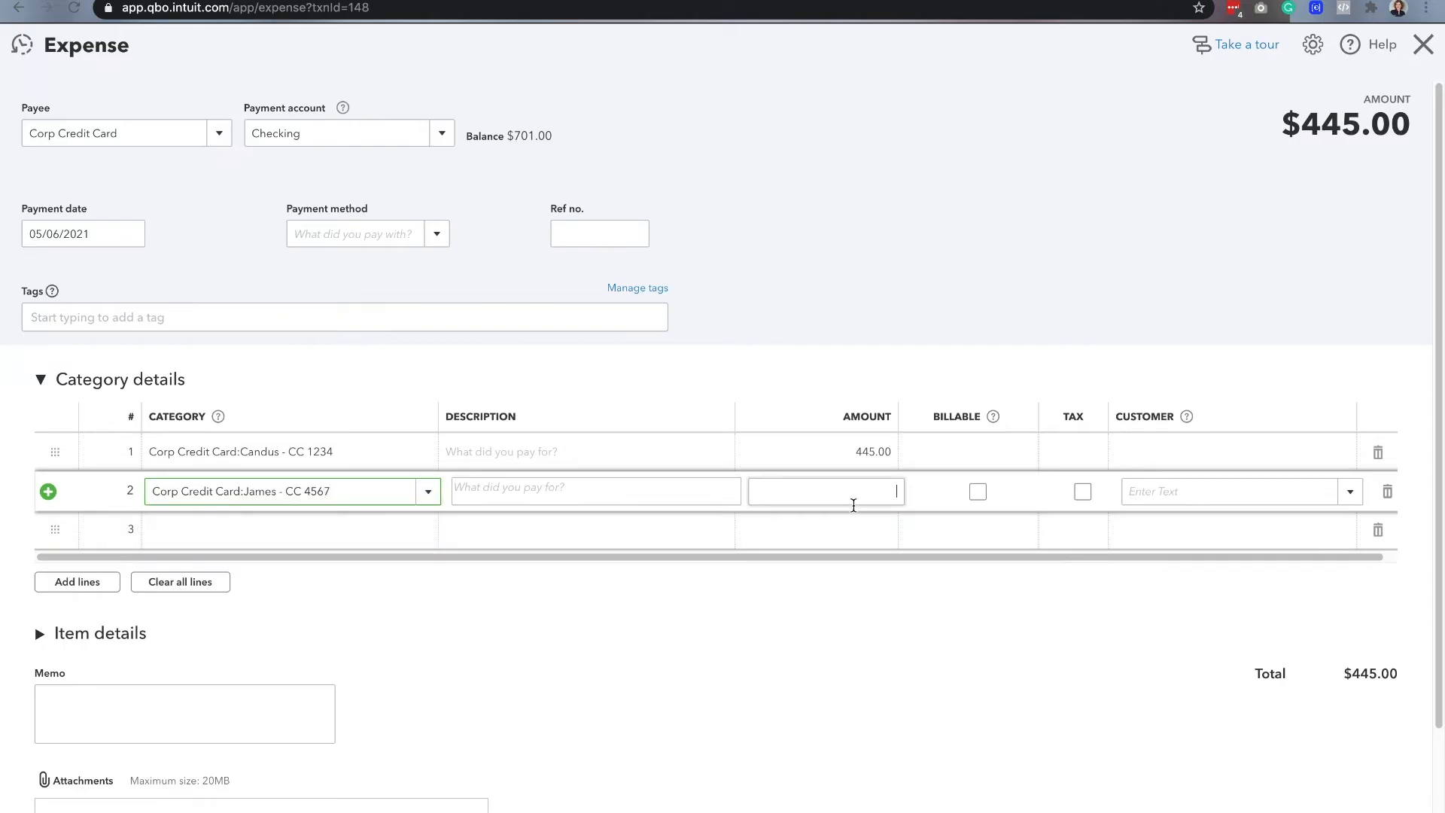
pyautogui.write('55.00')
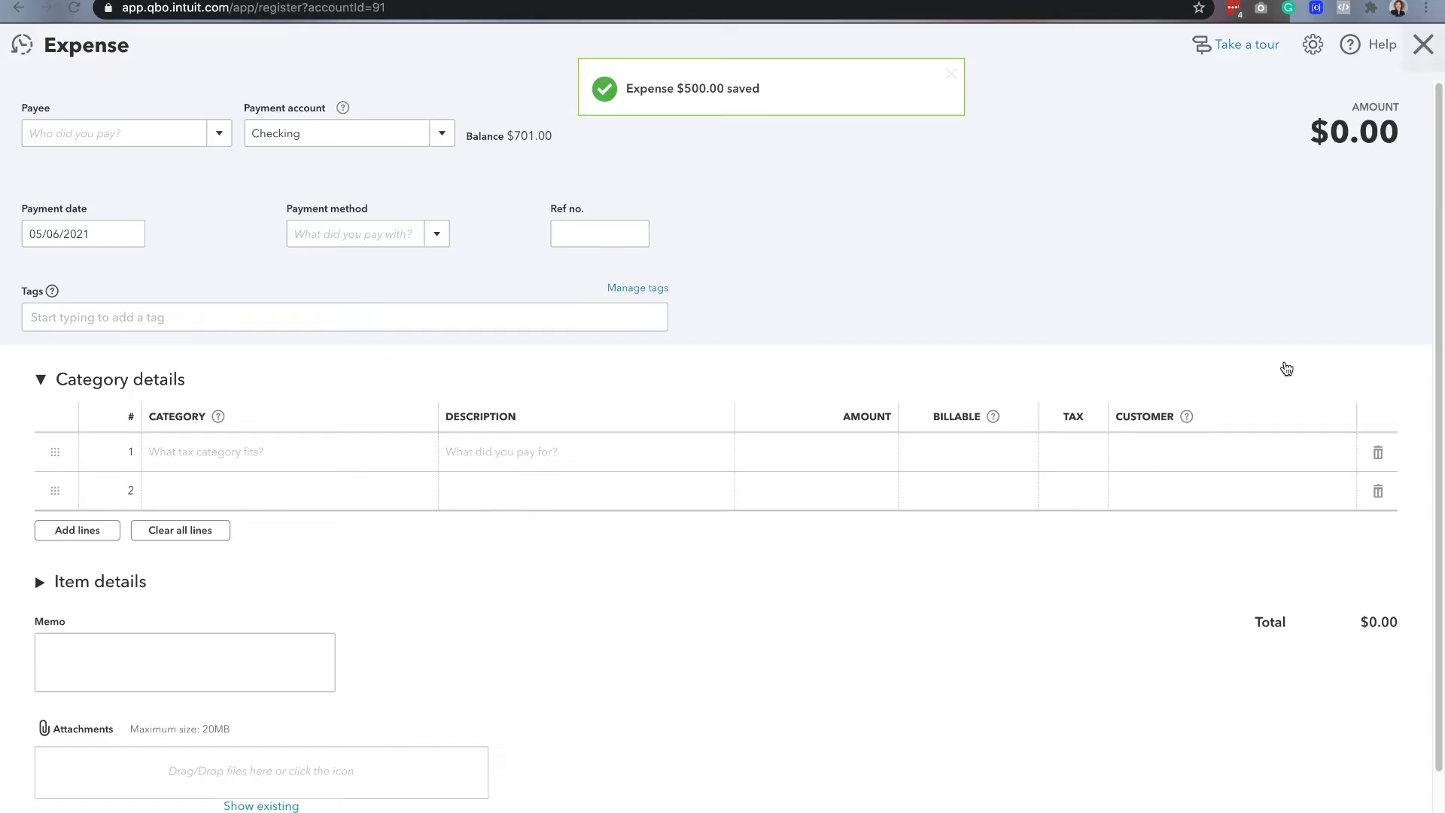
pyautogui.click(1423, 45)
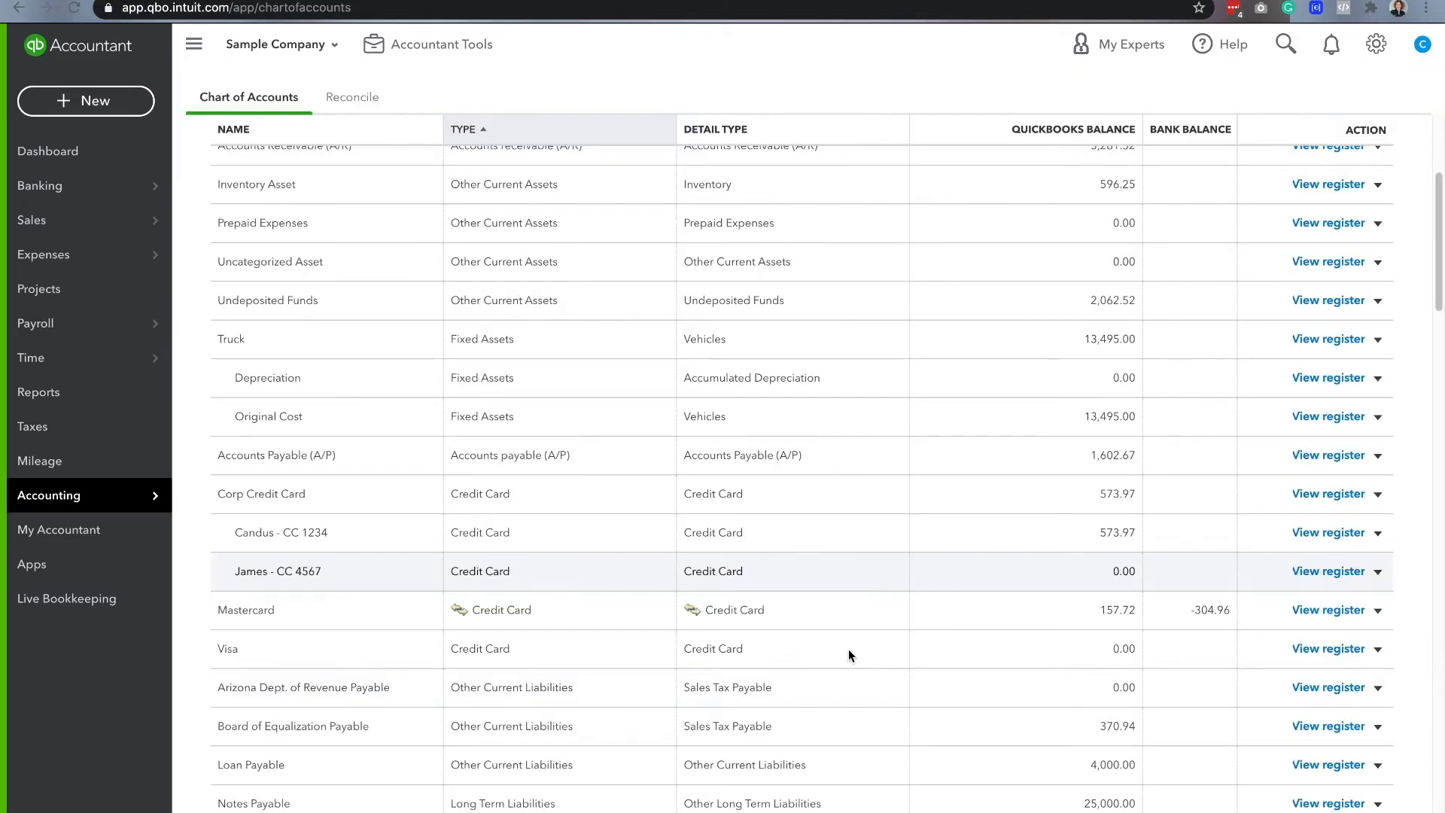
pyautogui.moveTo(850, 507)
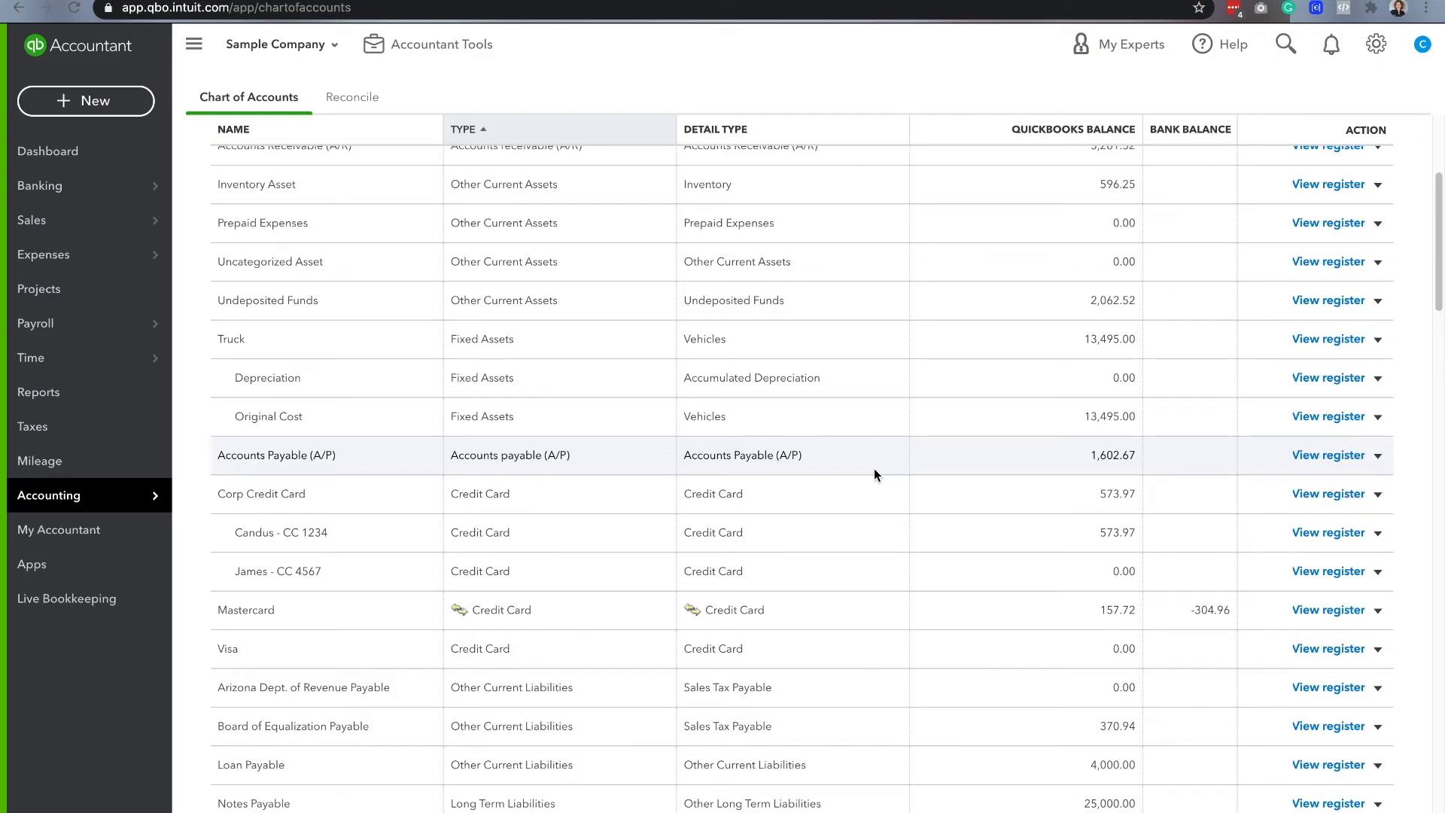
pyautogui.moveTo(1285, 532)
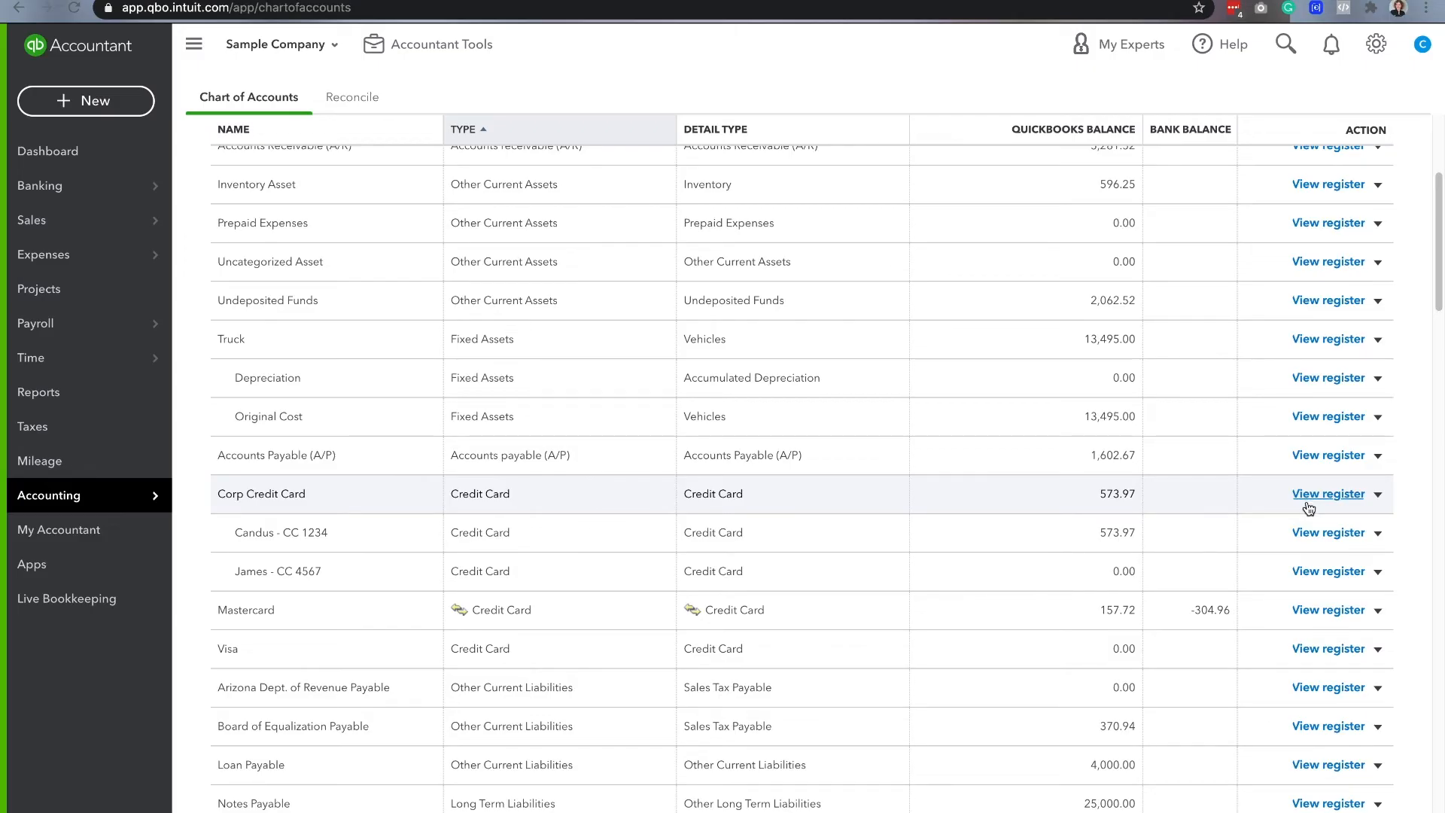
pyautogui.moveTo(1317, 533)
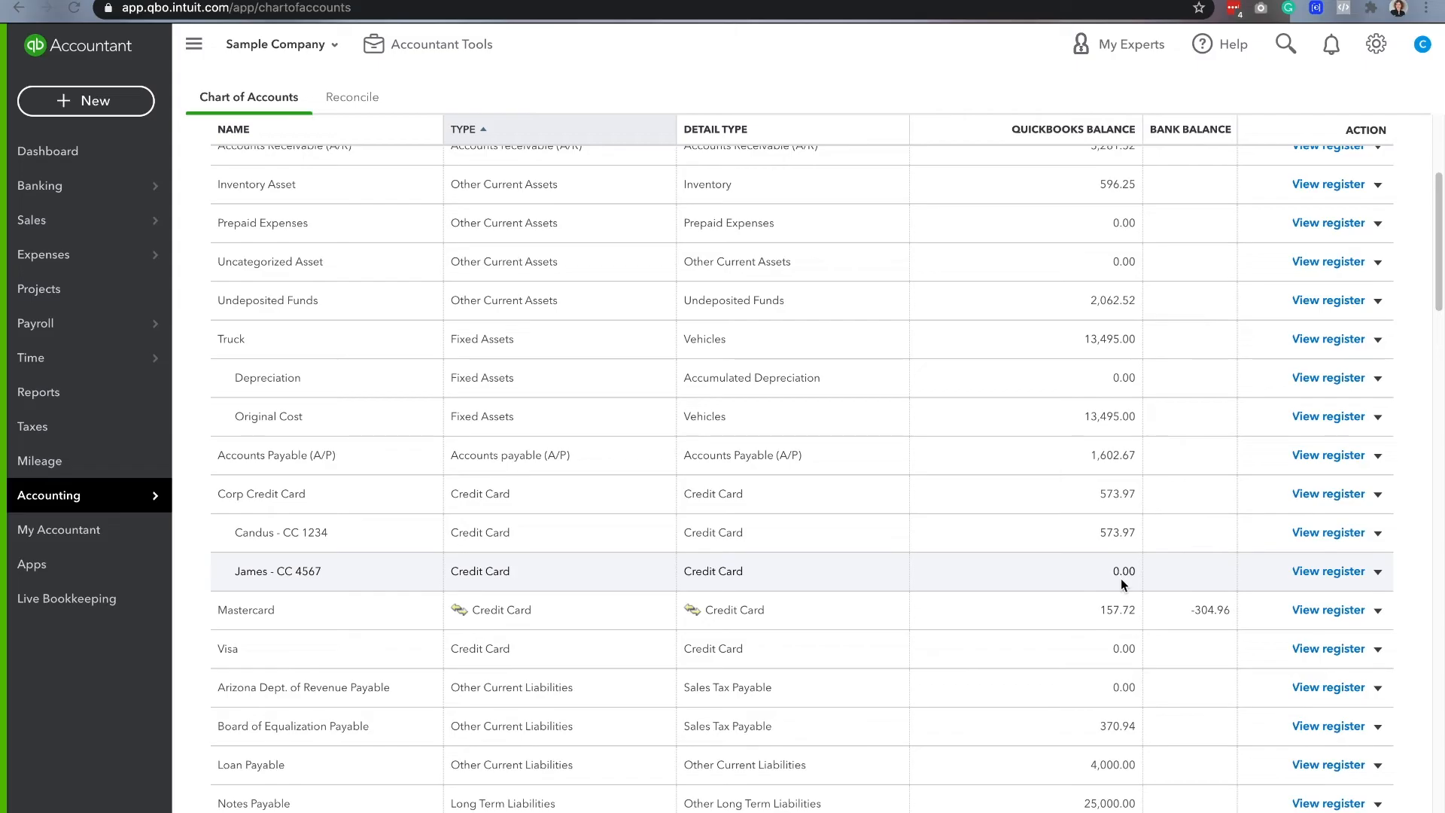
pyautogui.moveTo(1115, 532)
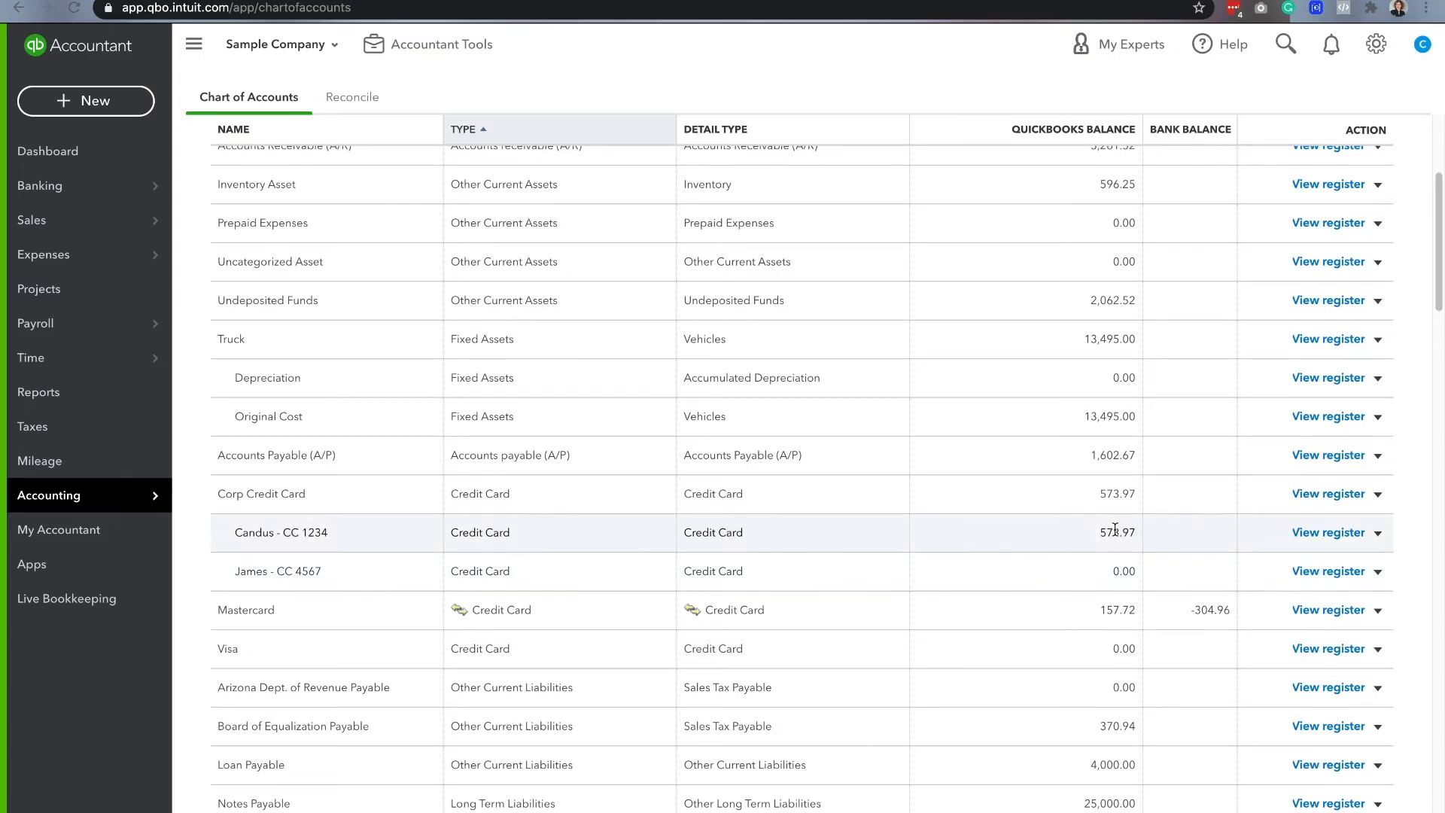
pyautogui.moveTo(1329, 493)
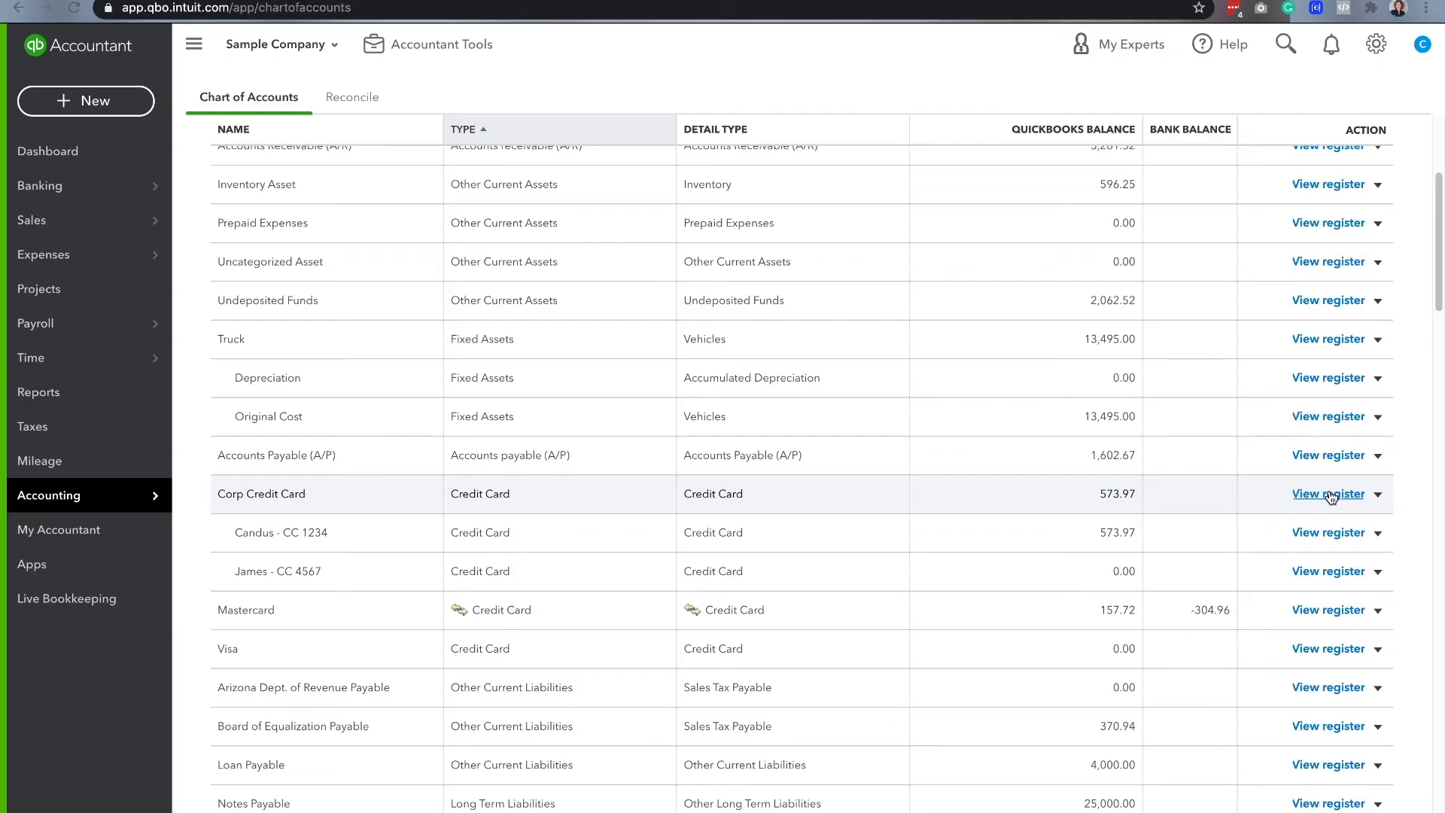
# - Start a reconciliation from the Corp Credit Card register, keeping Corp Credit Card selected
pyautogui.click(1329, 492)
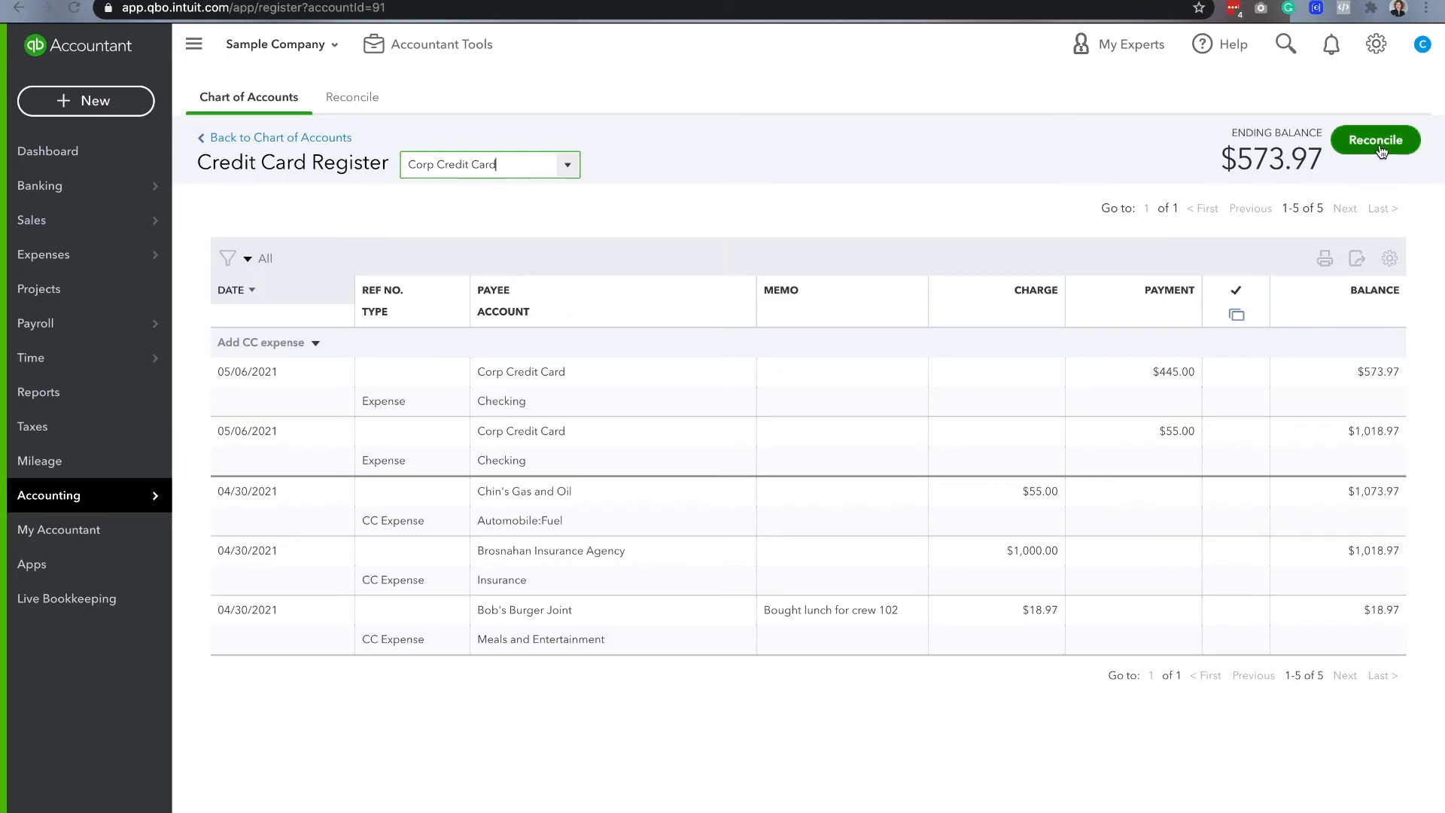
pyautogui.click(1374, 139)
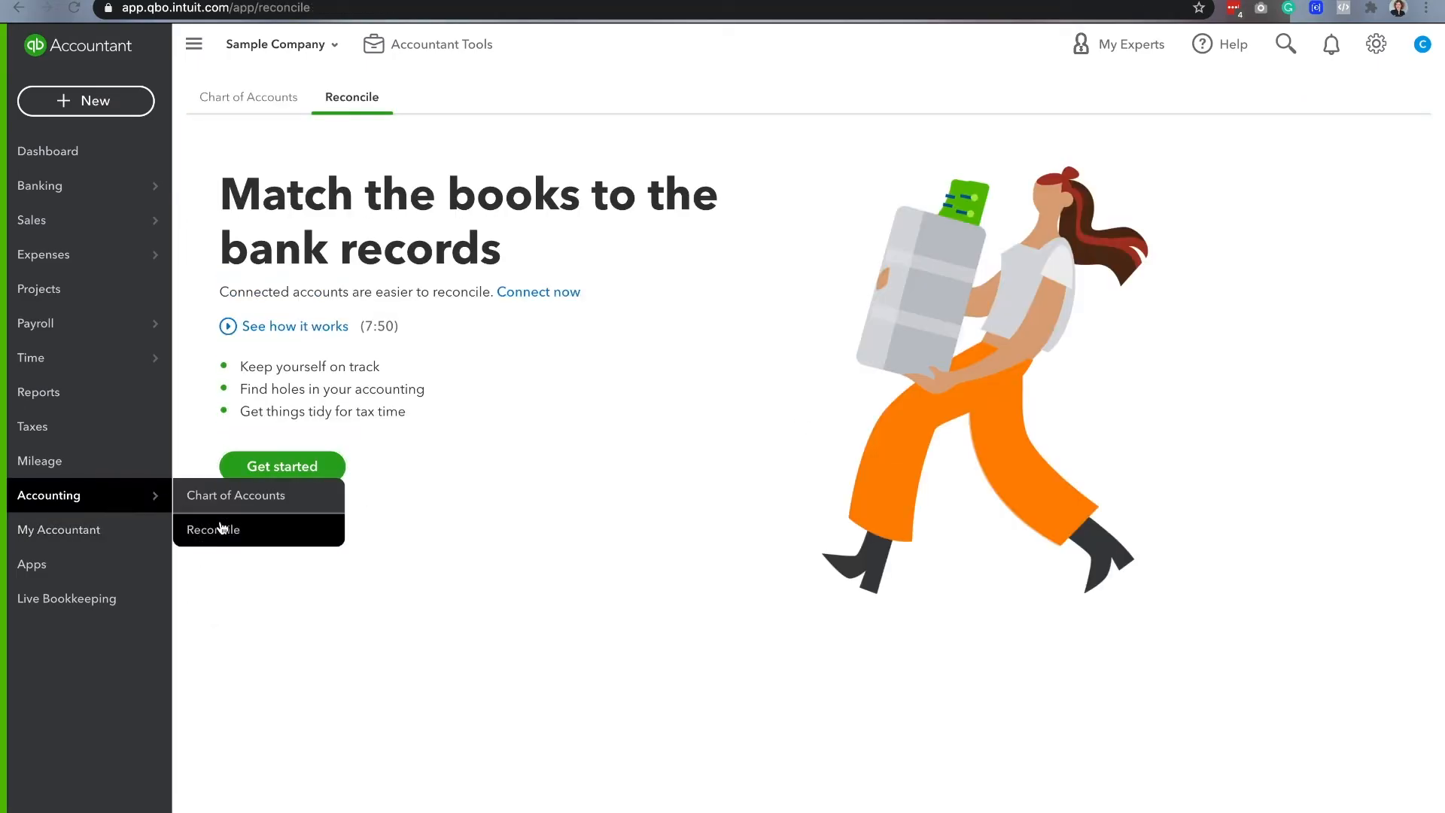
pyautogui.click(213, 529)
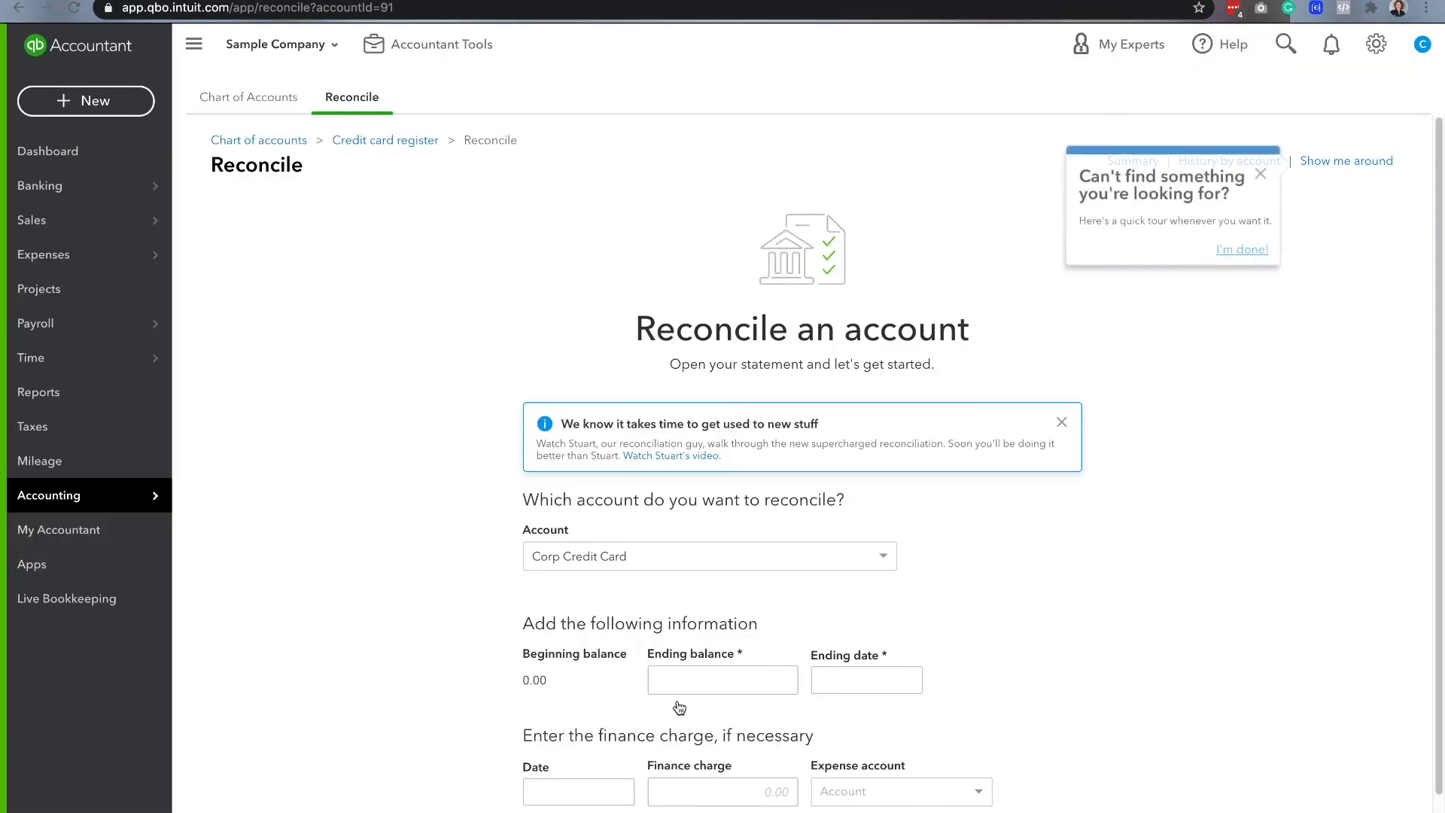
pyautogui.click(708, 555)
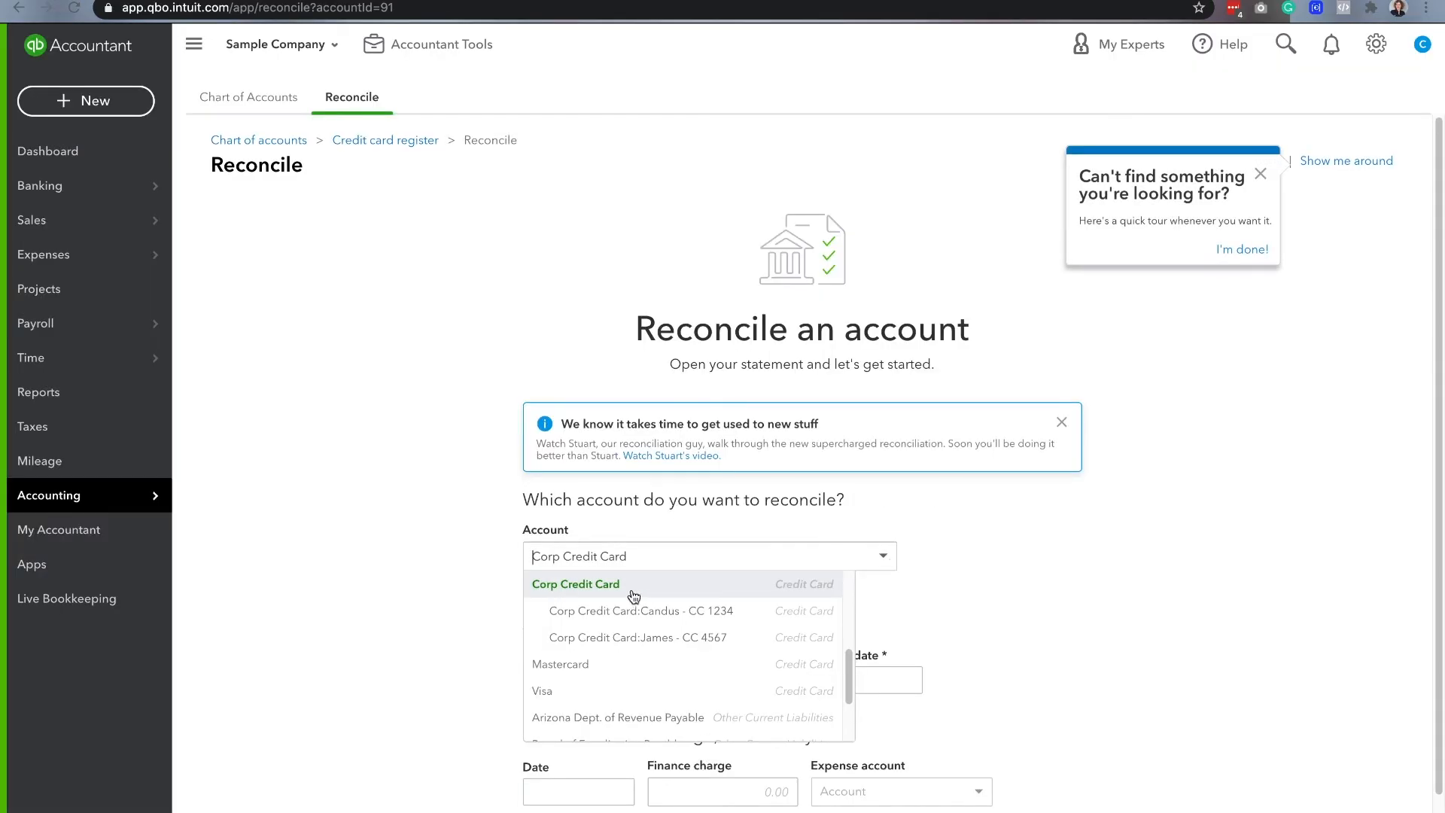
pyautogui.moveTo(669, 623)
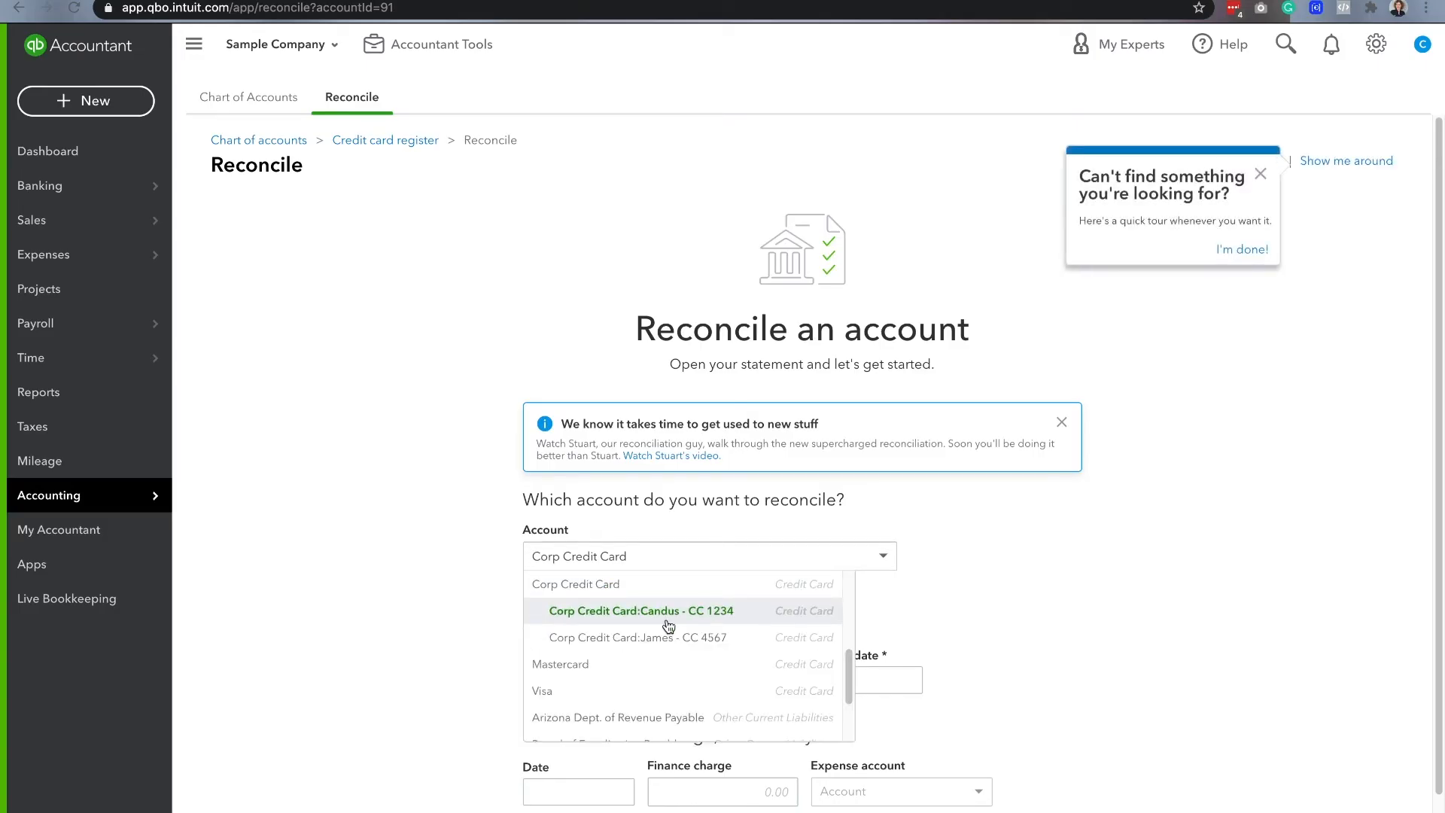
pyautogui.click(579, 555)
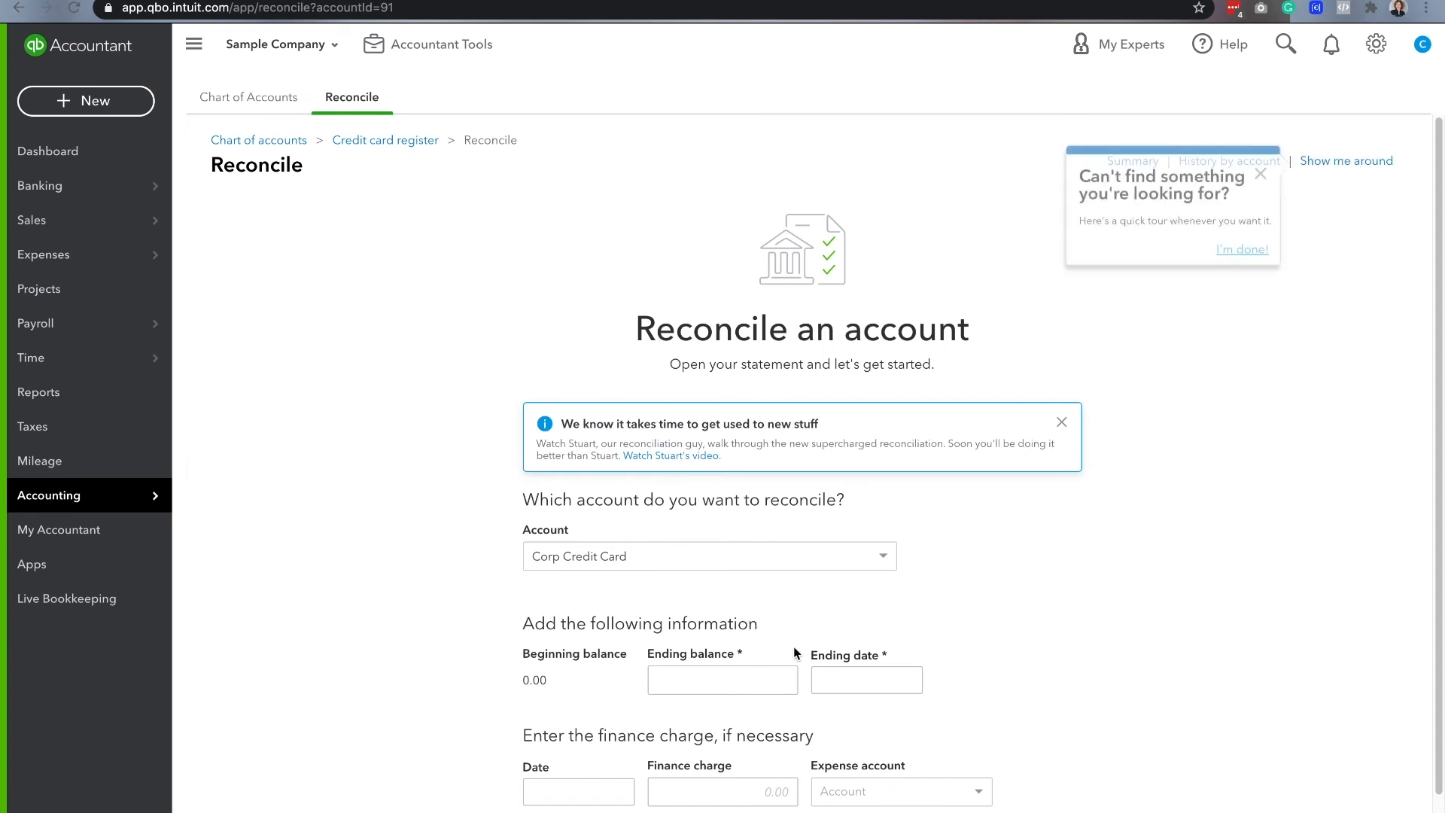
# - Enter 1,155.00 as the statement ending balance
pyautogui.click(722, 681)
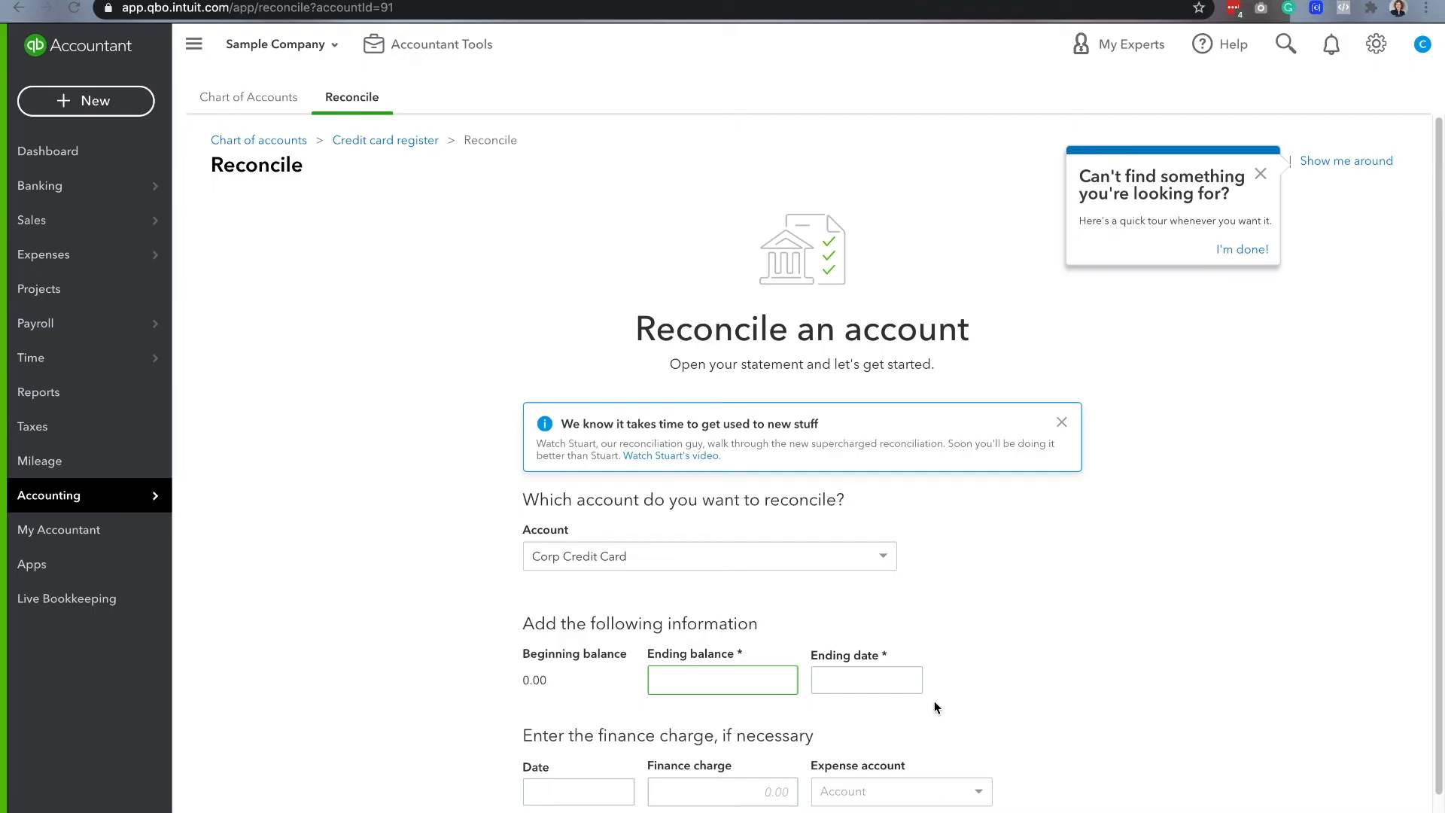
pyautogui.write('1000.00')
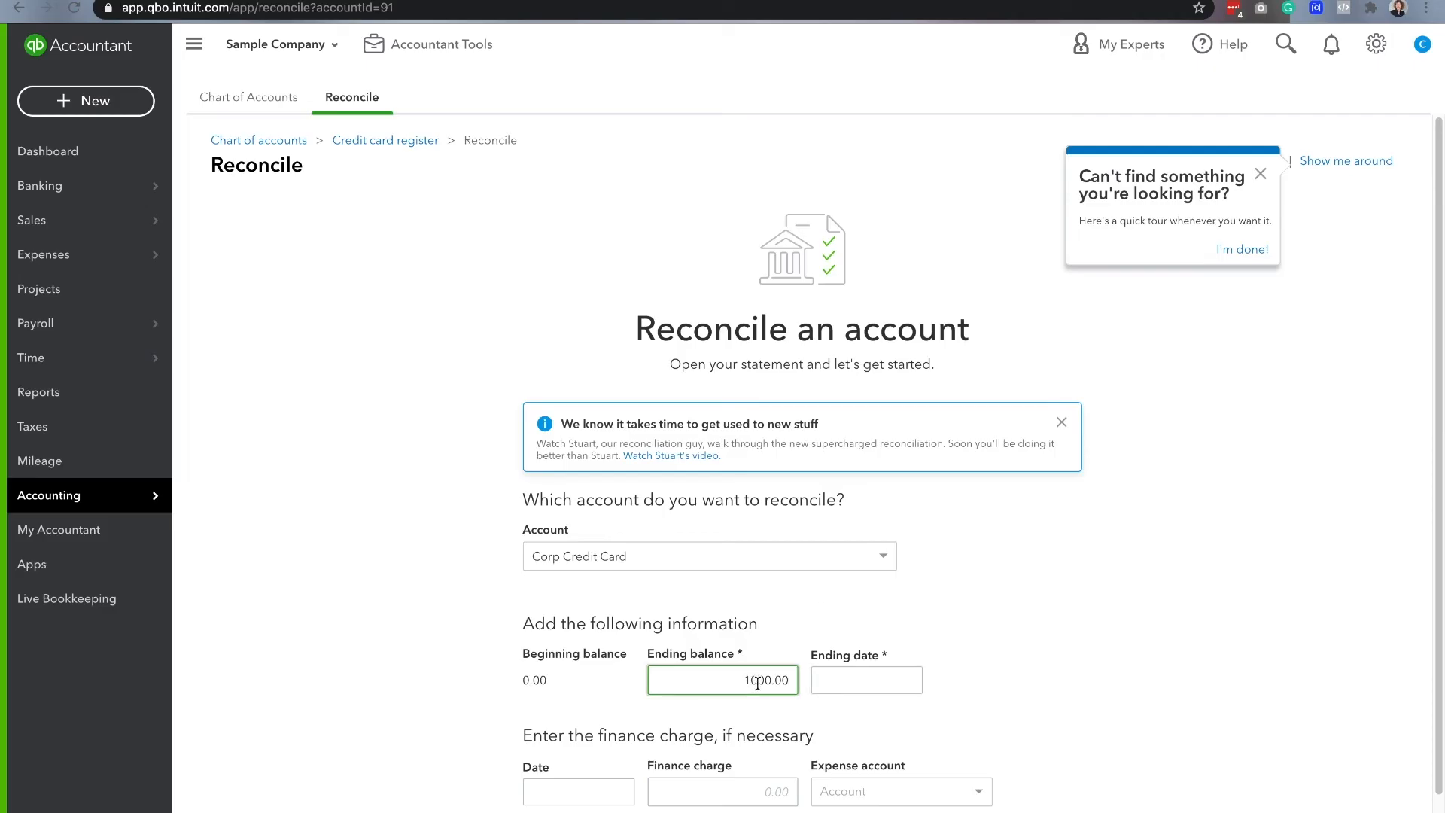
pyautogui.write('1100.00')
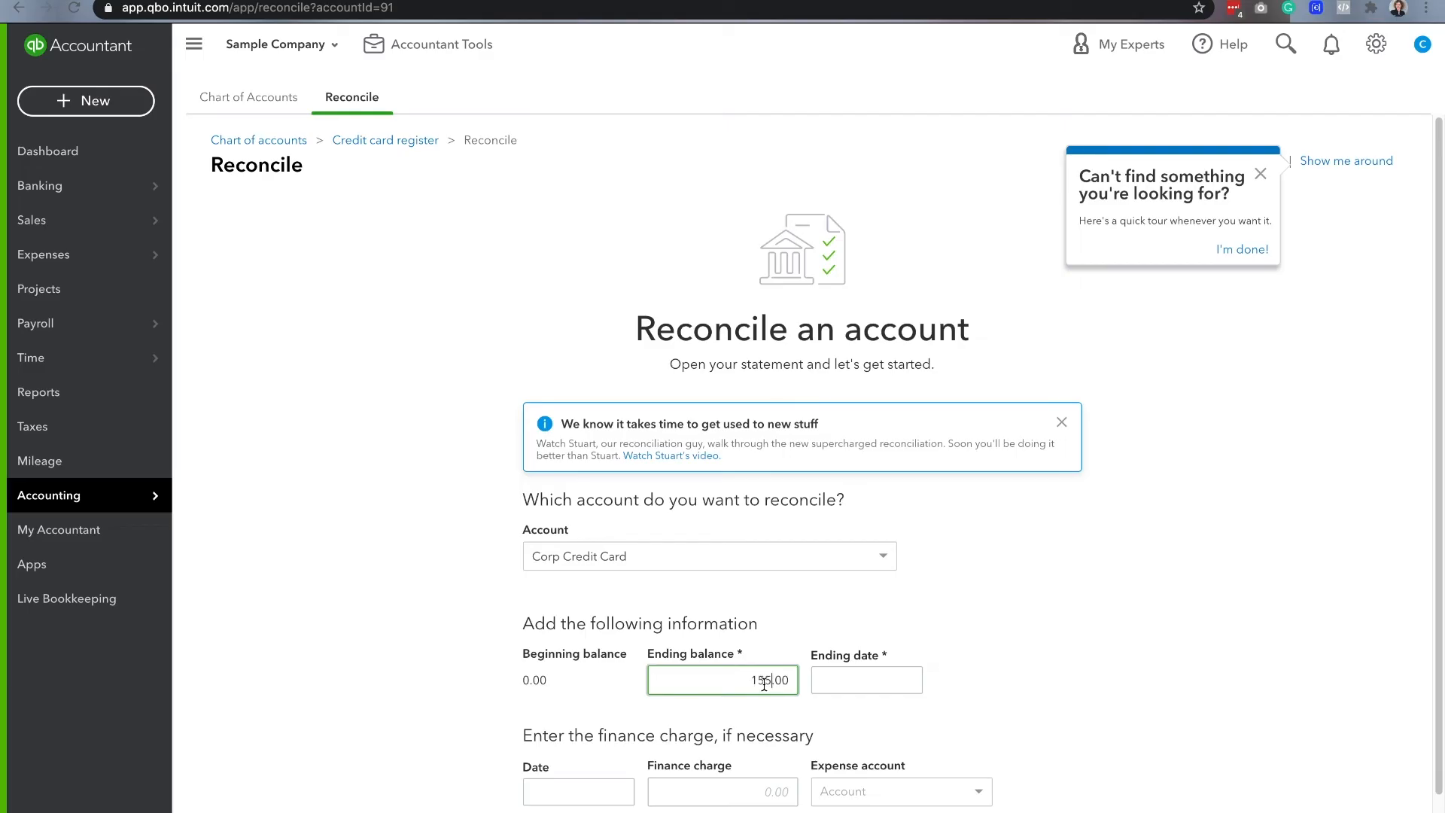
pyautogui.write('1155.00')
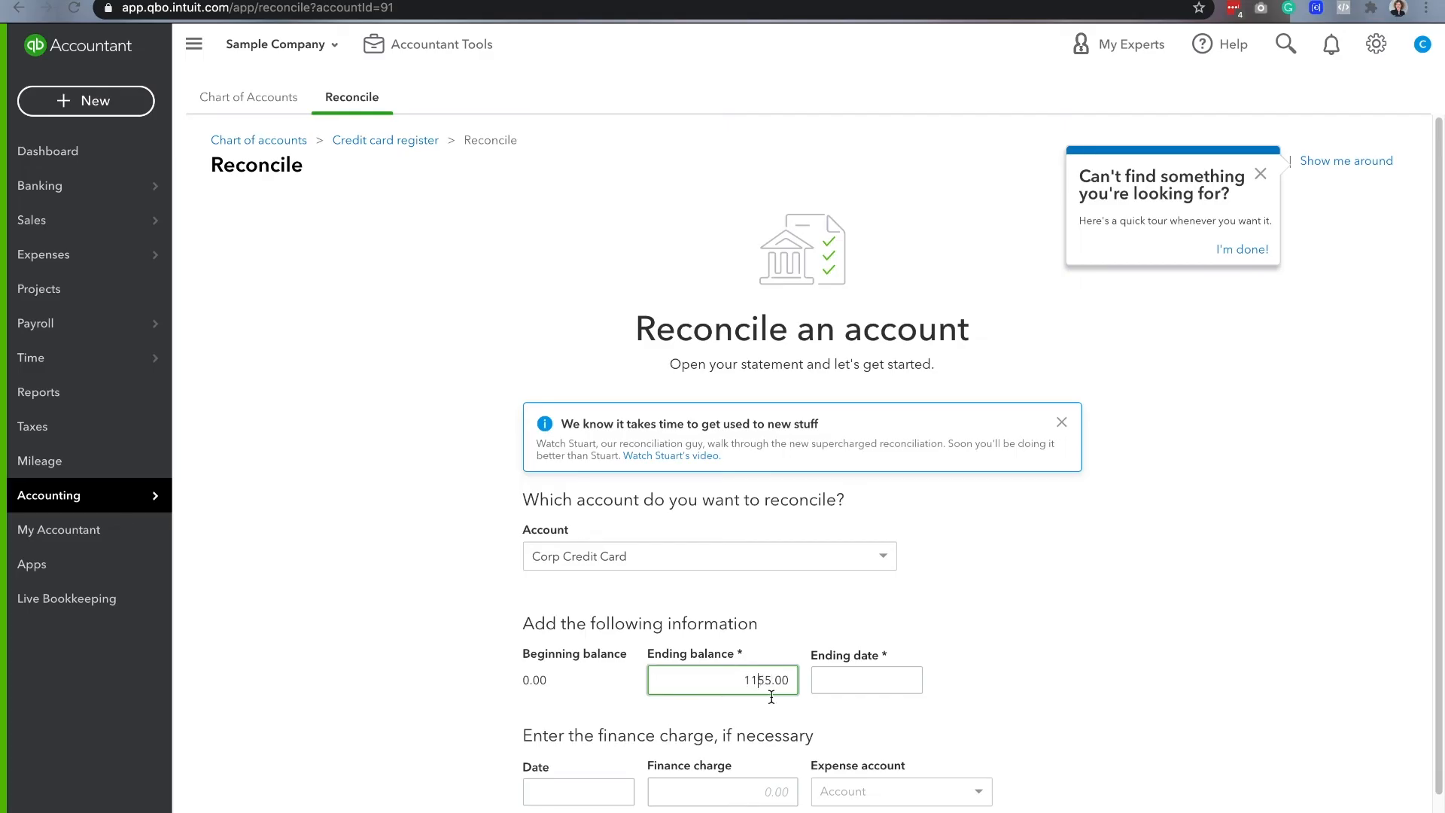
pyautogui.click(866, 680)
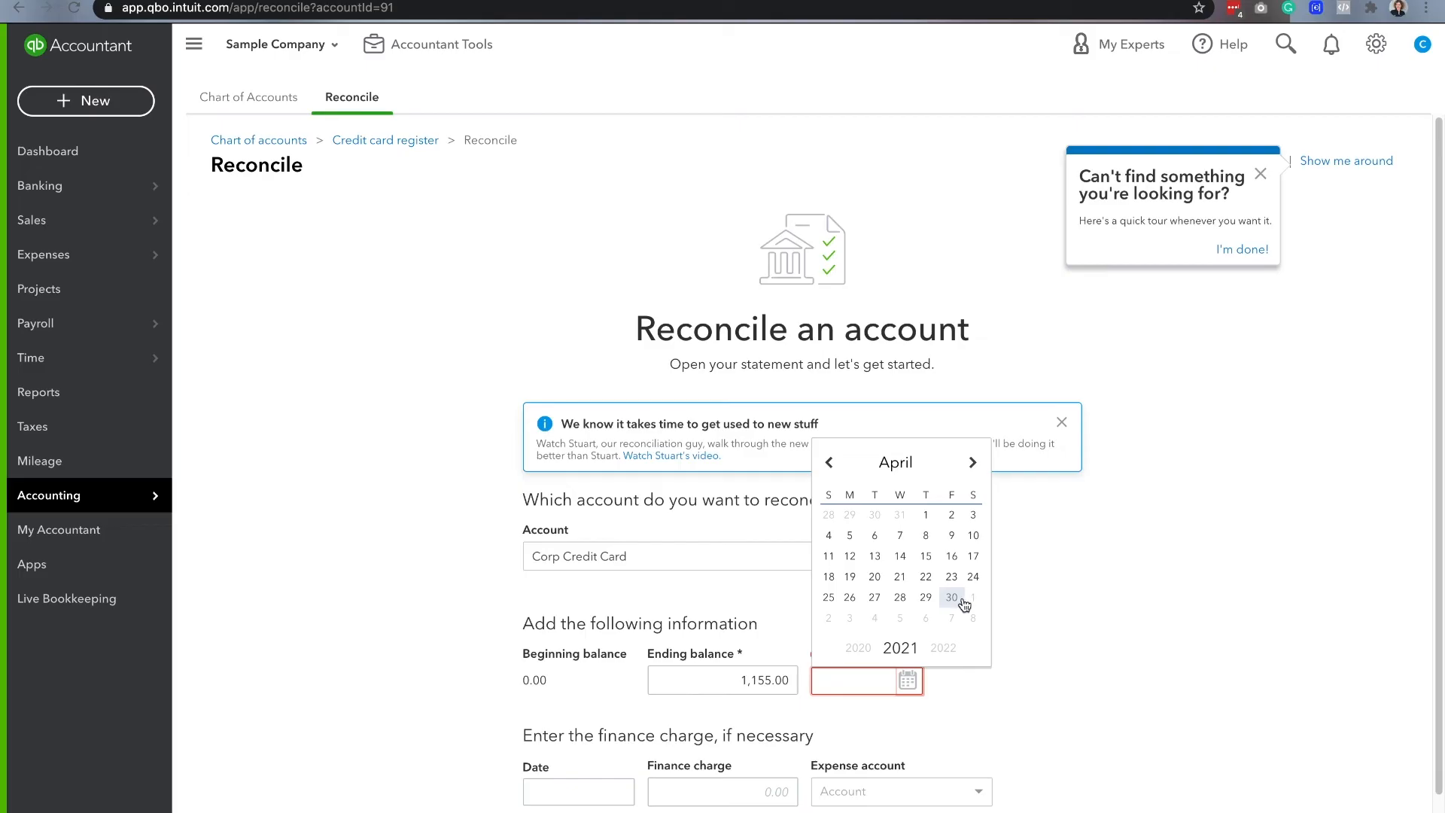
# - Set April 30, 2021 as ending date and clear Chin's Gas and Oil and Brosnahan Insurance charges
pyautogui.click(952, 597)
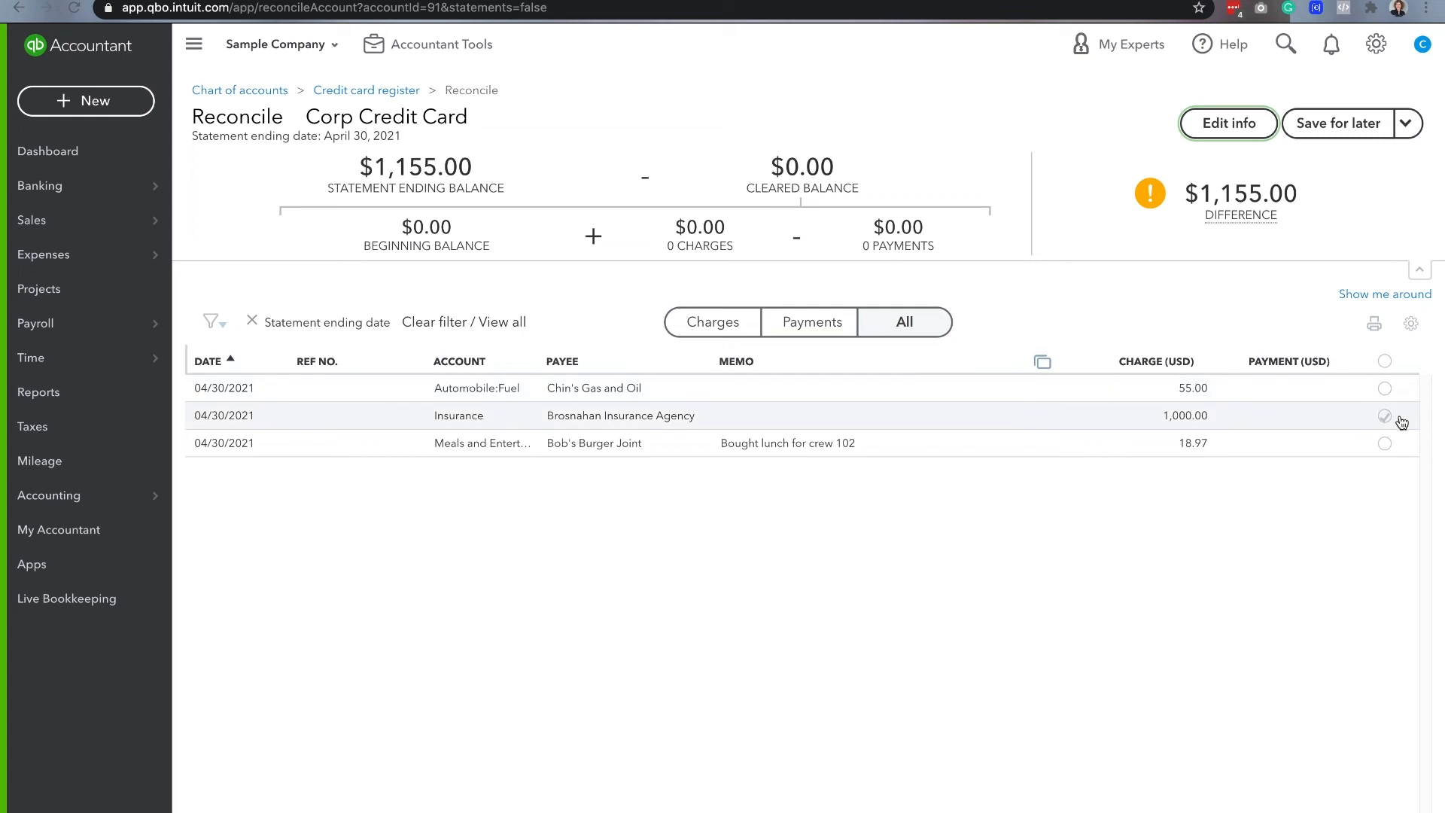
pyautogui.click(1384, 388)
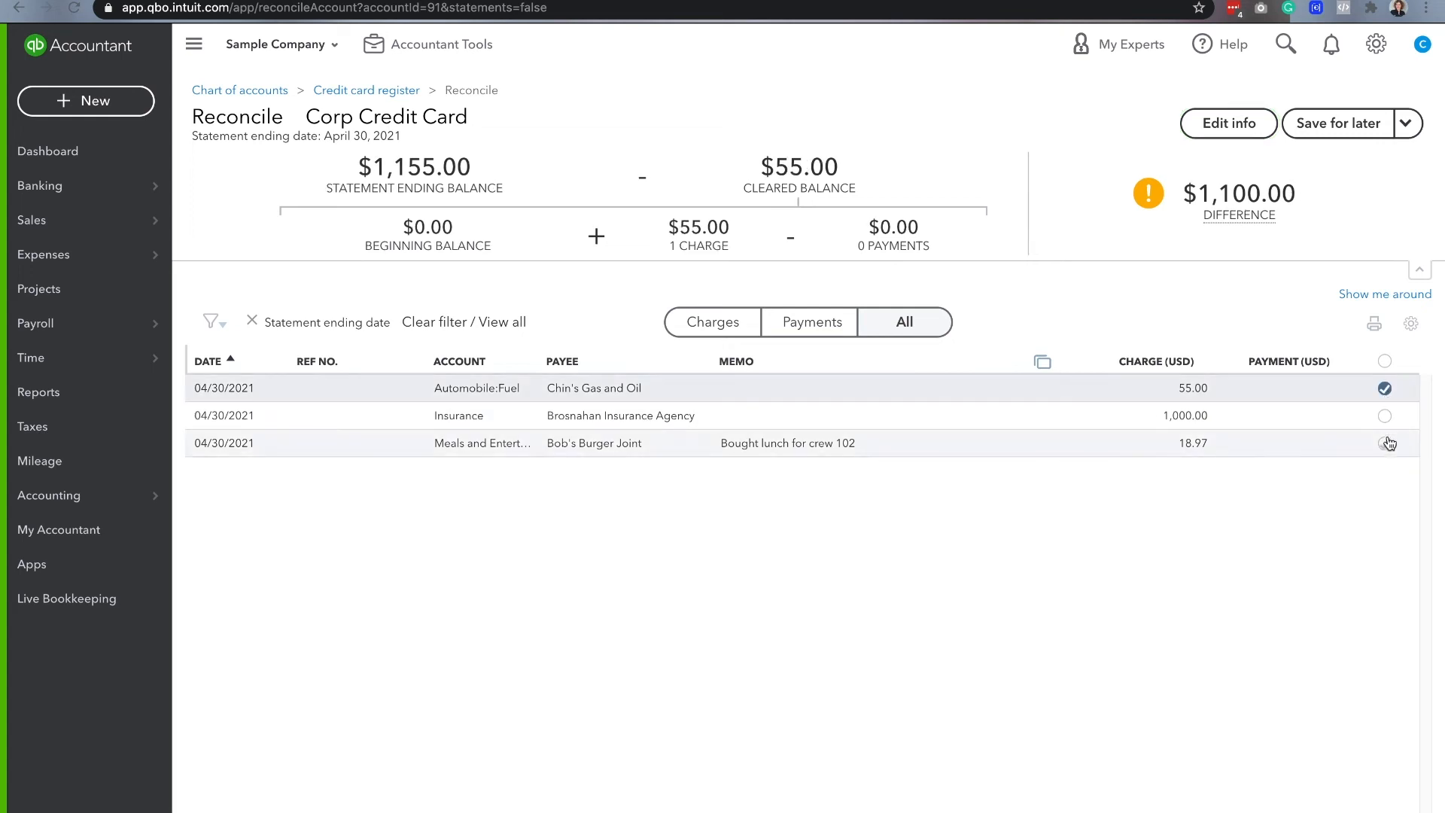
pyautogui.click(1383, 415)
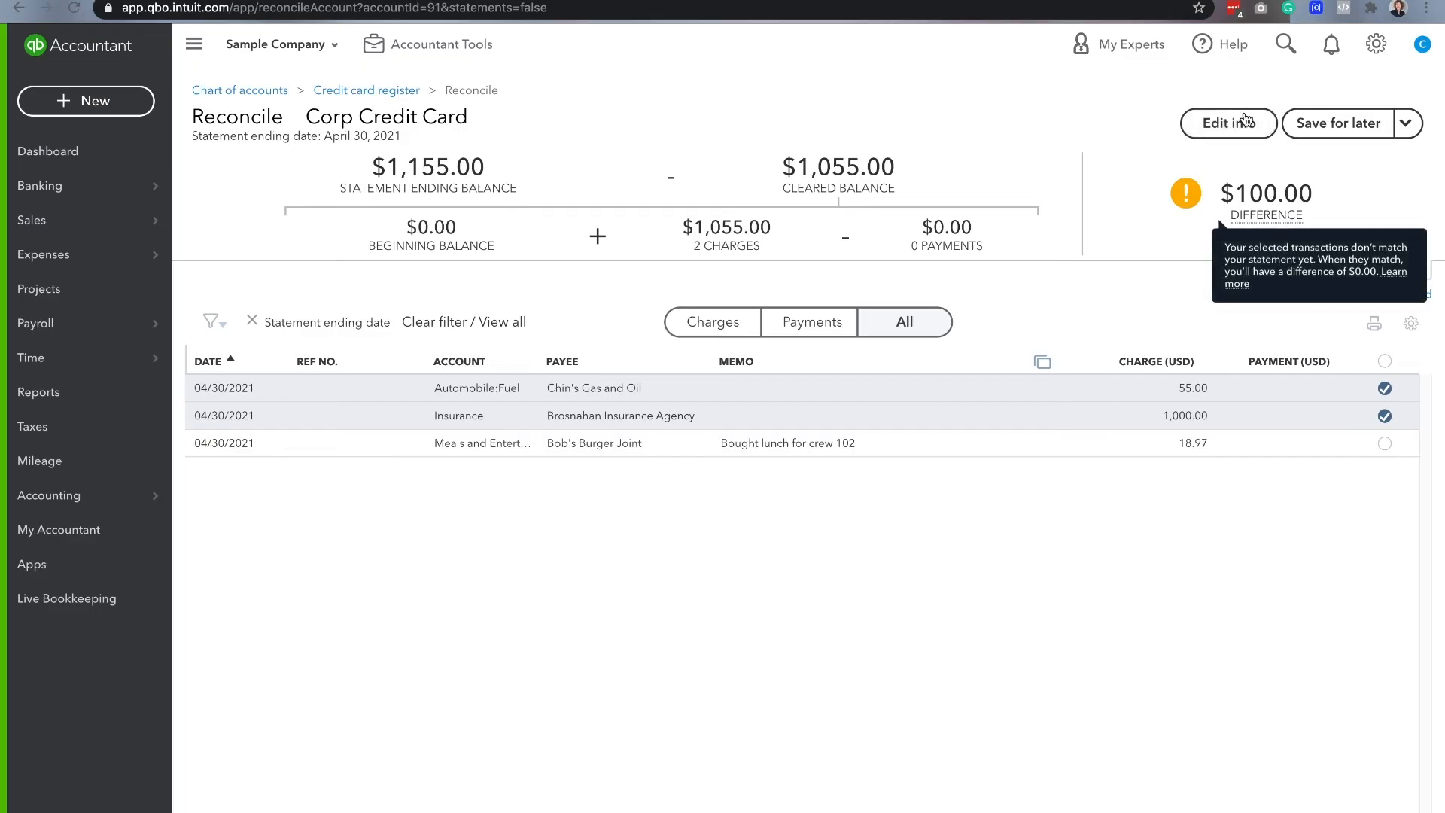
# - Edit the statement info to change the ending balance to 1,073.97
pyautogui.click(1228, 123)
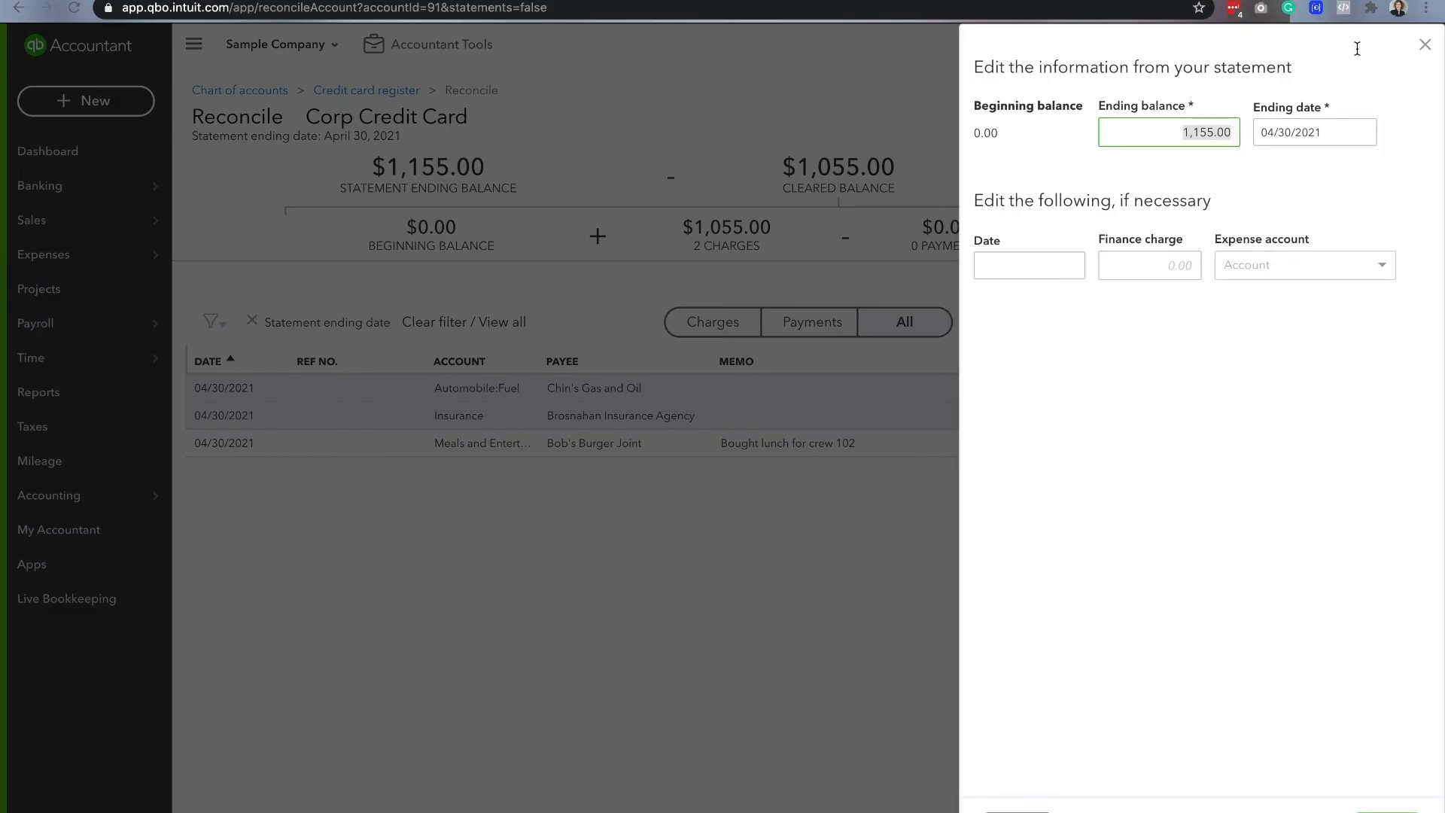
pyautogui.click(1424, 44)
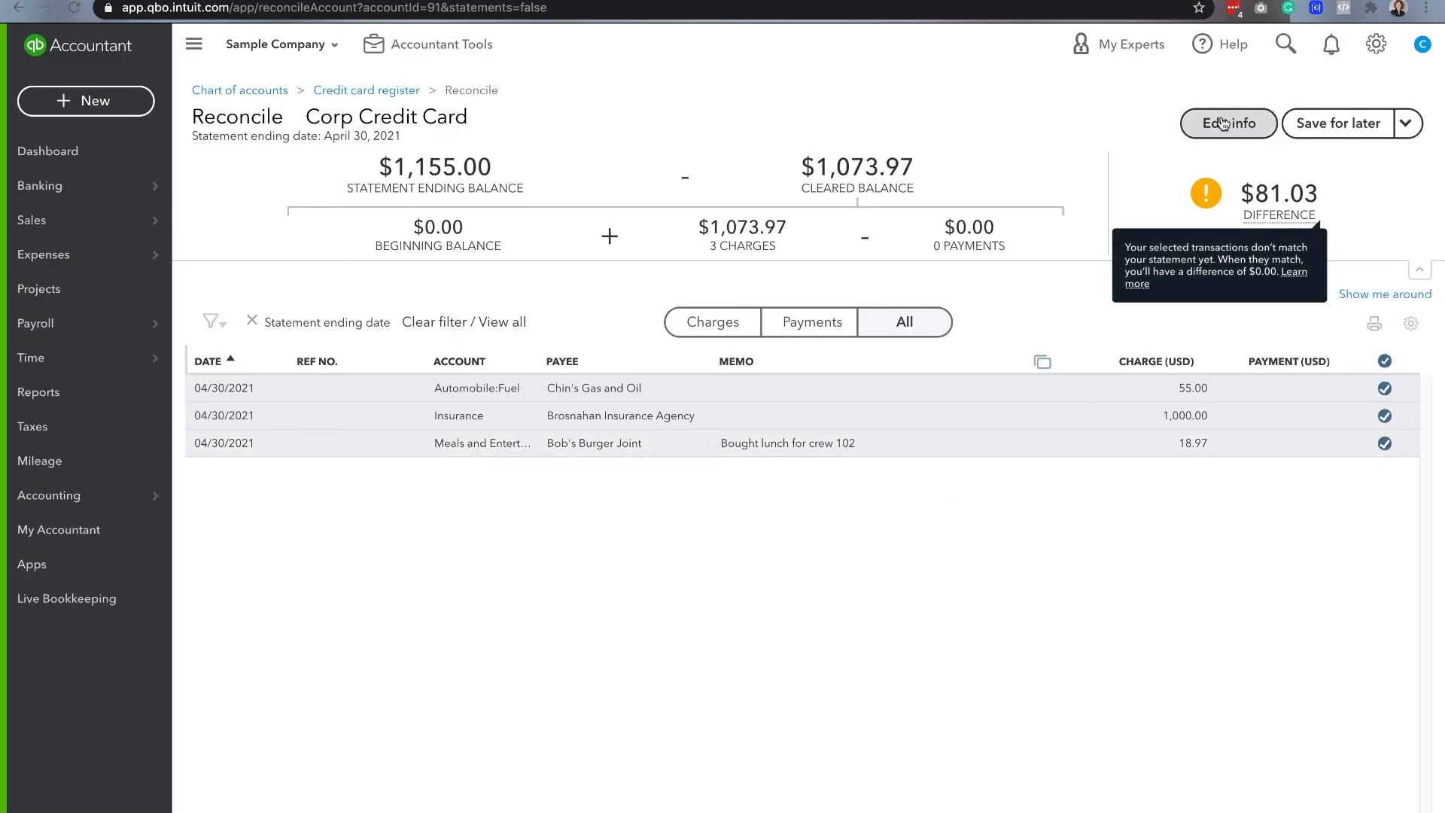
pyautogui.click(1228, 123)
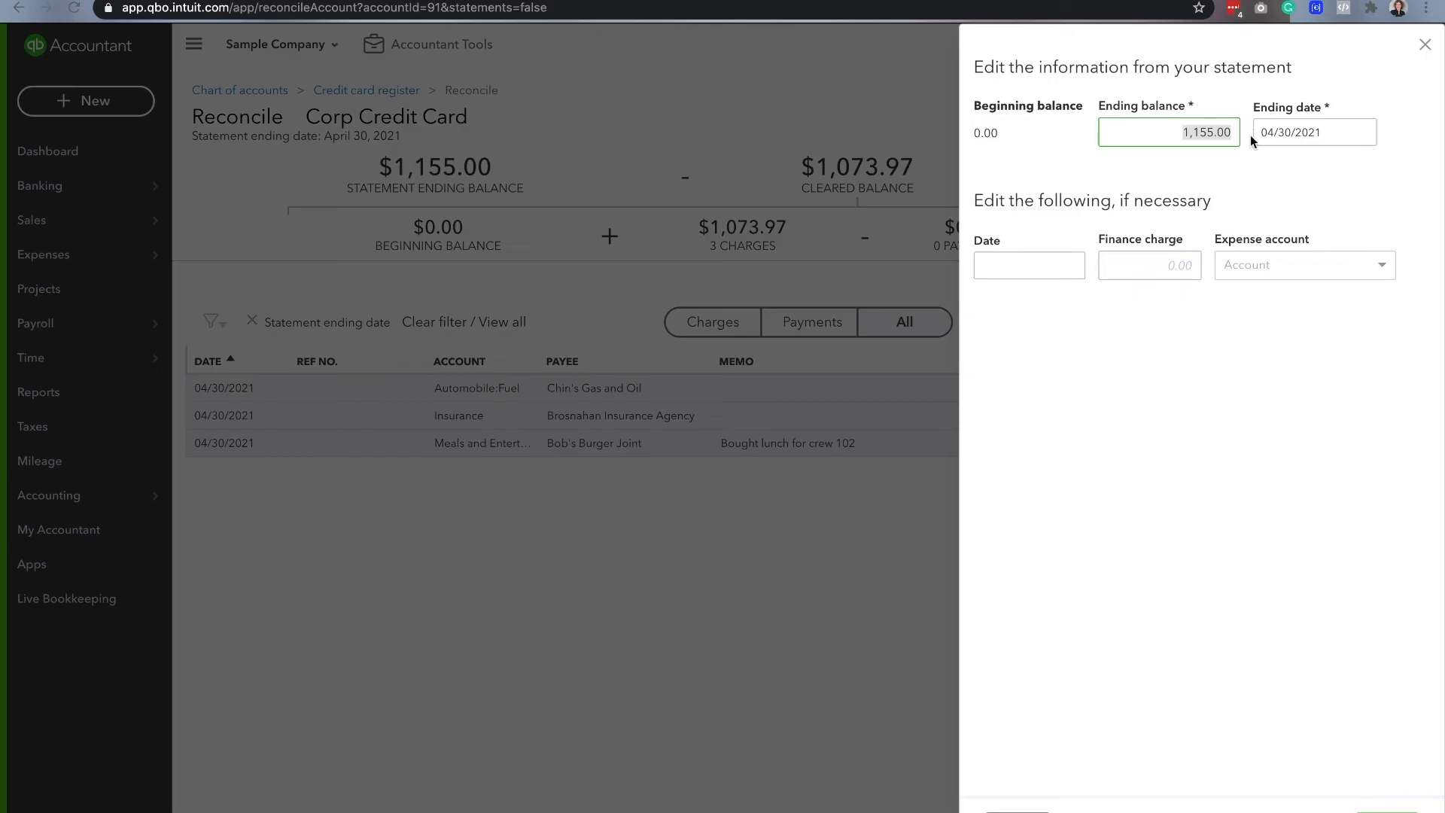
pyautogui.write('1073')
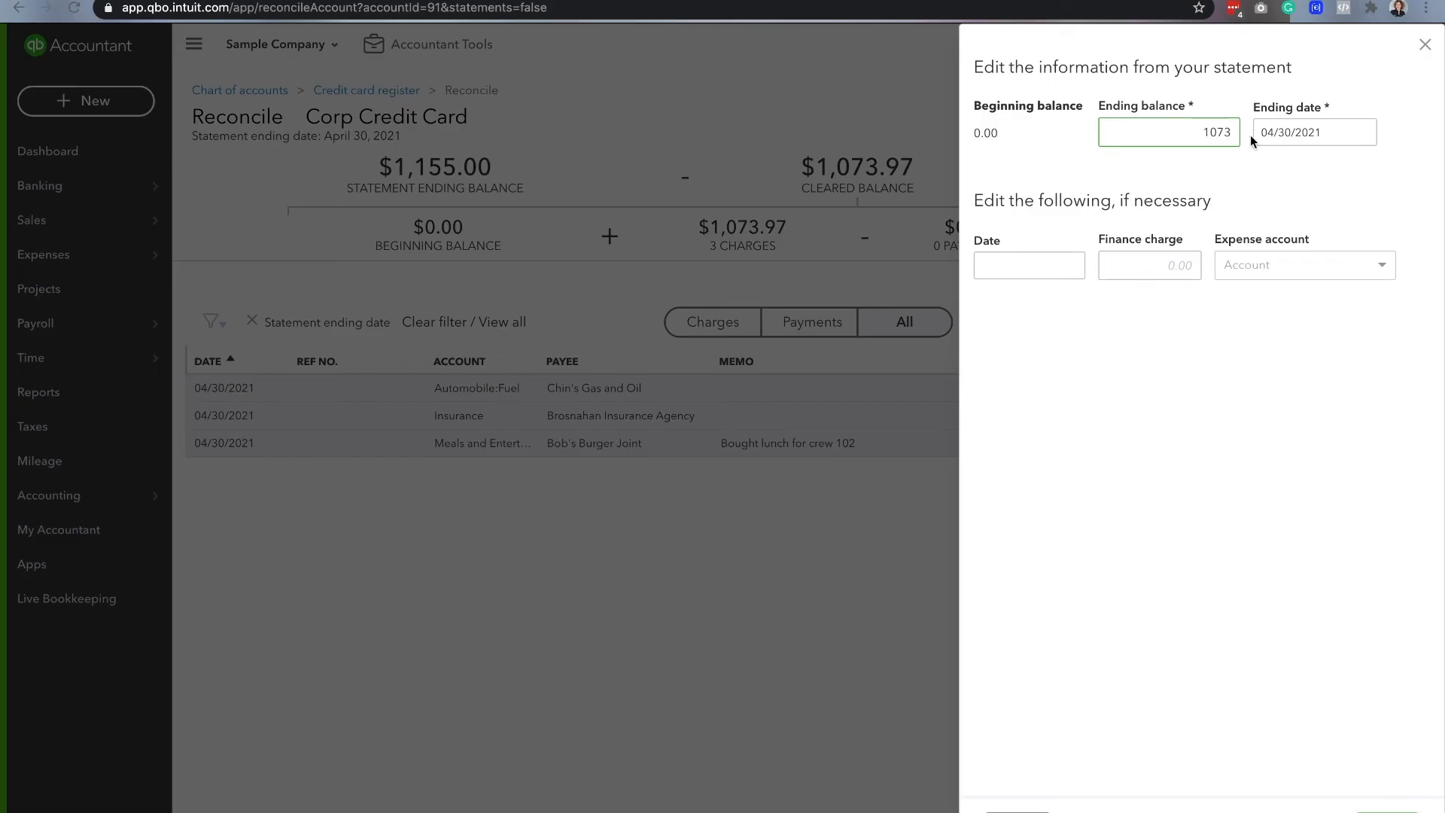
pyautogui.write('1073.97')
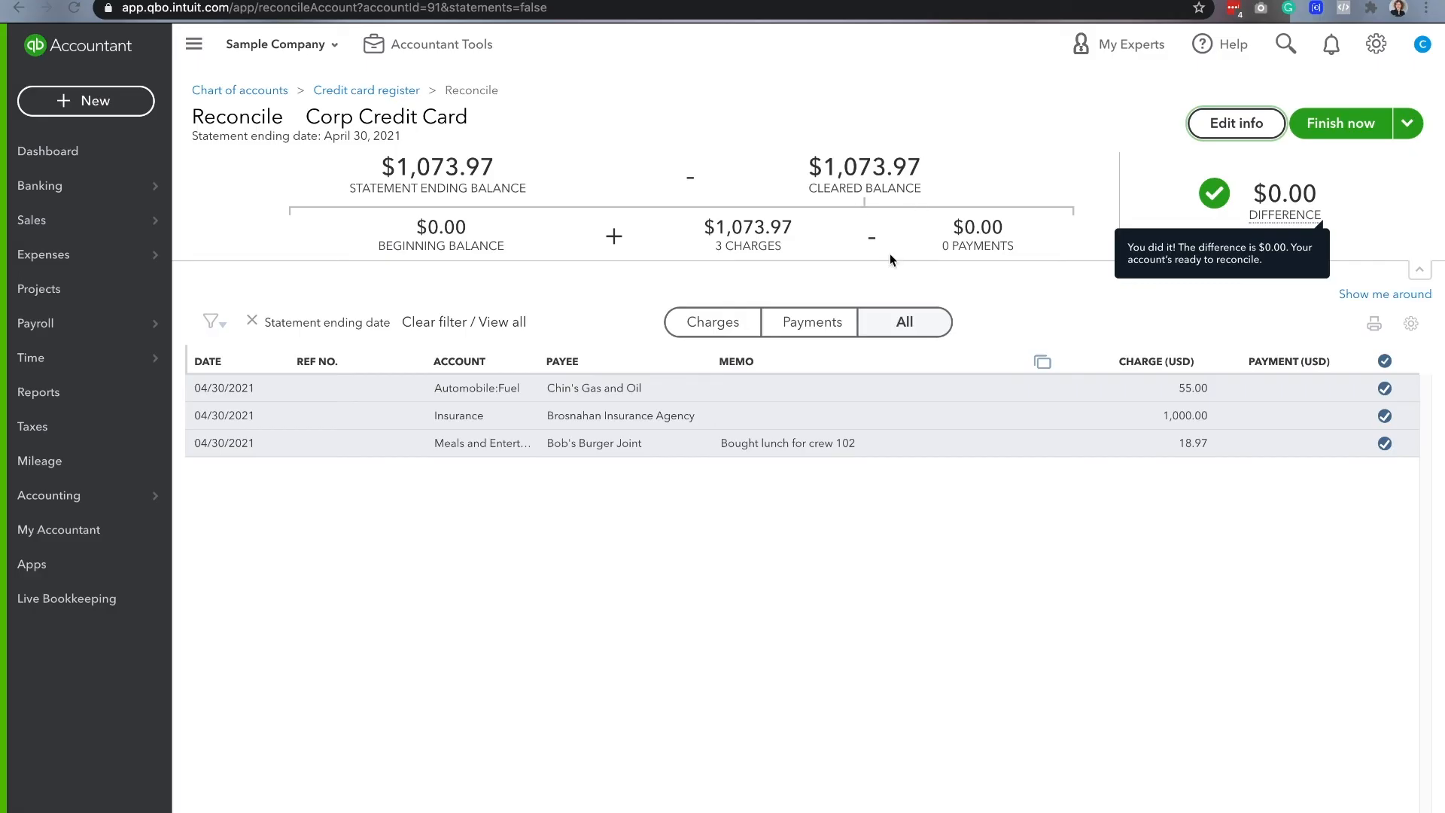
pyautogui.moveTo(1147, 414)
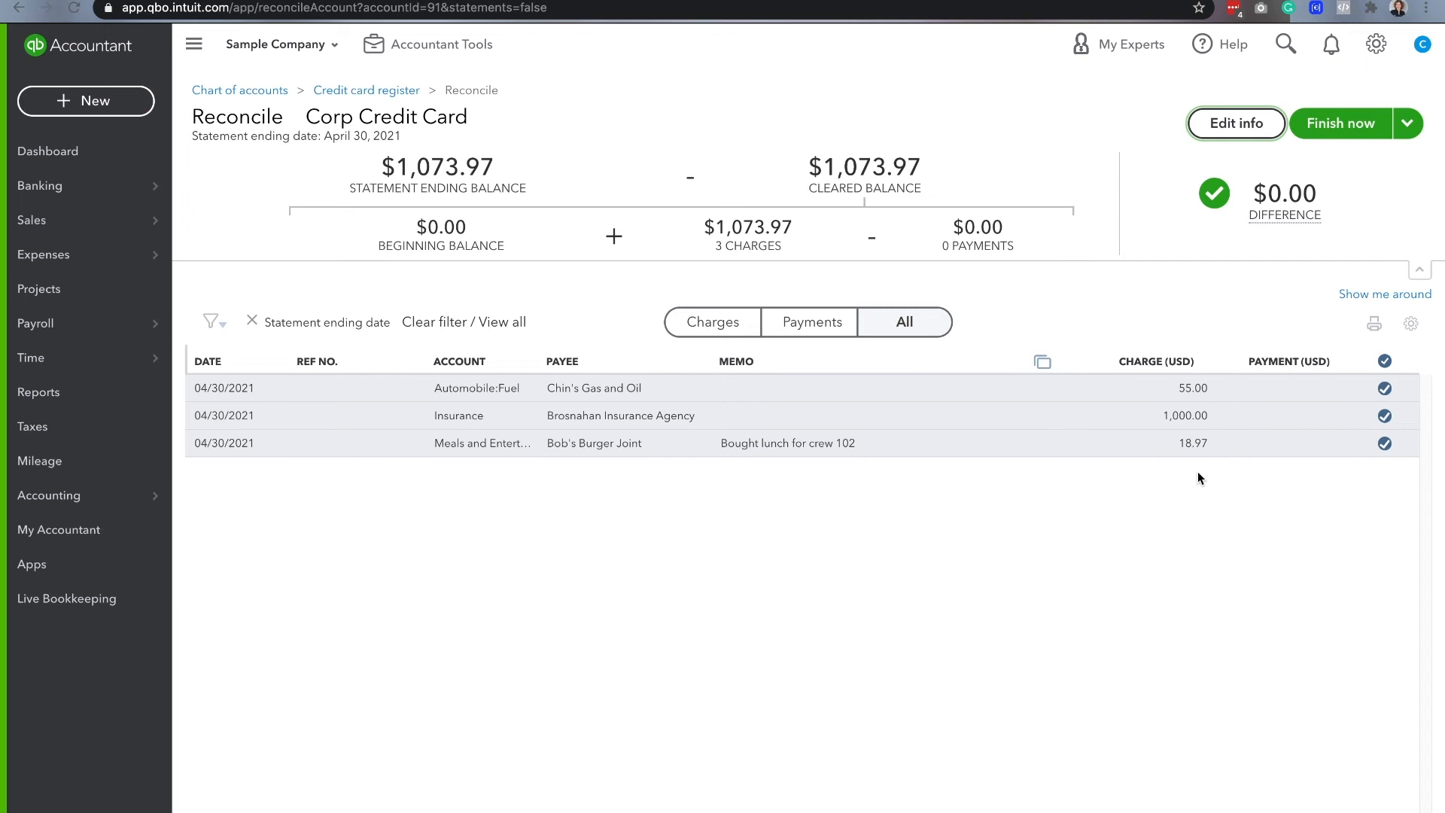
pyautogui.moveTo(992, 168)
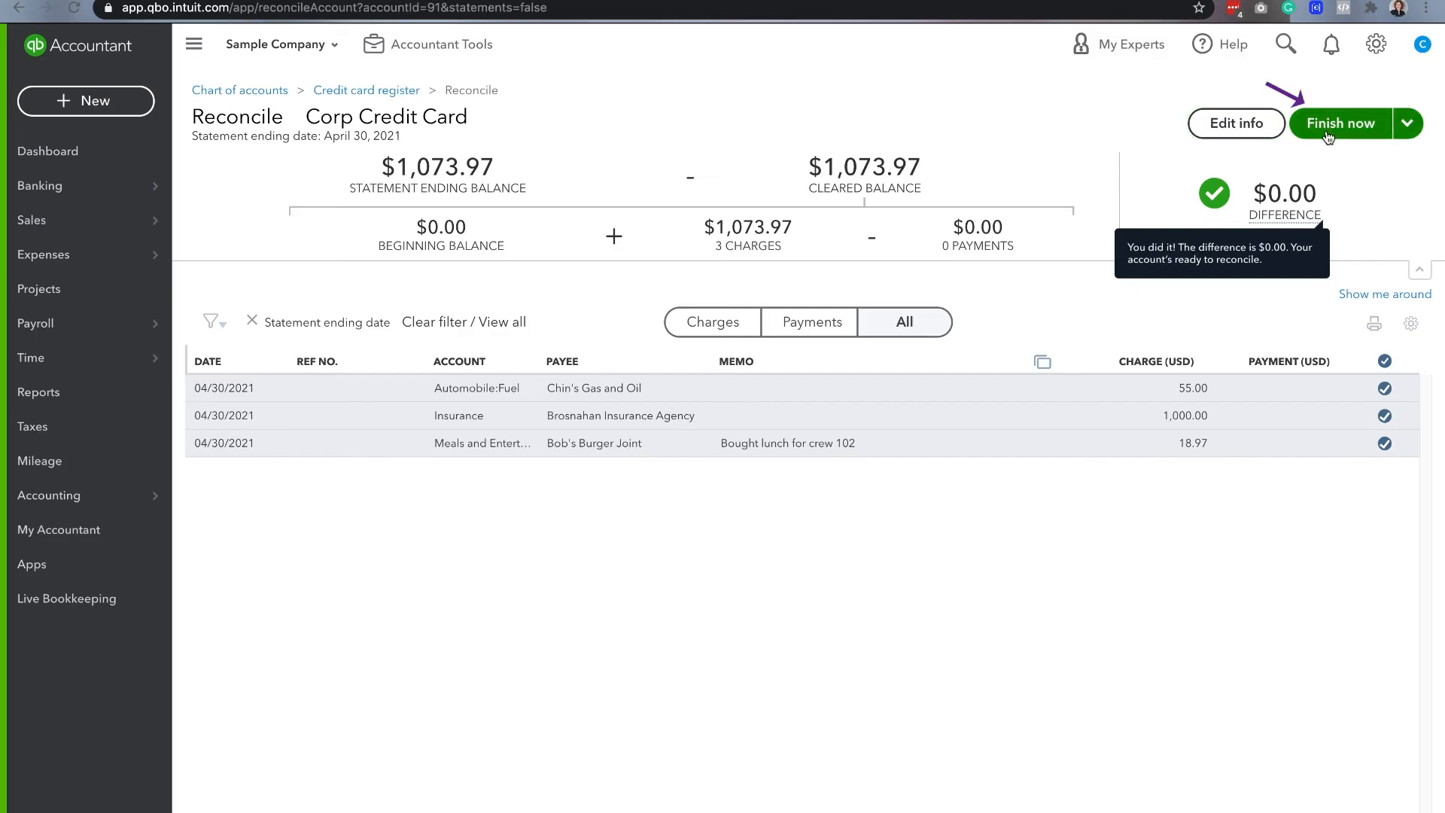
# - Finish the Corp Credit Card reconciliation and go to Chart of Accounts
pyautogui.click(1339, 123)
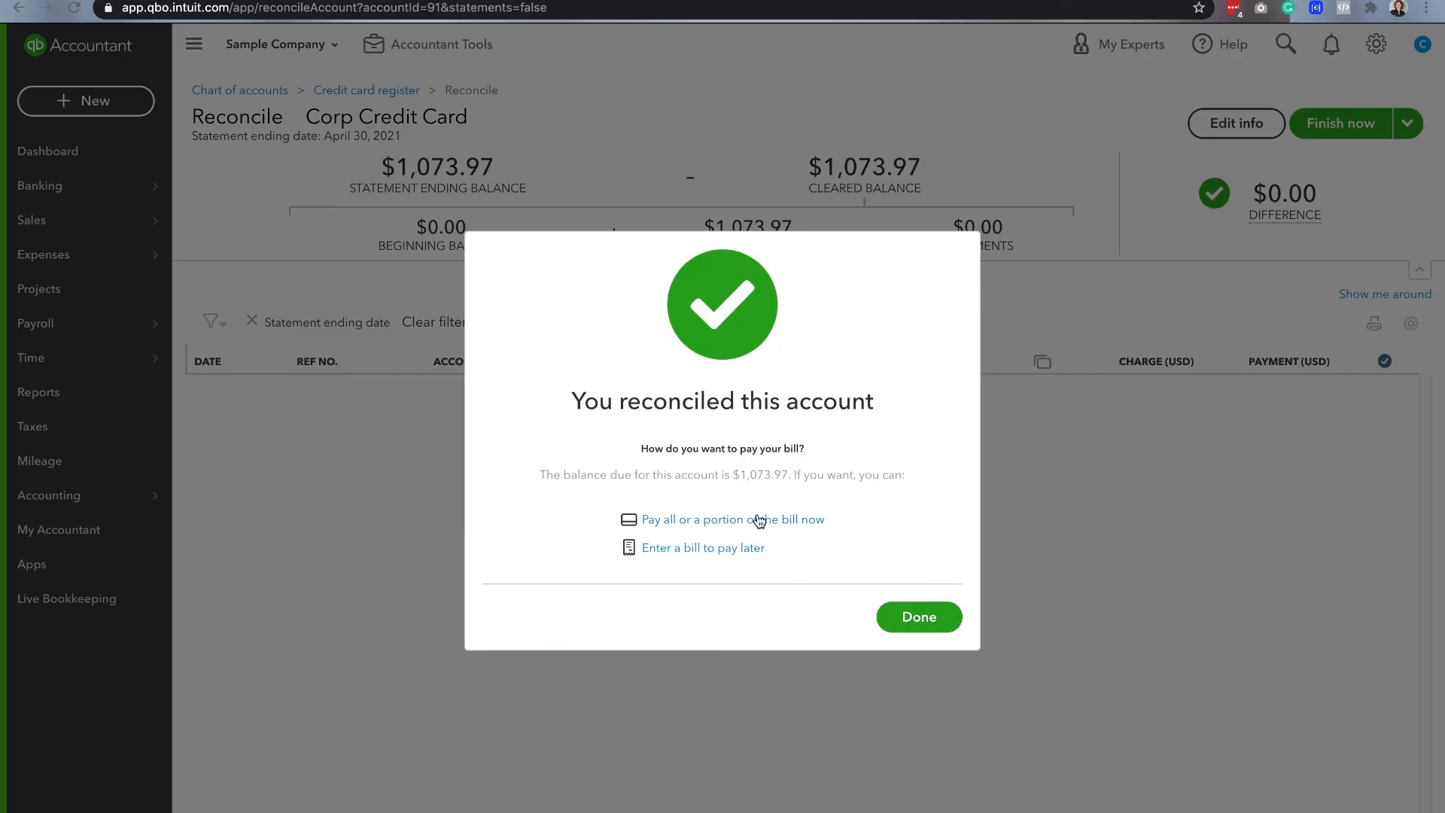
pyautogui.click(918, 616)
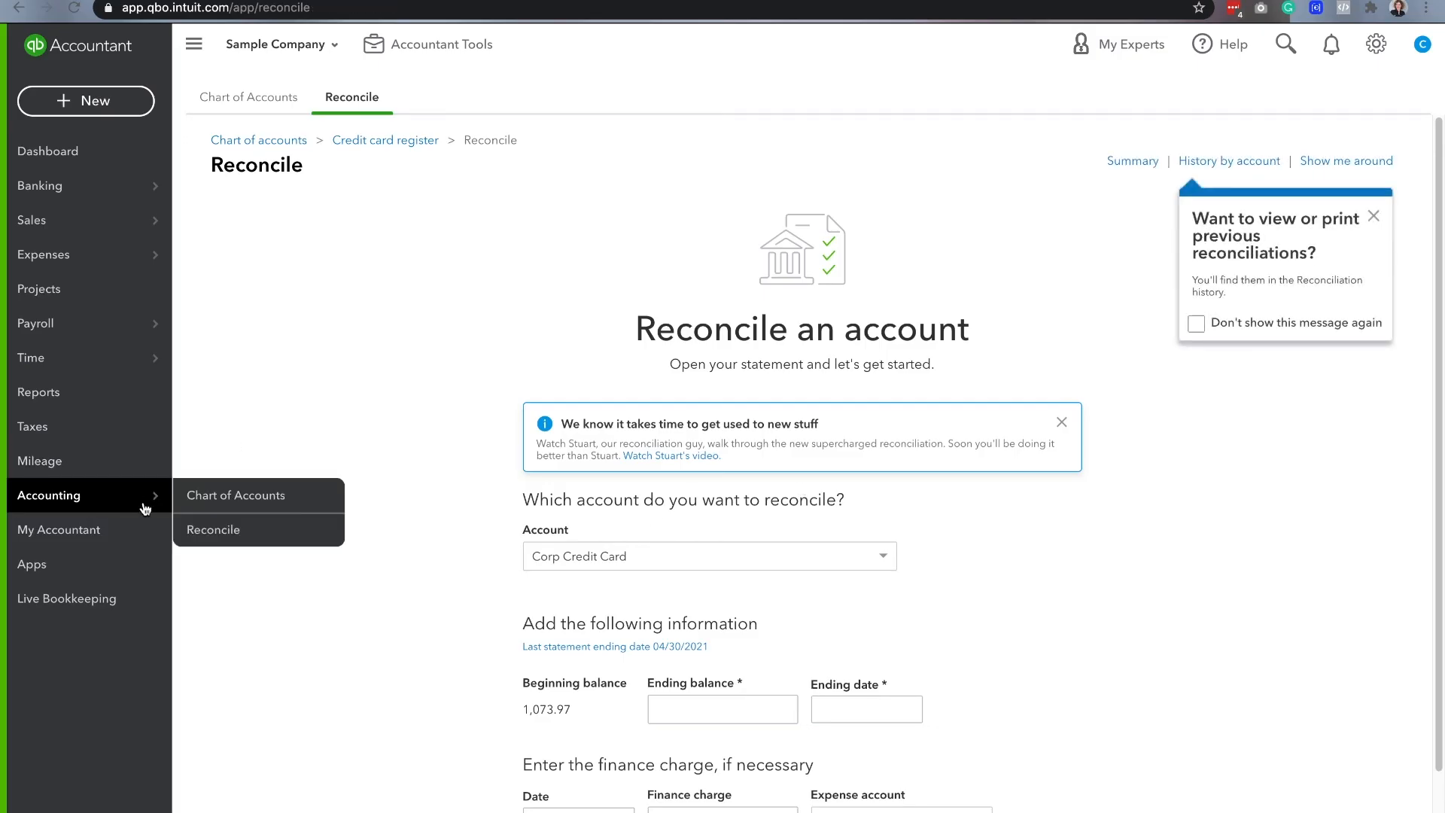
pyautogui.click(235, 495)
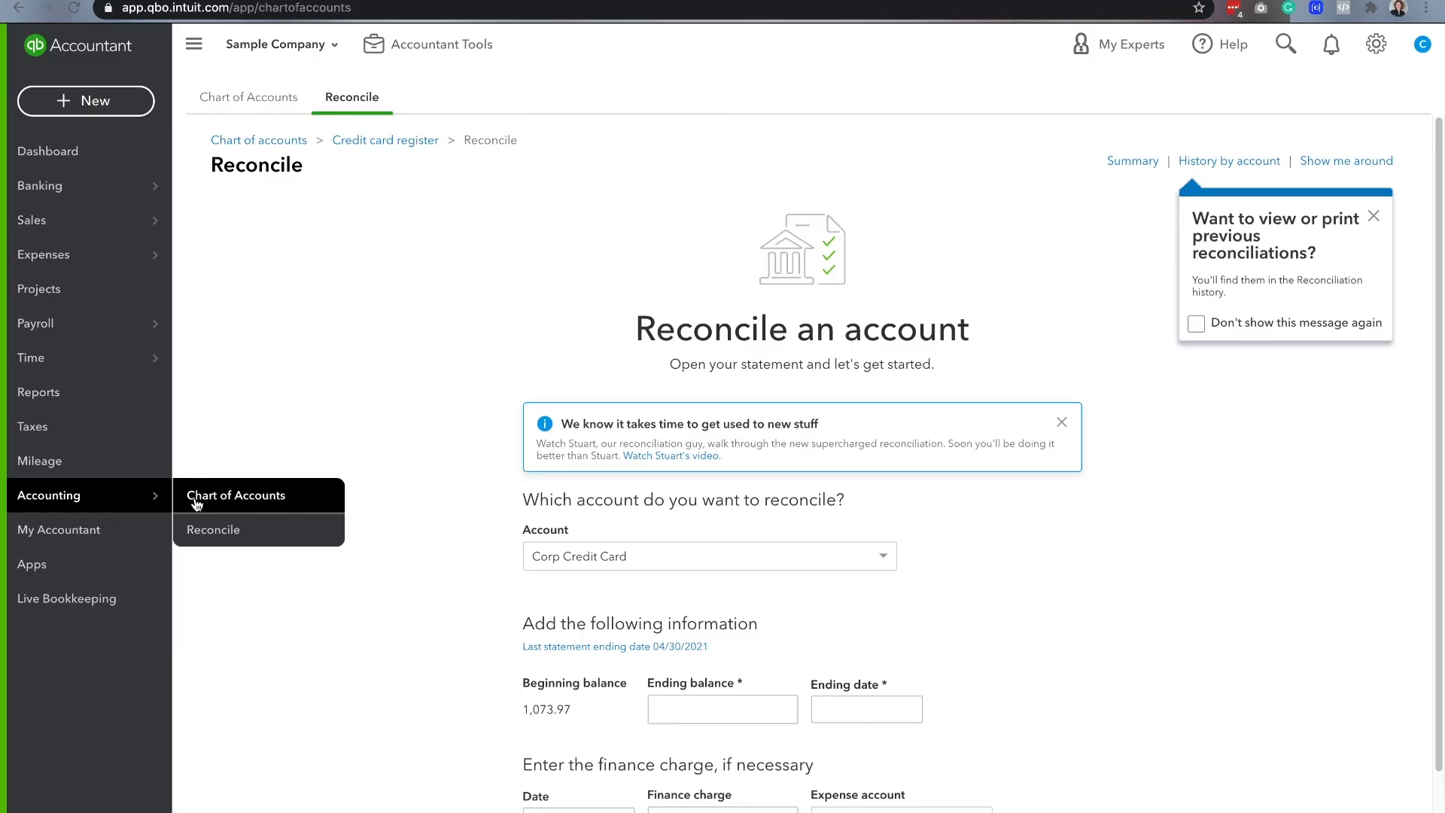
pyautogui.click(235, 496)
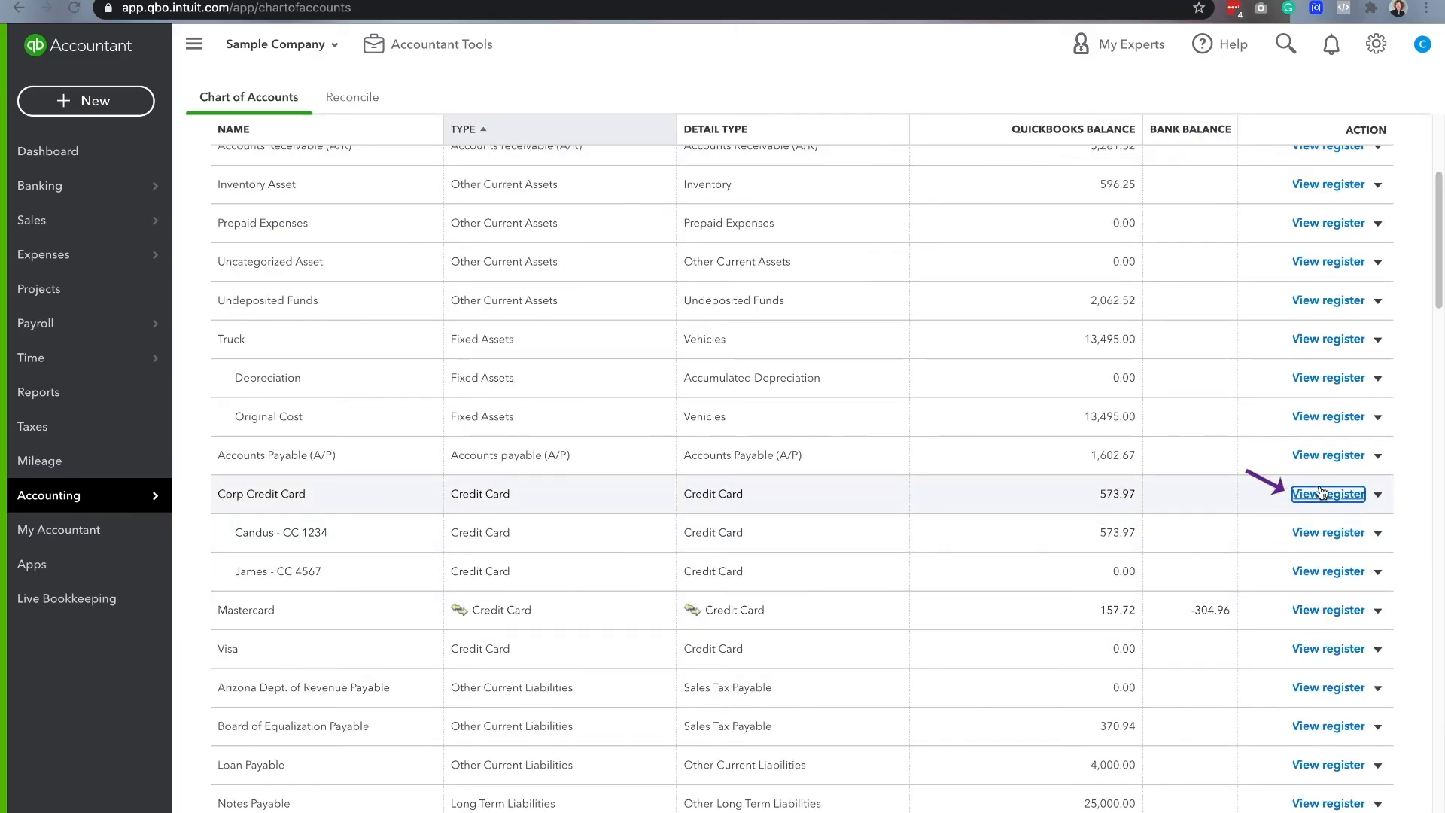
# - Switch the register to James - CC 4567 and start reconciling it
pyautogui.click(1327, 492)
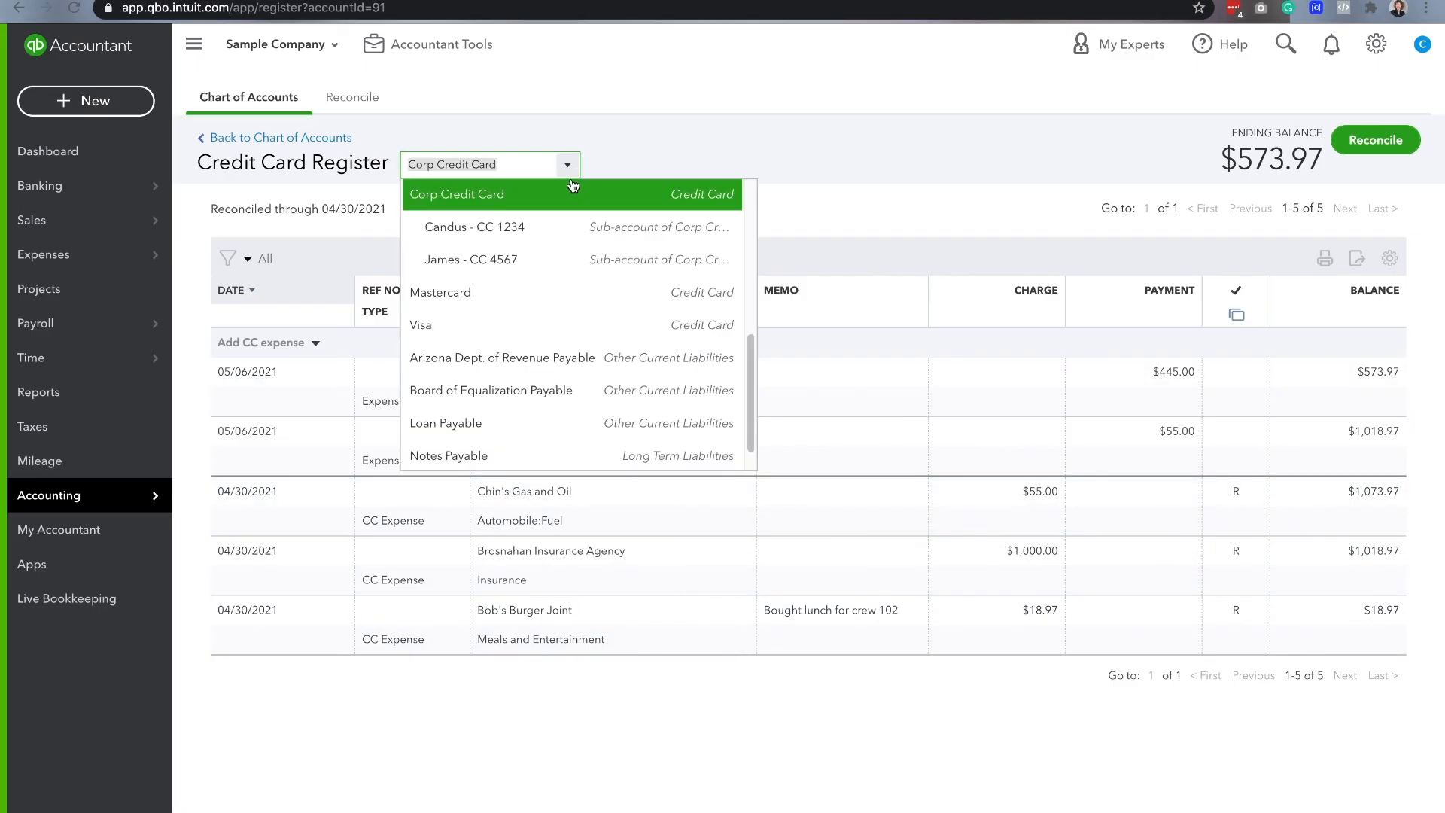
pyautogui.click(475, 227)
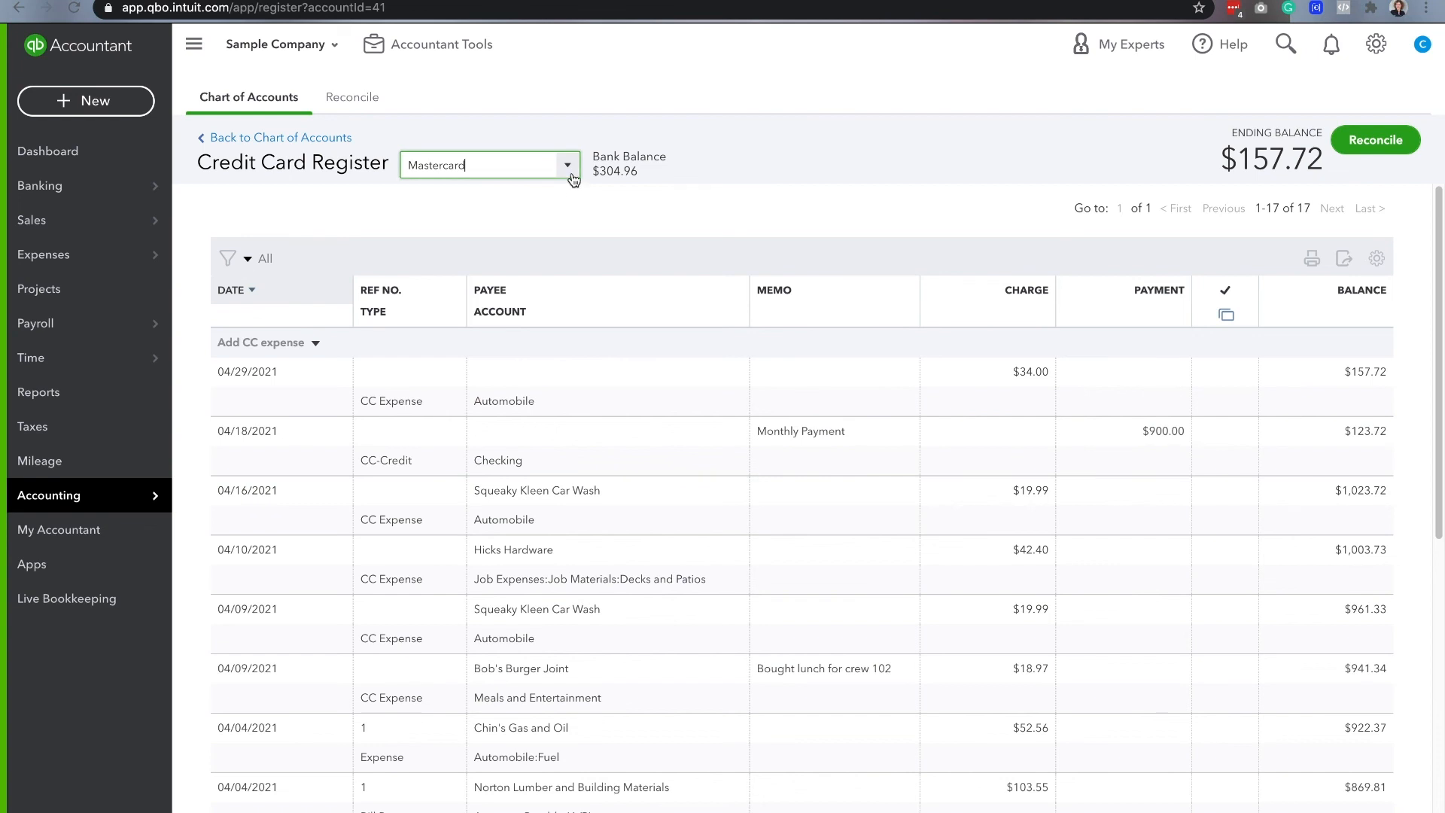
pyautogui.click(488, 165)
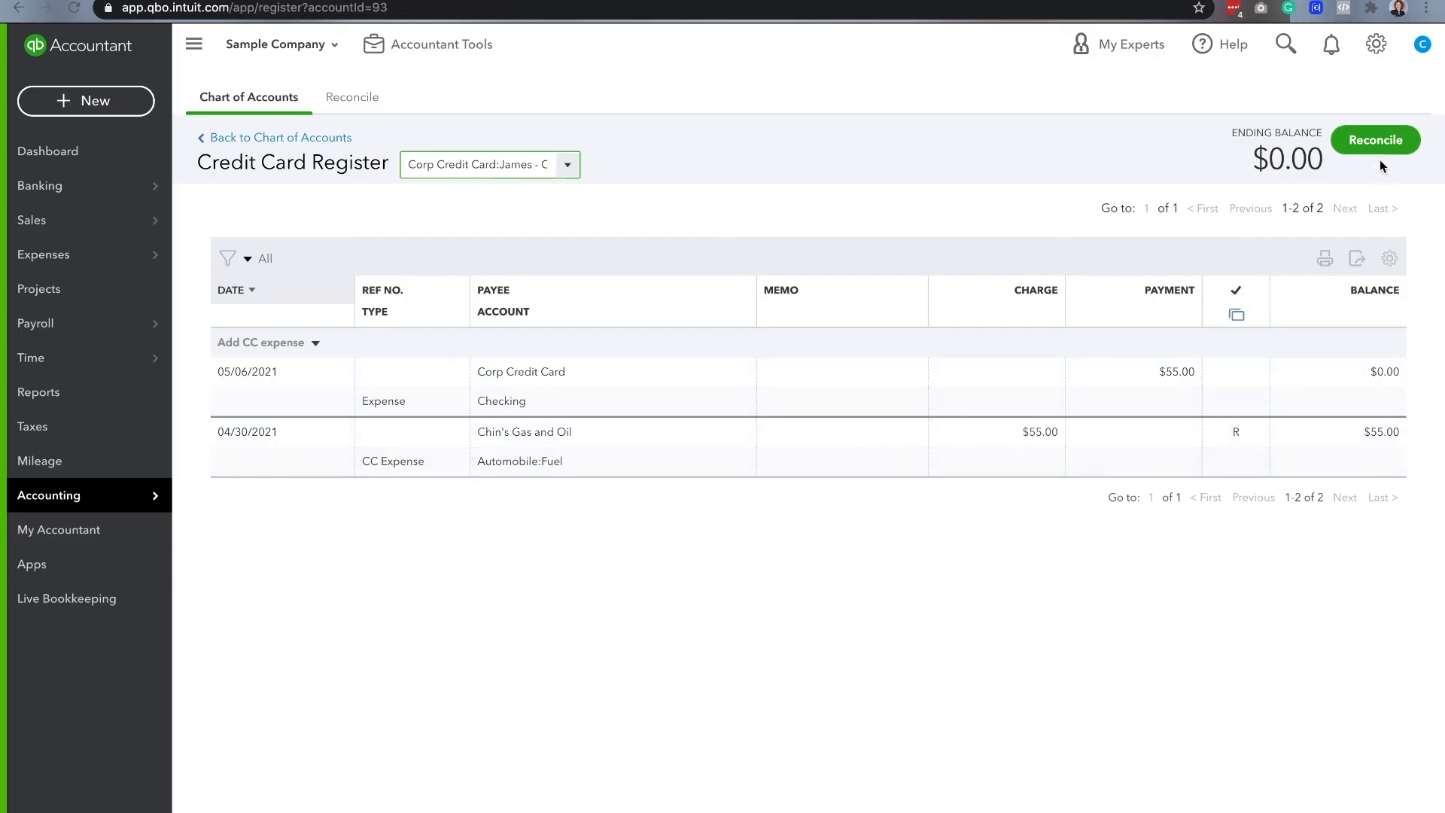
pyautogui.click(1374, 139)
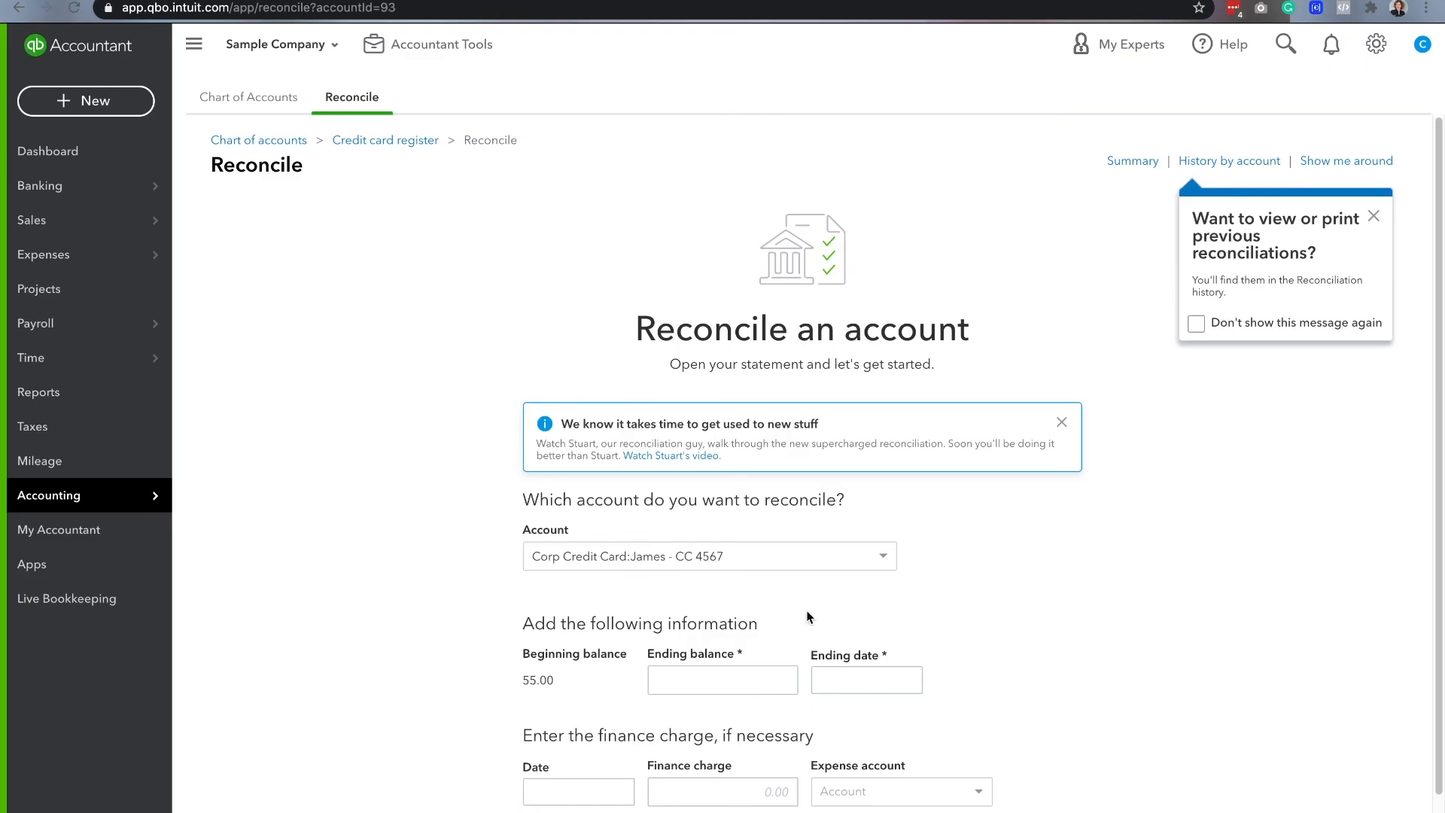
pyautogui.click(857, 679)
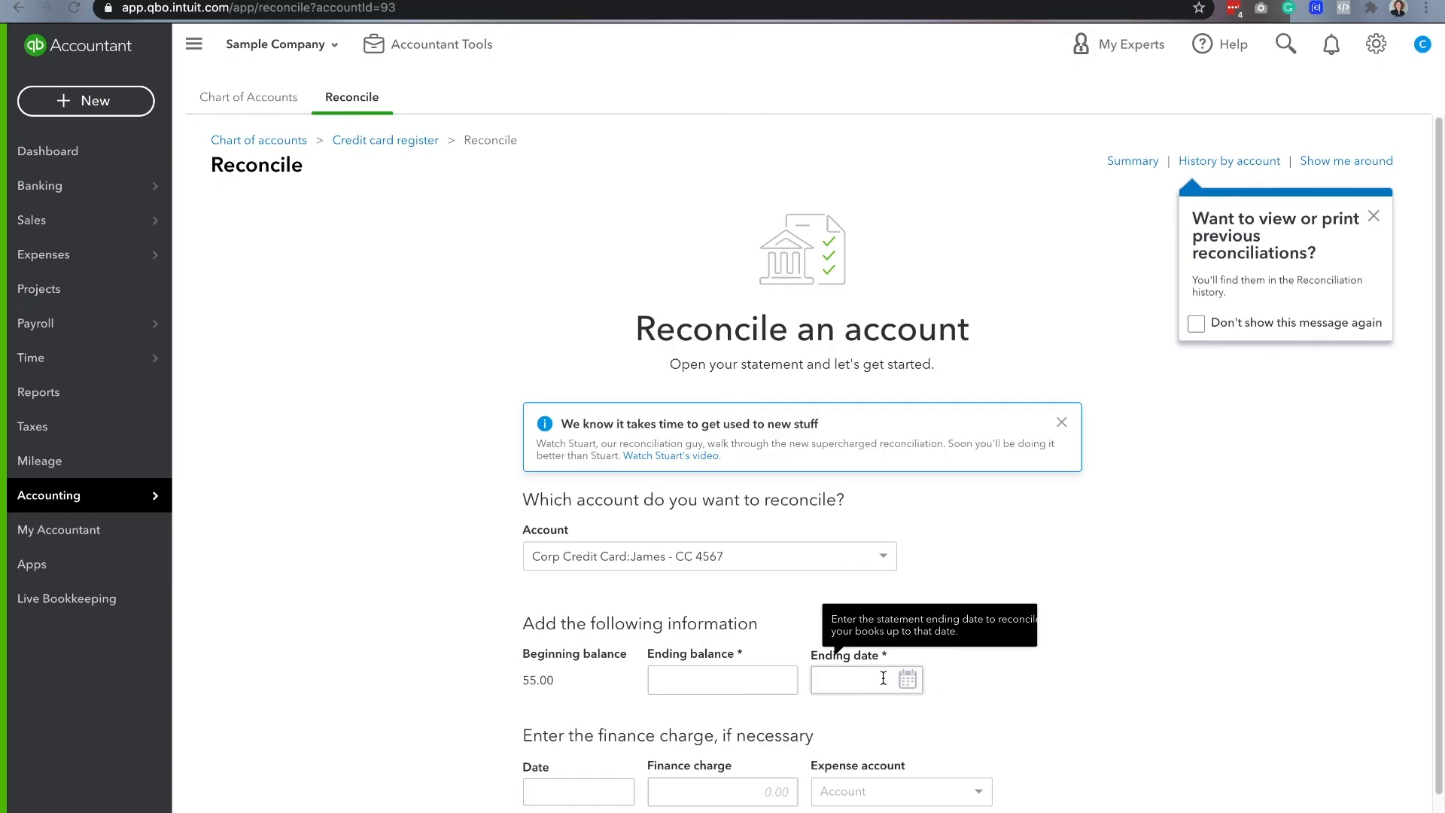
pyautogui.moveTo(965, 687)
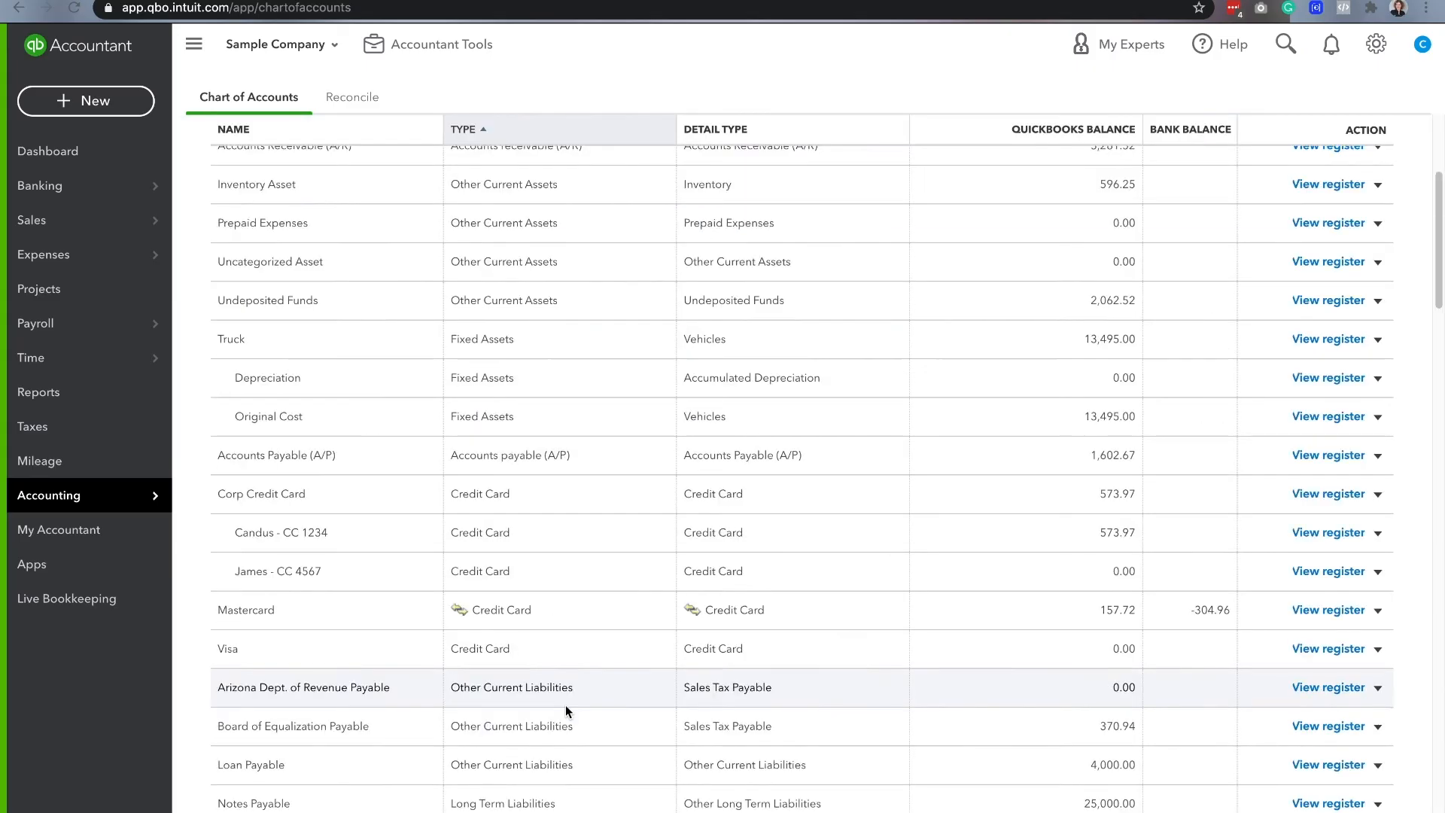
pyautogui.scroll(-3)
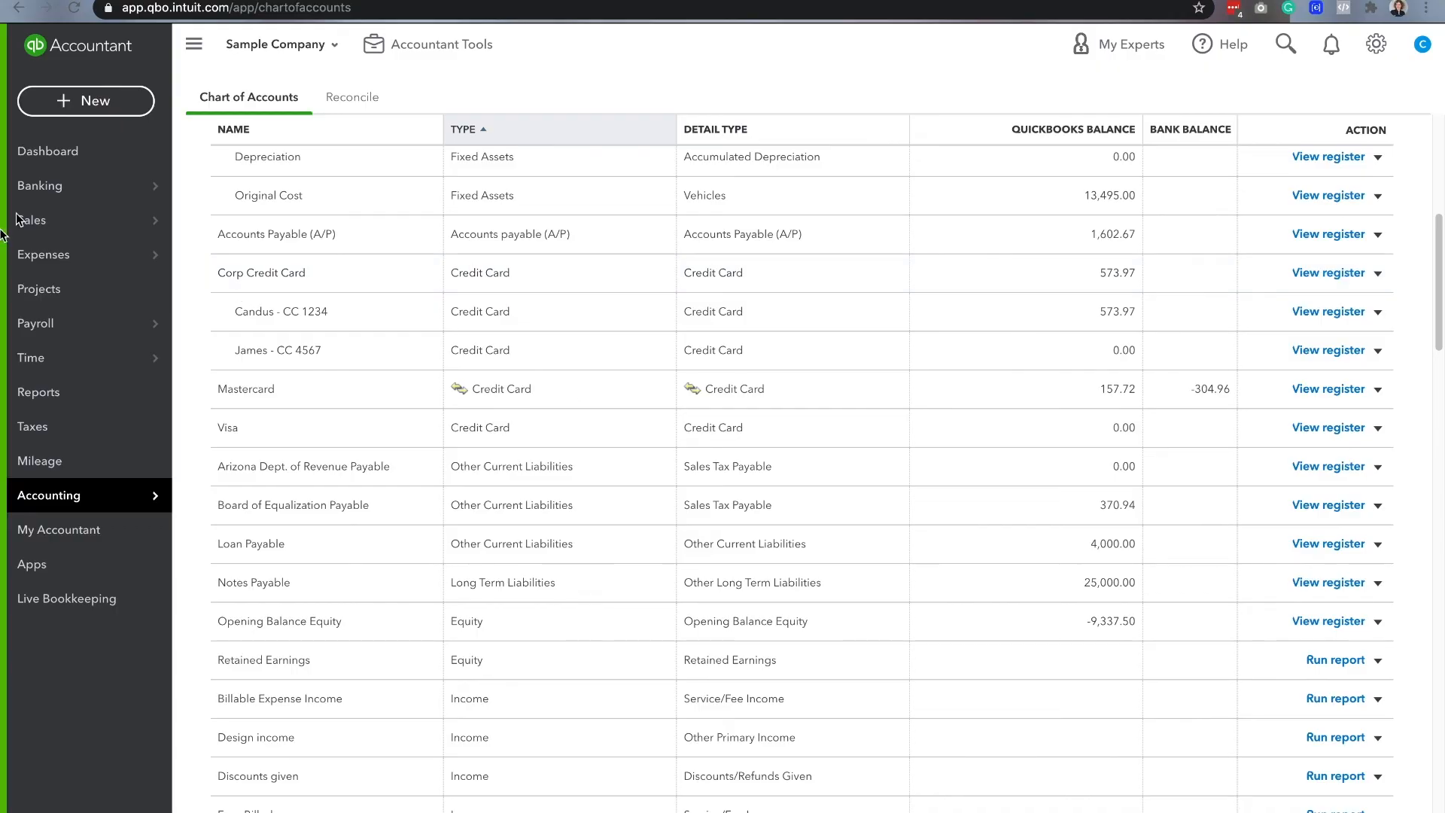
pyautogui.click(46, 151)
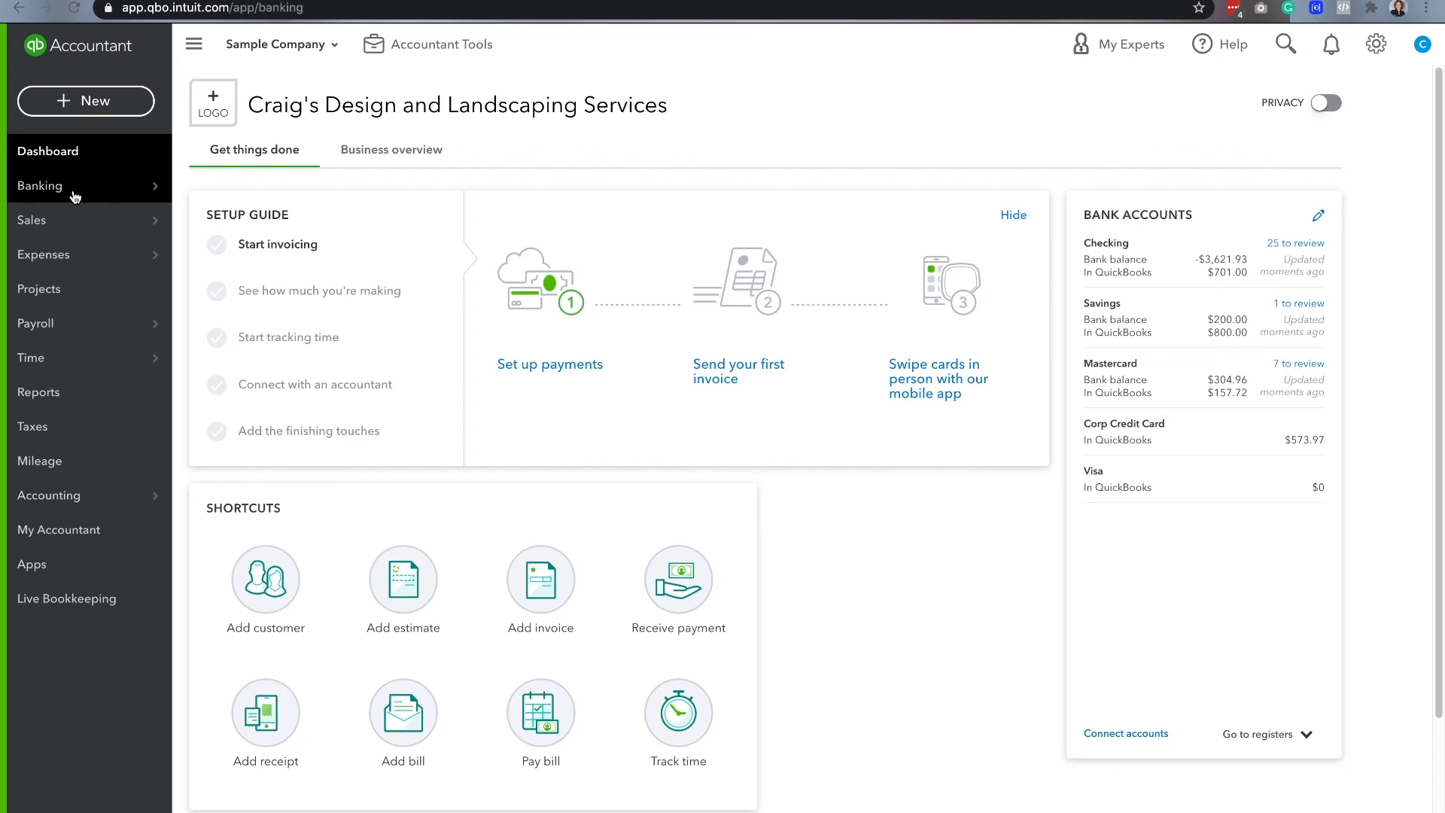
pyautogui.click(40, 185)
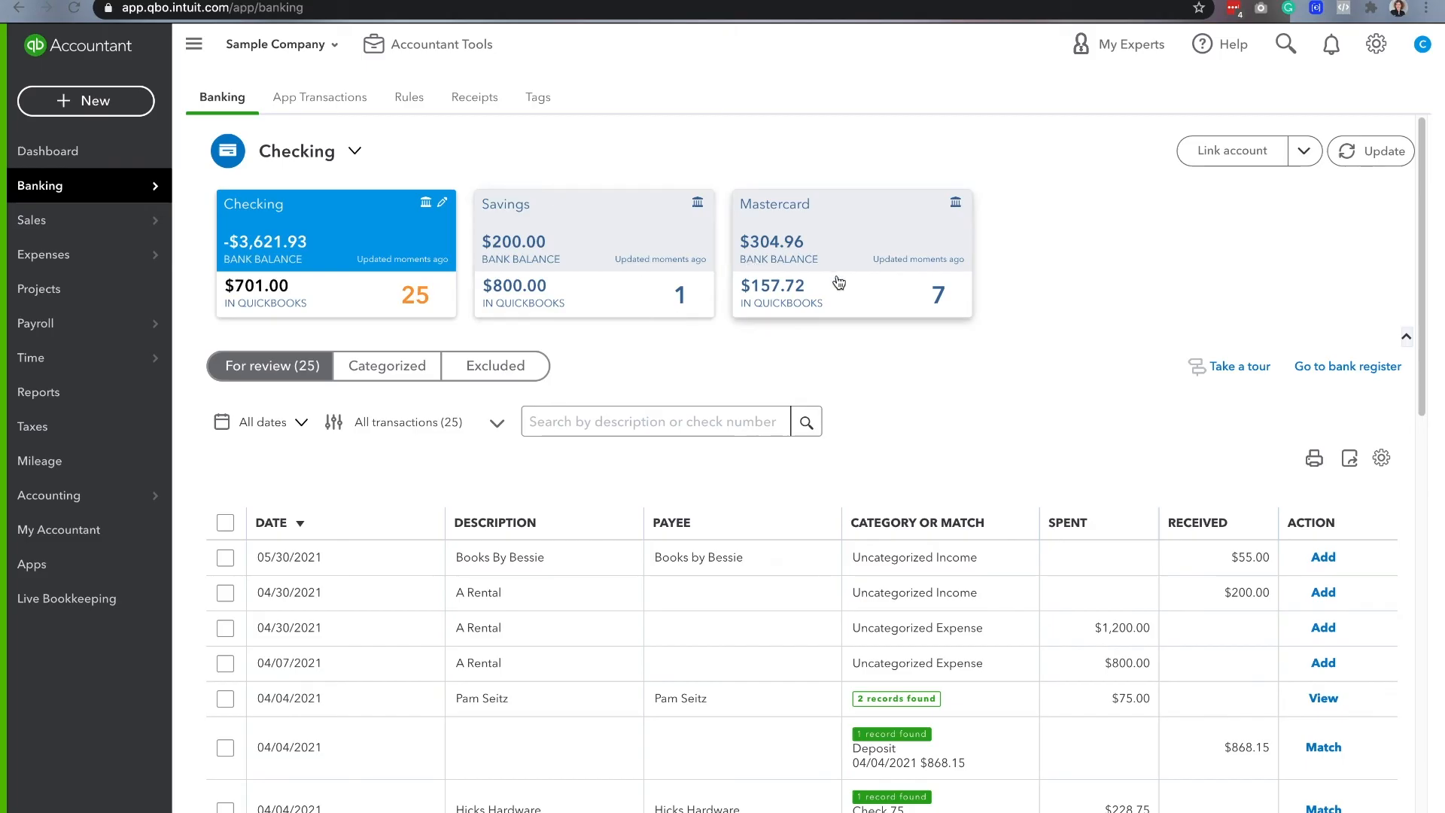
pyautogui.moveTo(251, 455)
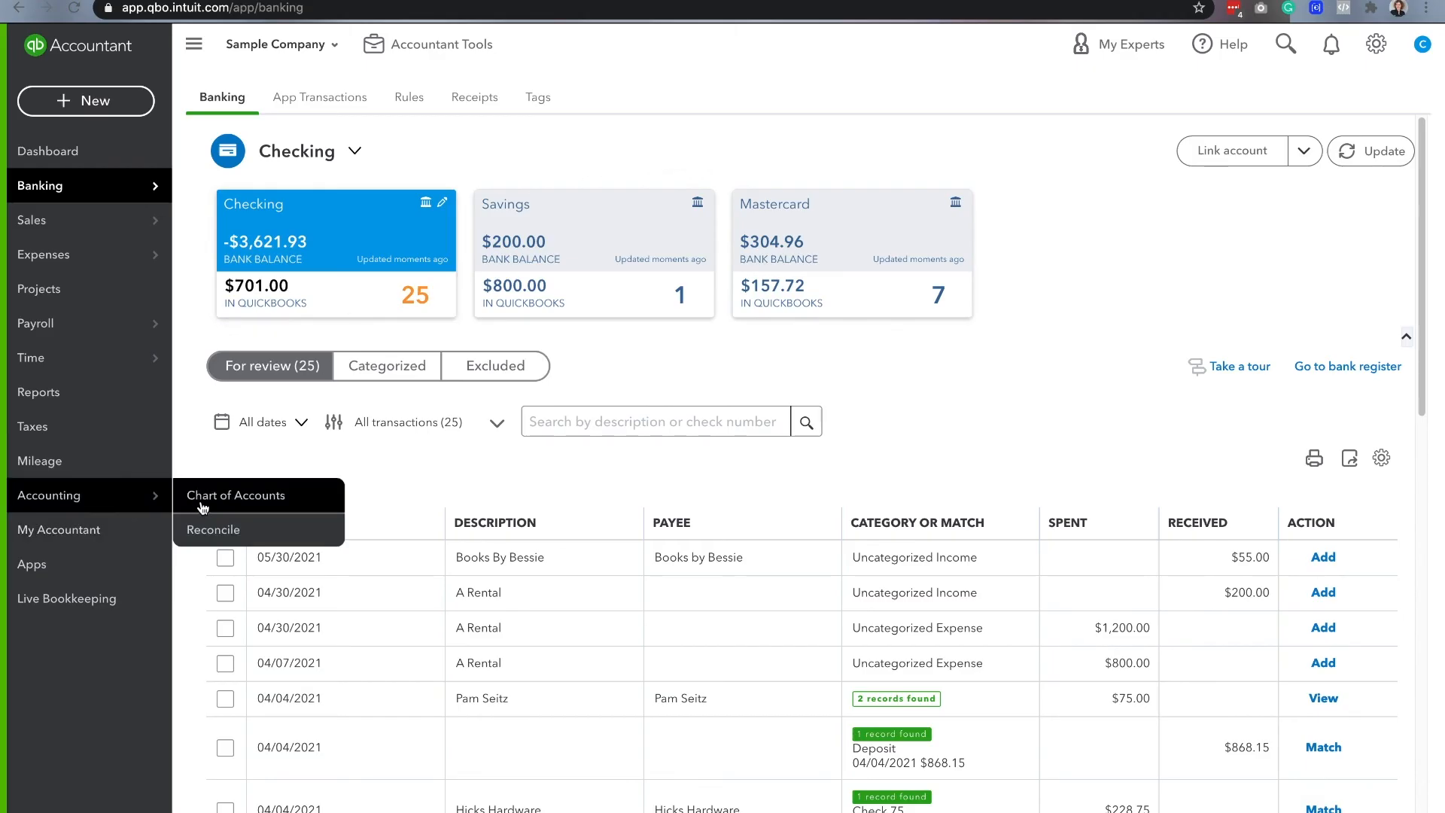
pyautogui.click(236, 495)
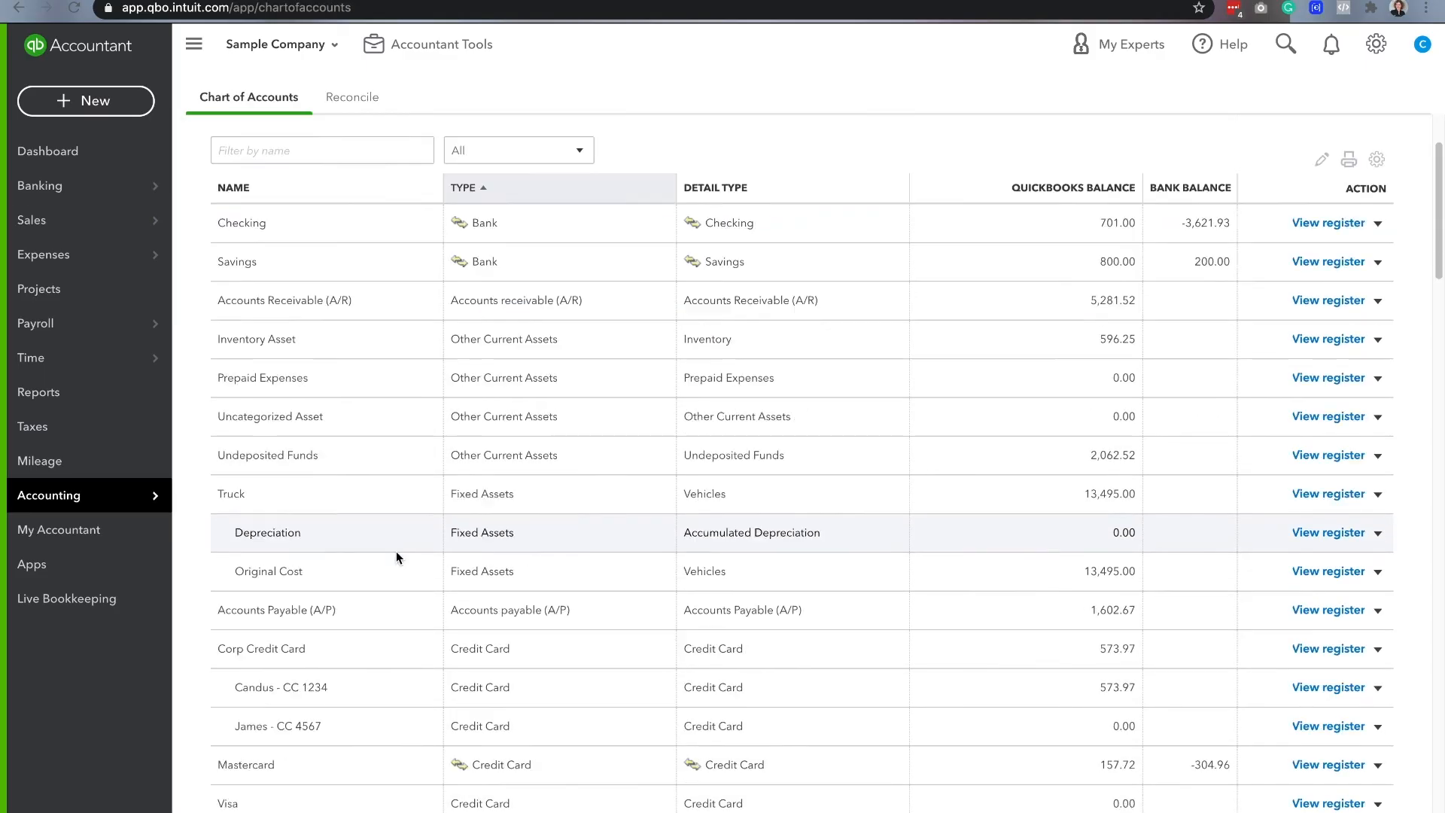
pyautogui.scroll(-3)
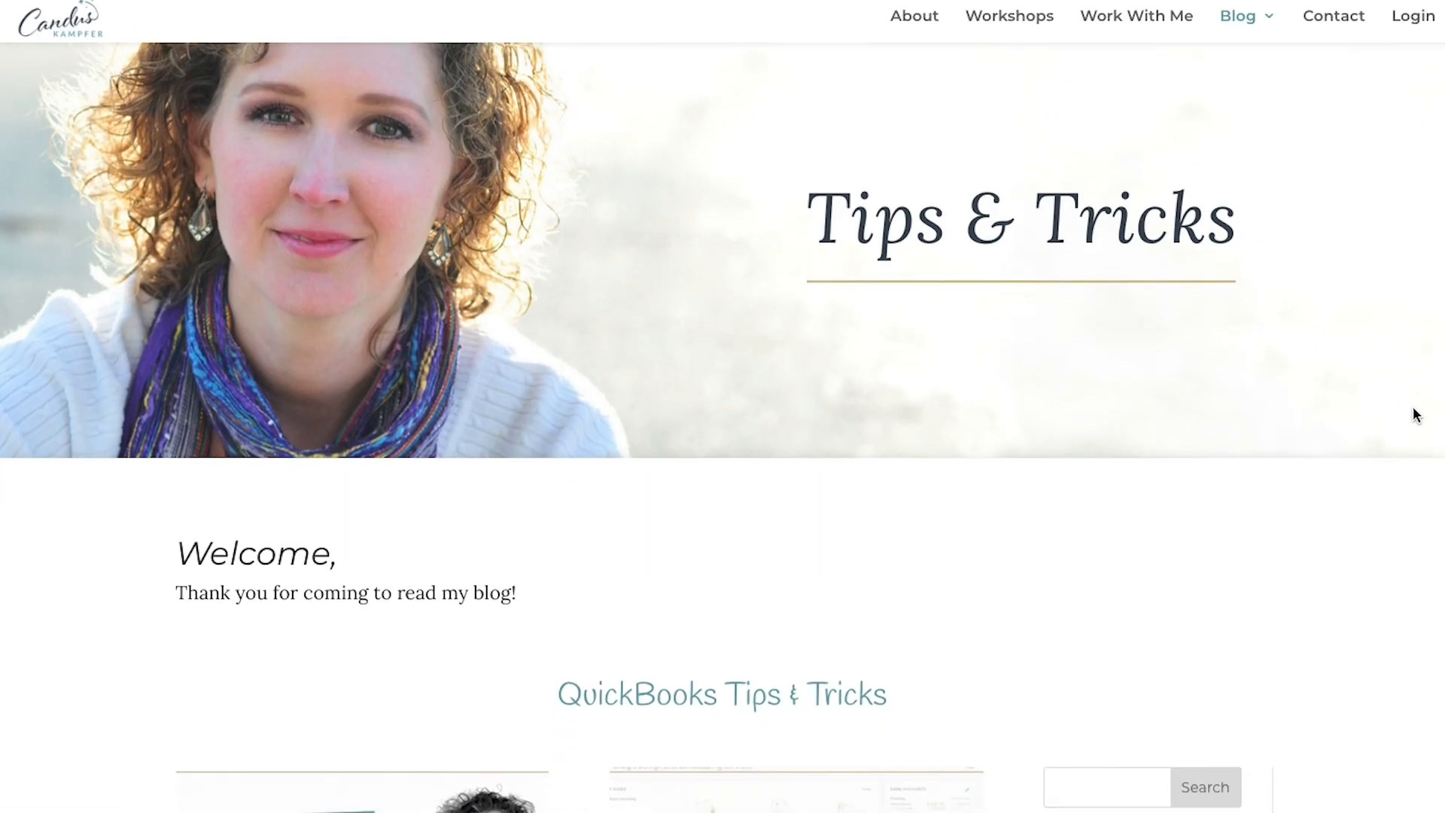
# - Scroll down to the Confidence with QuickBooks Module 4: Banking Center lesson list
pyautogui.scroll(-3)
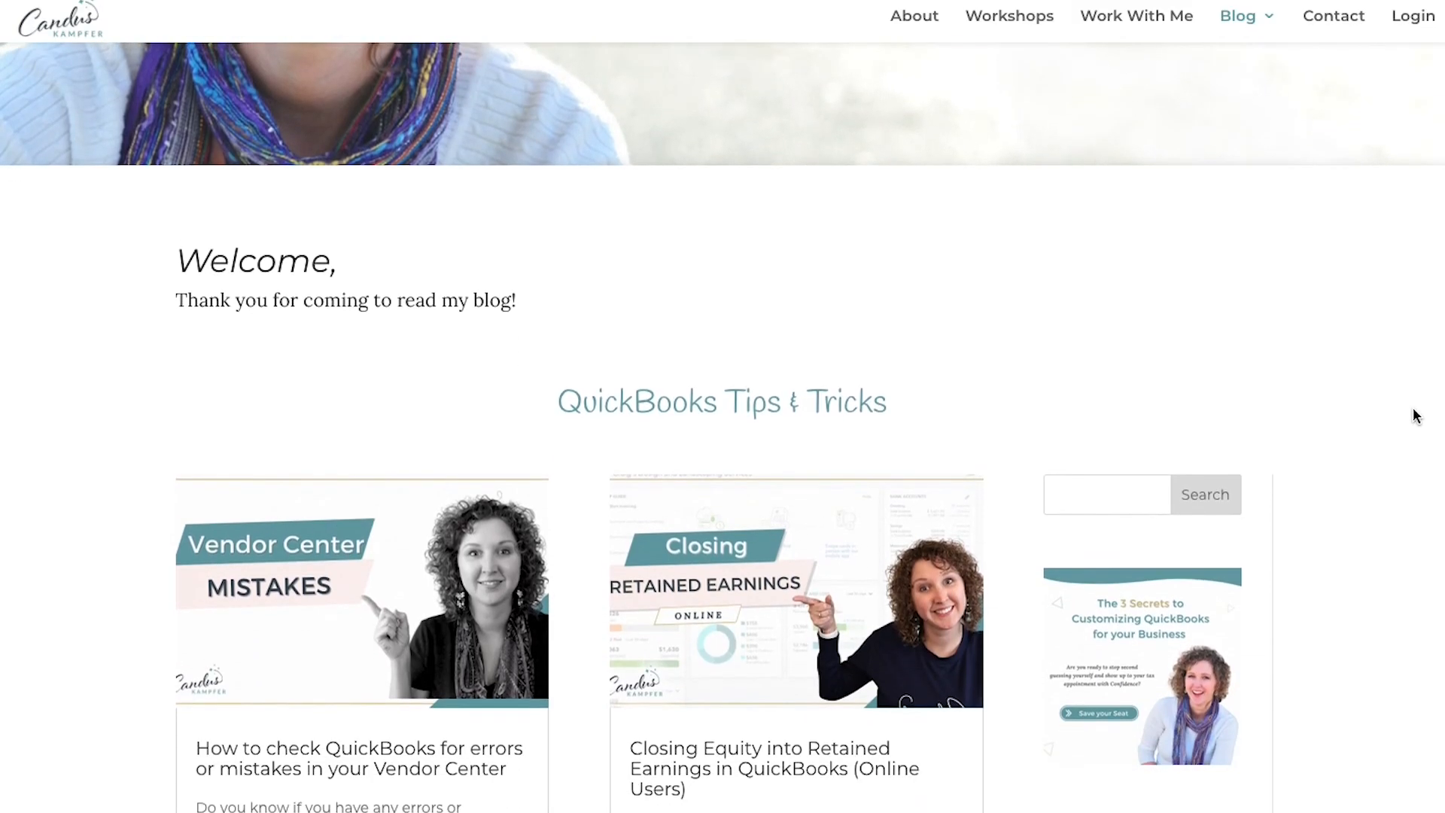
pyautogui.scroll(-3)
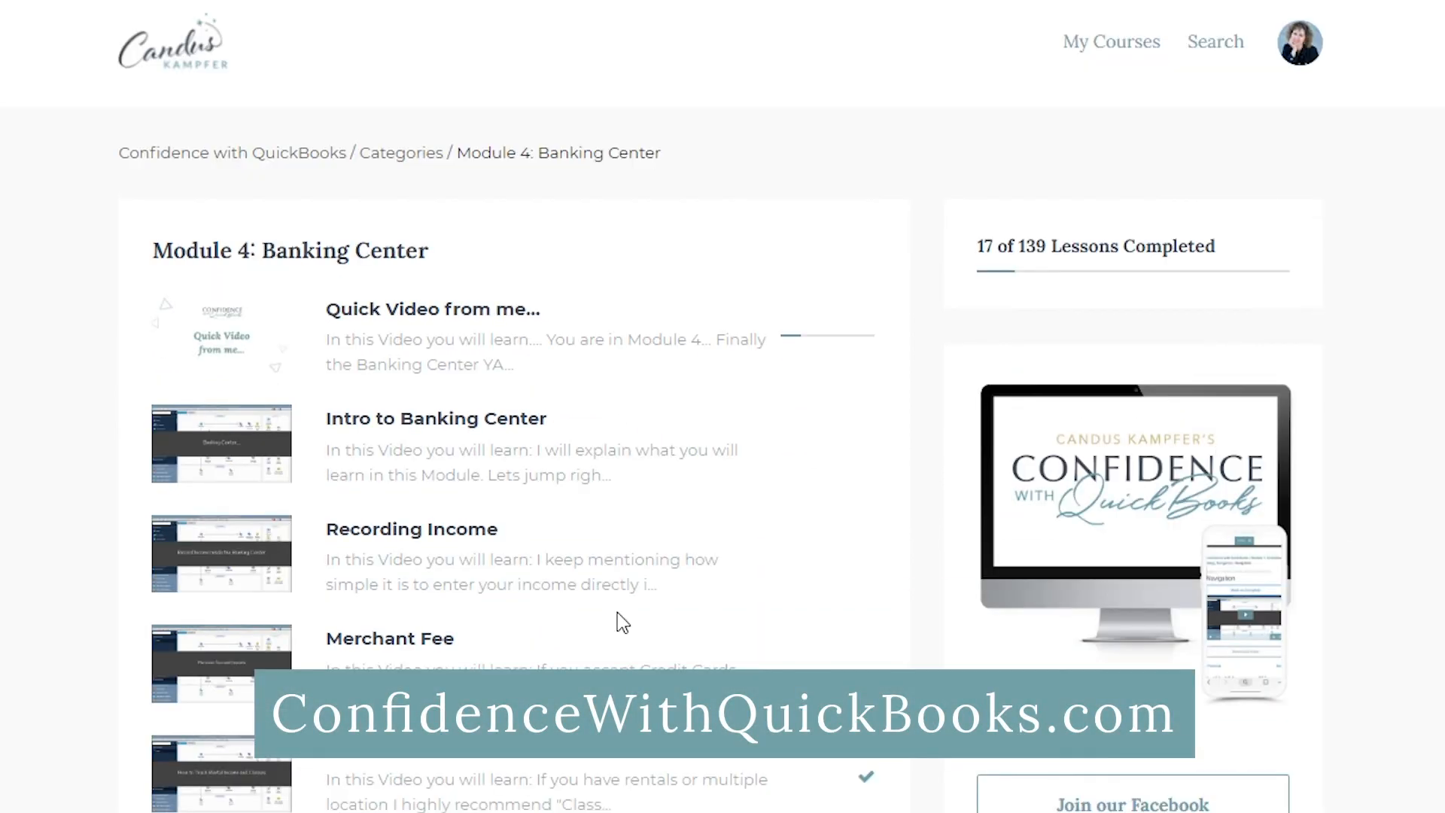
pyautogui.scroll(-3)
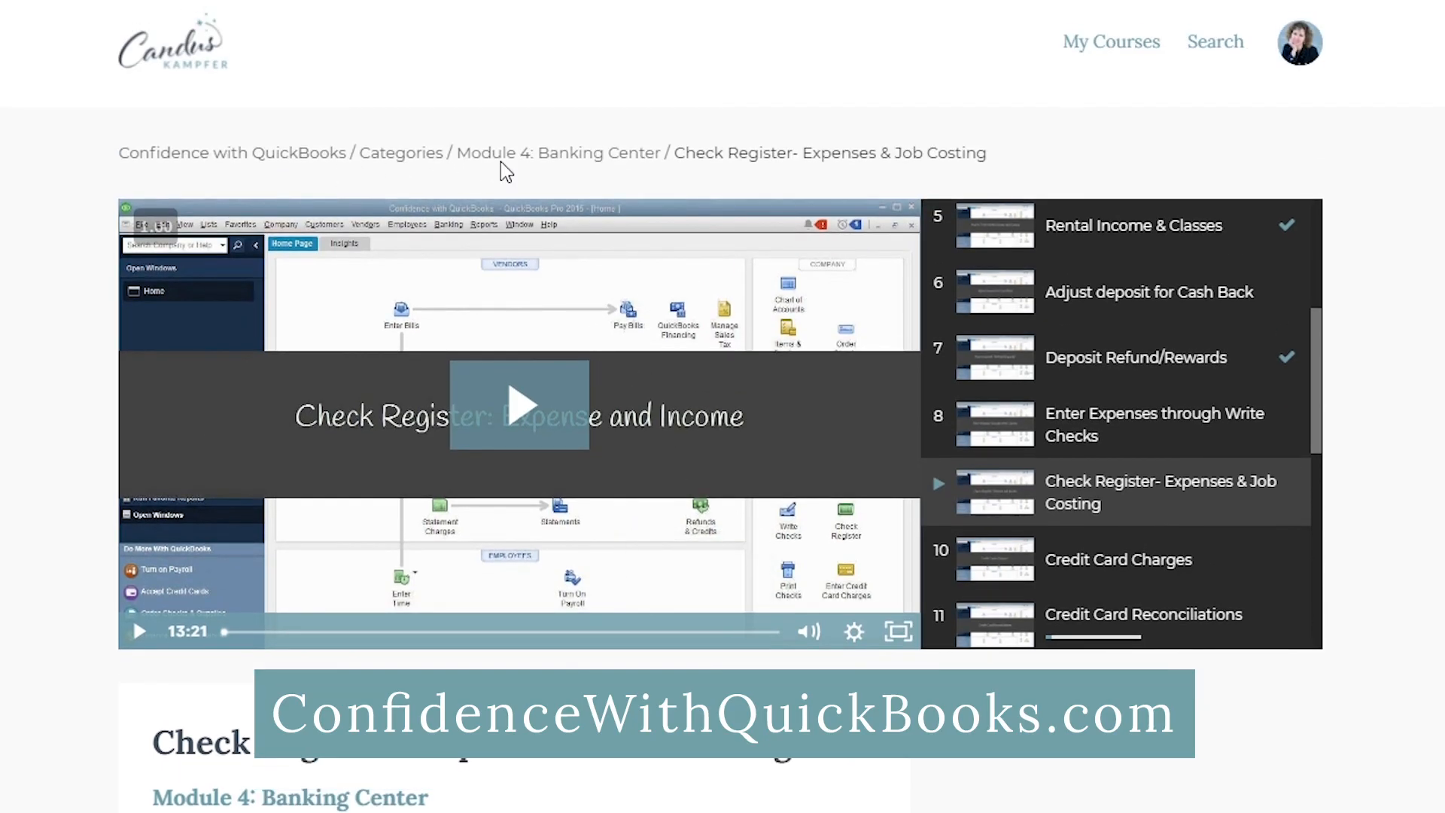
pyautogui.scroll(-3)
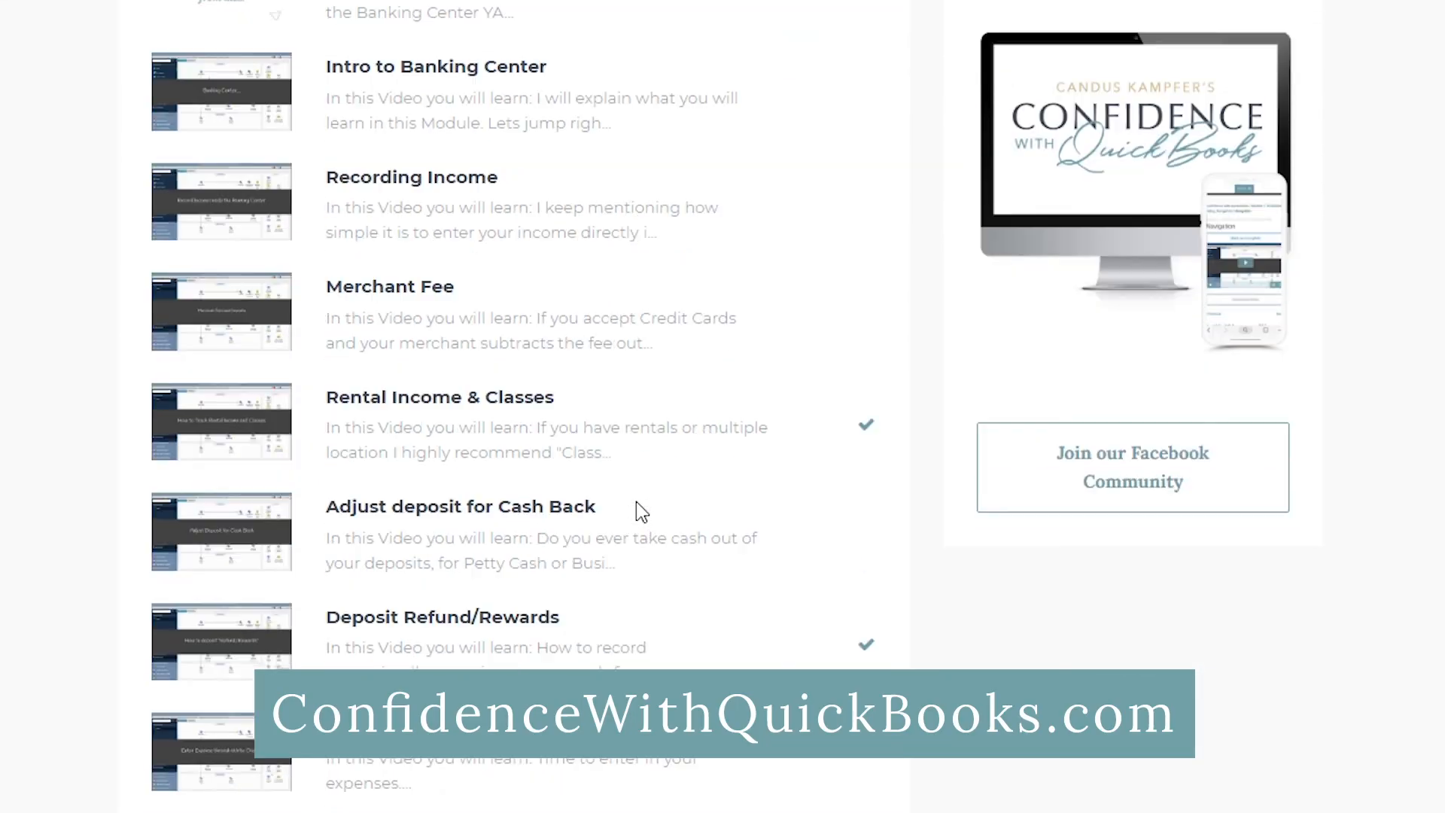